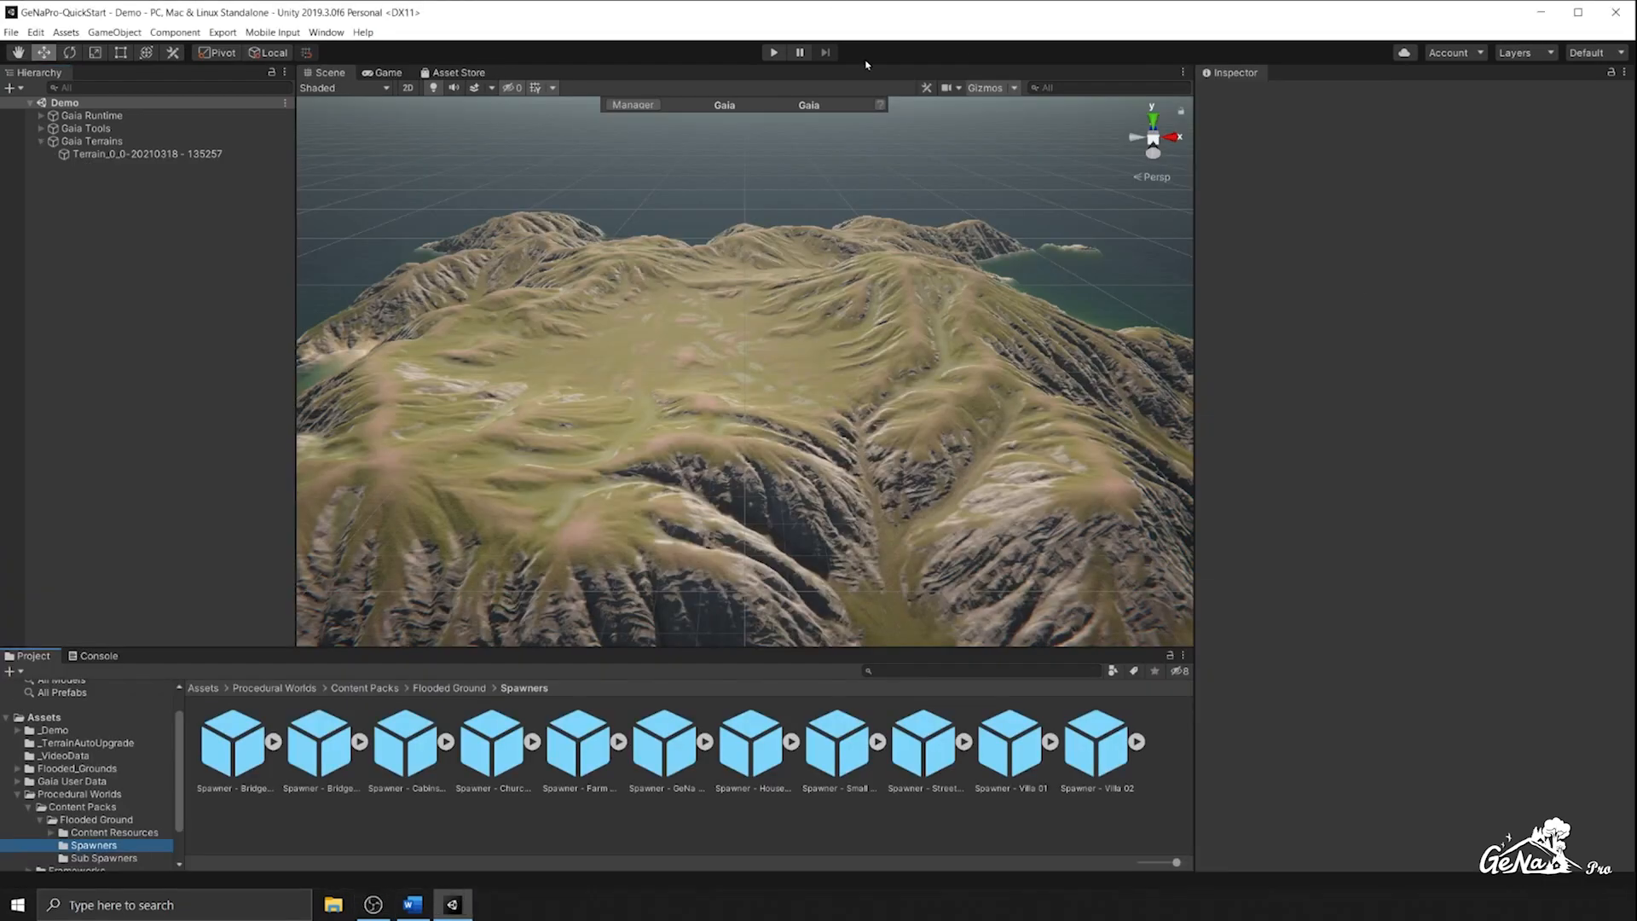
mouse_move(485, 283)
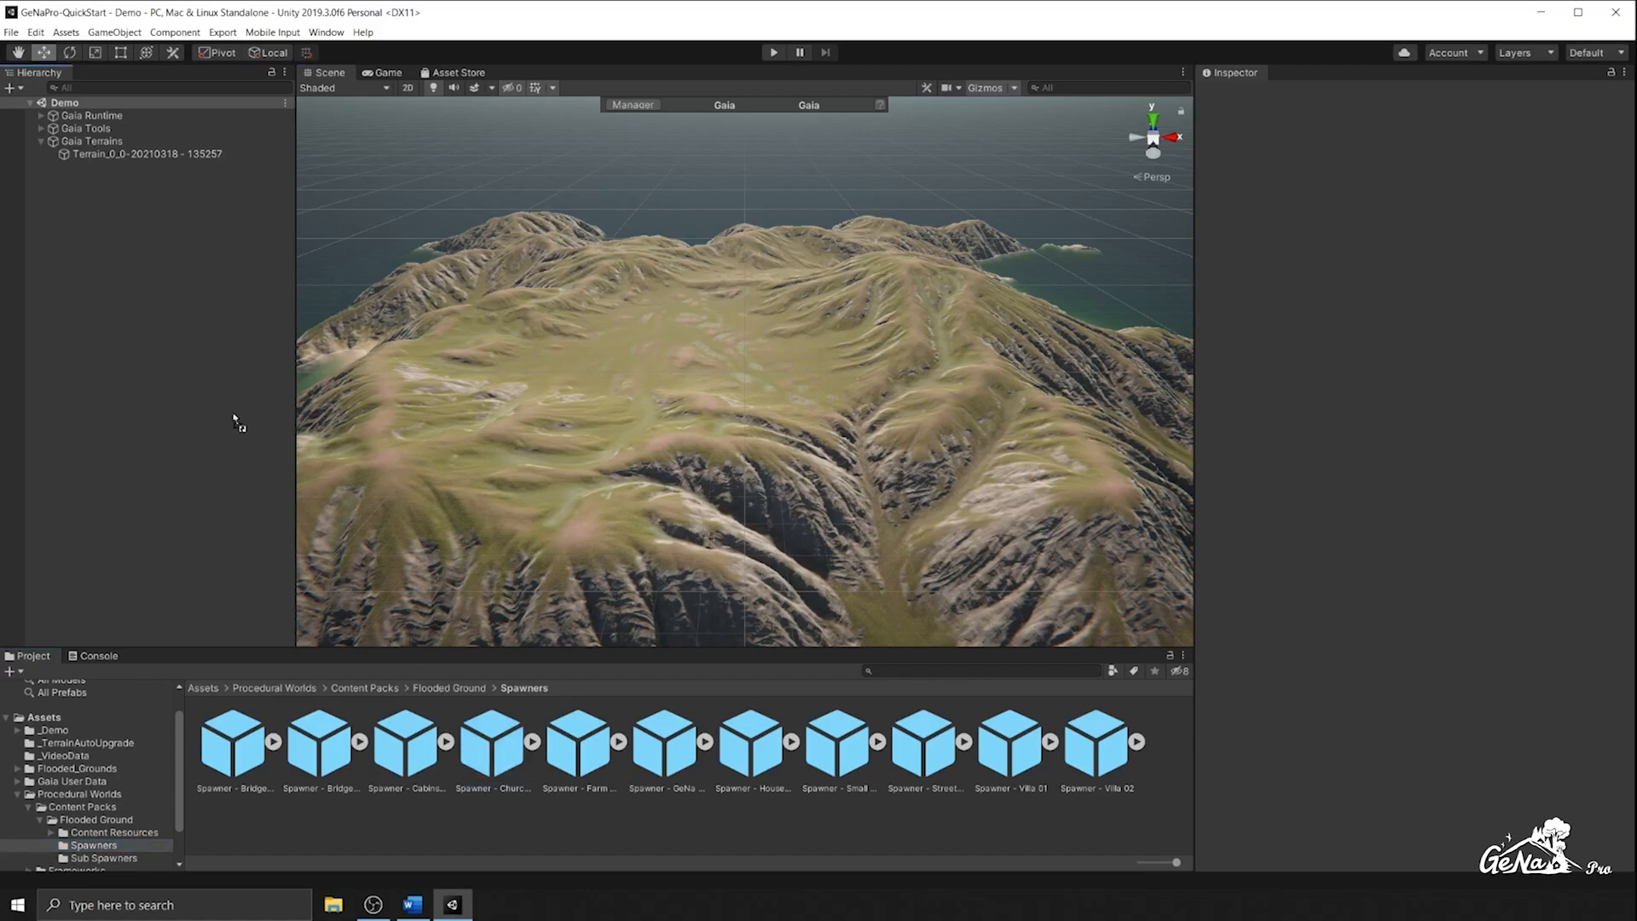
Add the Church 01 spawner and ping its Grave Stone Sub Spawner's source spawner asset
double_click(492, 741)
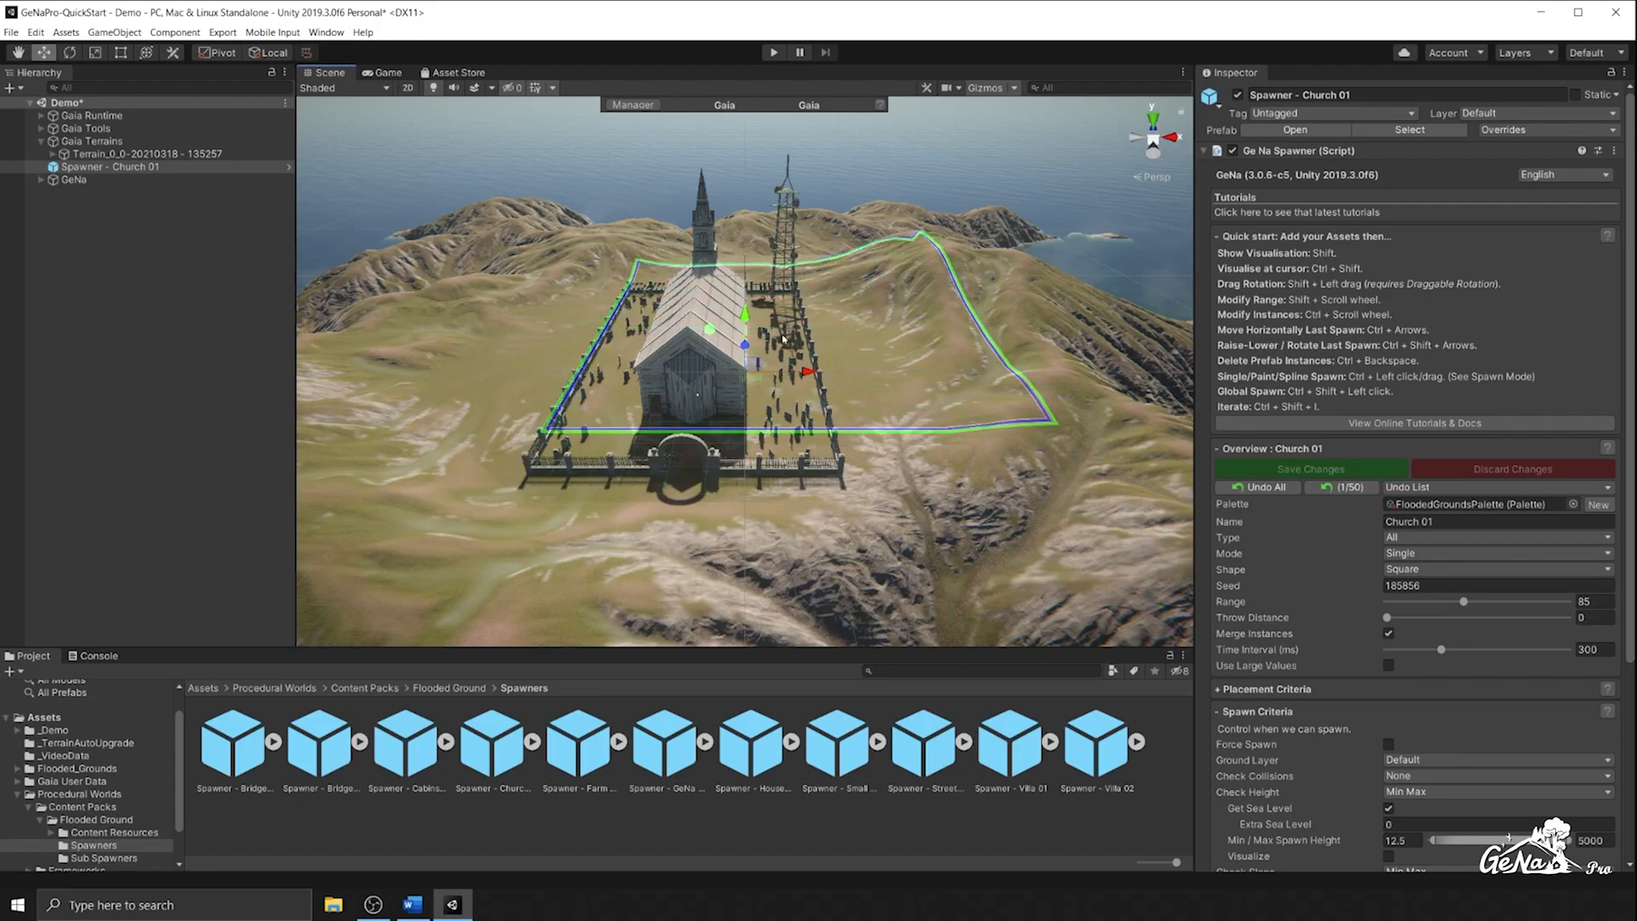
scroll("down", 3)
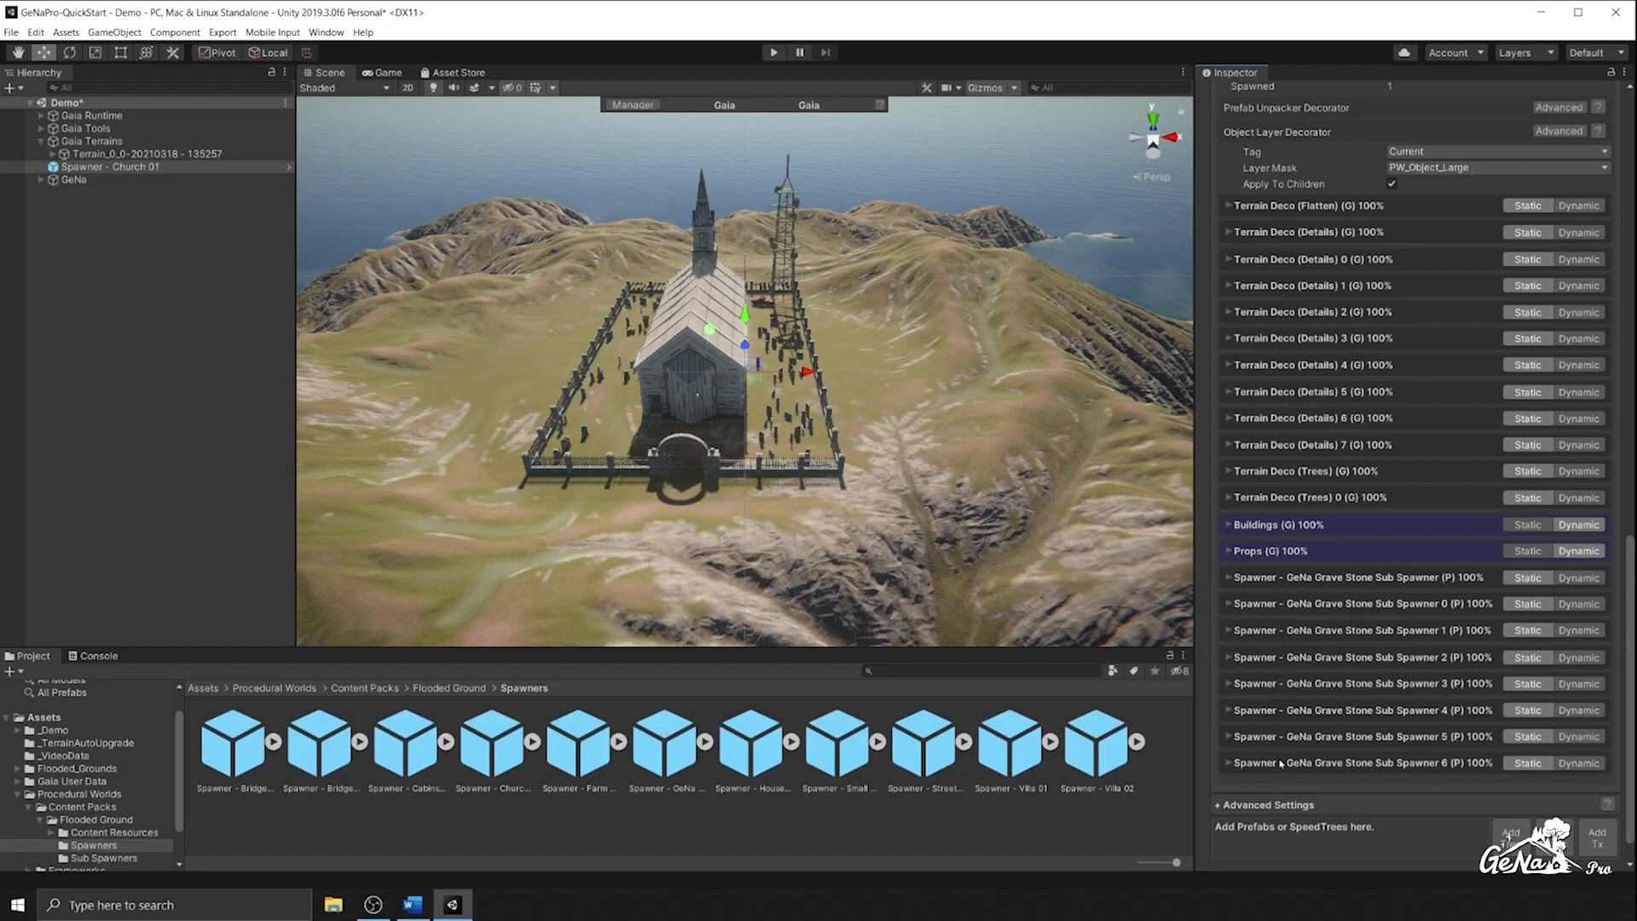
left_click(1227, 577)
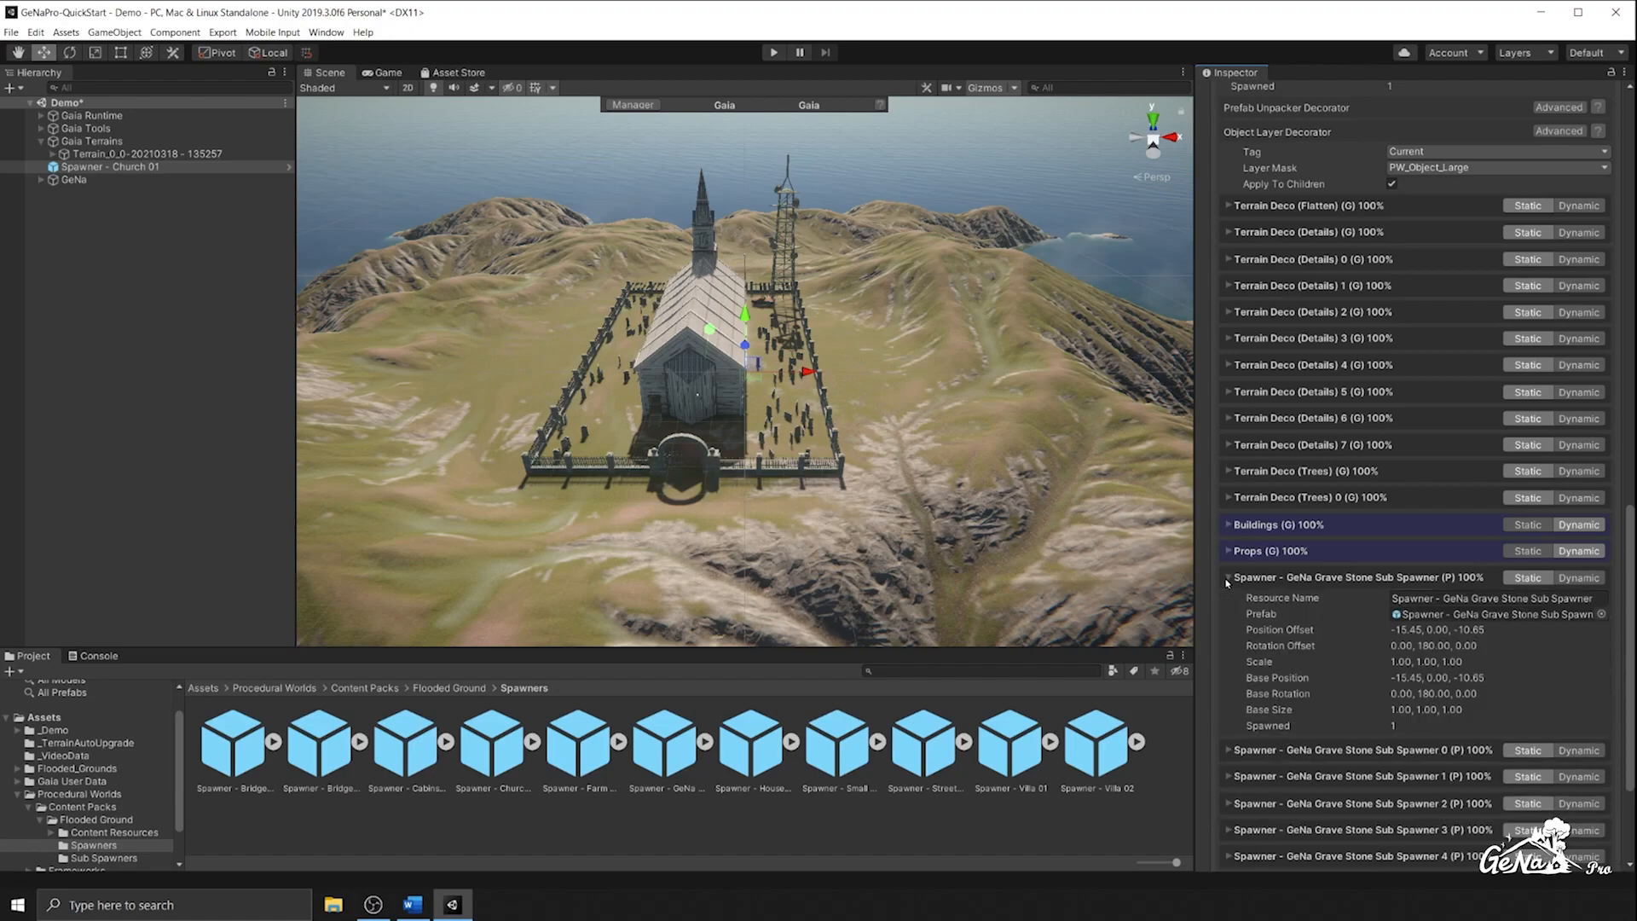
left_click(104, 857)
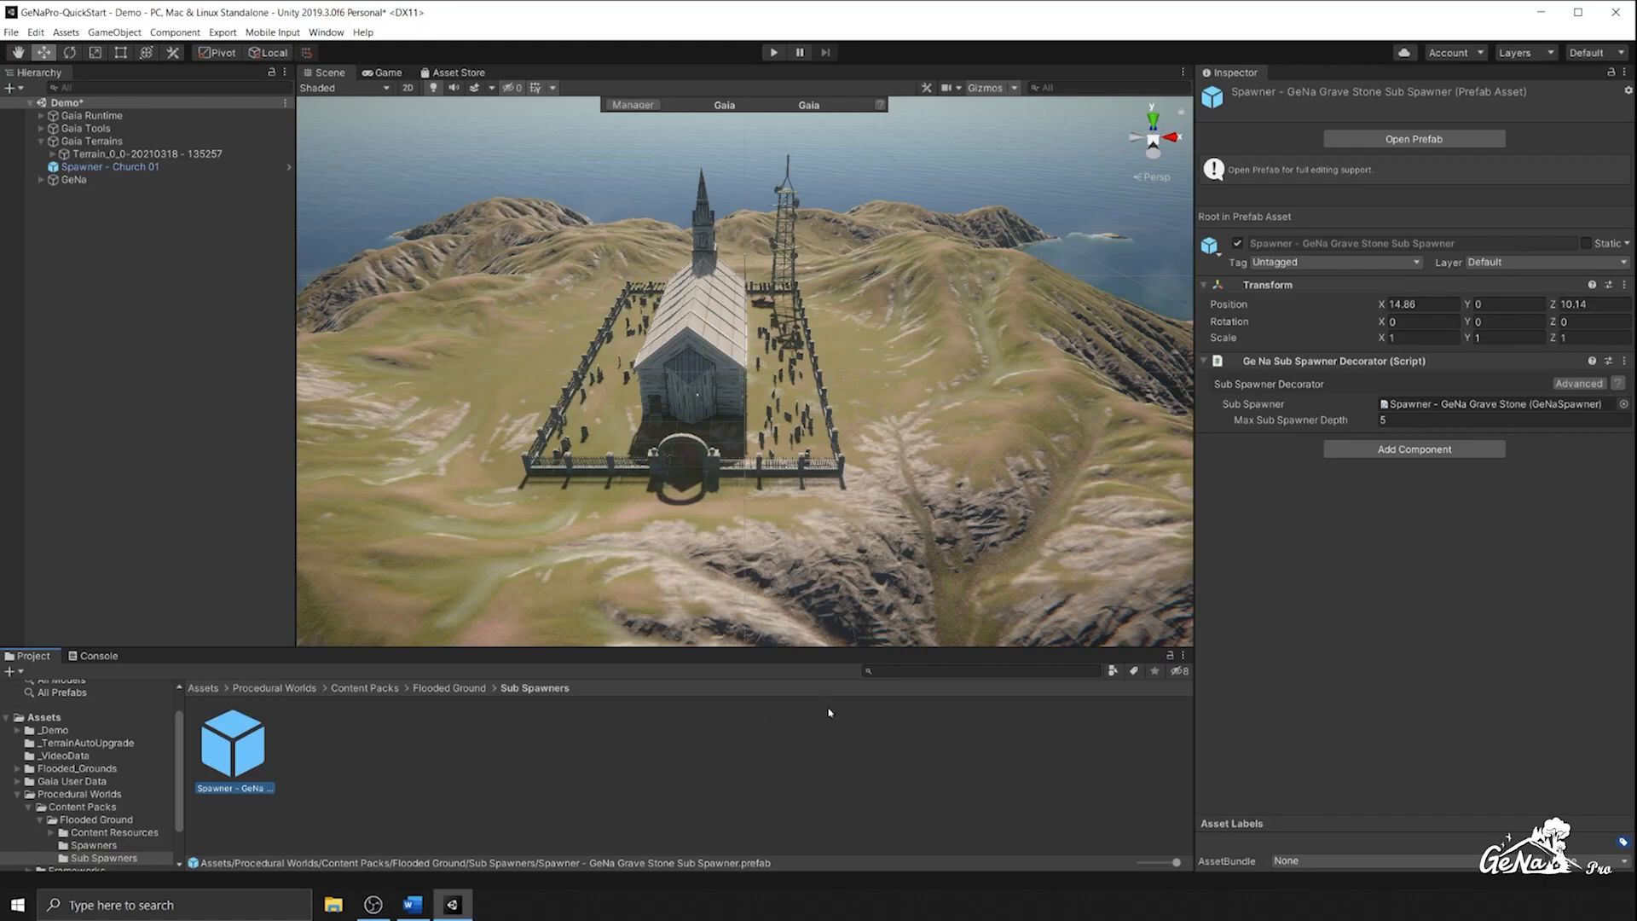
left_click(94, 845)
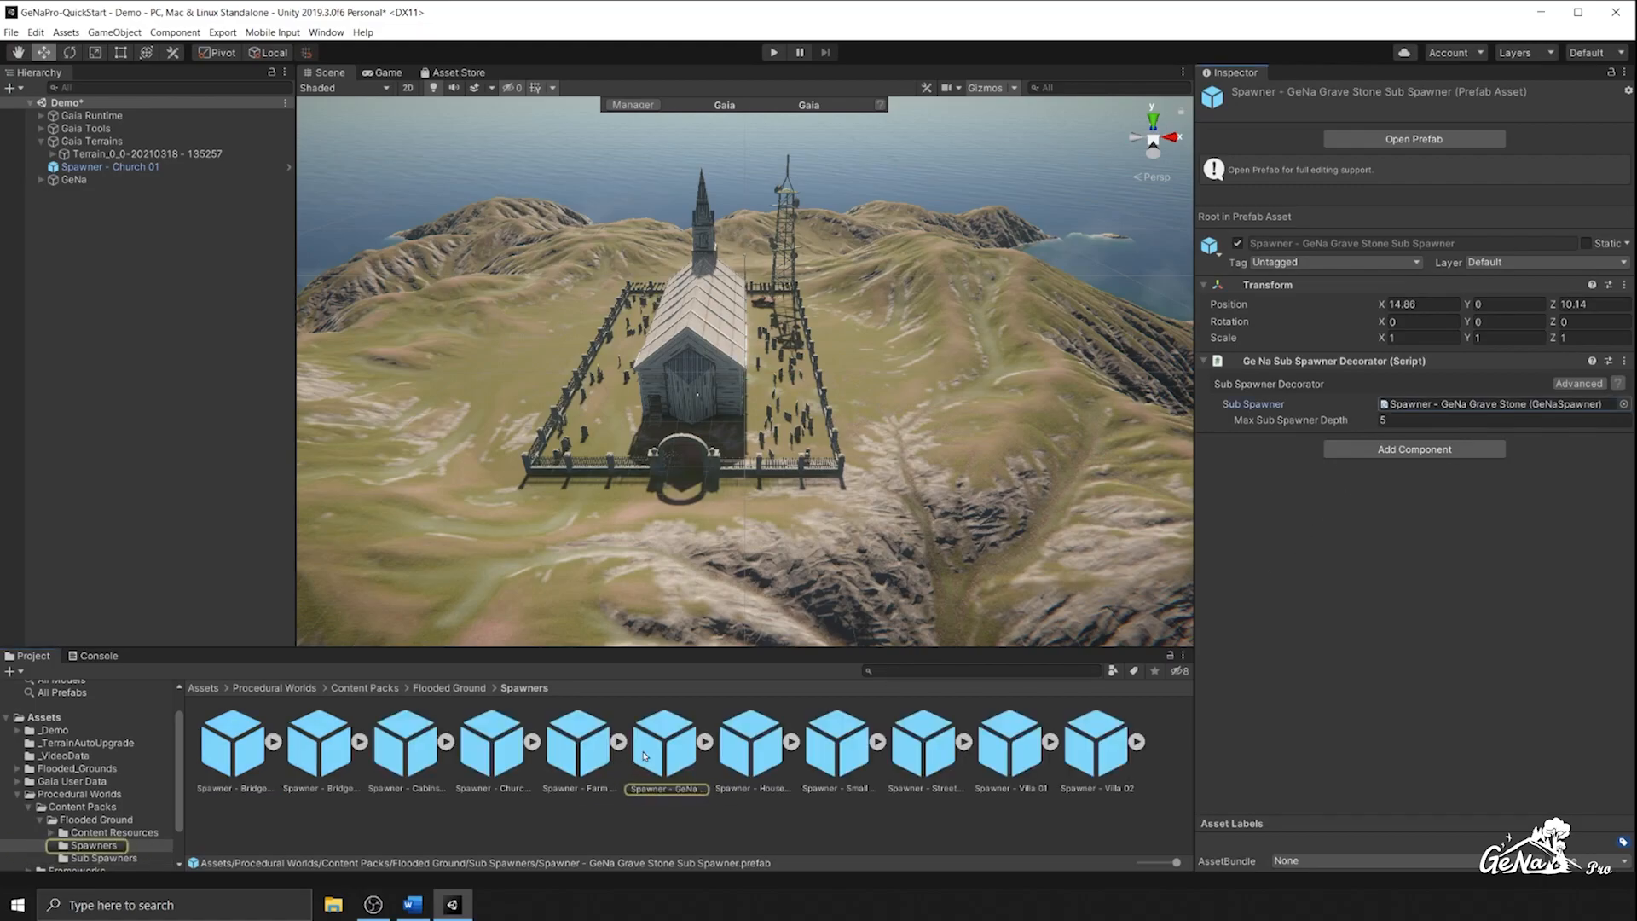
left_click(665, 741)
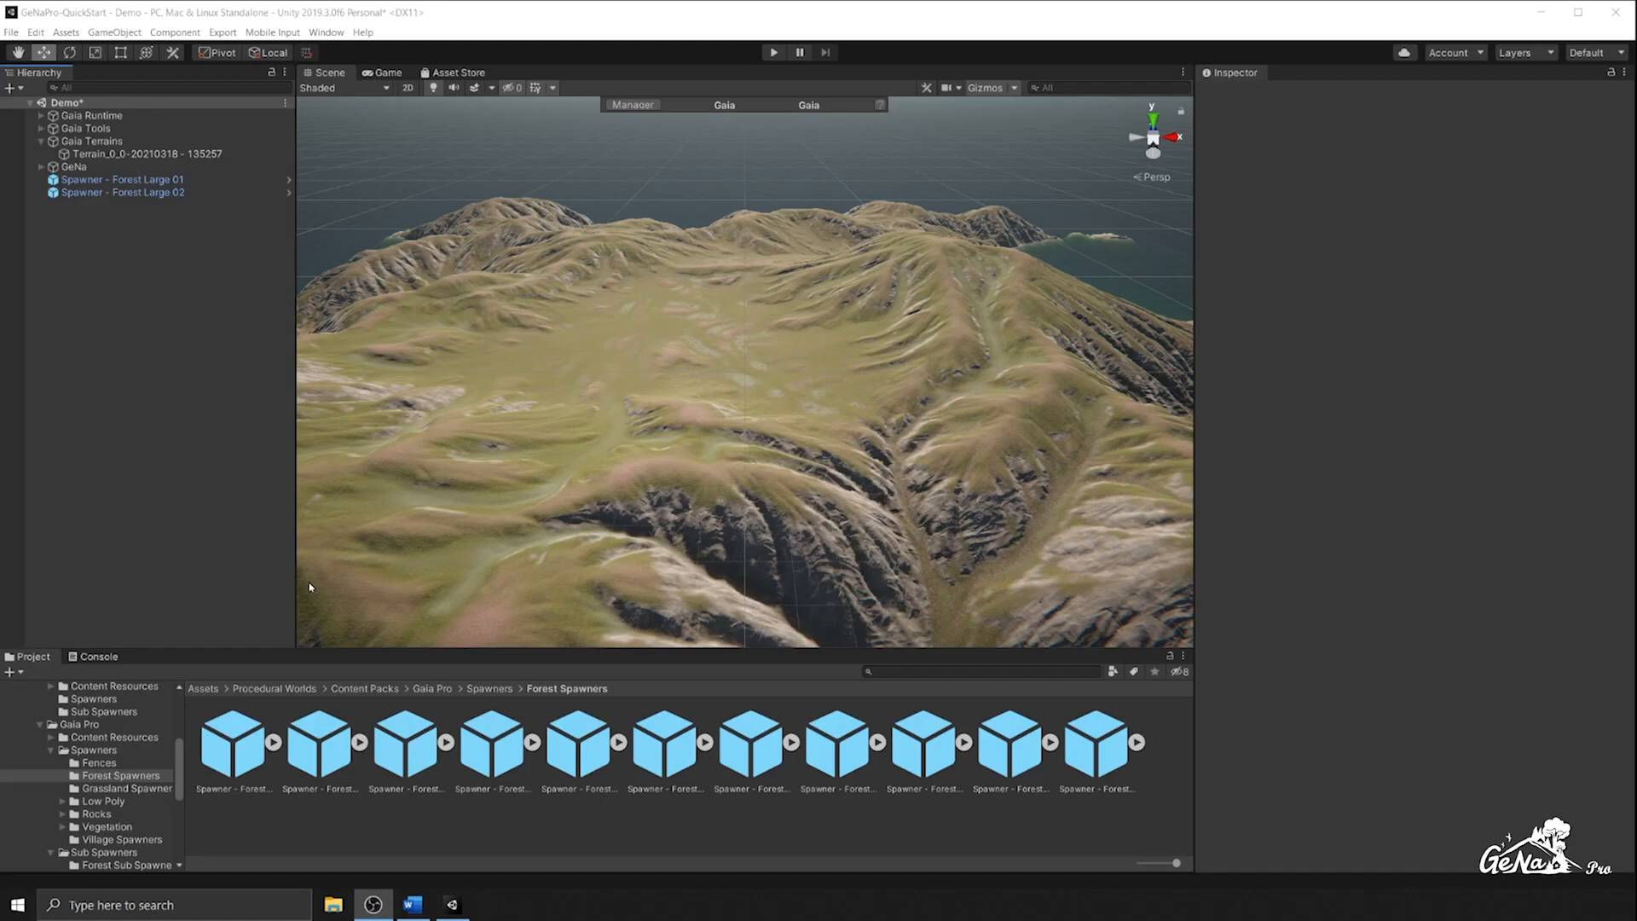
mouse_move(119, 294)
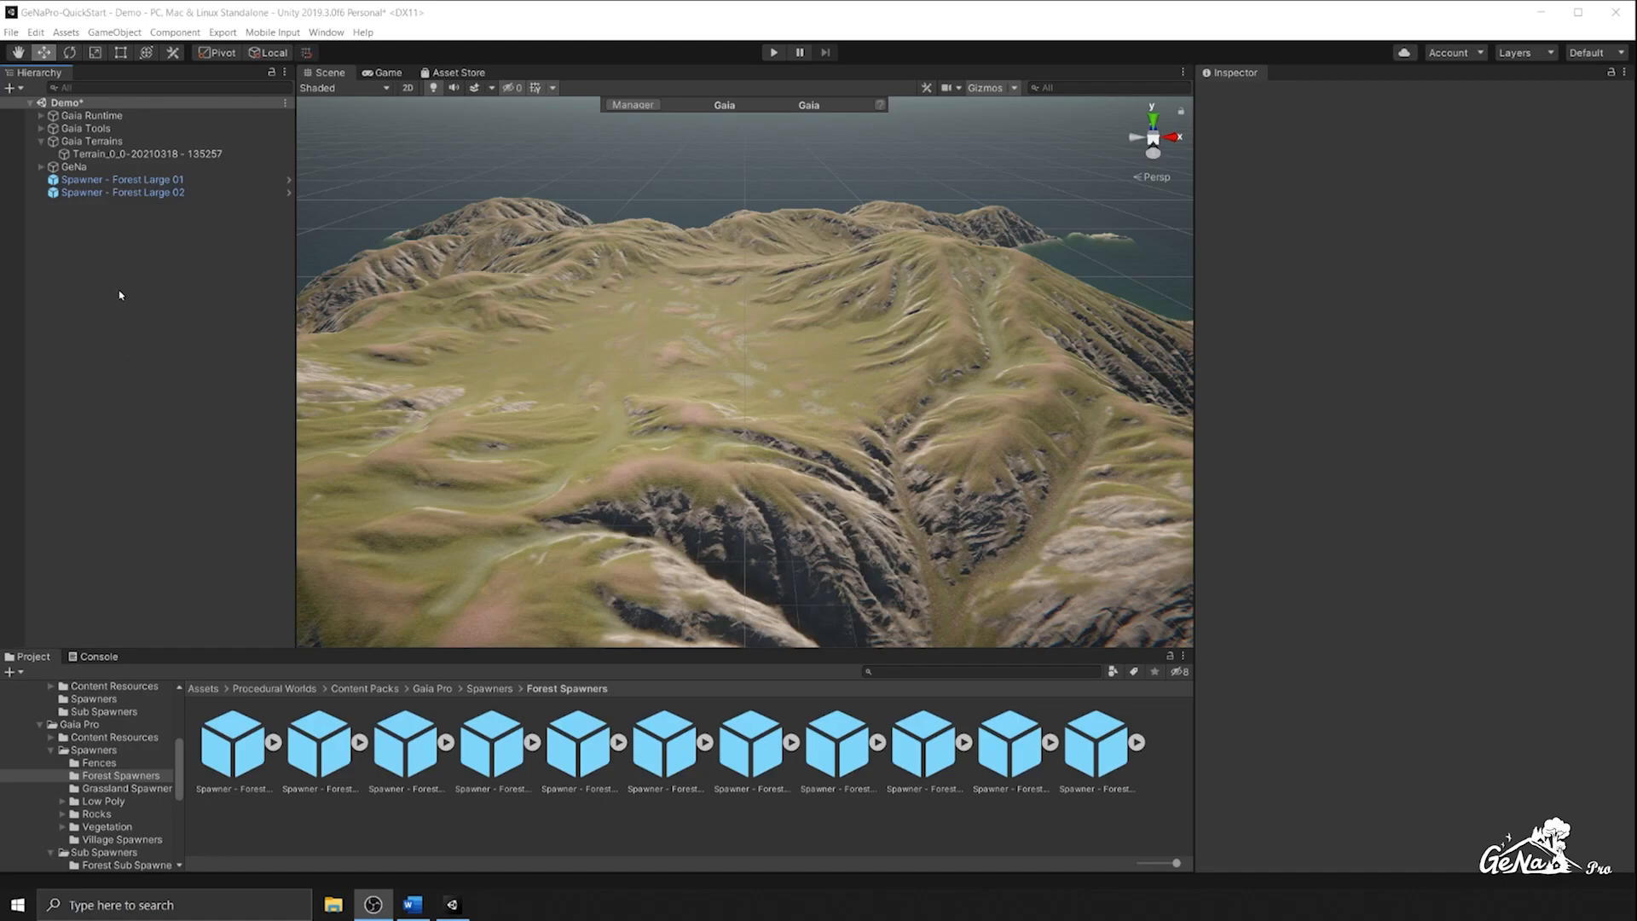
Inspect the Forest Large 01 and 02 spawners, test-spawn trees, then undo the spawn
left_click(121, 178)
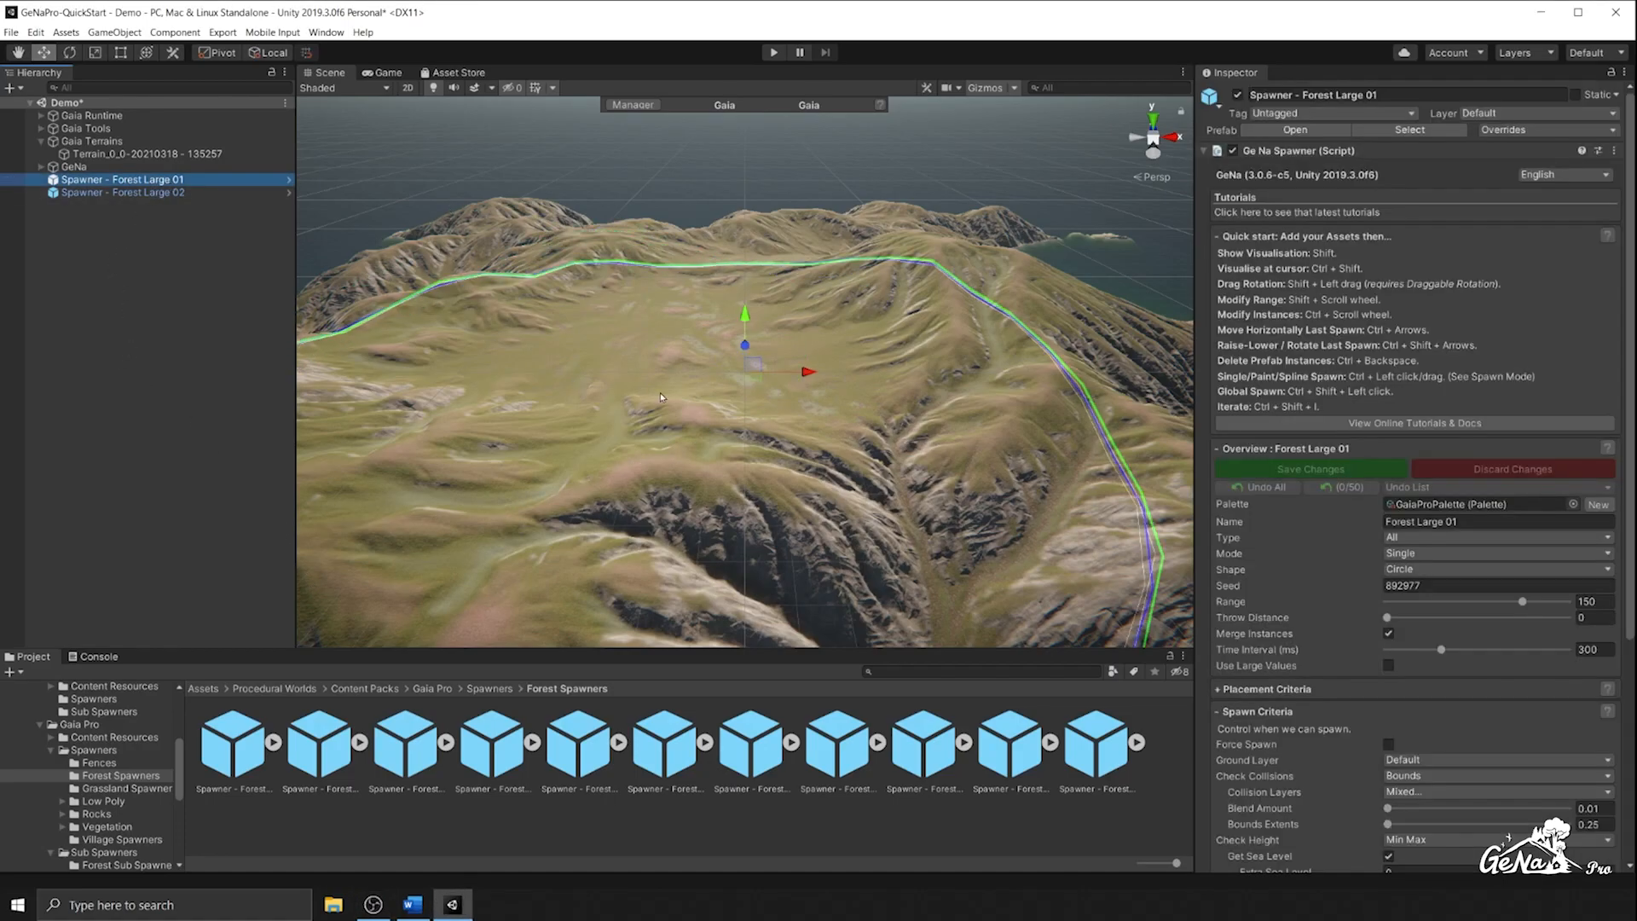
left_click(121, 191)
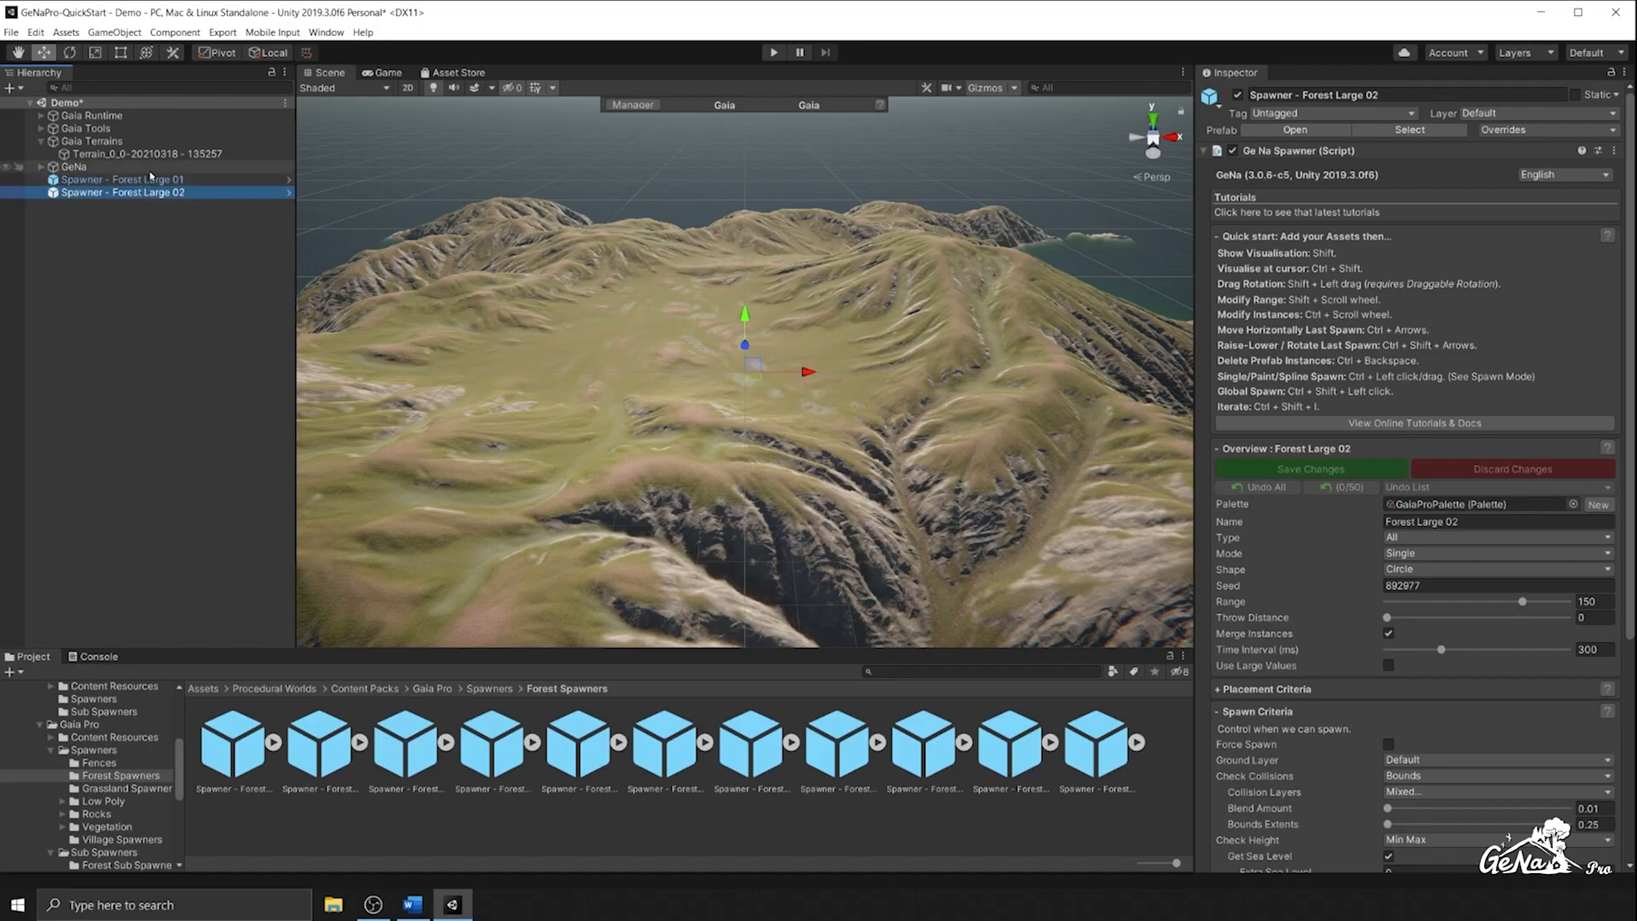
left_click(121, 180)
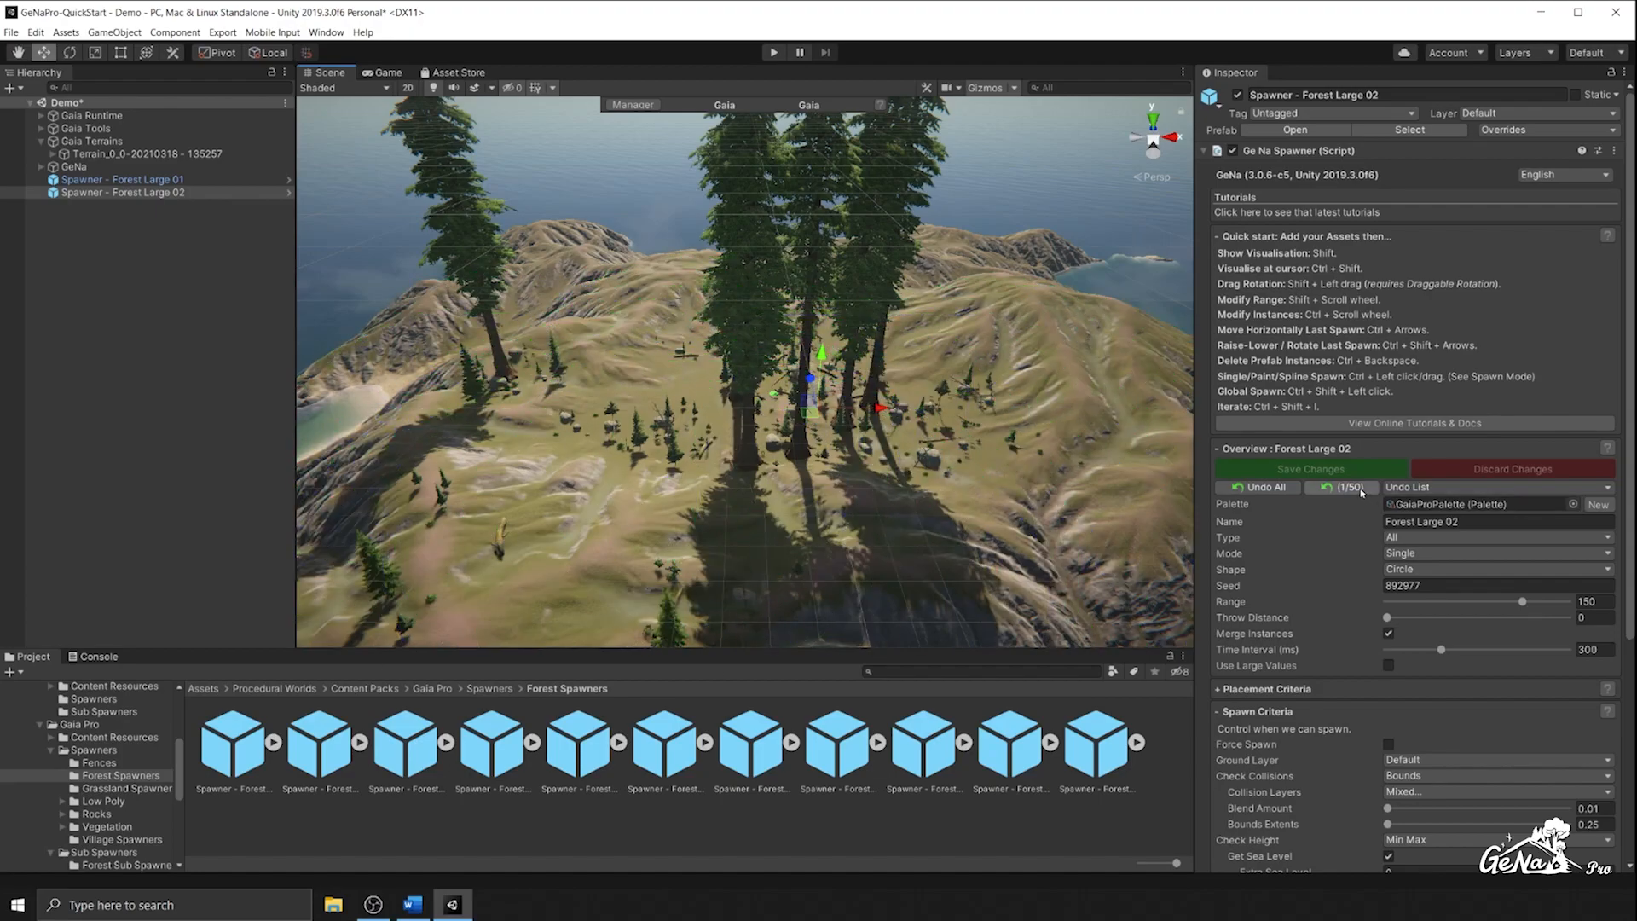
left_click(405, 749)
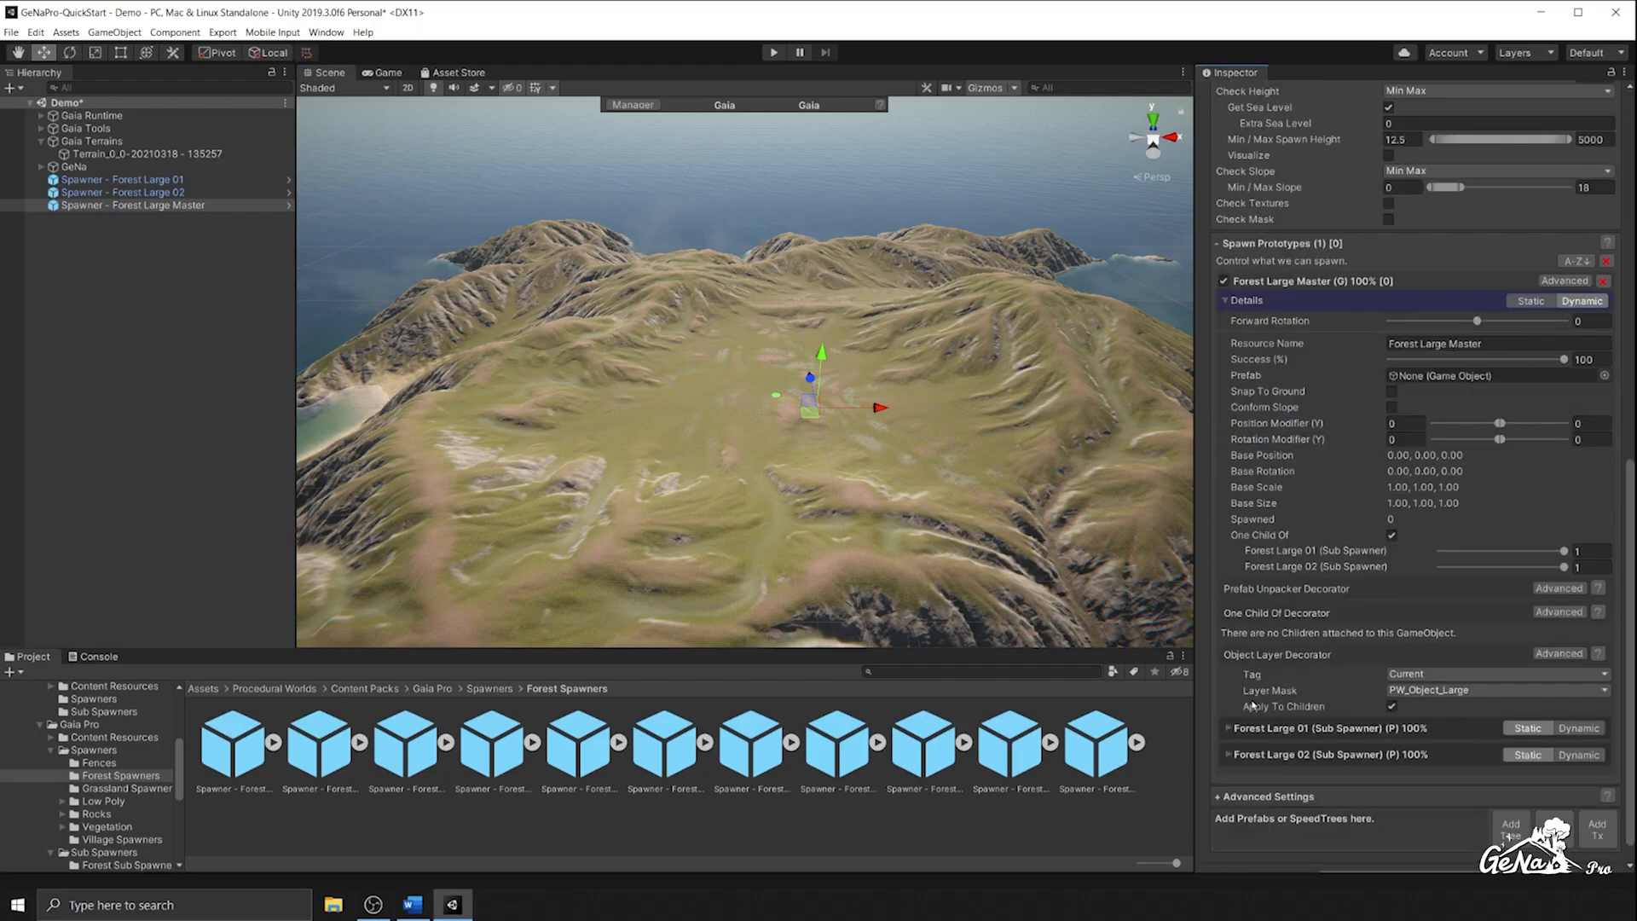
scroll("down", 3)
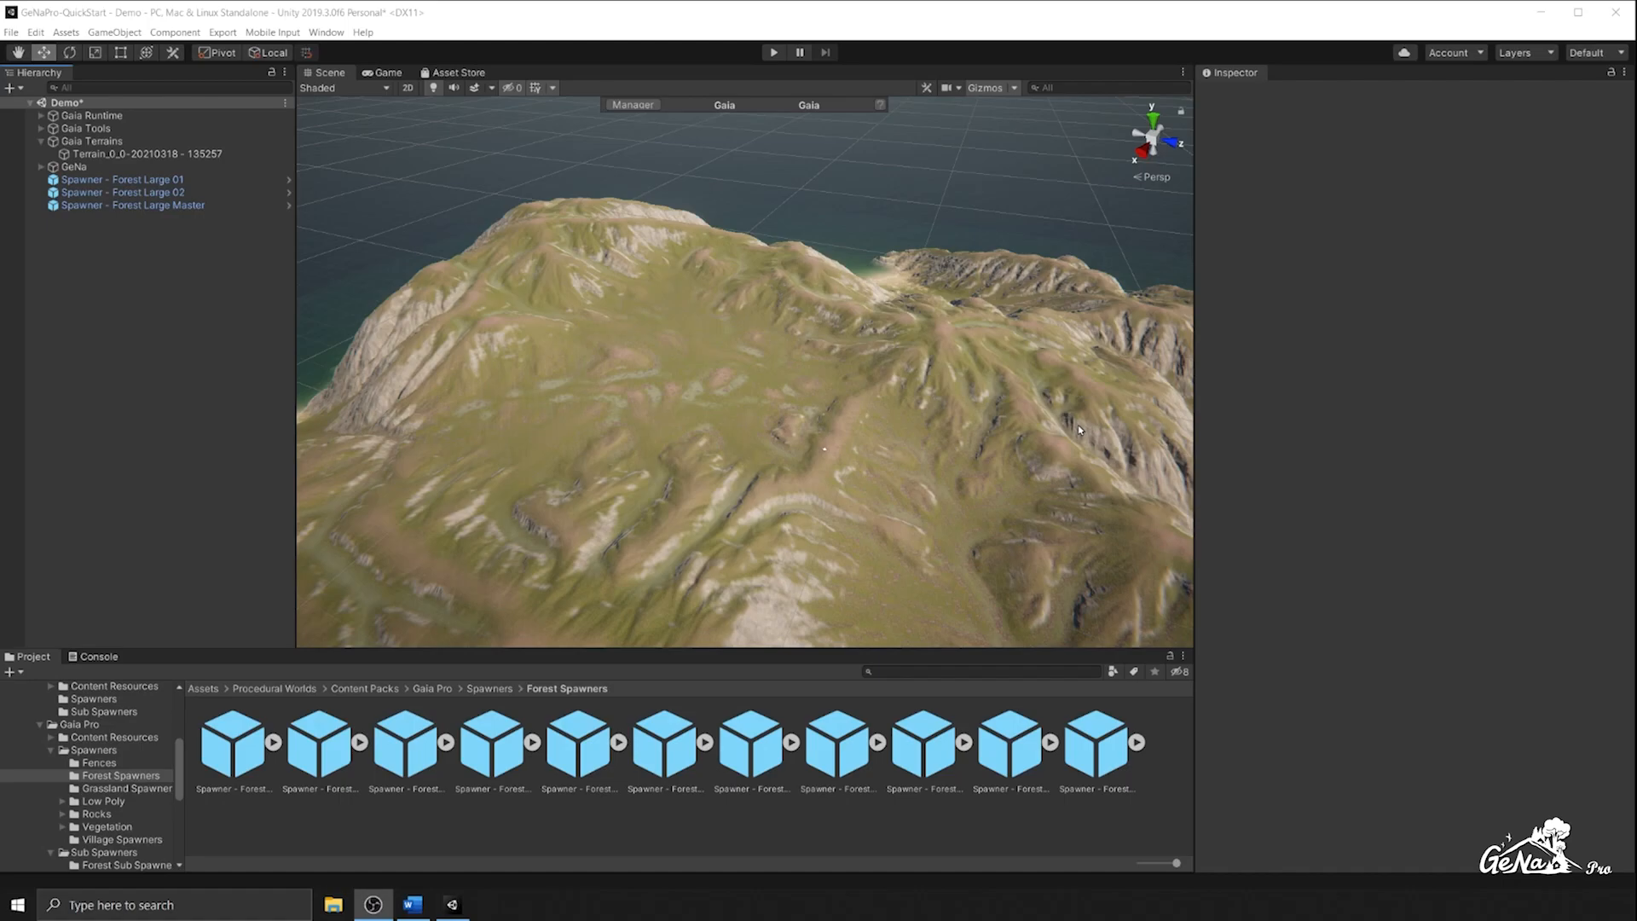
mouse_move(368, 808)
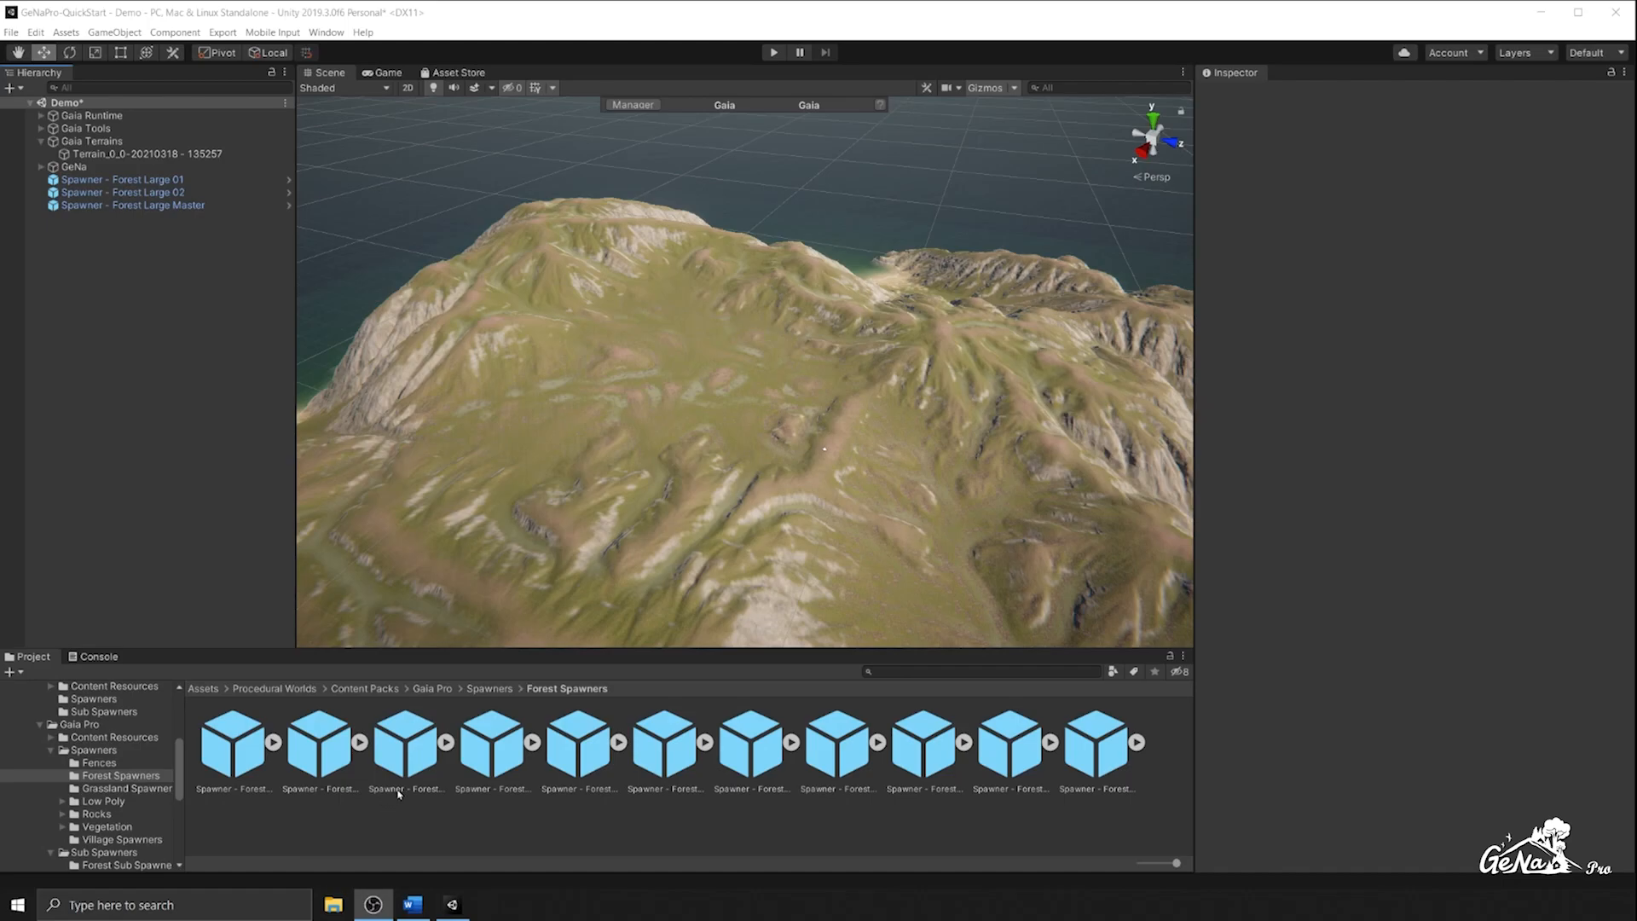
mouse_move(623, 606)
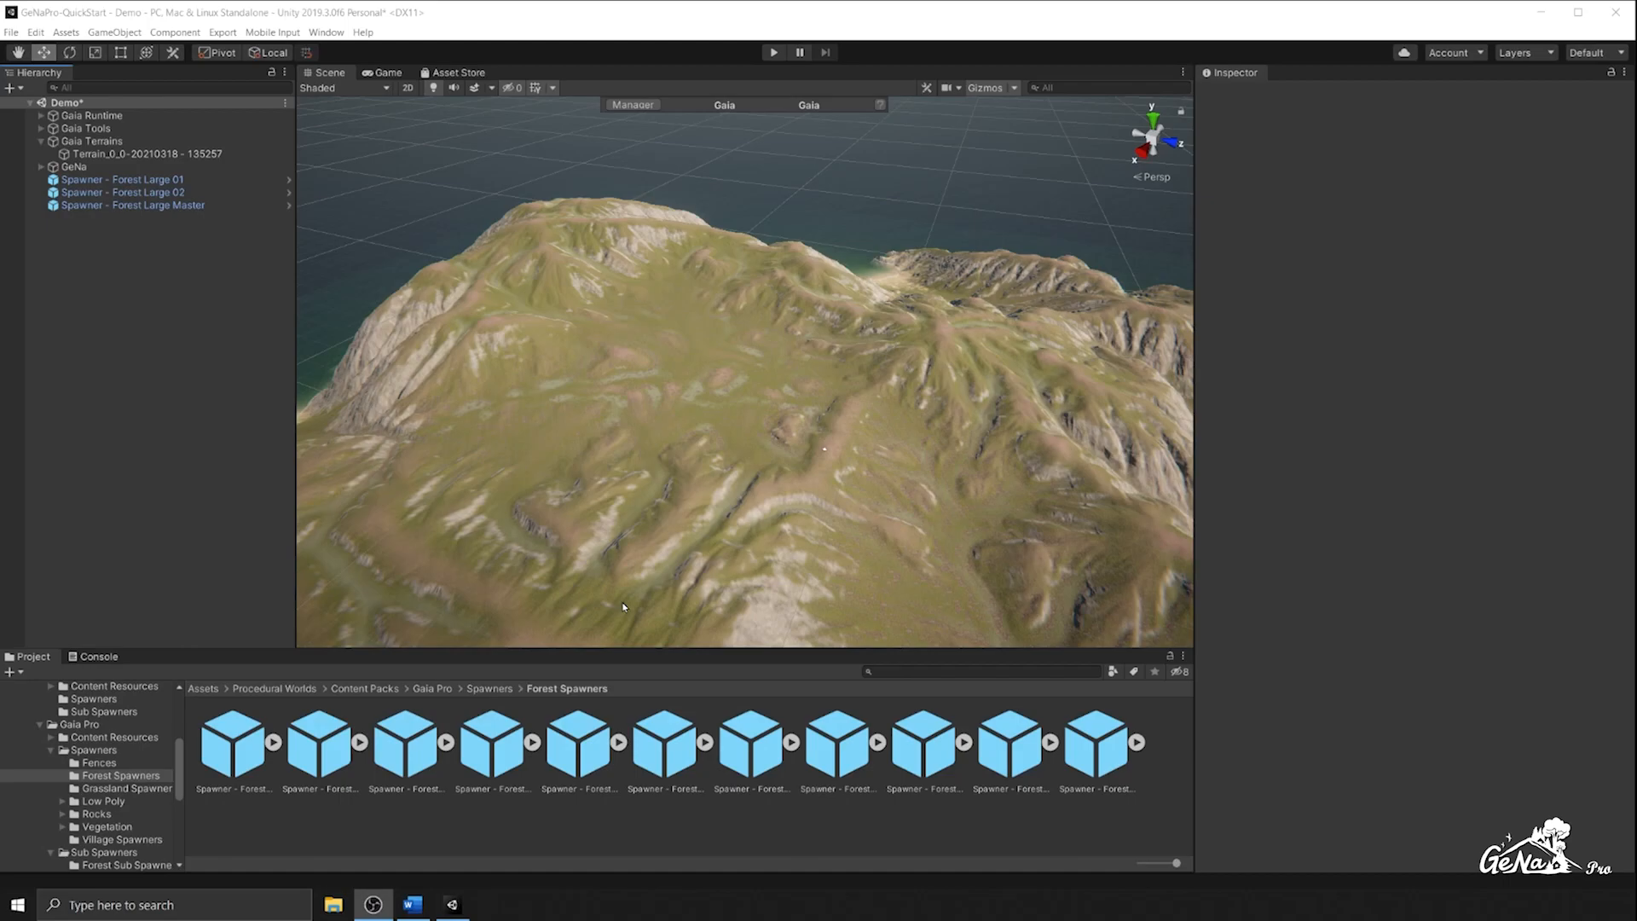
mouse_move(758, 606)
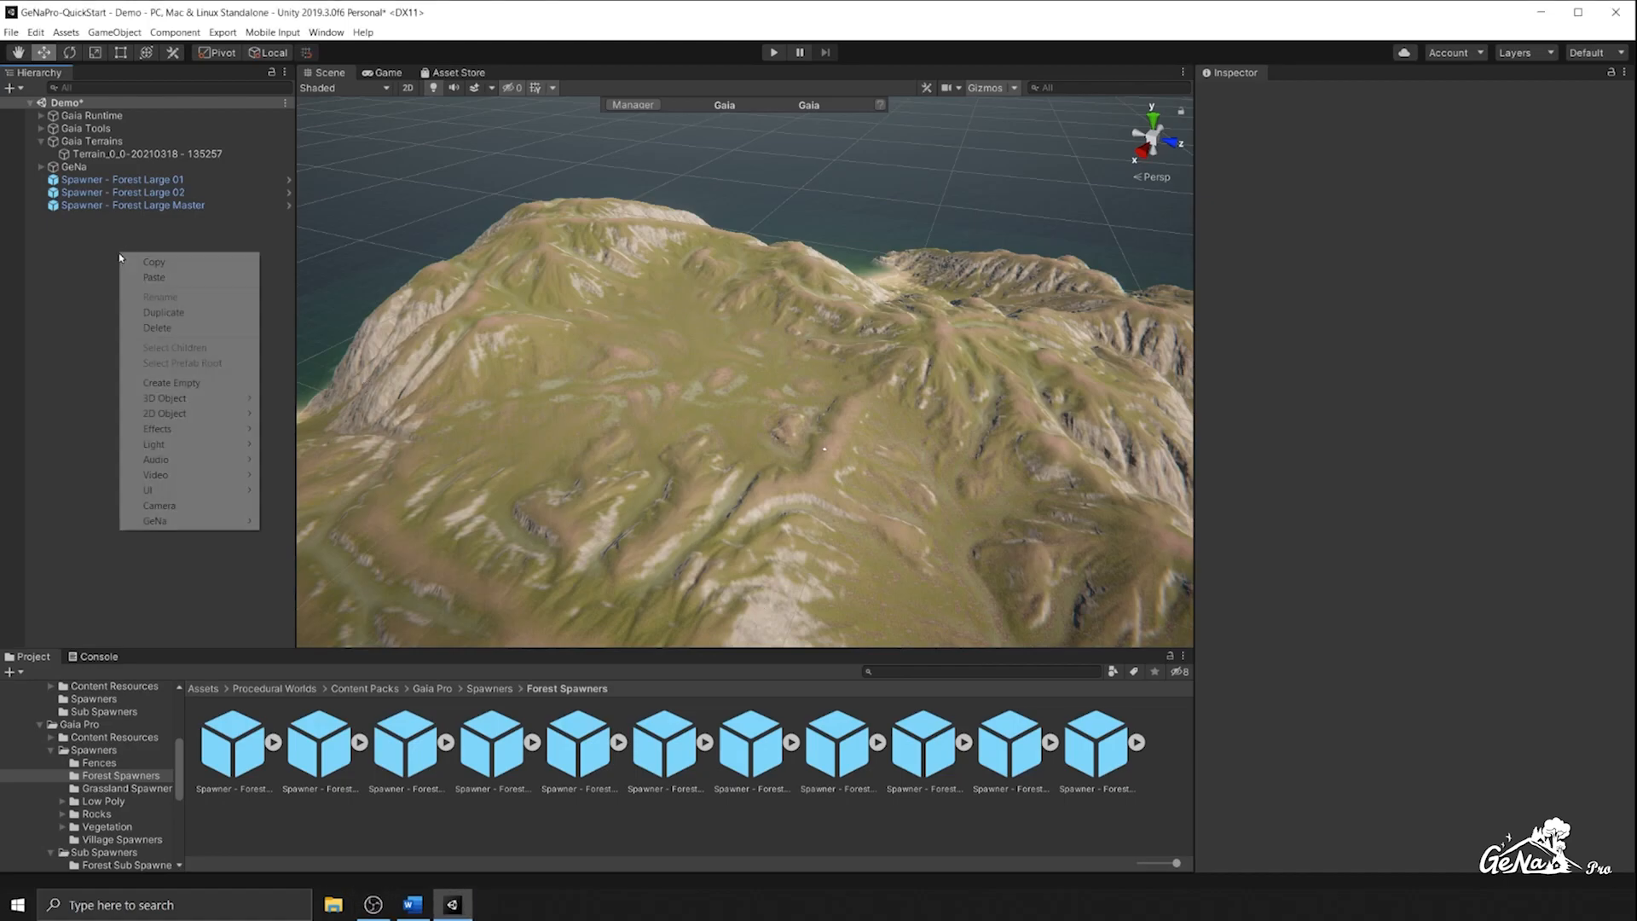
Create an empty GameObject from the Hierarchy context menu and name it Houses
left_click(172, 382)
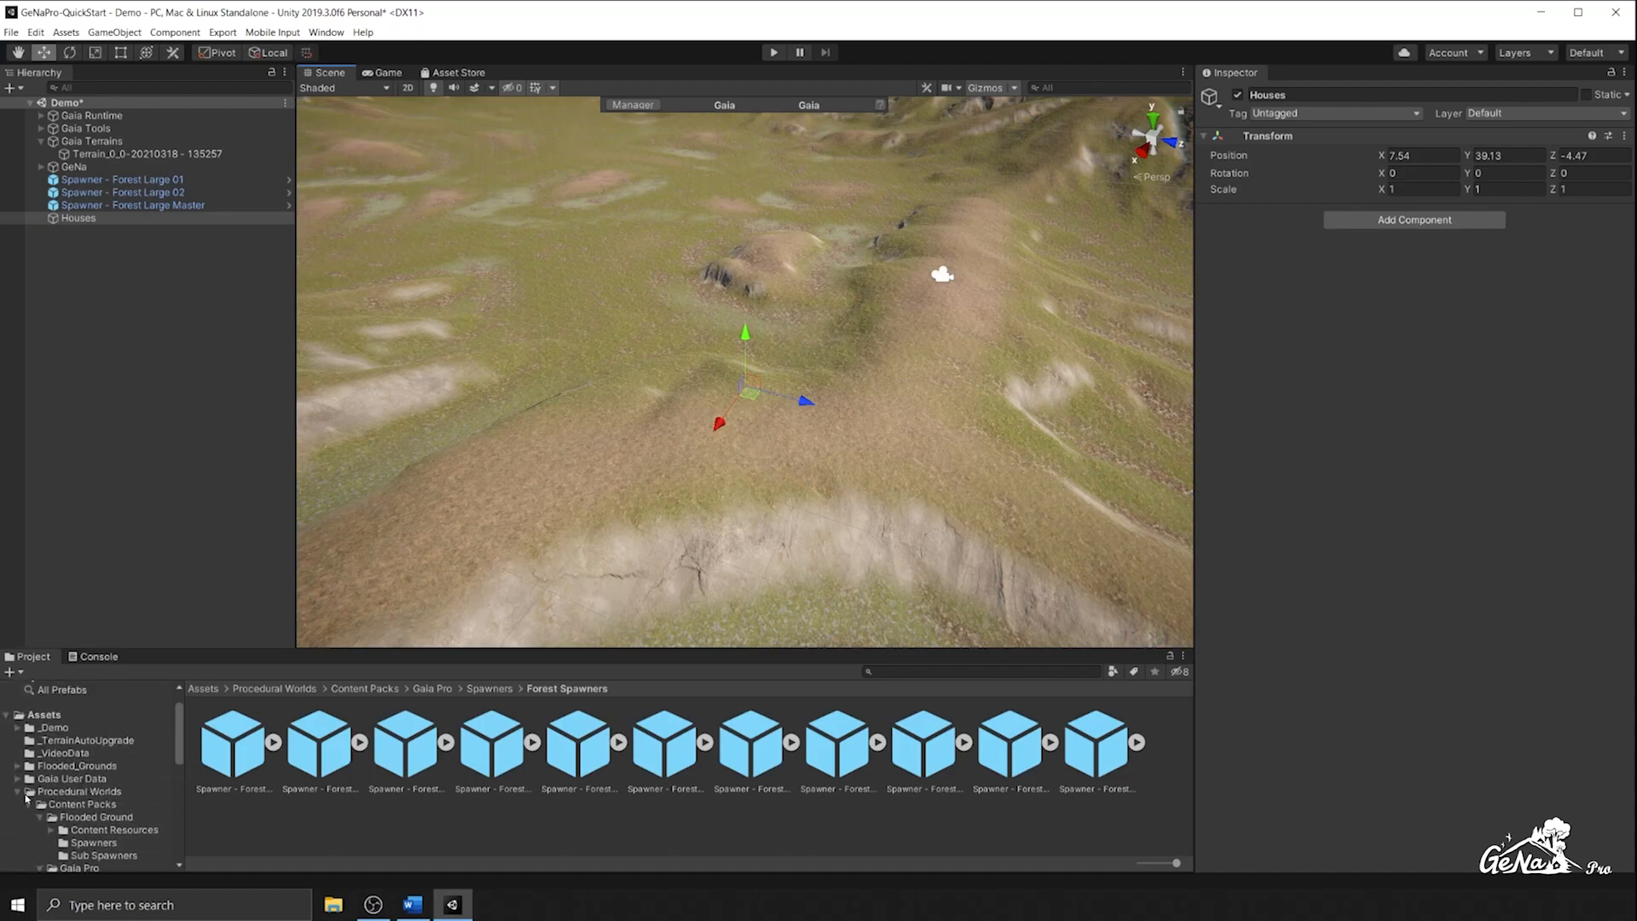
Place the fl_vil_GaiaHouse prefabs on the hilltop, parent them under Houses, and lower the group
type("house")
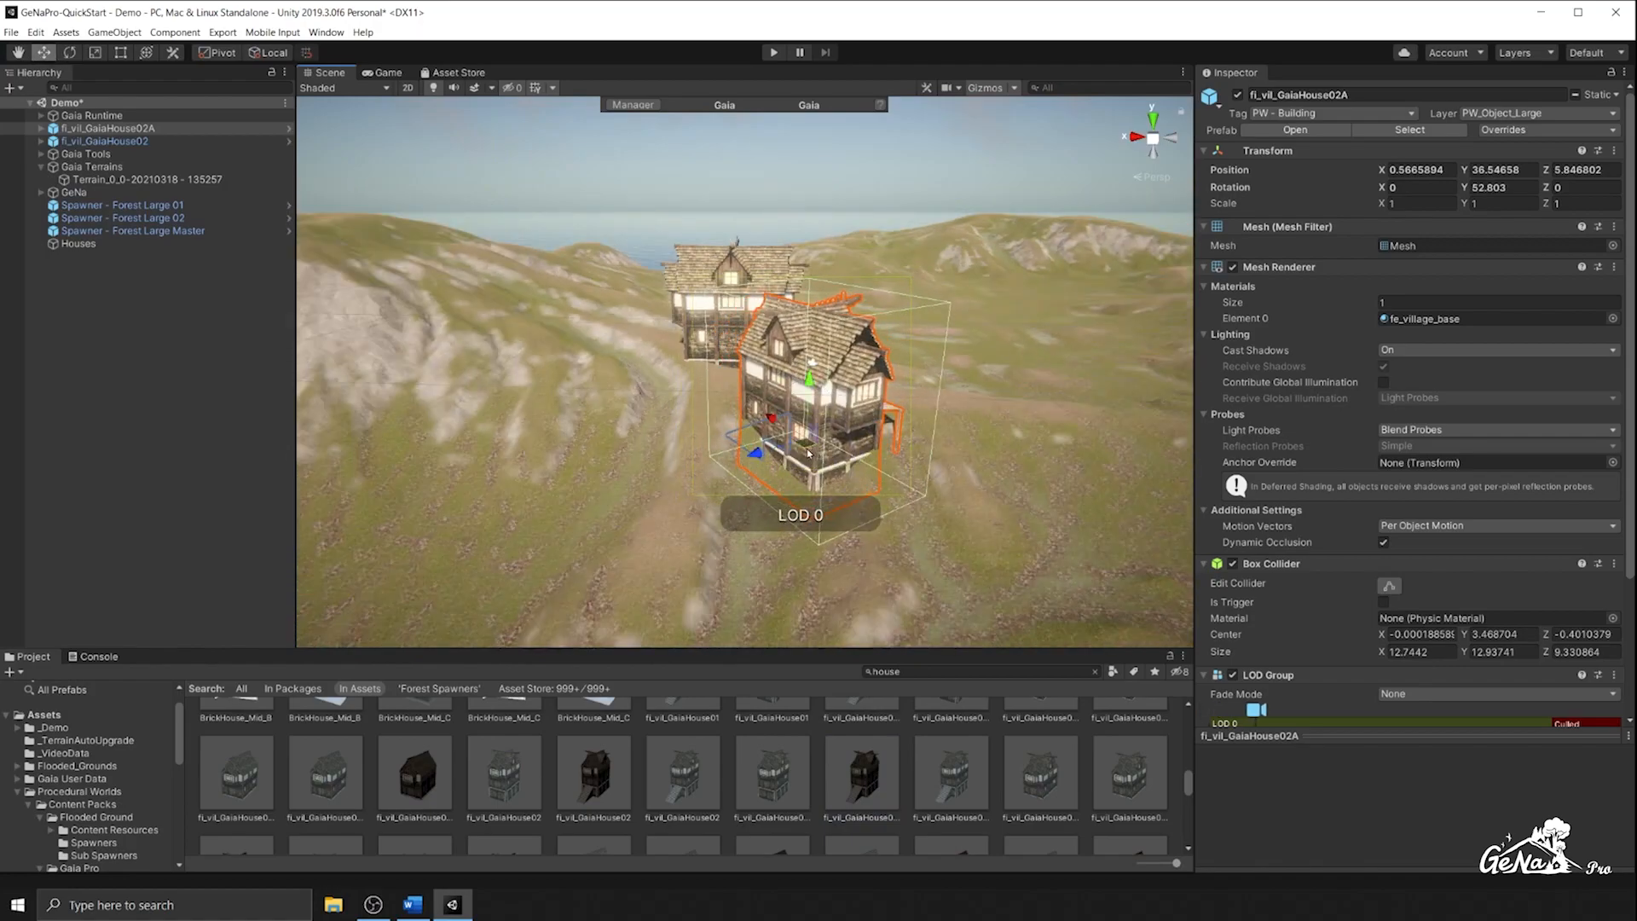
left_click_drag(814, 418, 788, 433)
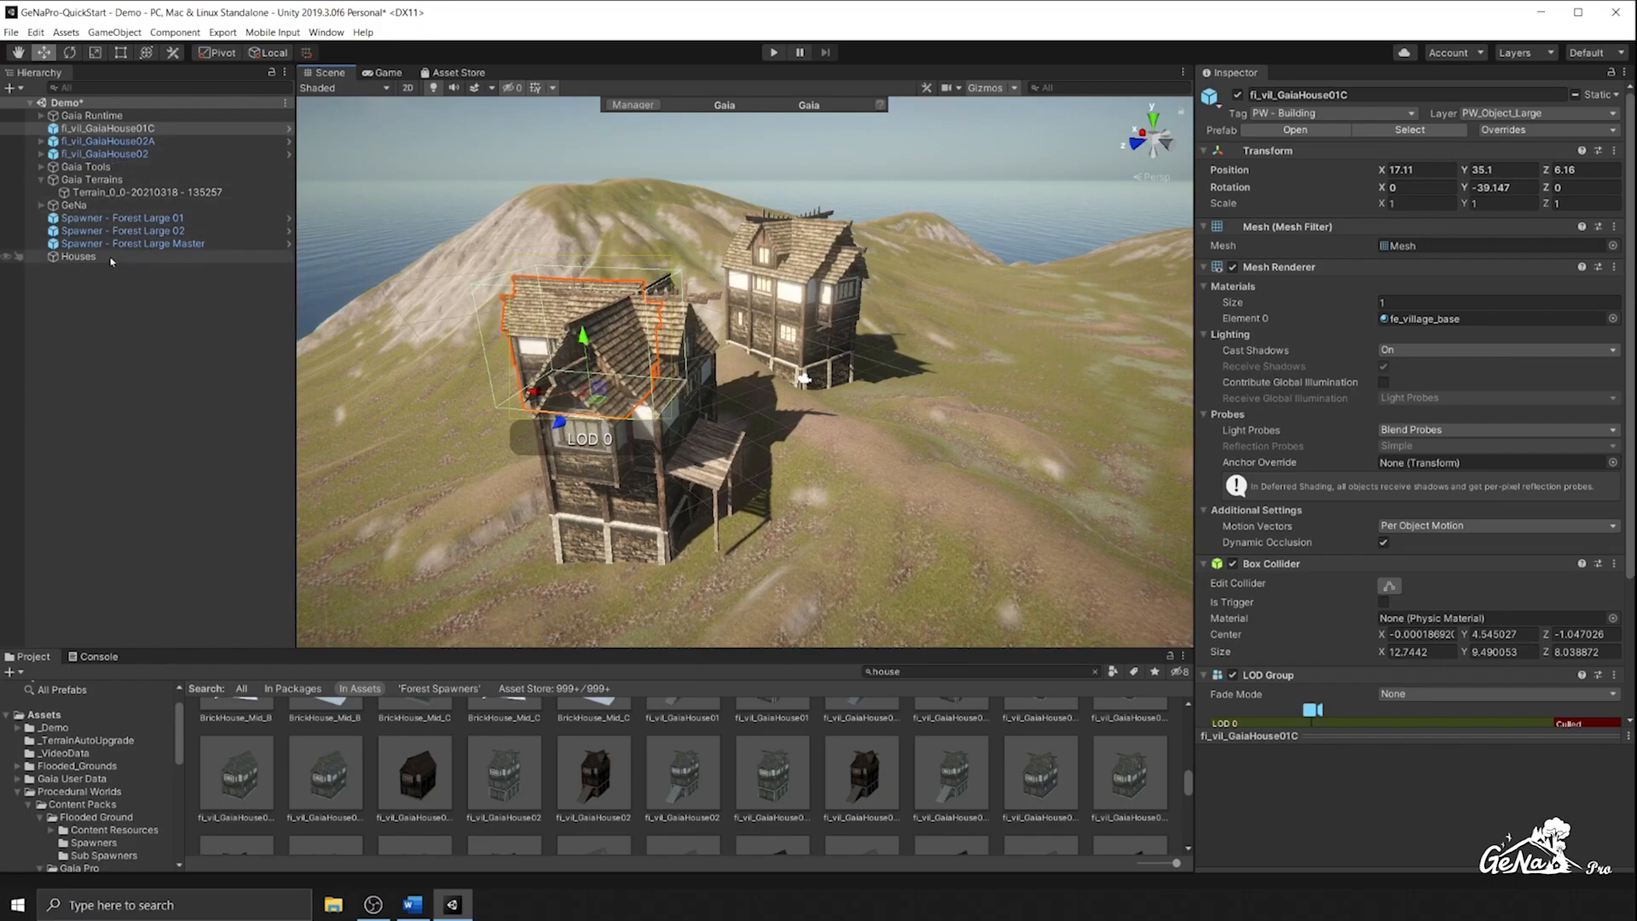
left_click(77, 256)
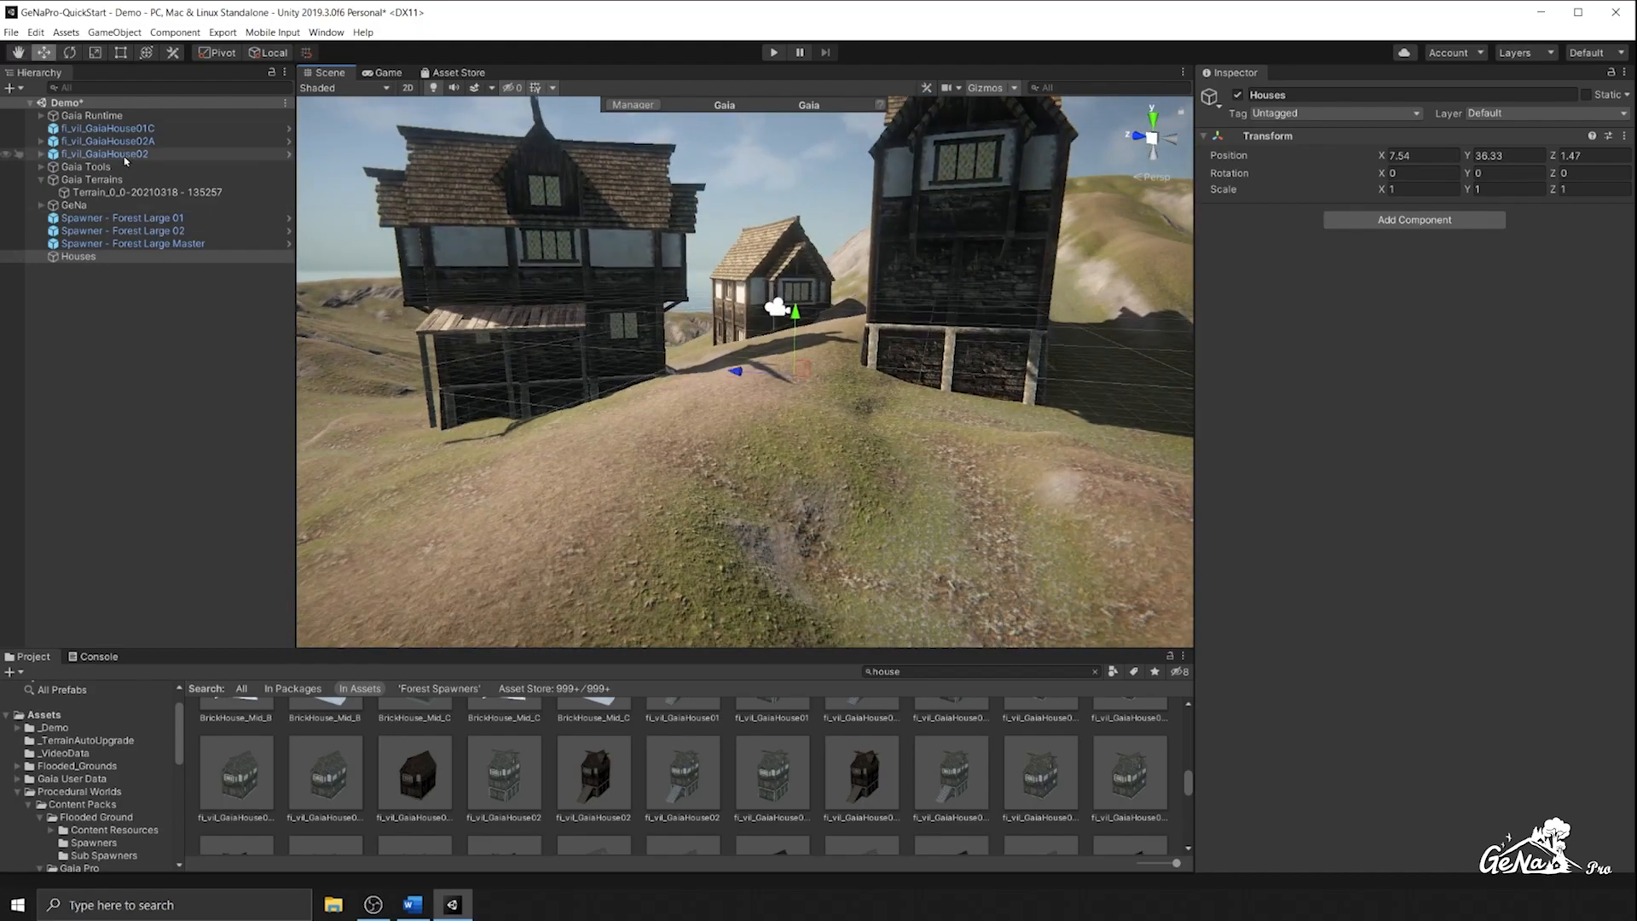
left_click(104, 153)
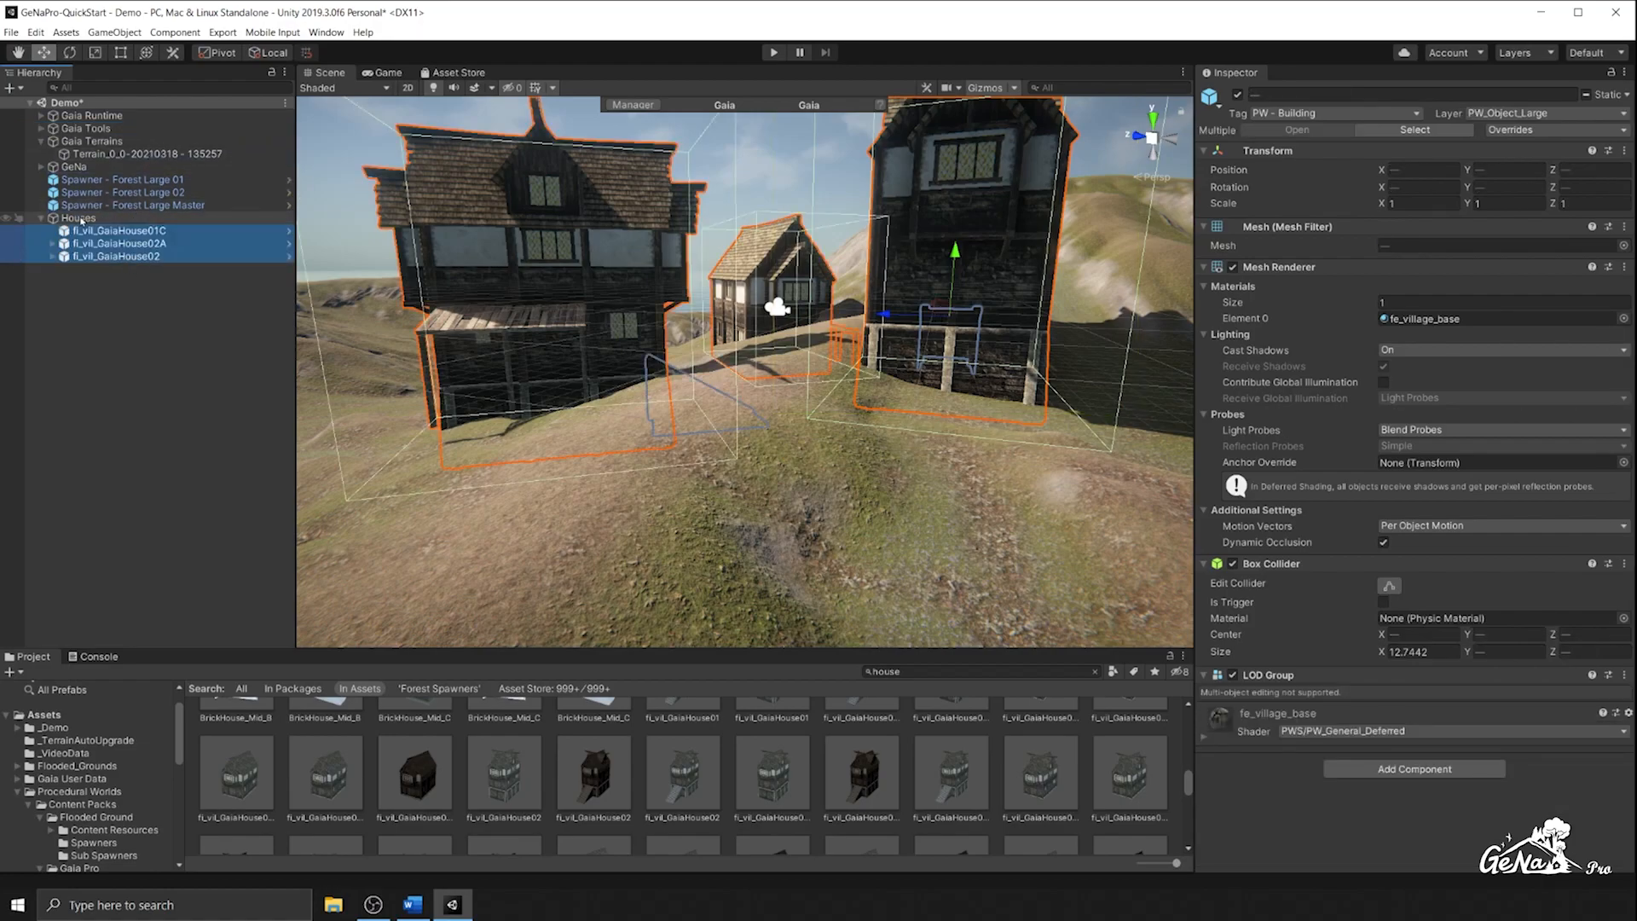
left_click(79, 217)
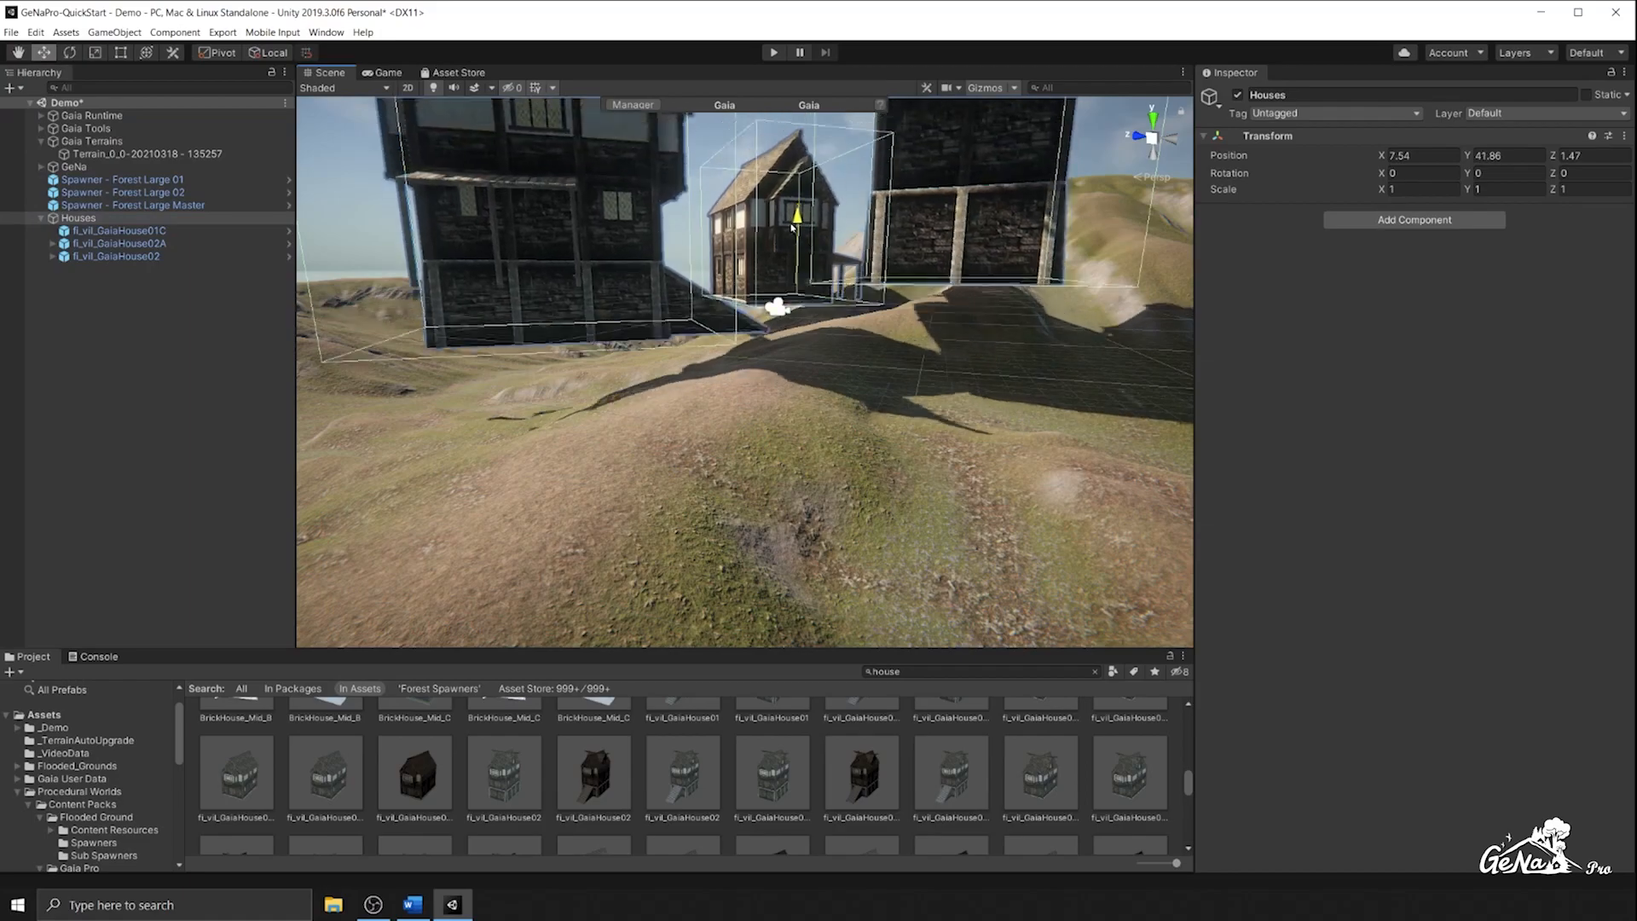
left_click_drag(796, 214, 795, 235)
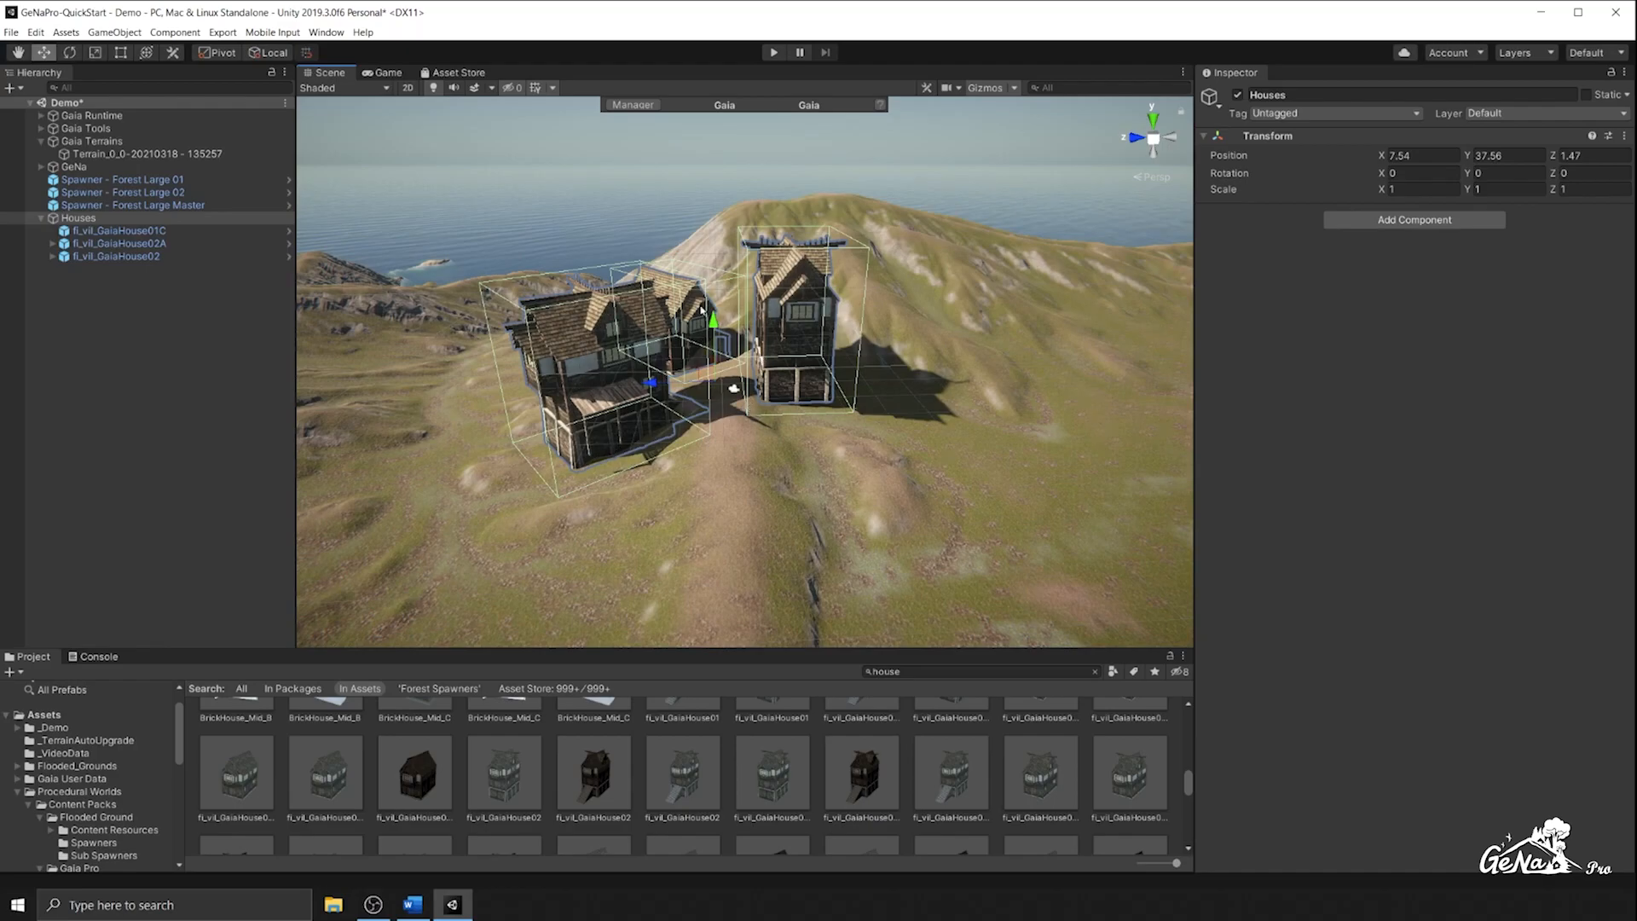
mouse_move(577, 343)
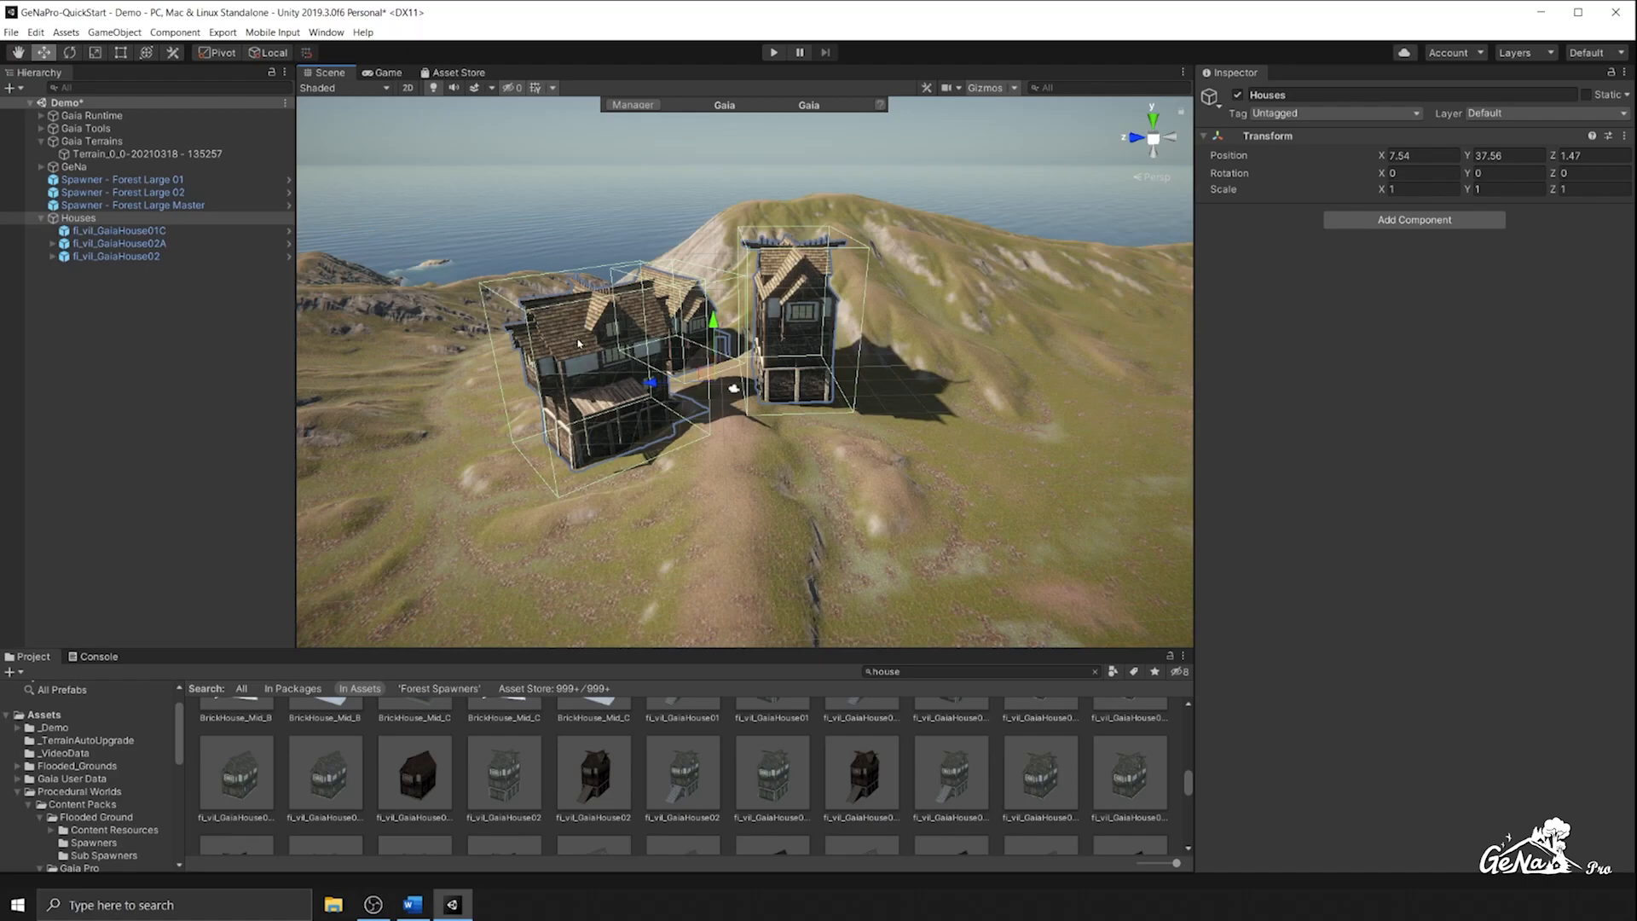
left_click(162, 324)
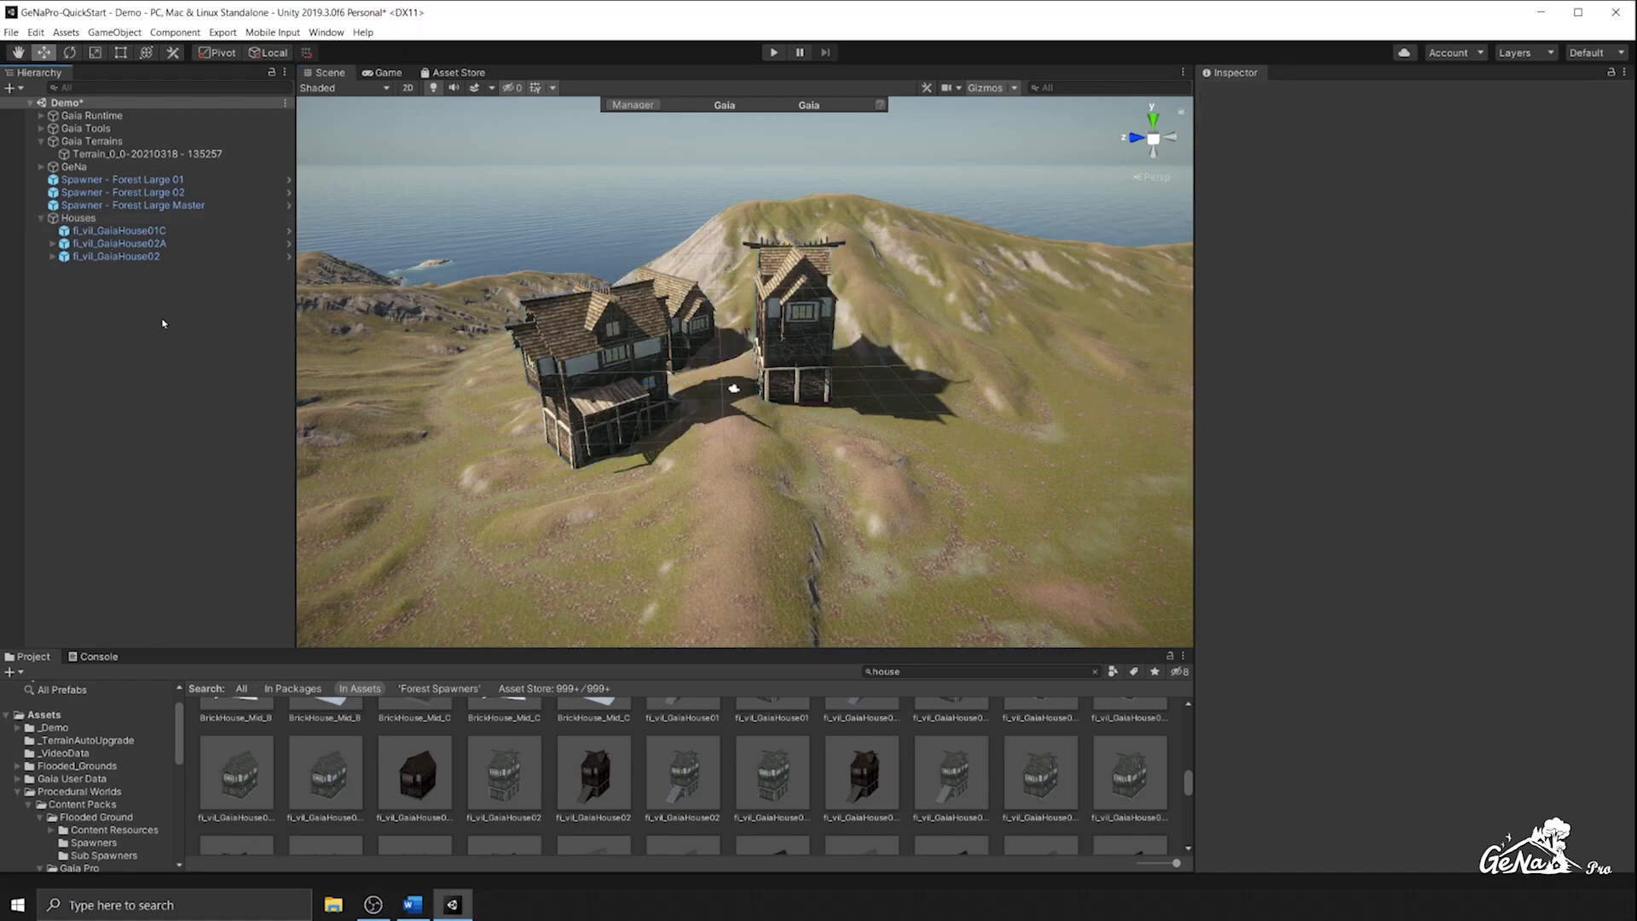
Add a GeNa spawner with a new palette holding PW_Tree_Small_02 and PW_Tree_Spruce_06
right_click(162, 324)
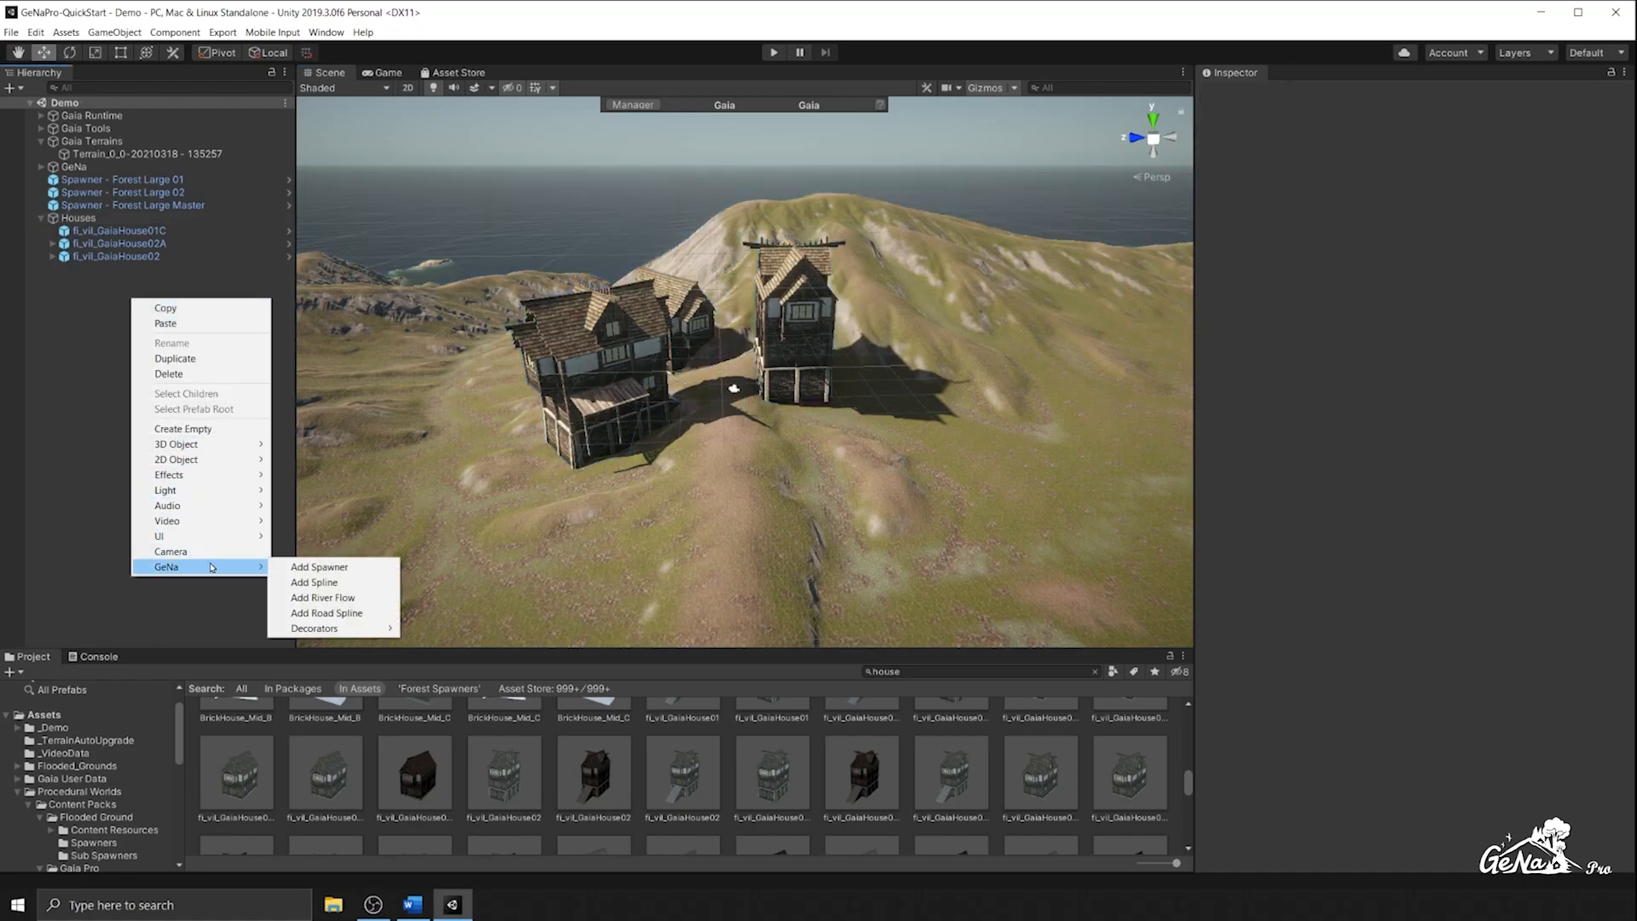
left_click(318, 567)
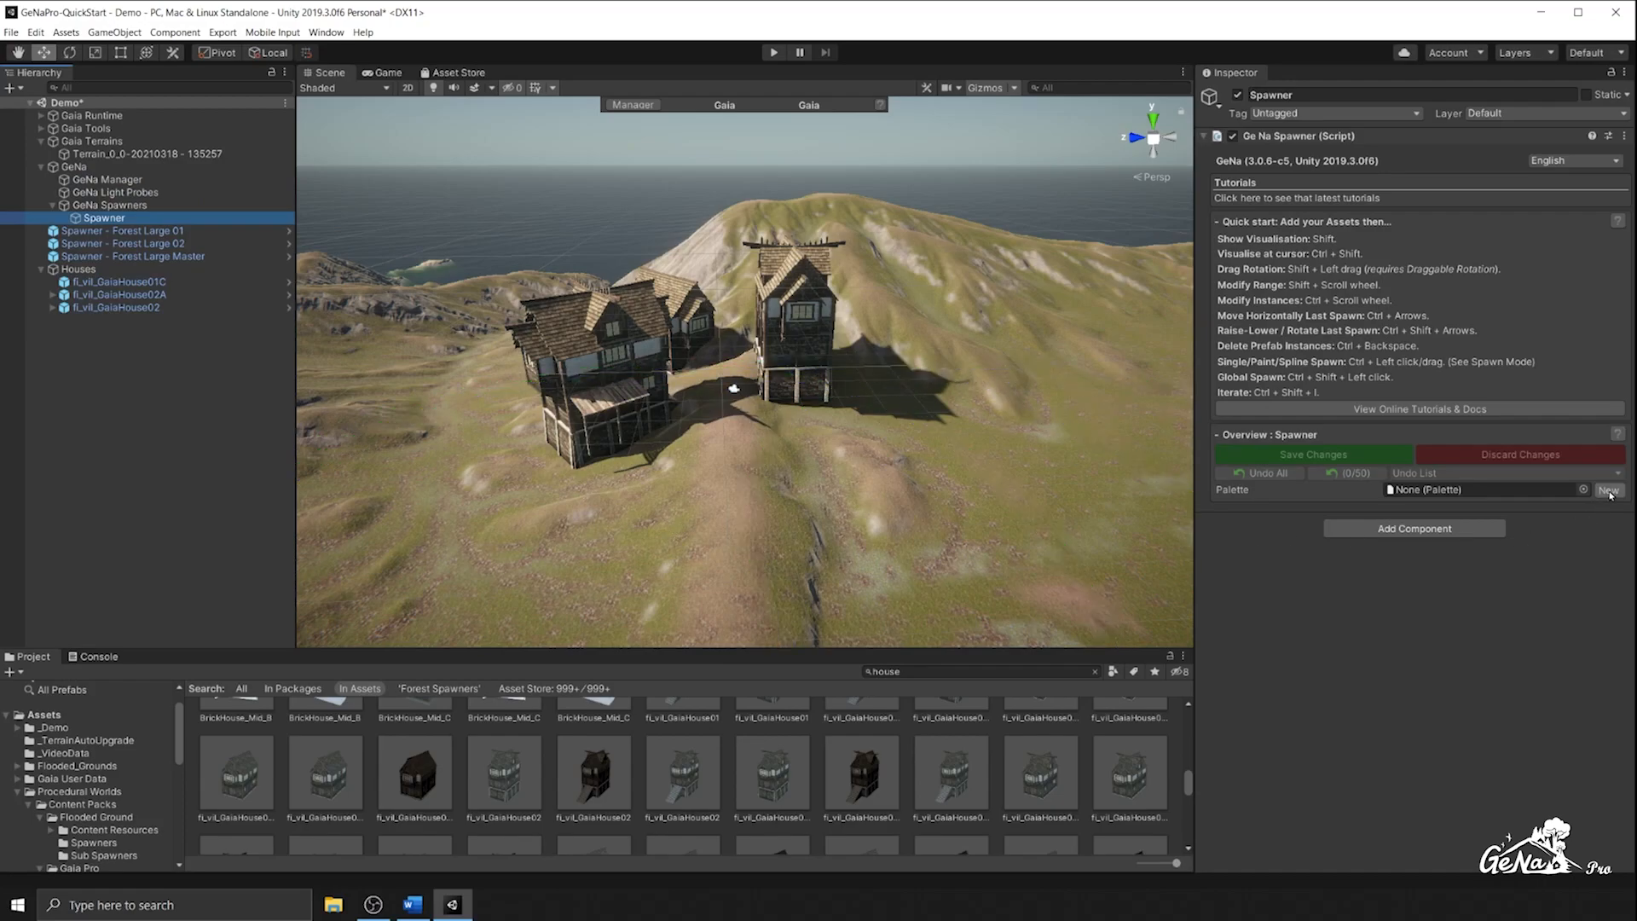
left_click(1608, 490)
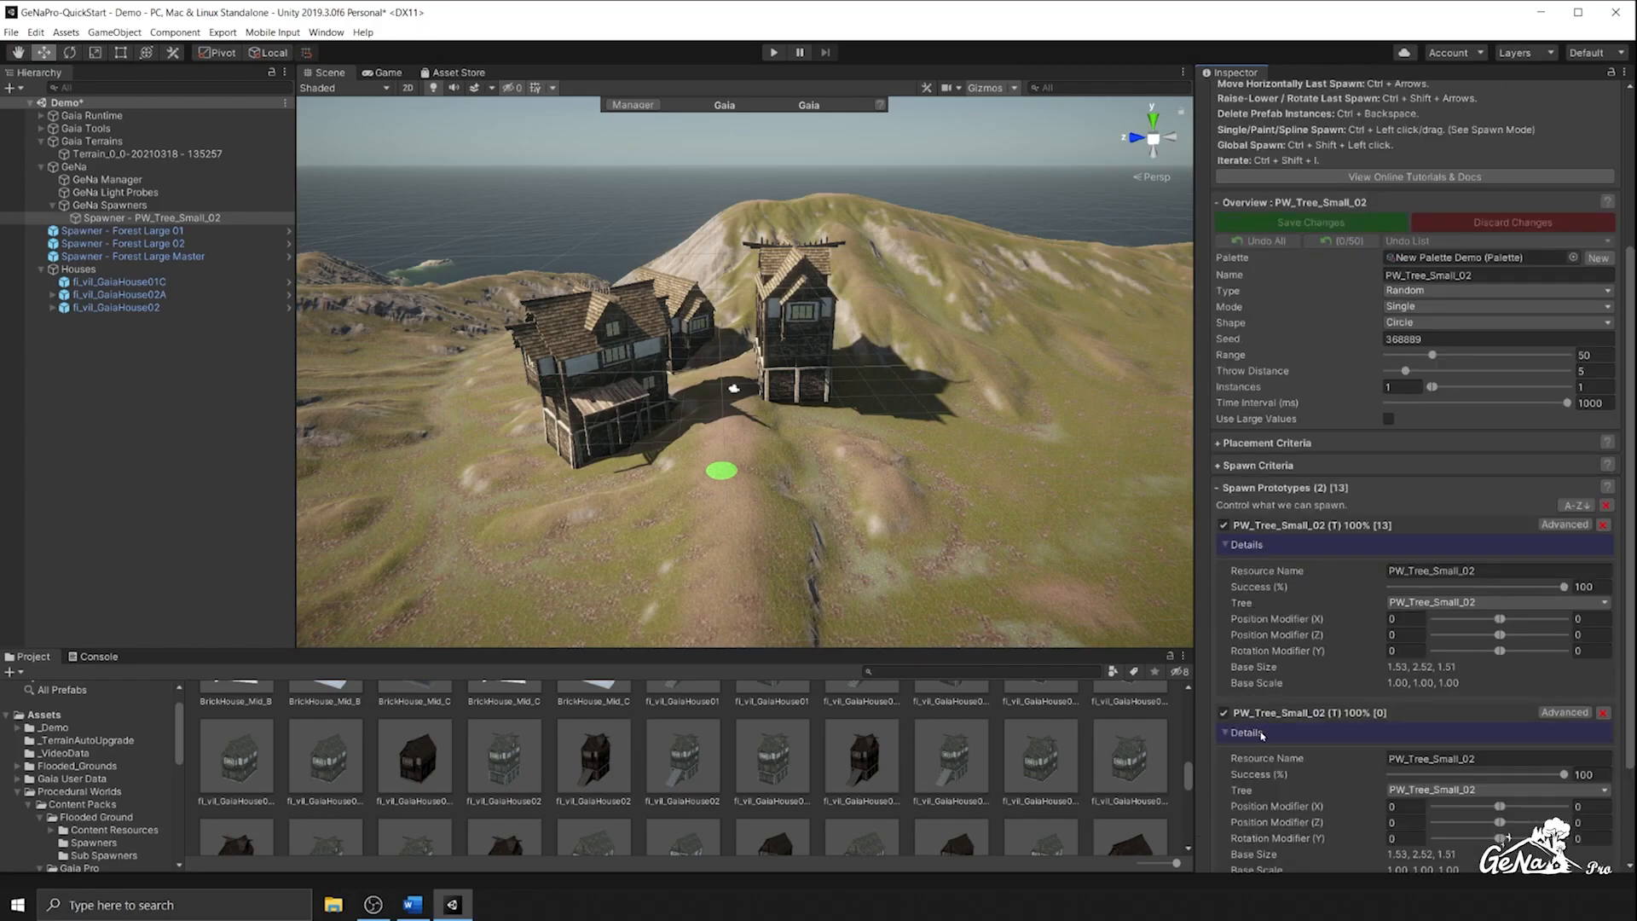
left_click(1496, 654)
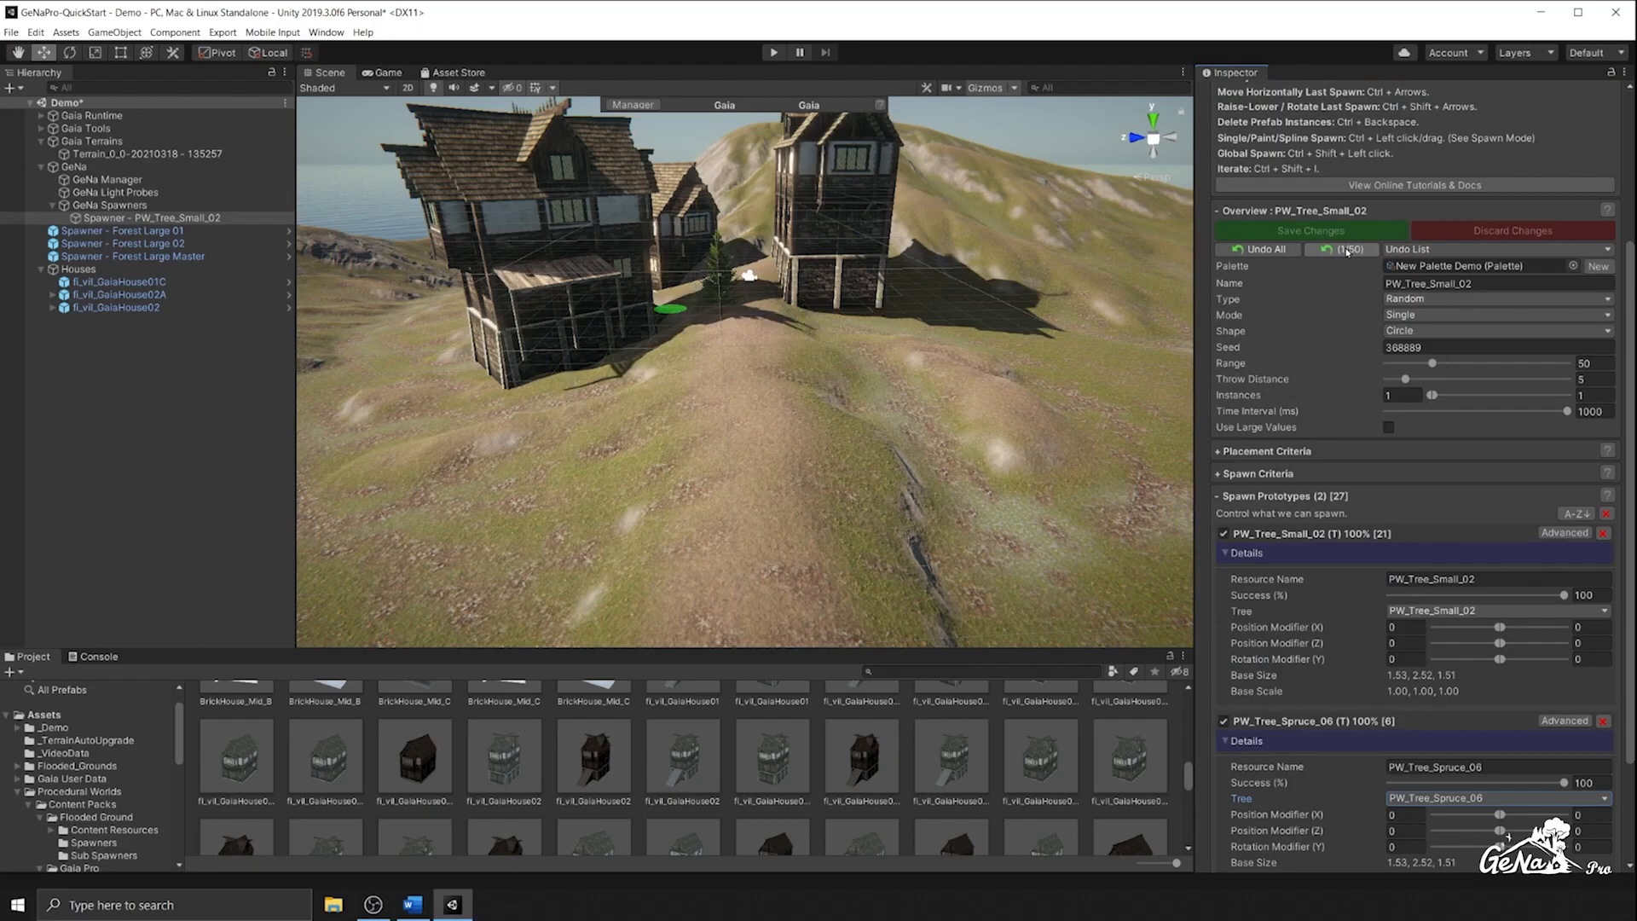
Set the tree Placement Criteria scale range to 1.5–2 and test-spawn a batch of trees
left_click(1342, 248)
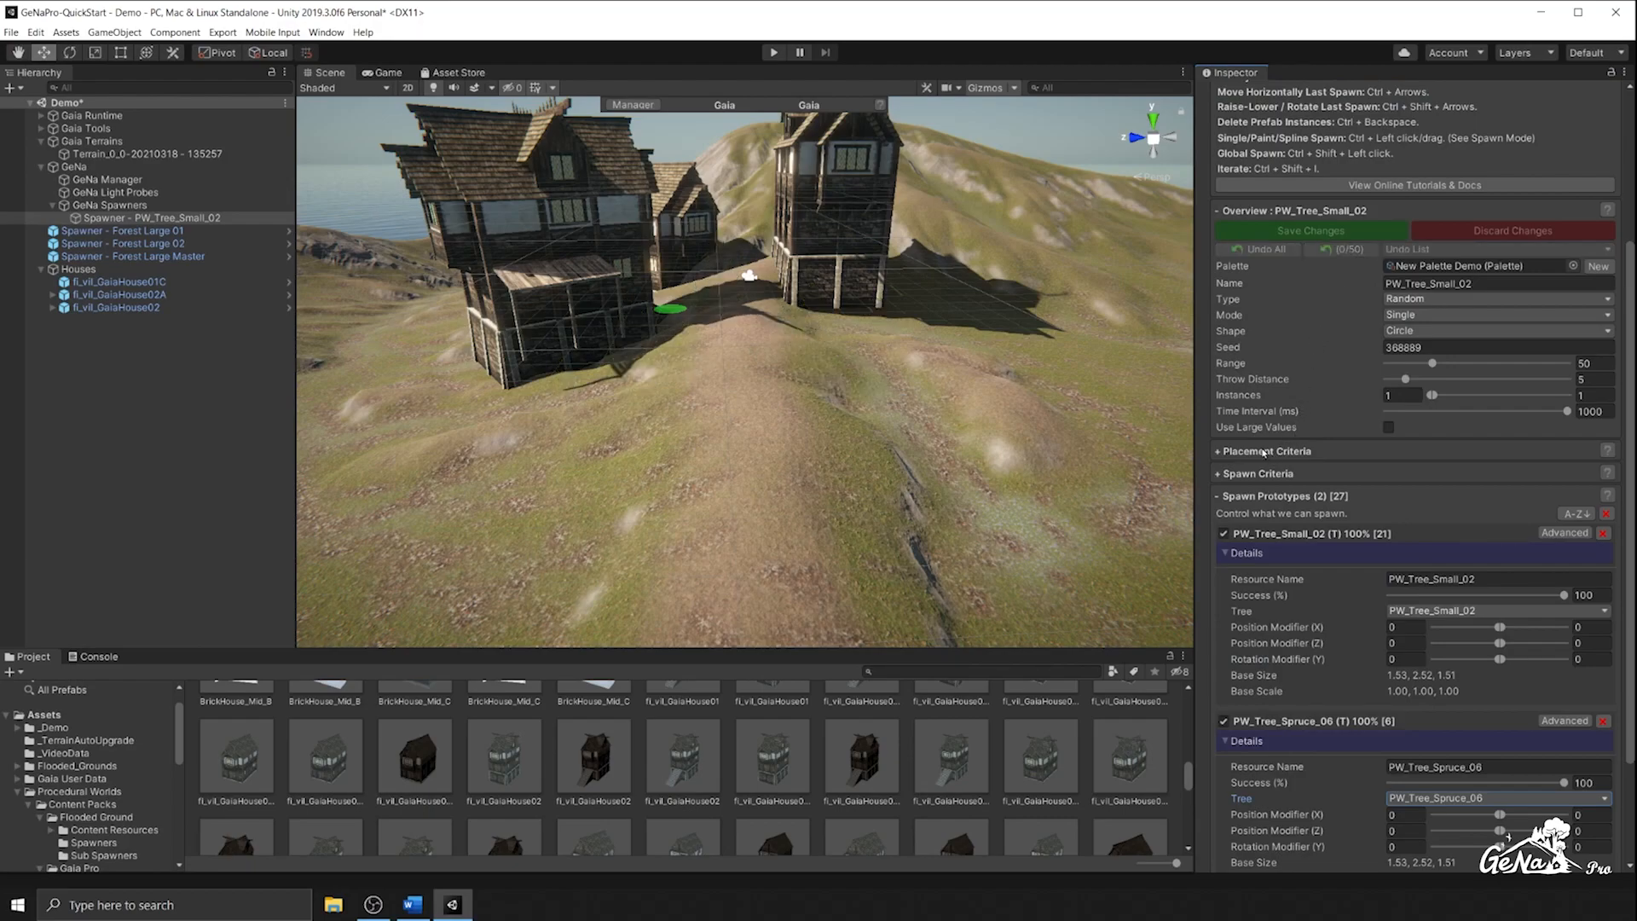
left_click(1263, 450)
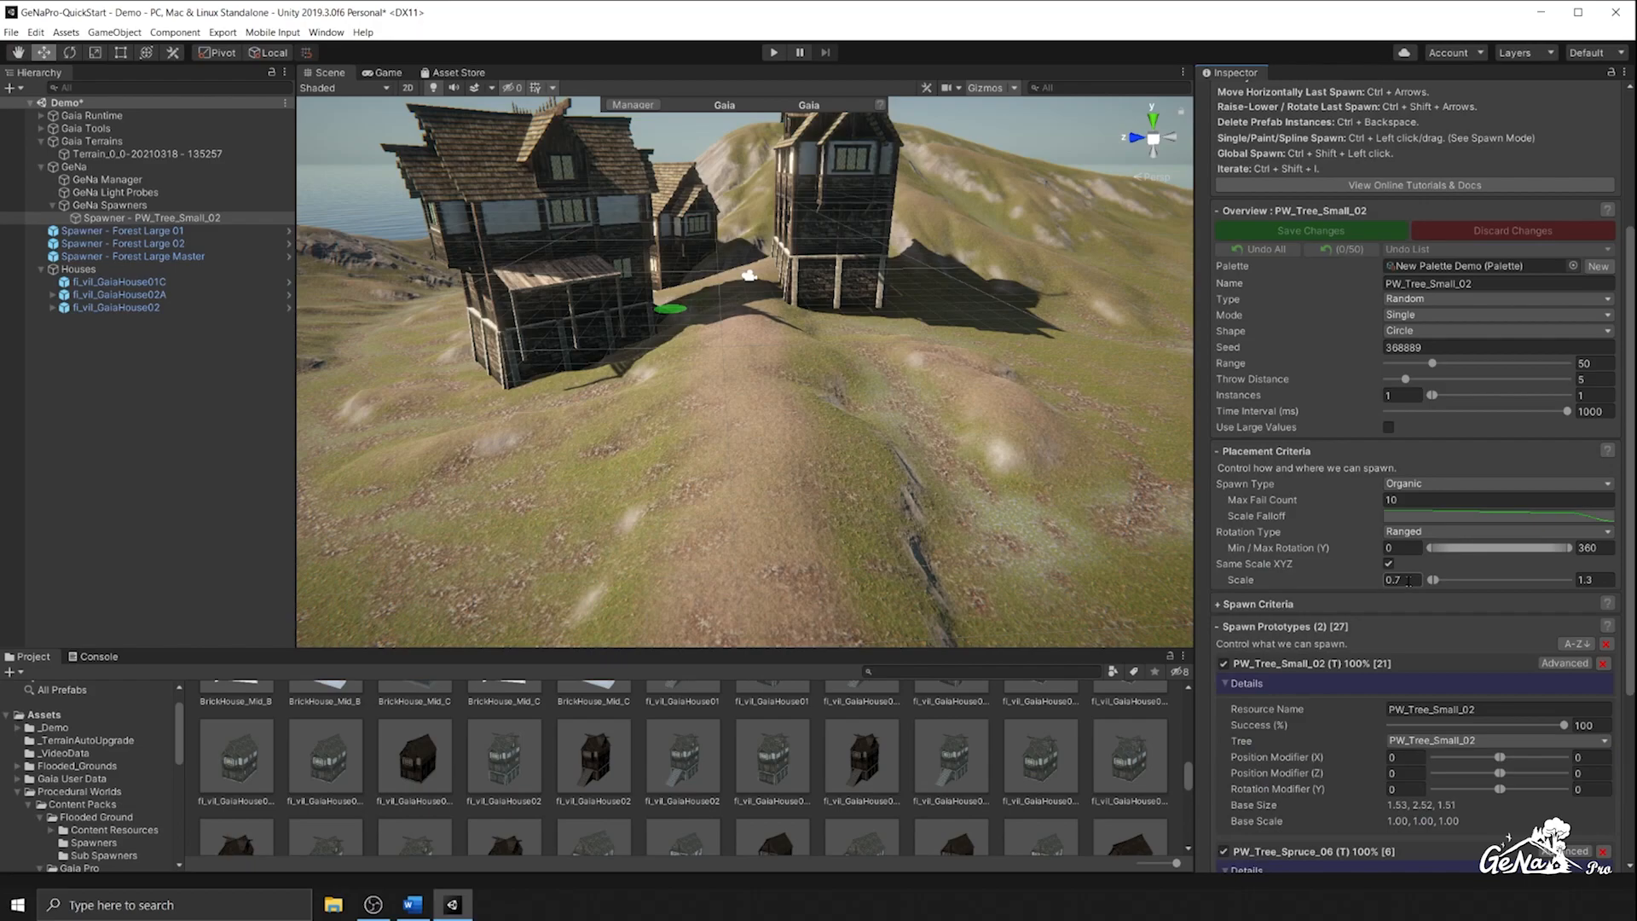
left_click(1586, 580)
type("2")
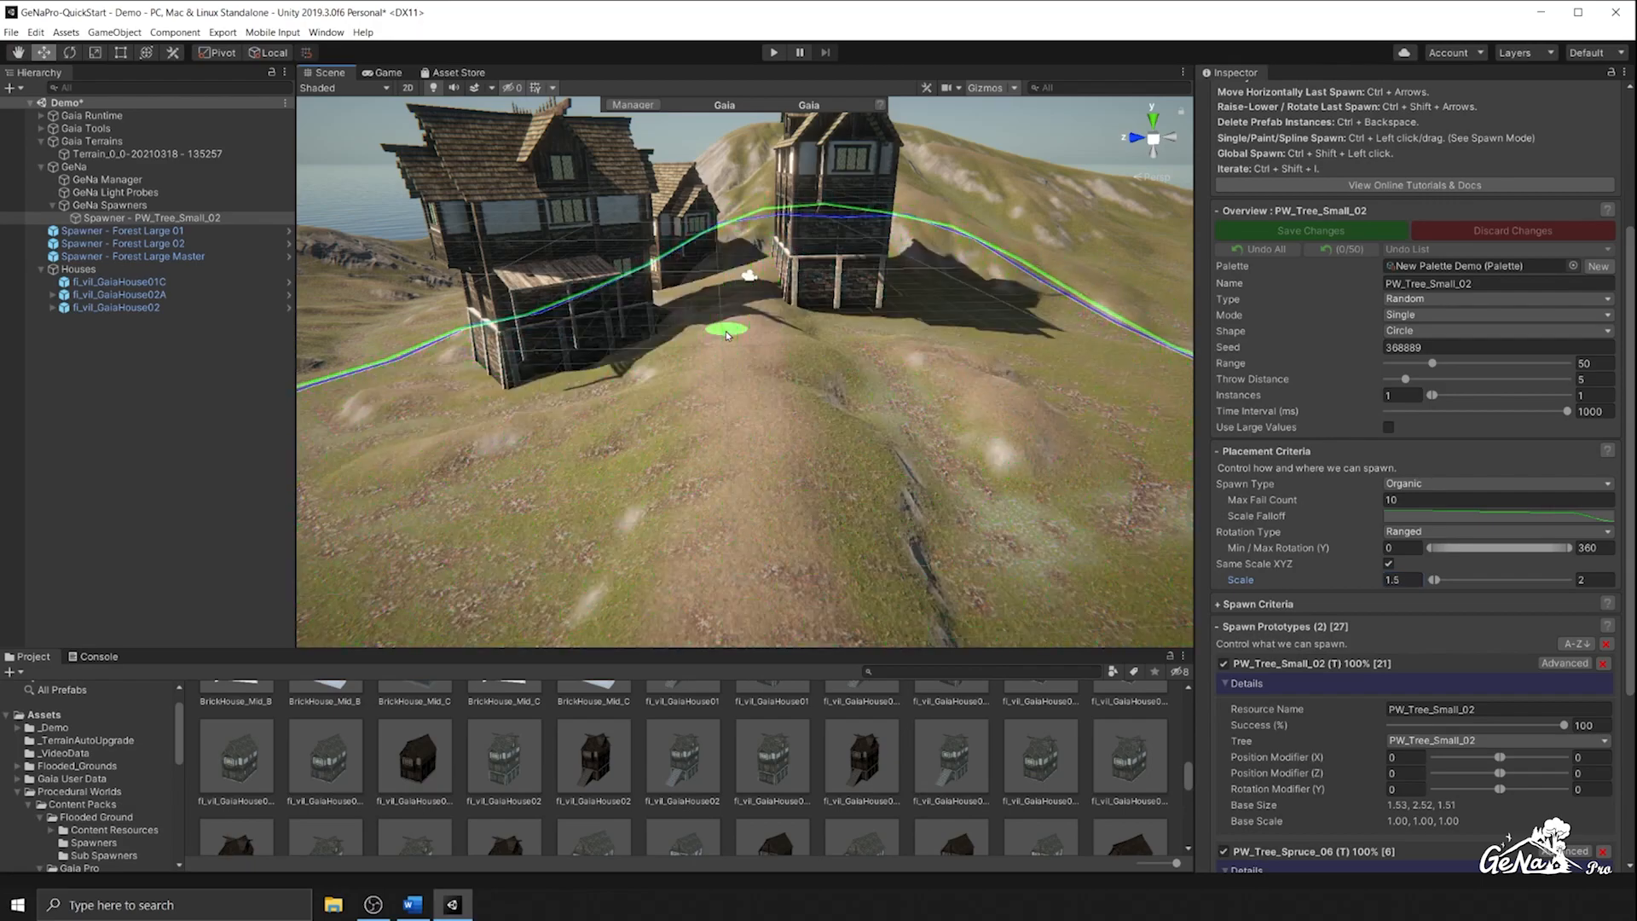
left_click(752, 334)
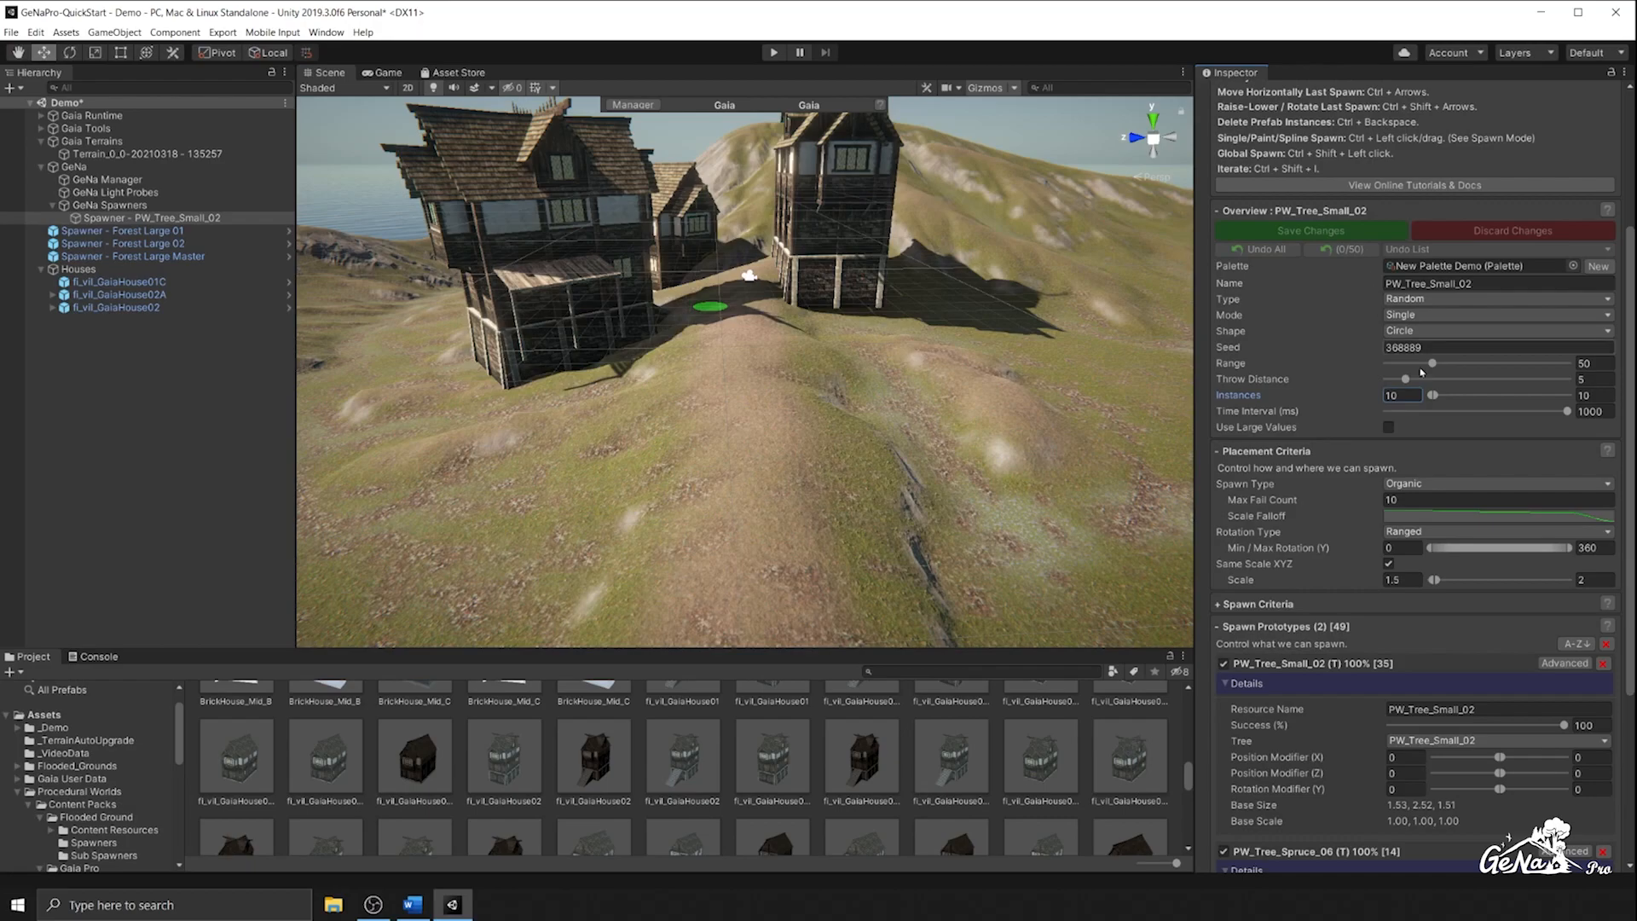
Widen the throw distance, undo all test trees, and set instances to 20
left_click_drag(1404, 378, 1533, 379)
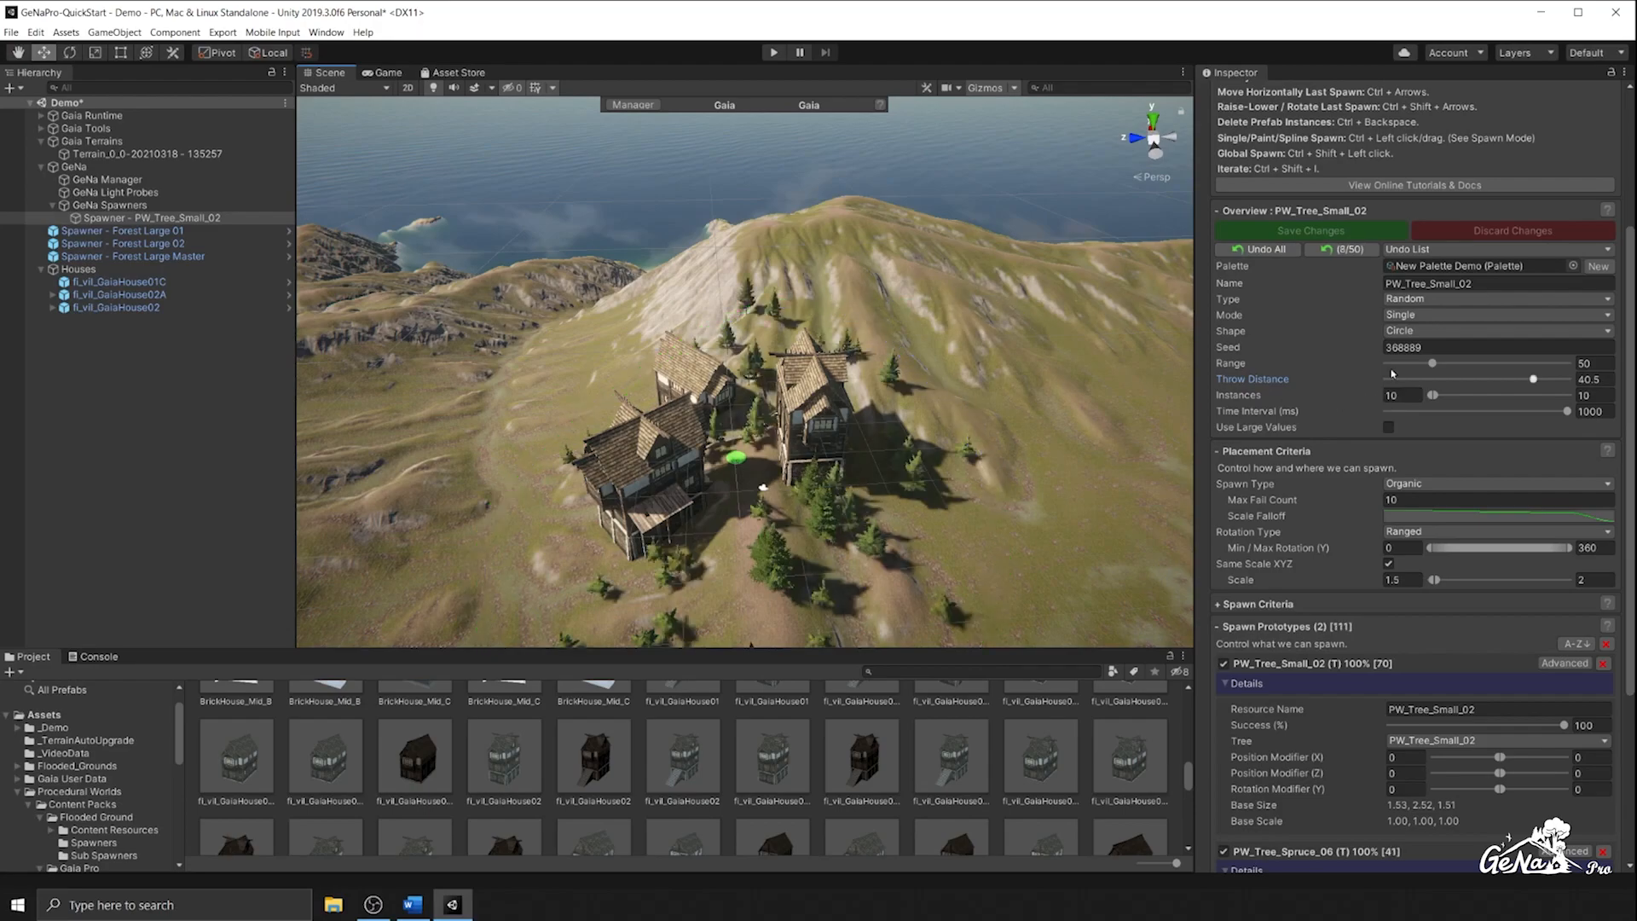
left_click(1257, 248)
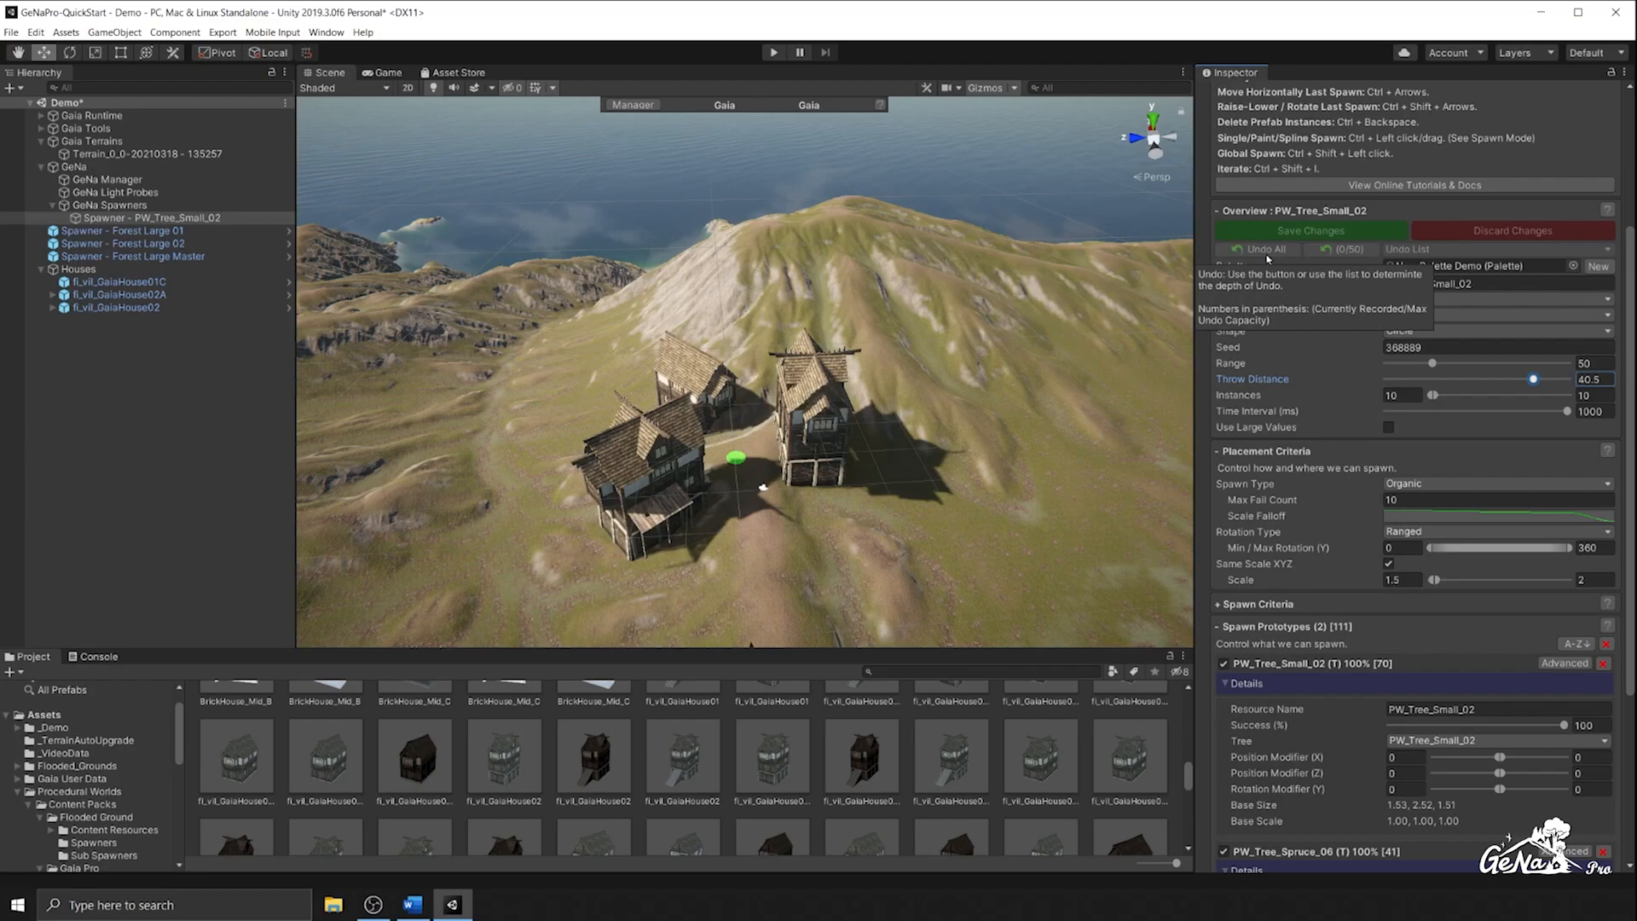
left_click(1401, 395)
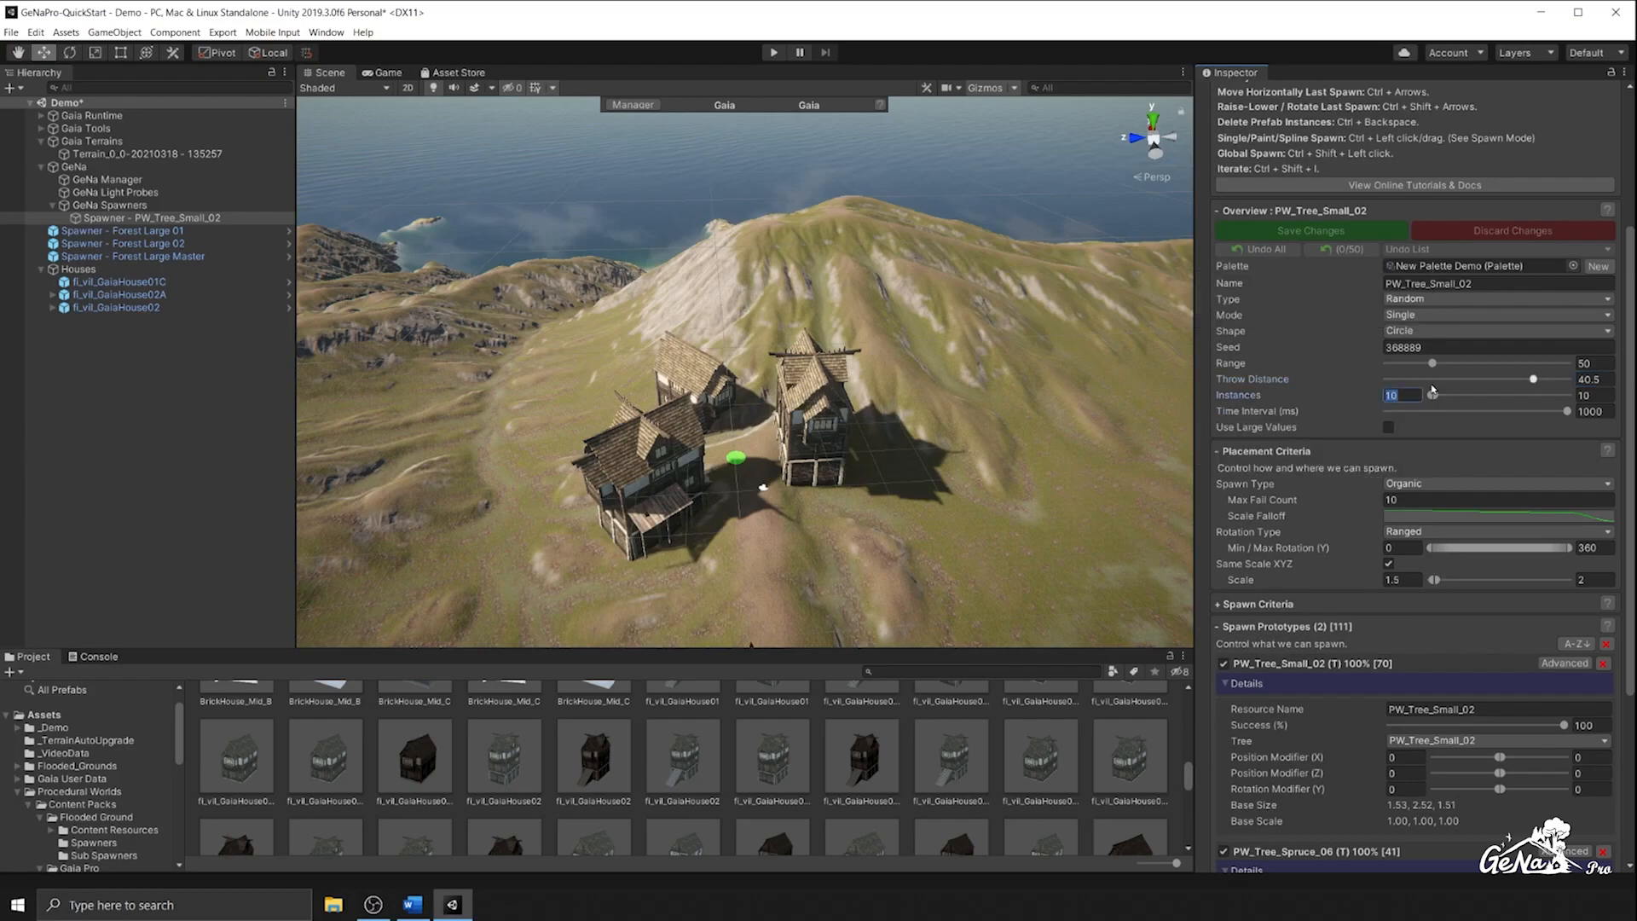
type("20")
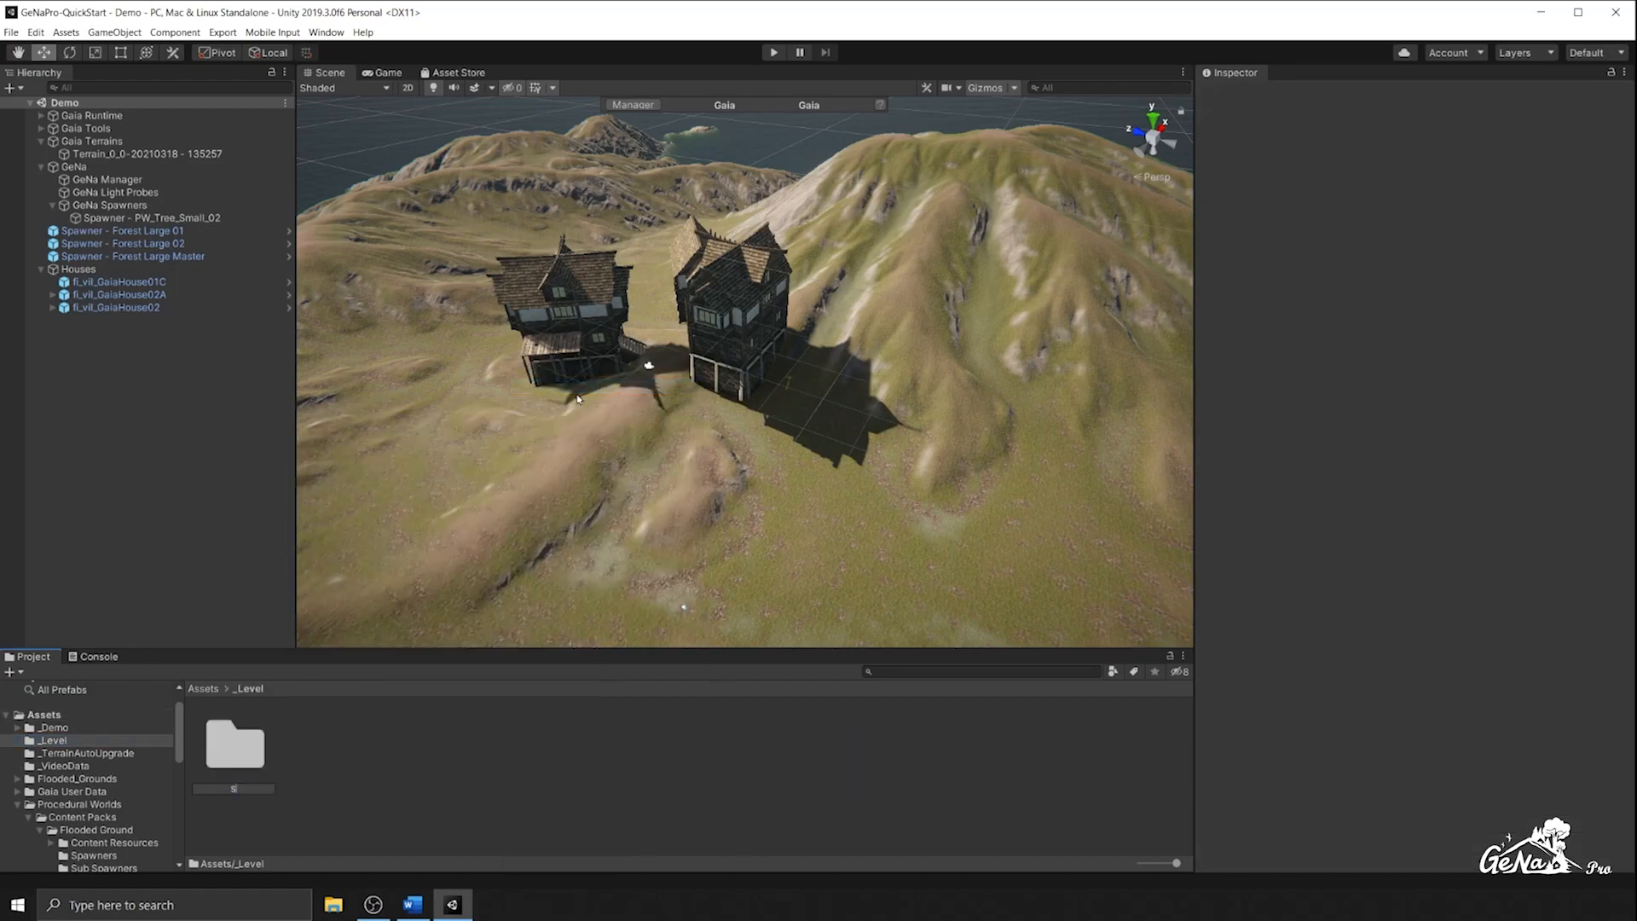
Name the new folder inside _Level 'Spawners' and open it
left_click(234, 744)
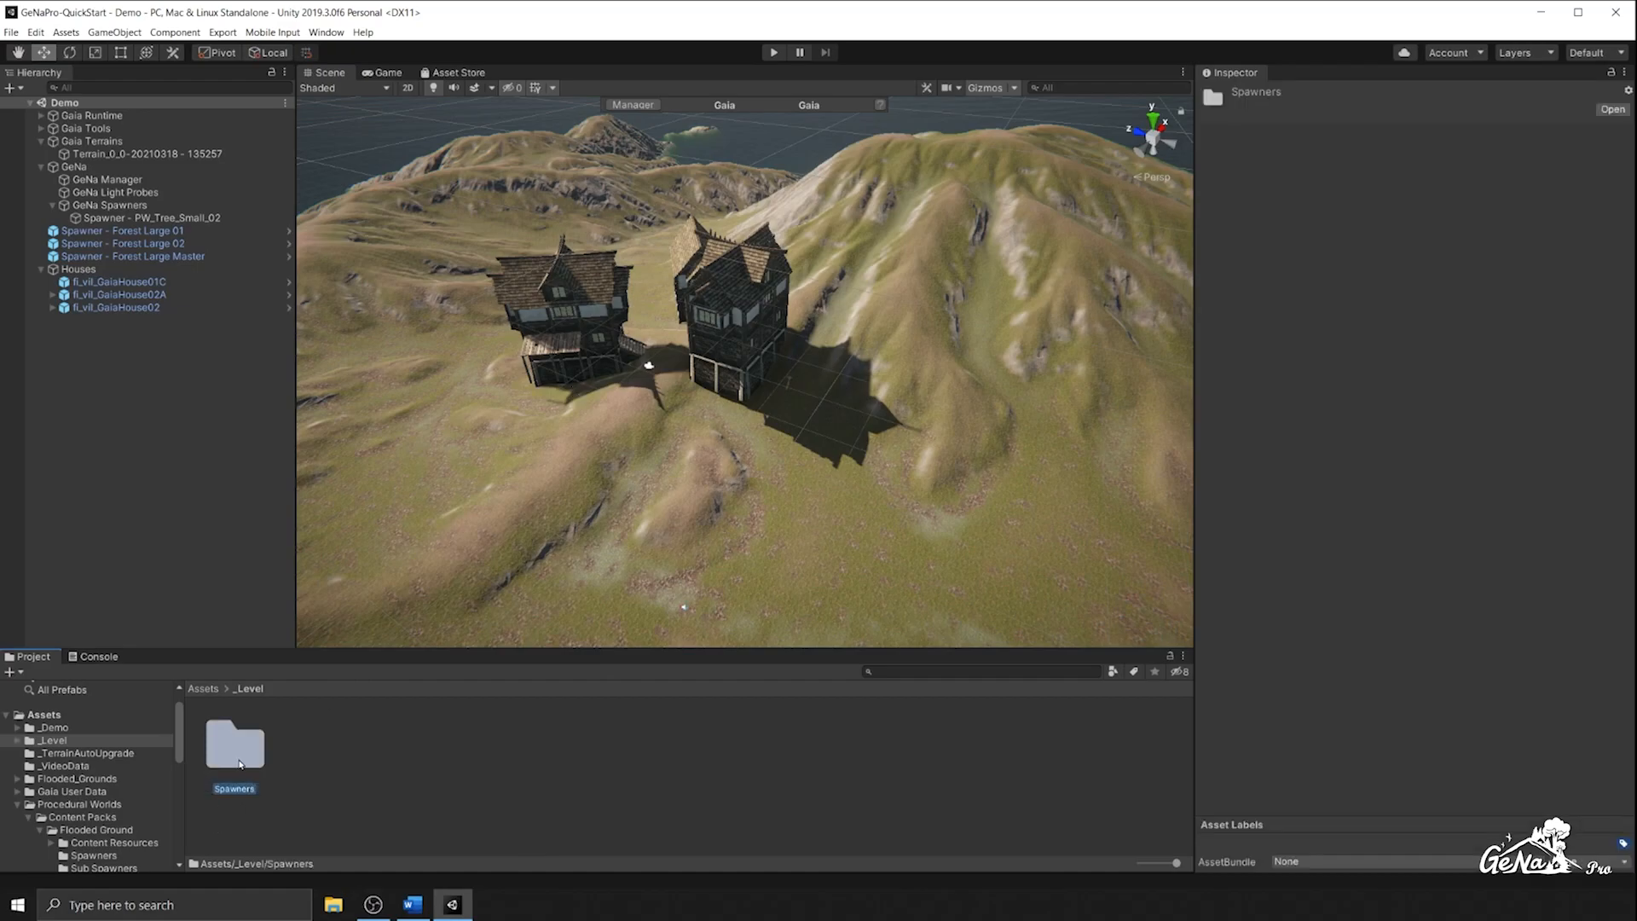
double_click(234, 746)
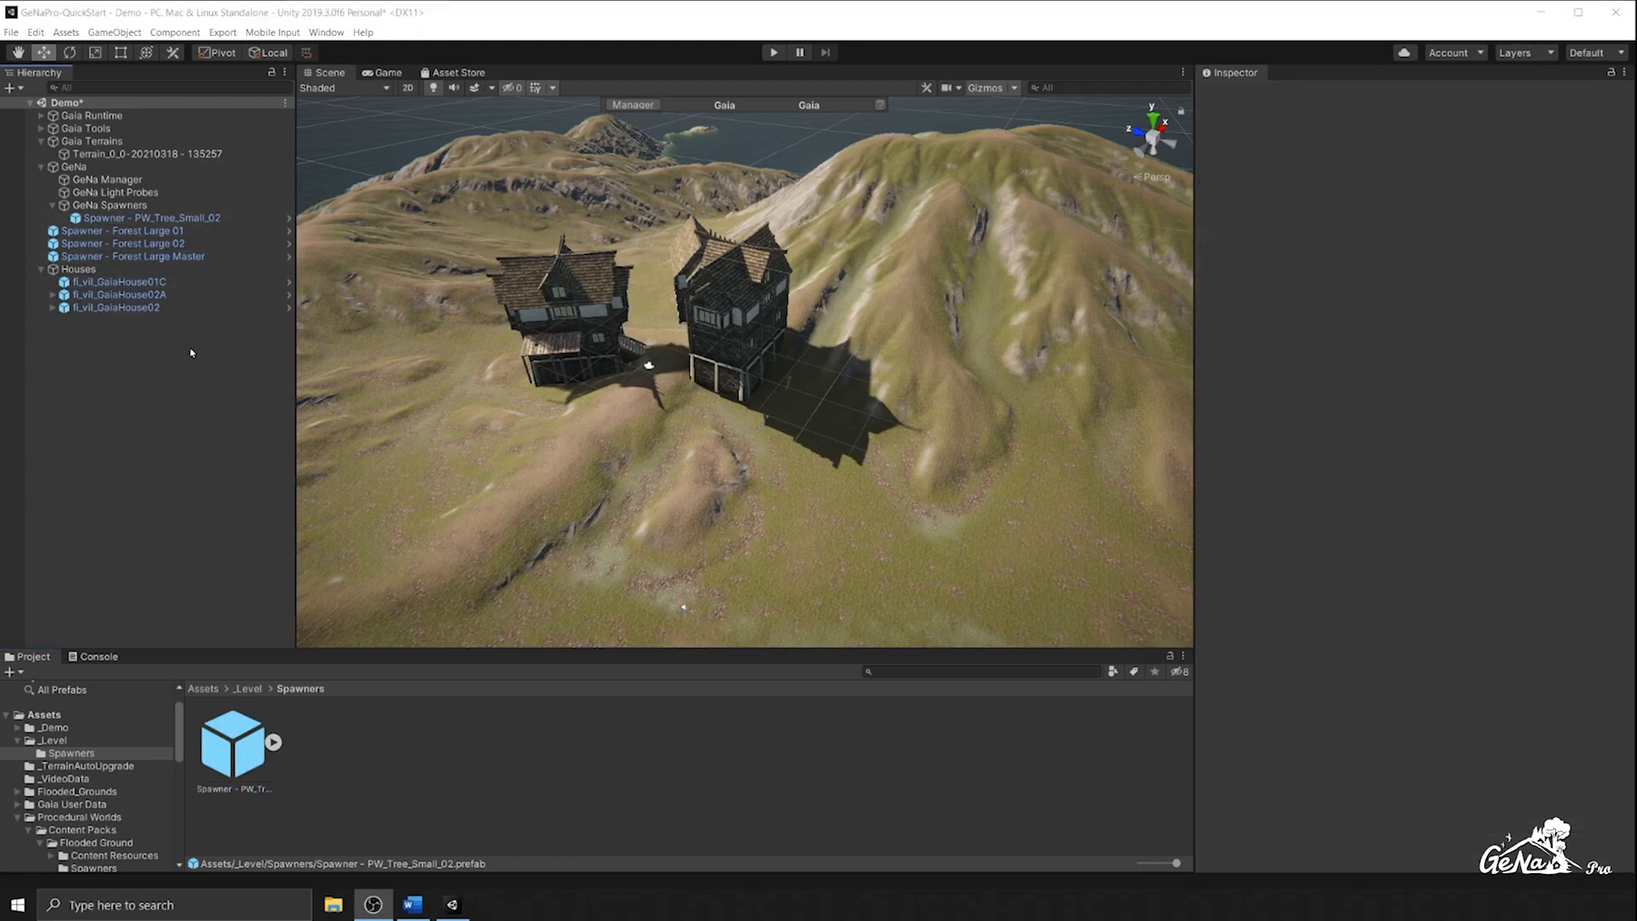
mouse_move(124, 330)
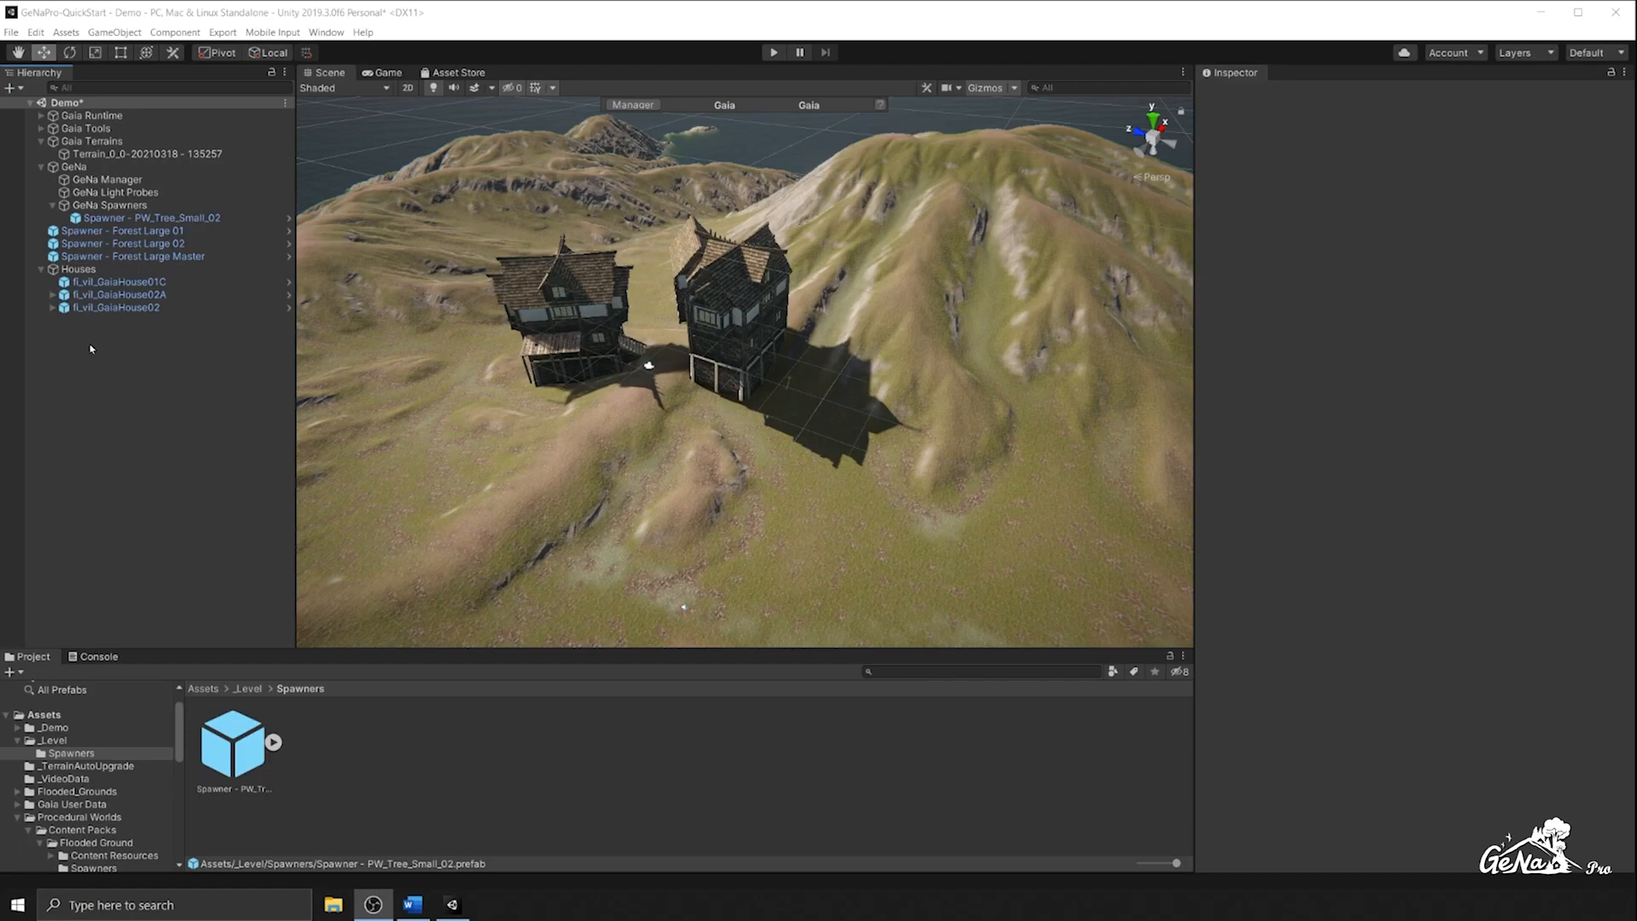
Add another GeNa spawner to the Hierarchy and give it a new palette
right_click(89, 349)
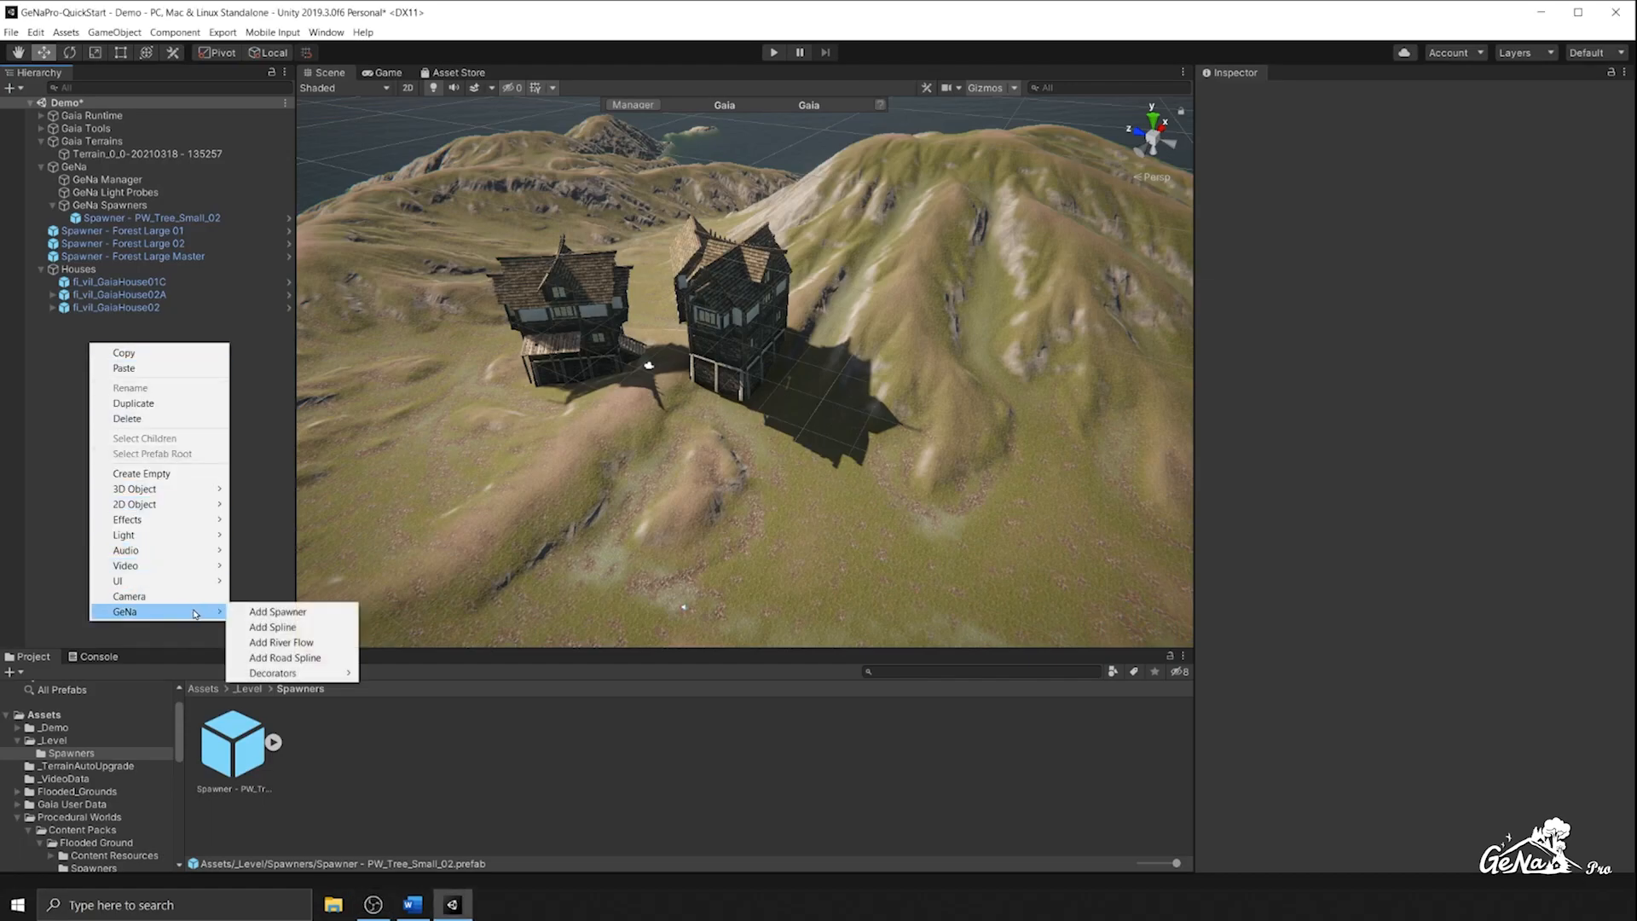
left_click(277, 610)
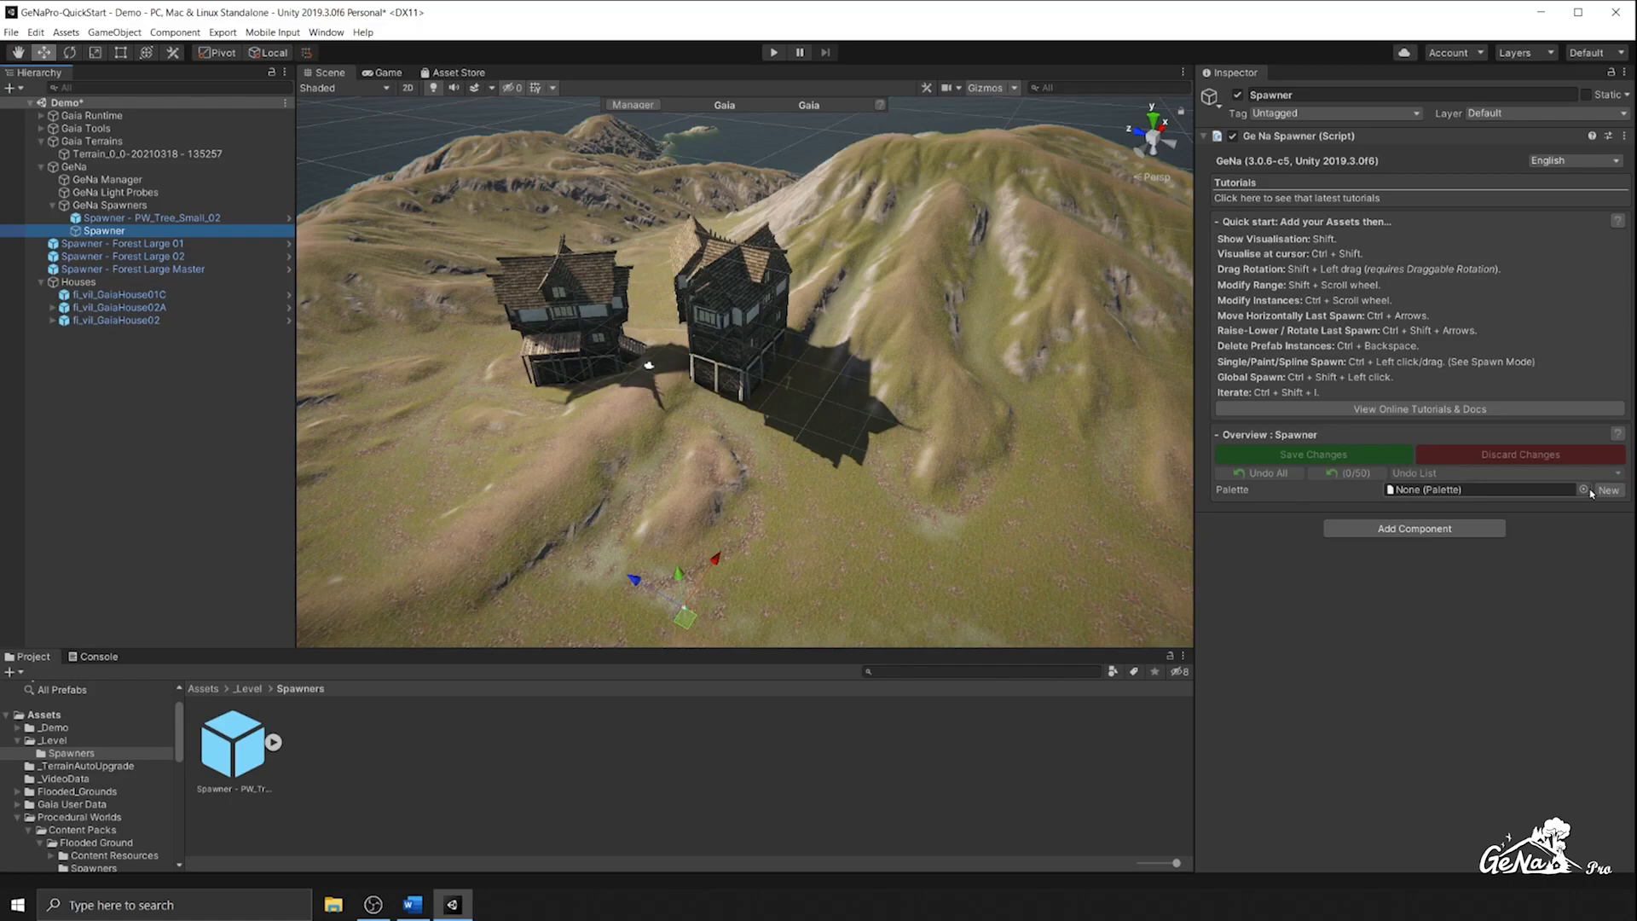
left_click(1472, 488)
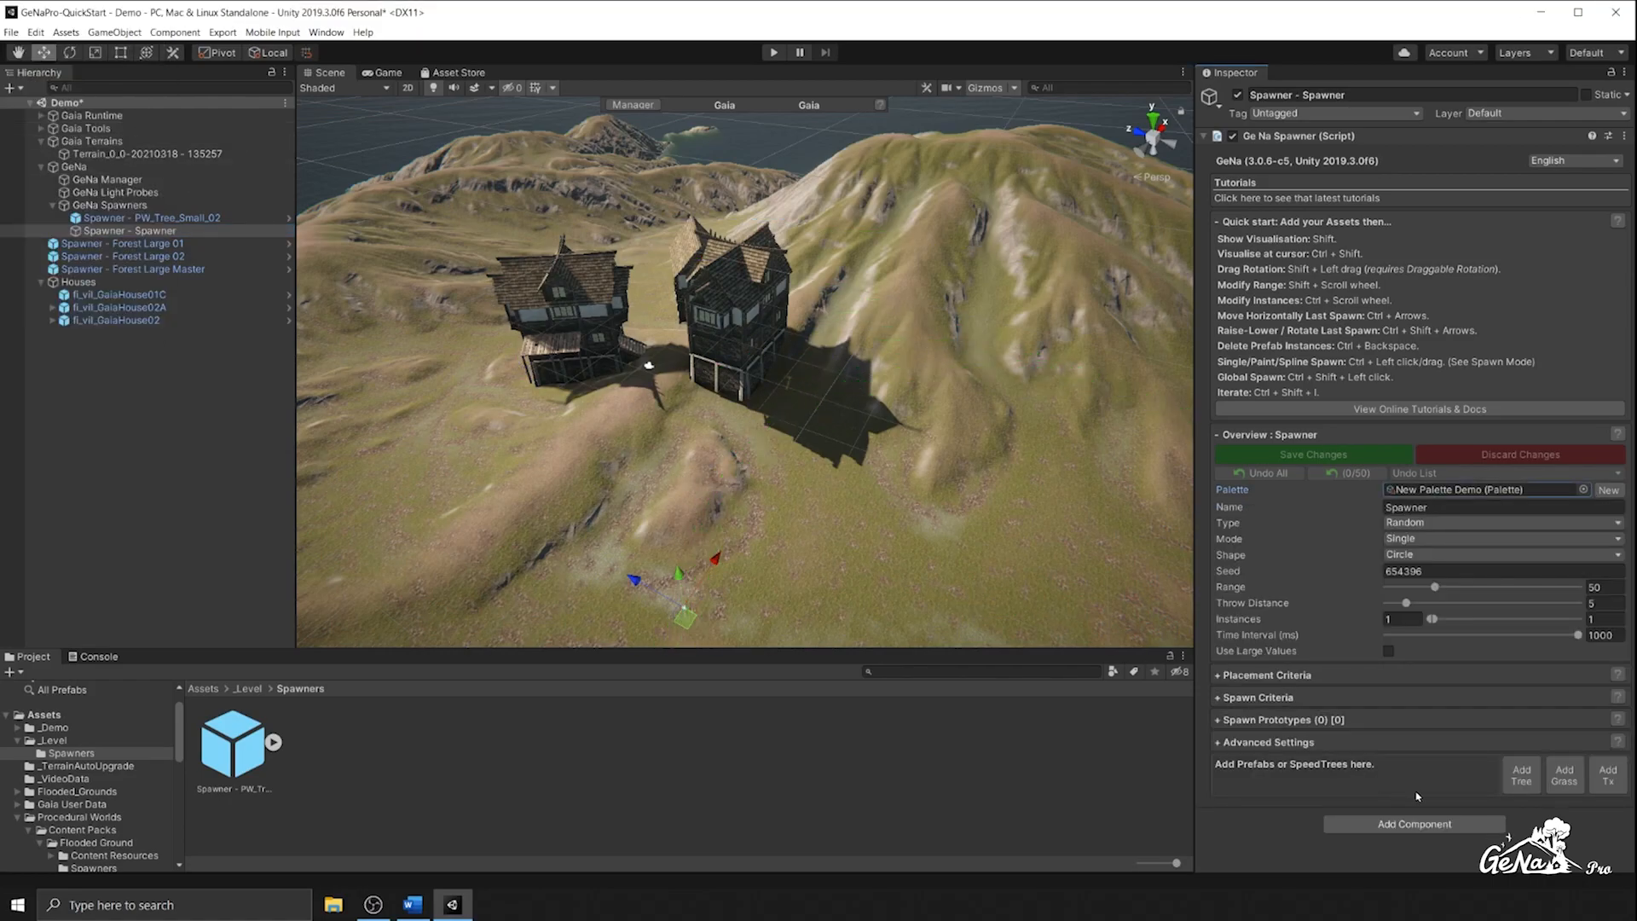
left_click(77, 282)
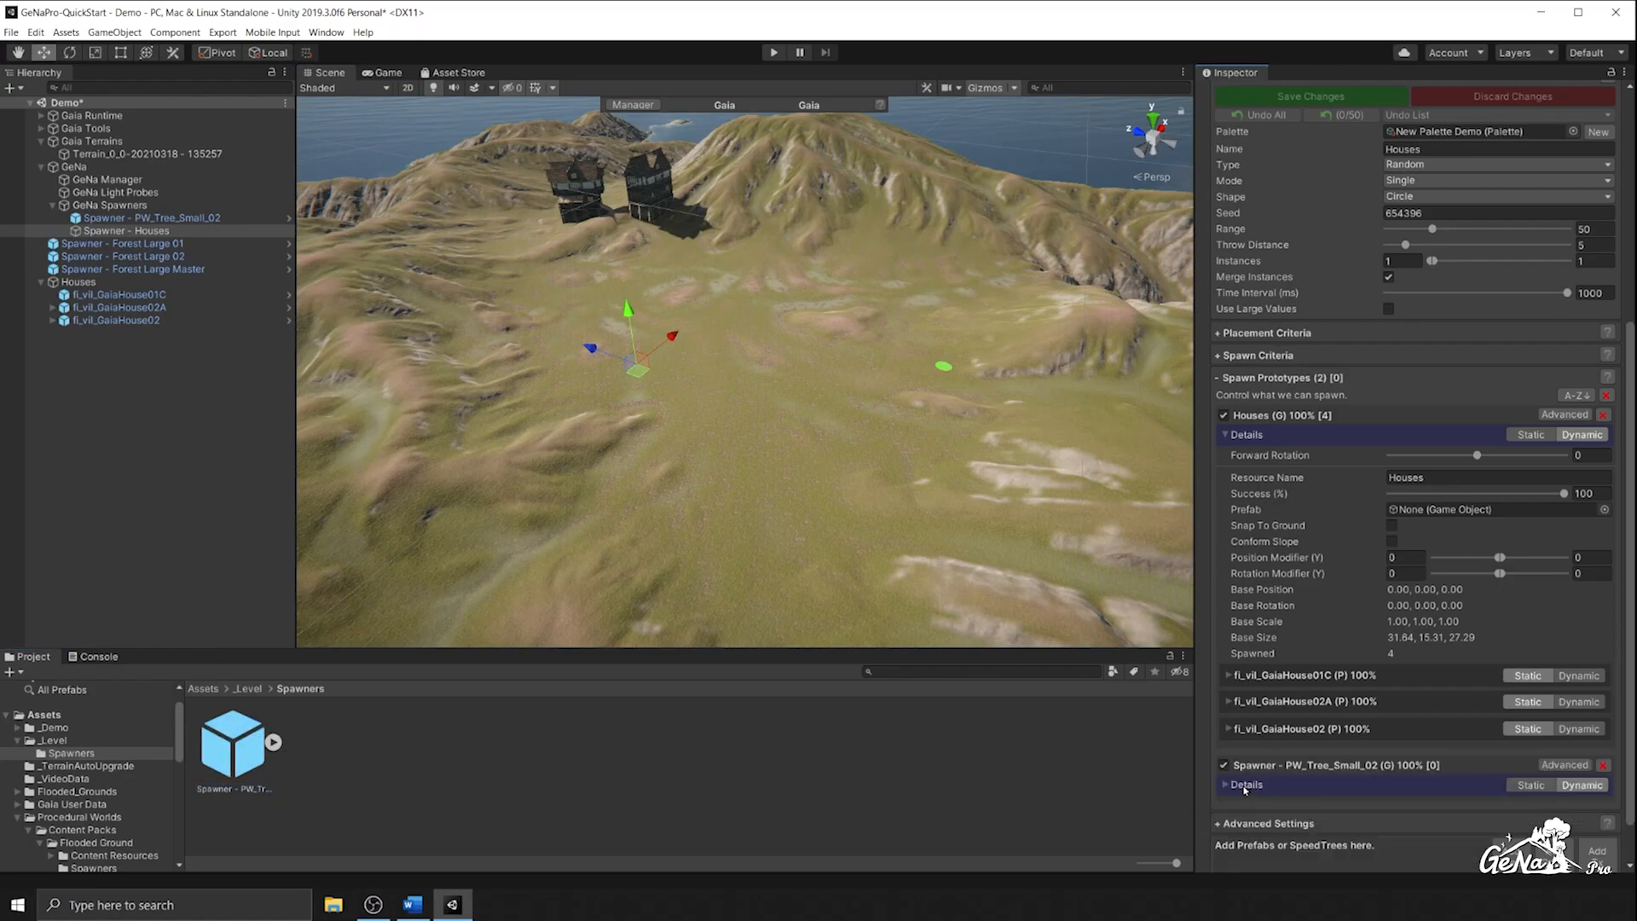
Expand the tree sub-spawner prototype, clear the test village, and set spawn Type to All
left_click(1227, 784)
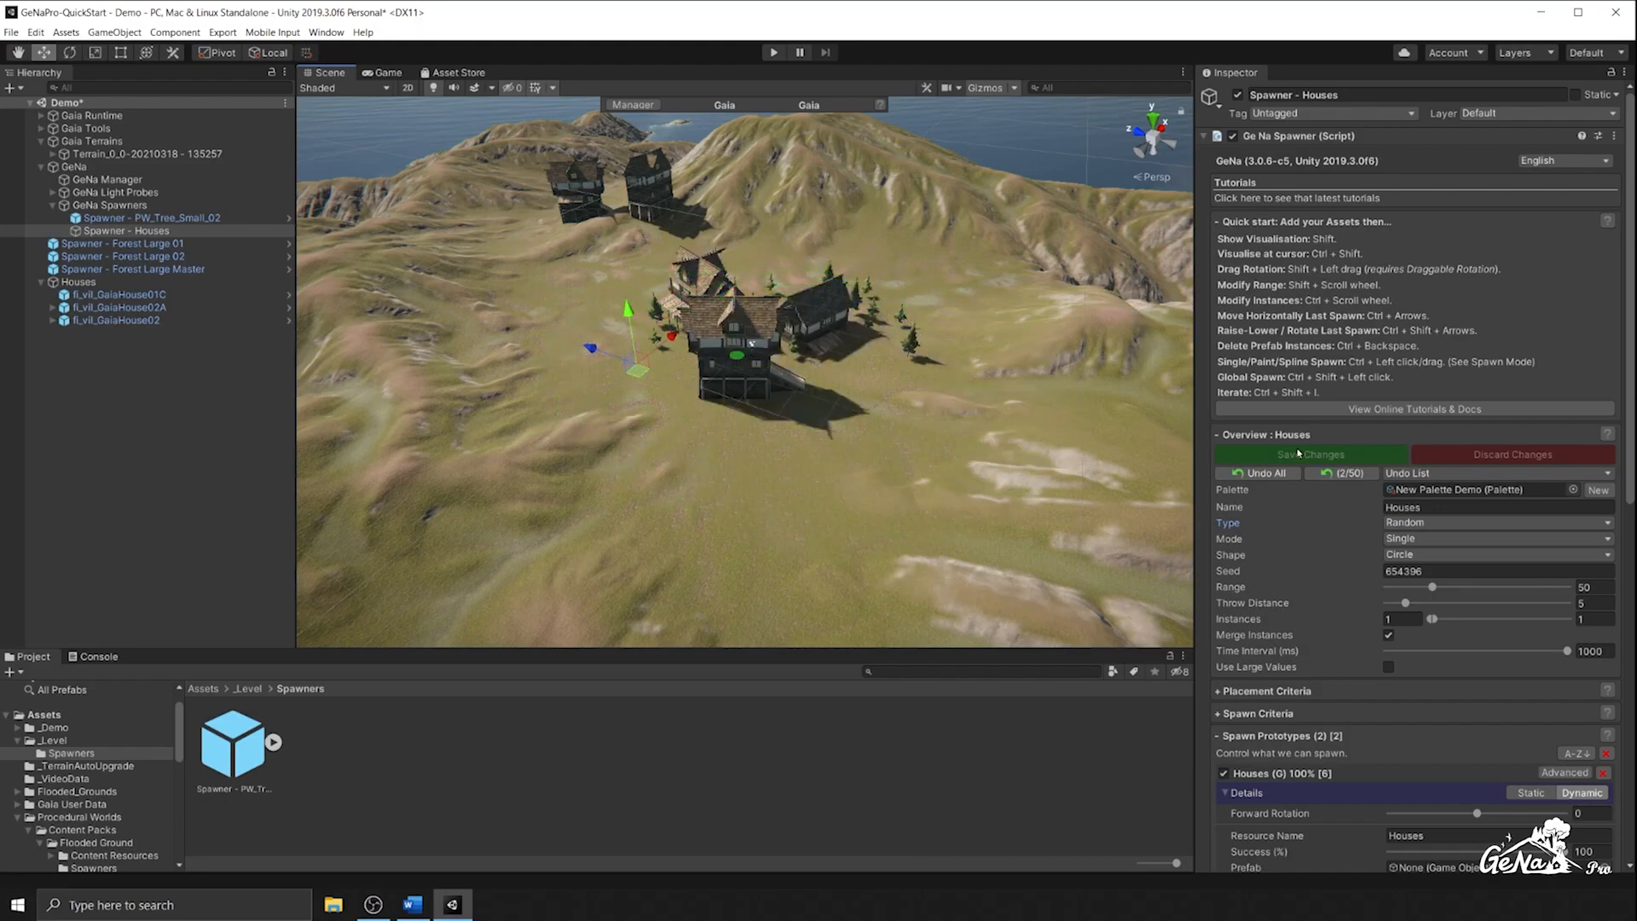
left_click(1258, 473)
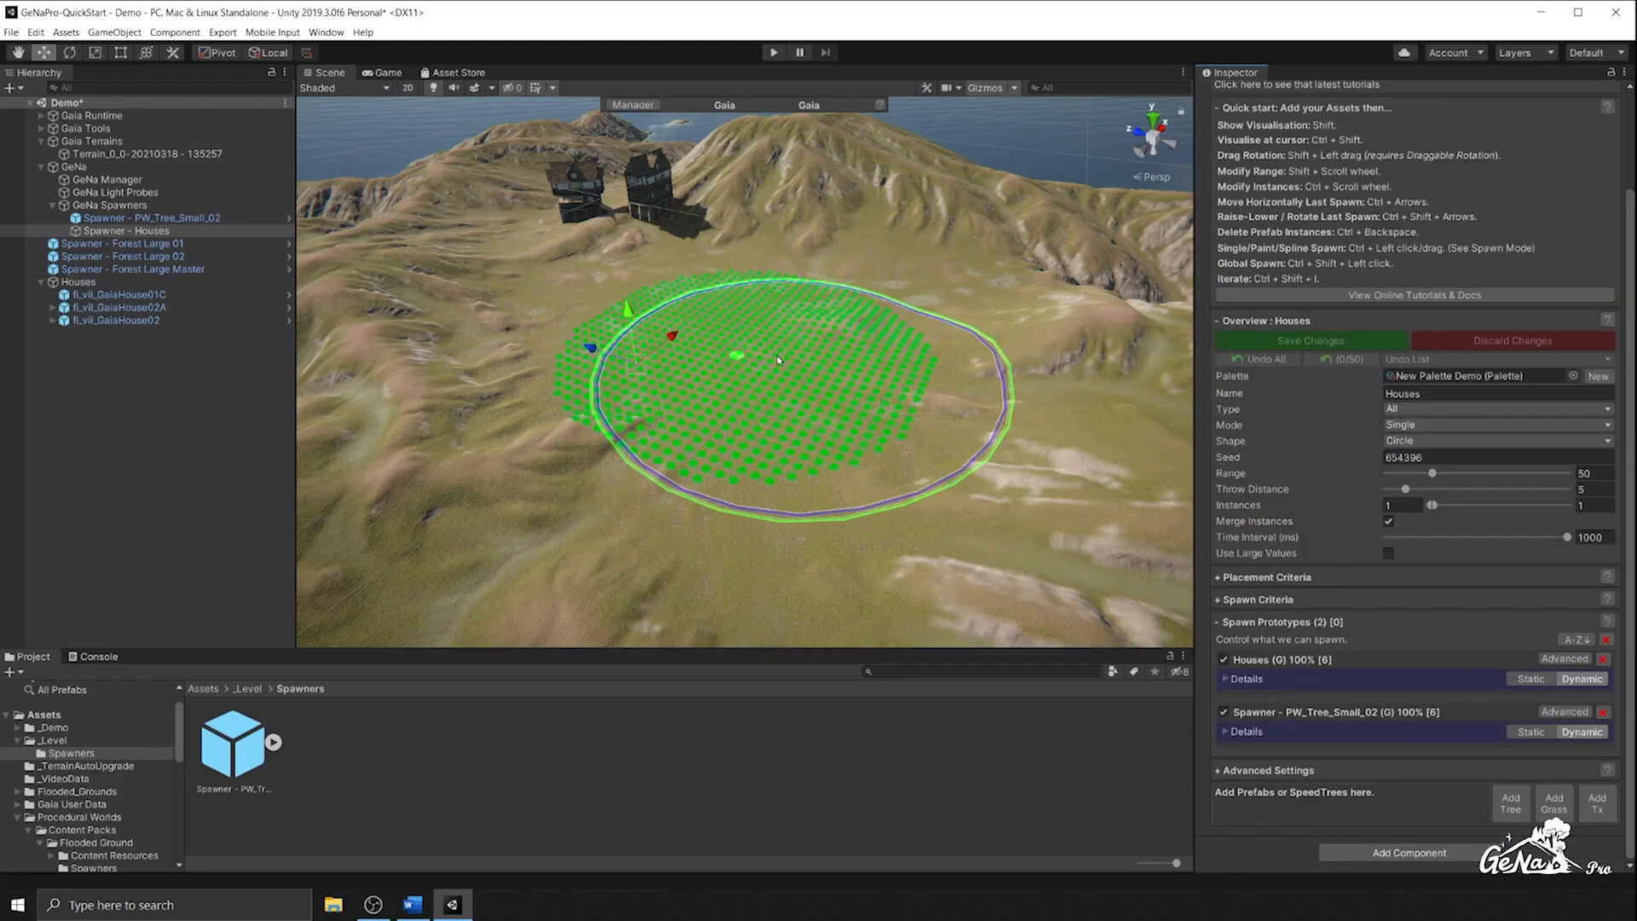
left_click(736, 354)
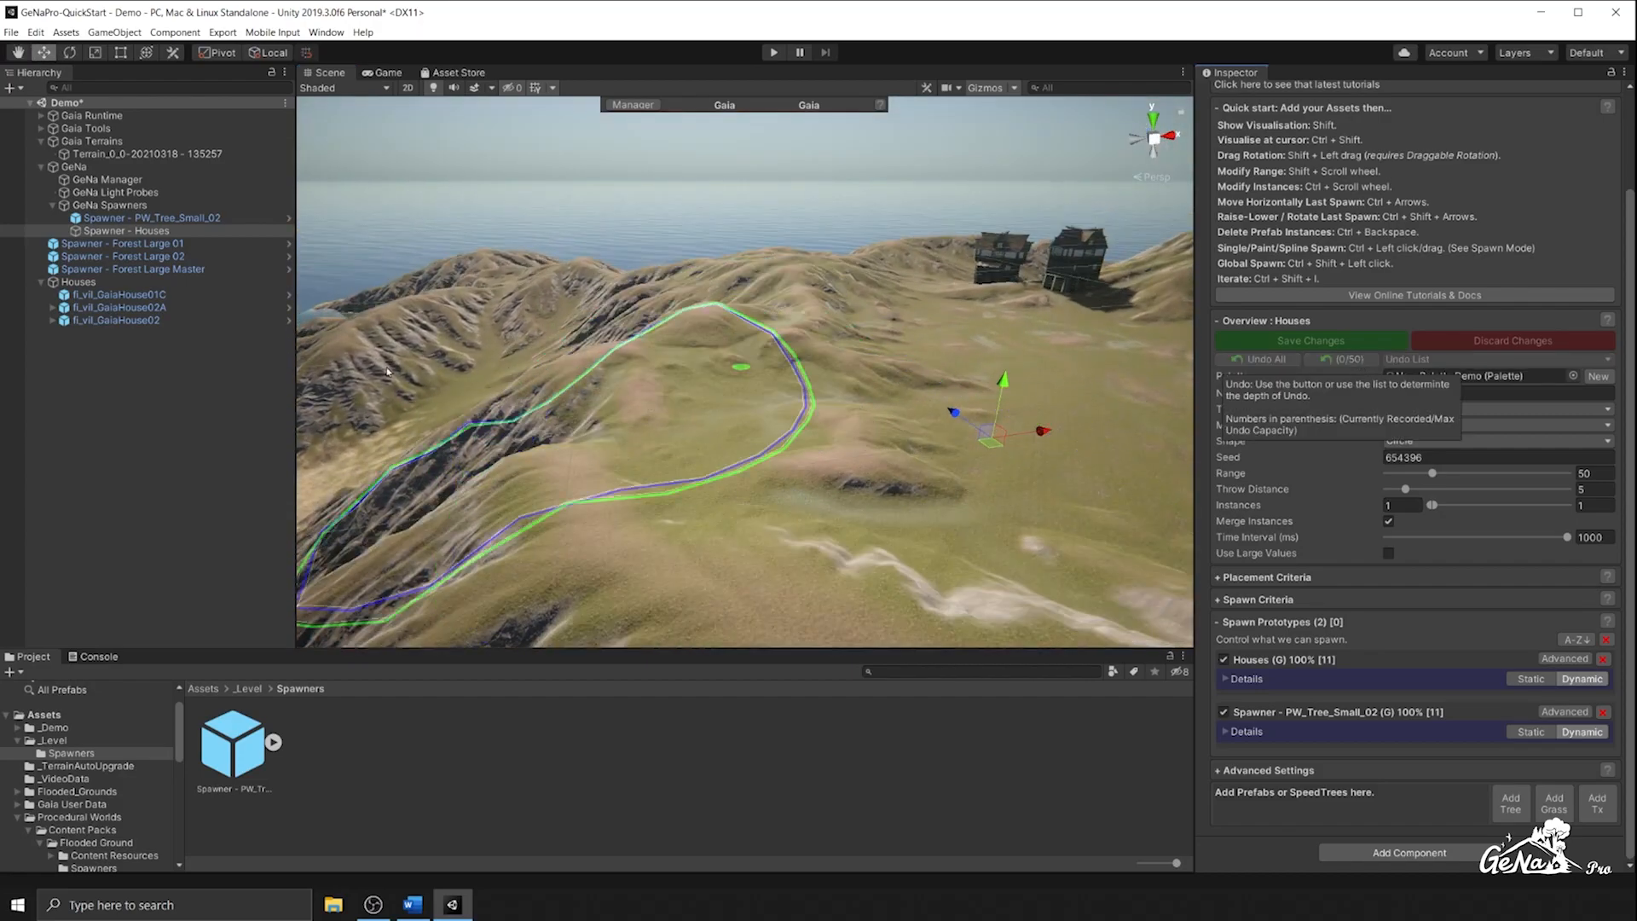
Add an empty child object named Flattener under the Houses group
right_click(76, 280)
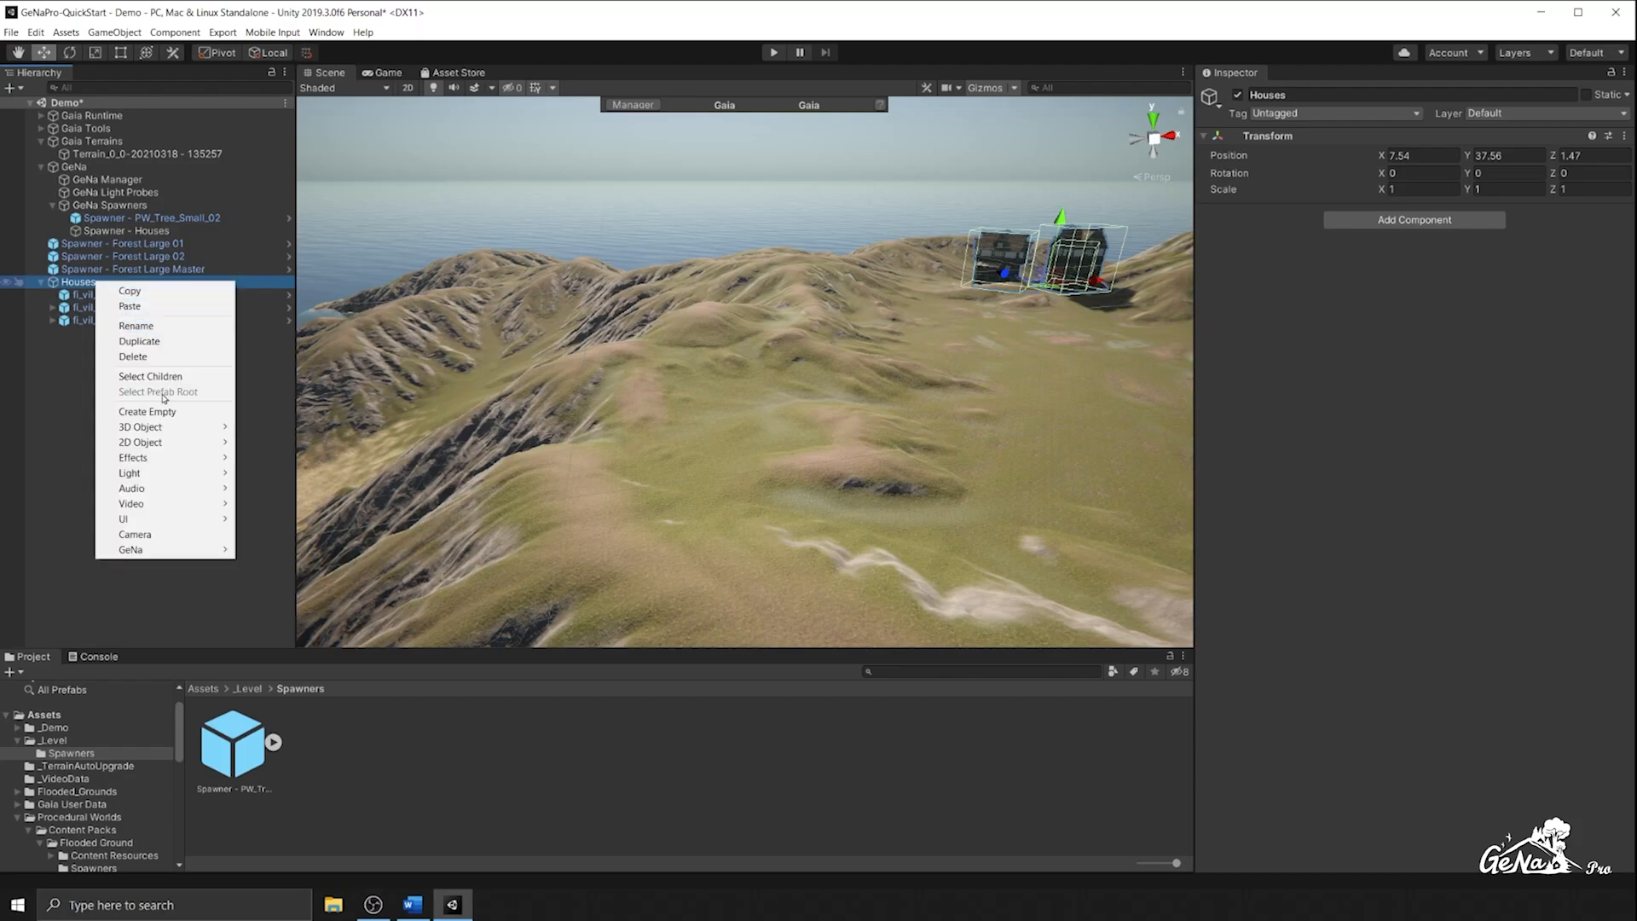
left_click(147, 410)
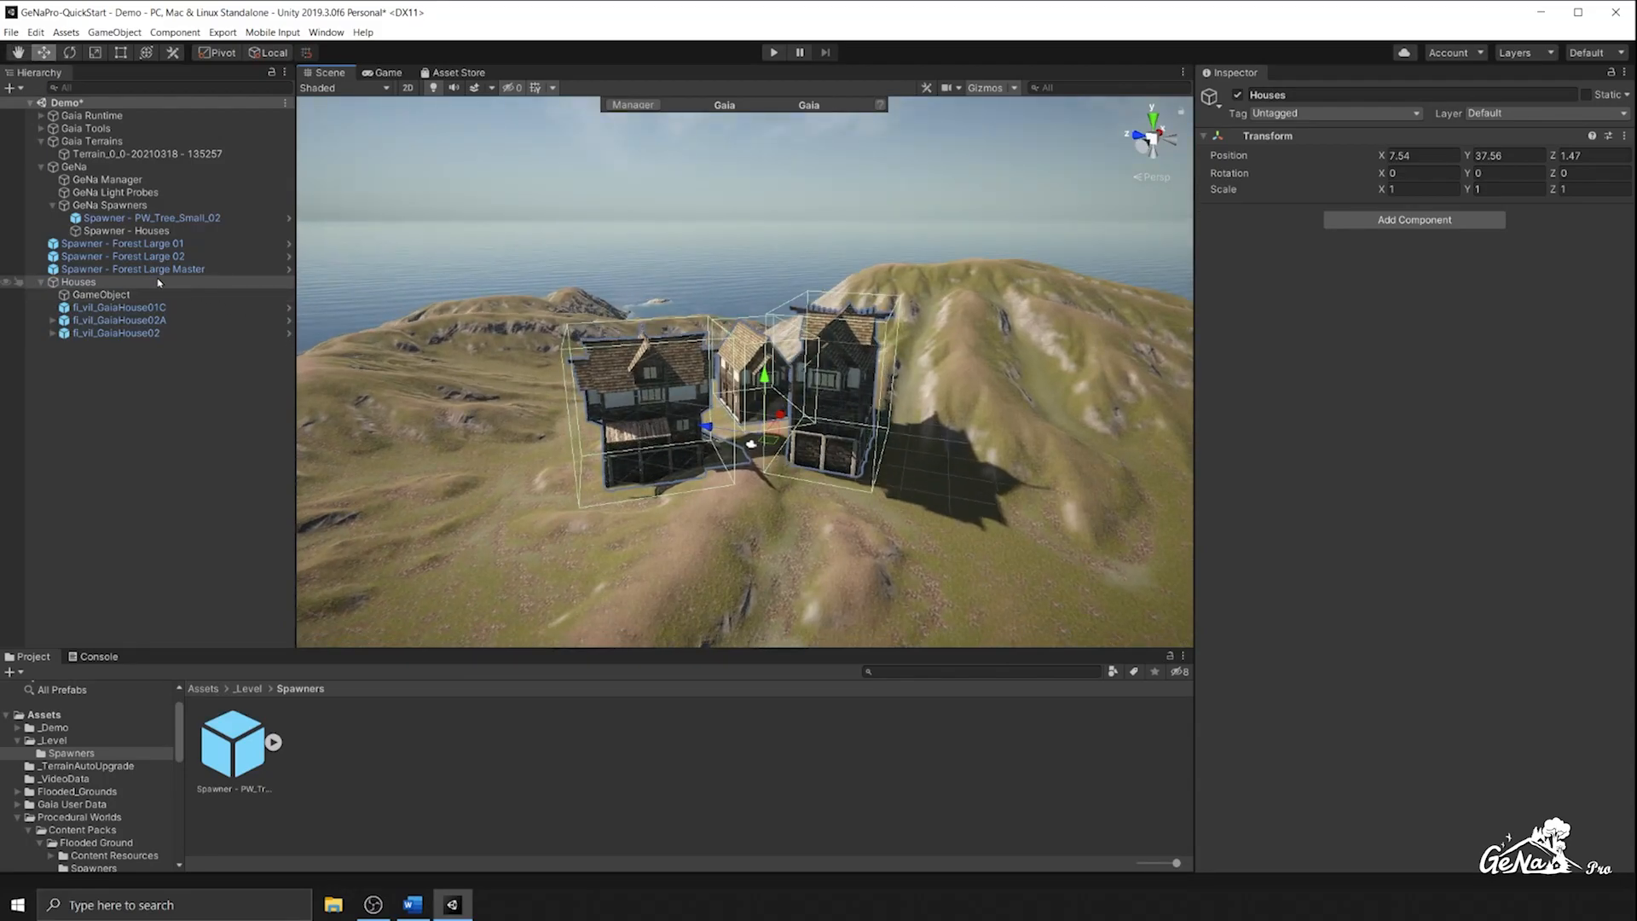
left_click(101, 294)
type("Flattene")
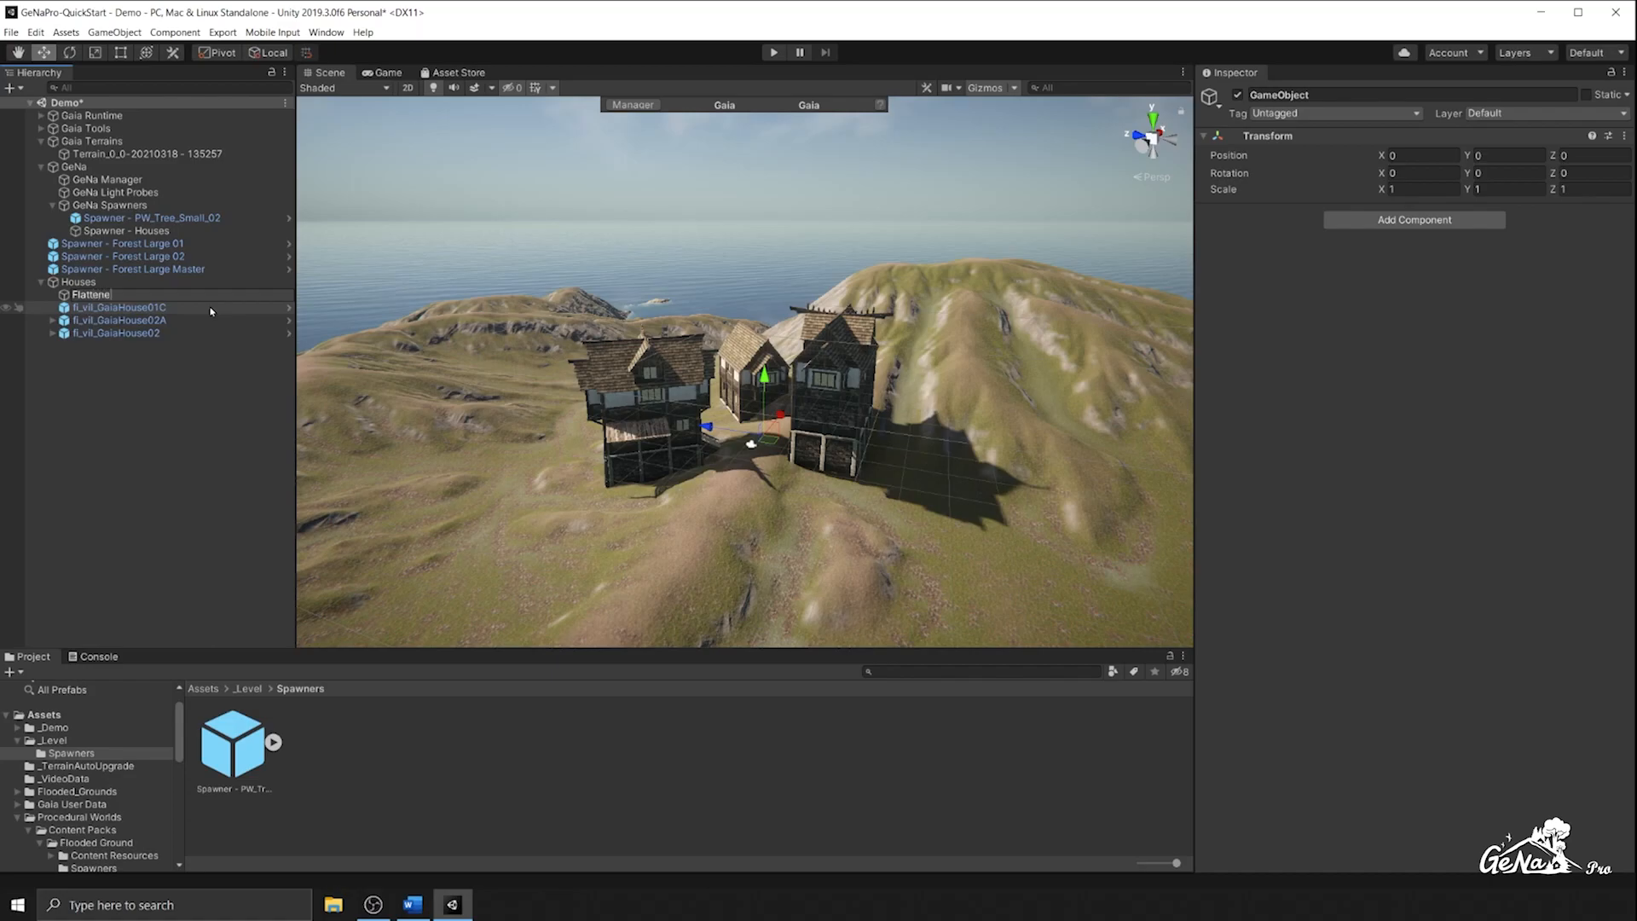
Add a GeNa Terrain Decorator set to Flatten with a soft round brush and area of effect 149
left_click(1413, 219)
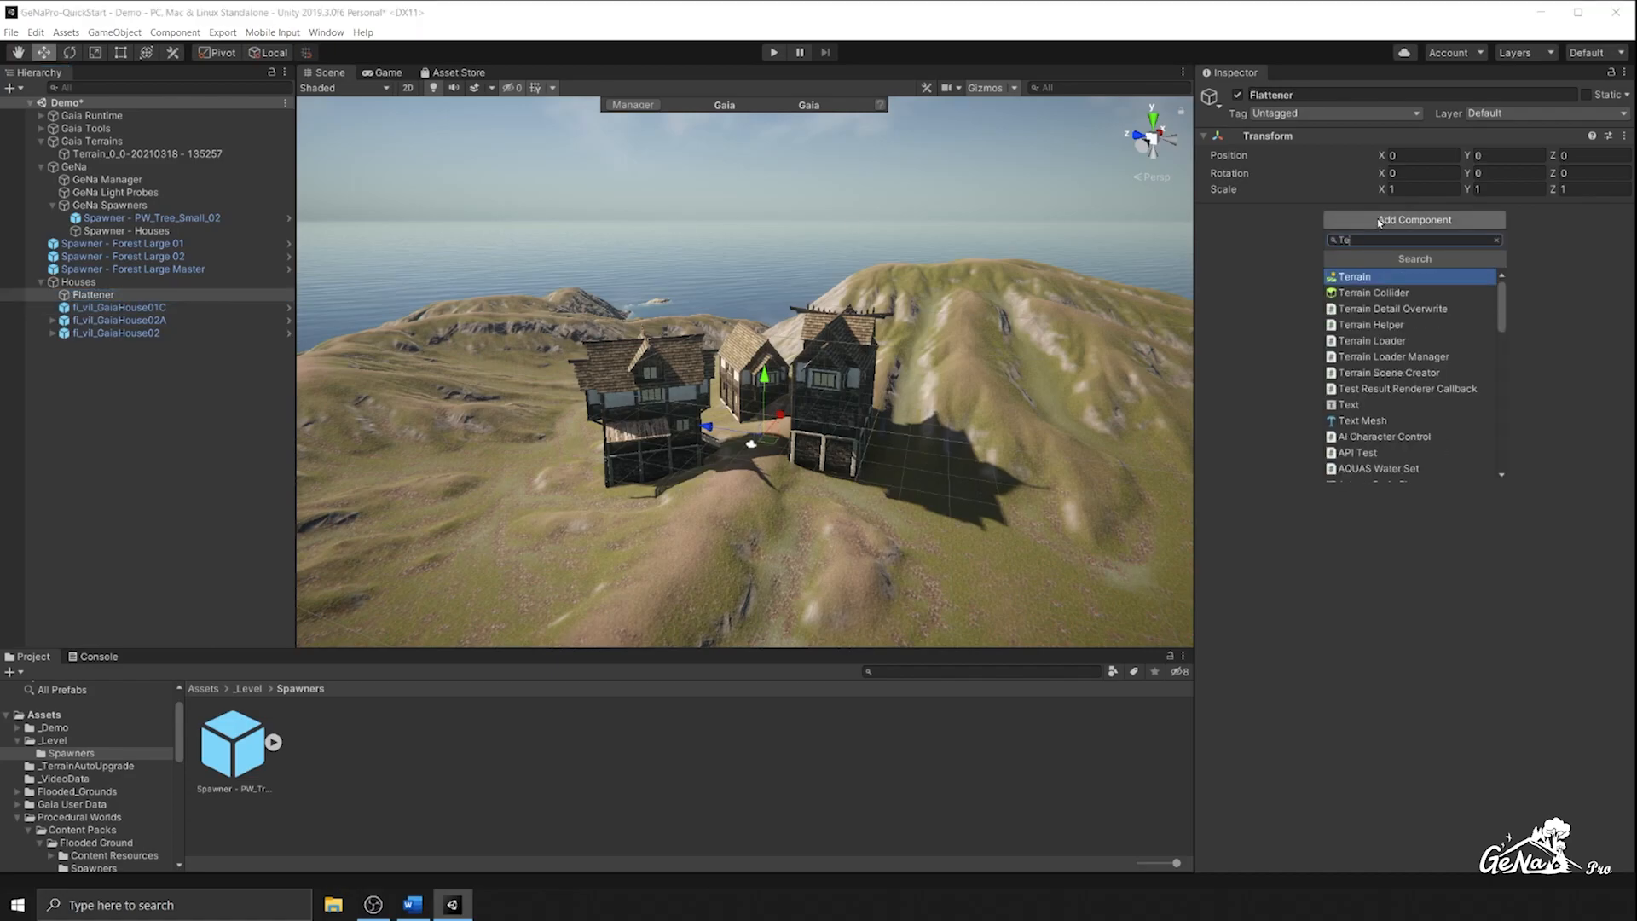
left_click(1353, 276)
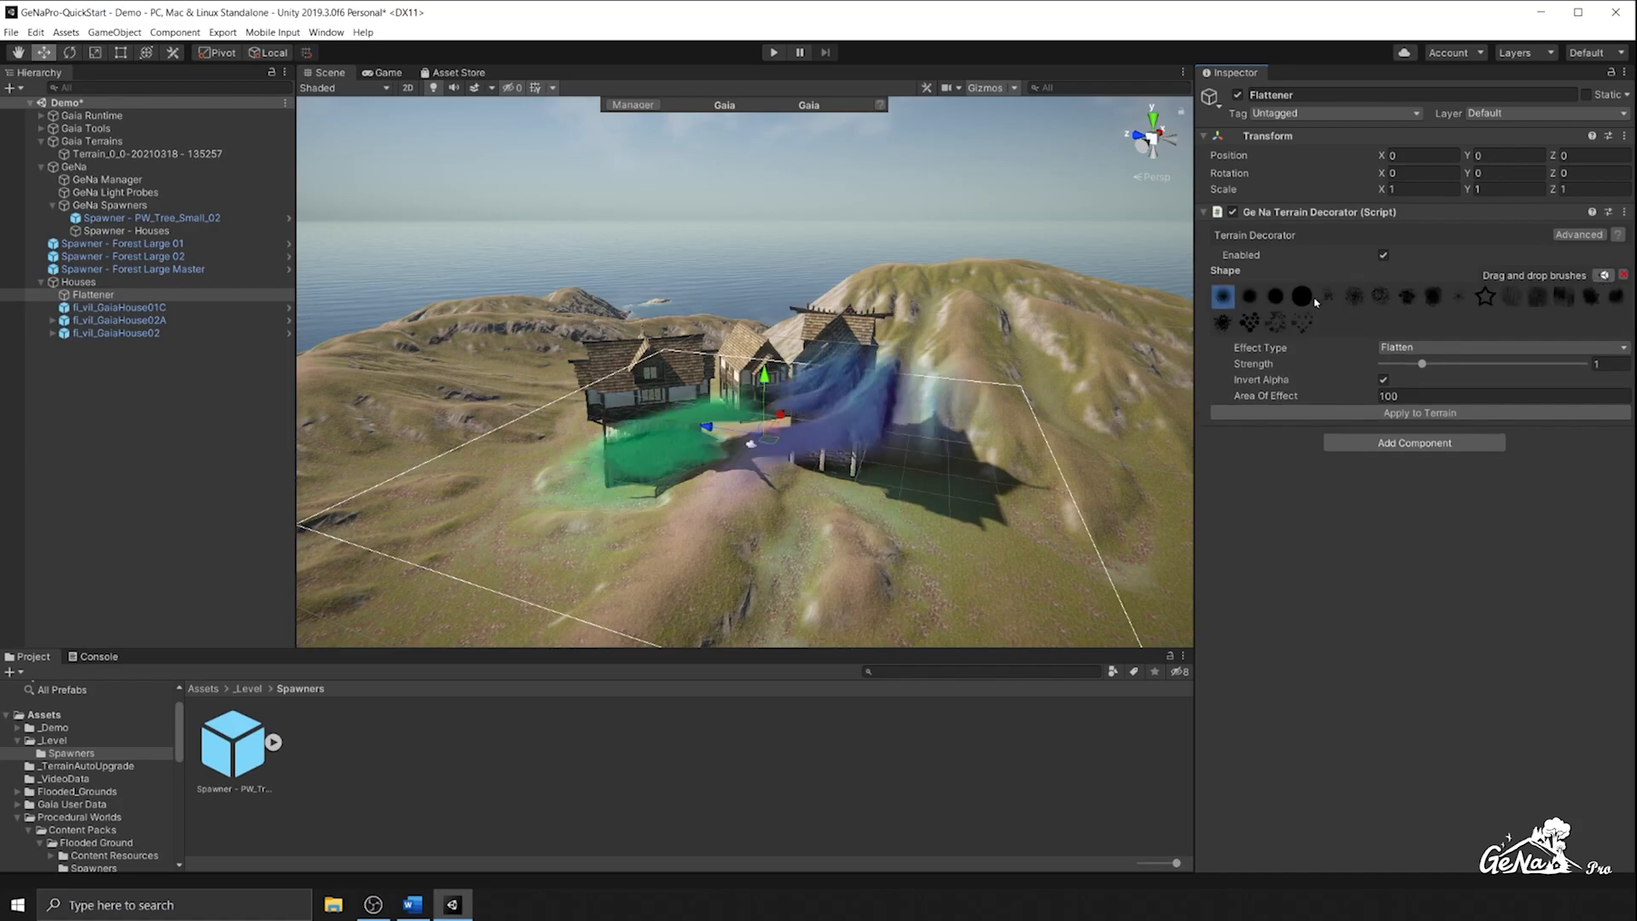
left_click(1301, 296)
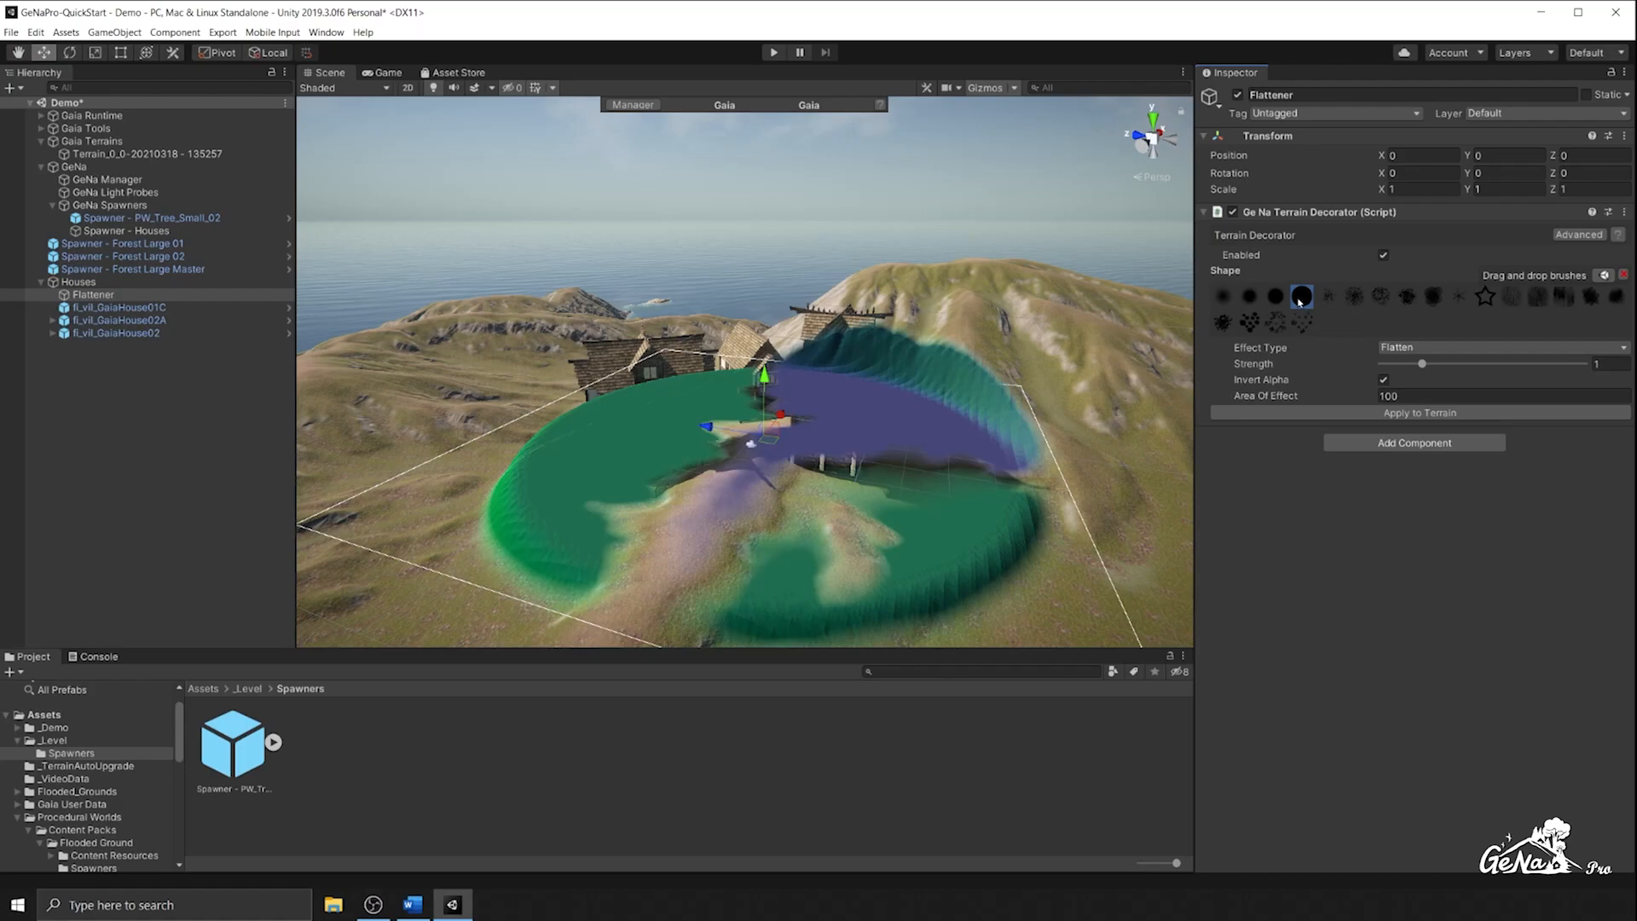
left_click(1273, 296)
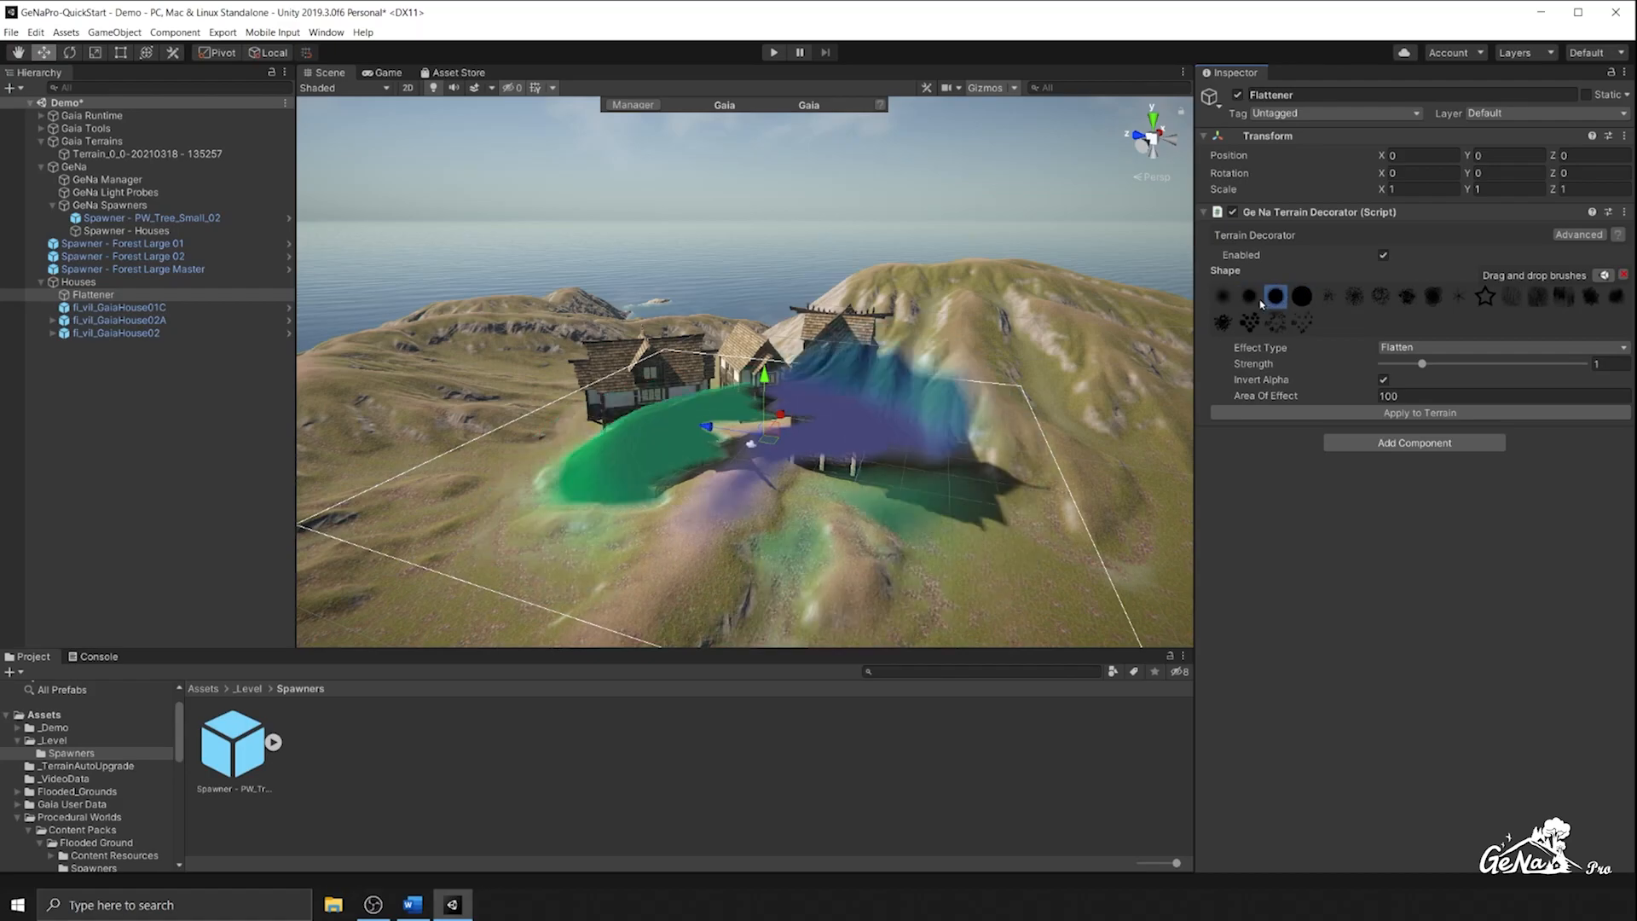
type("159")
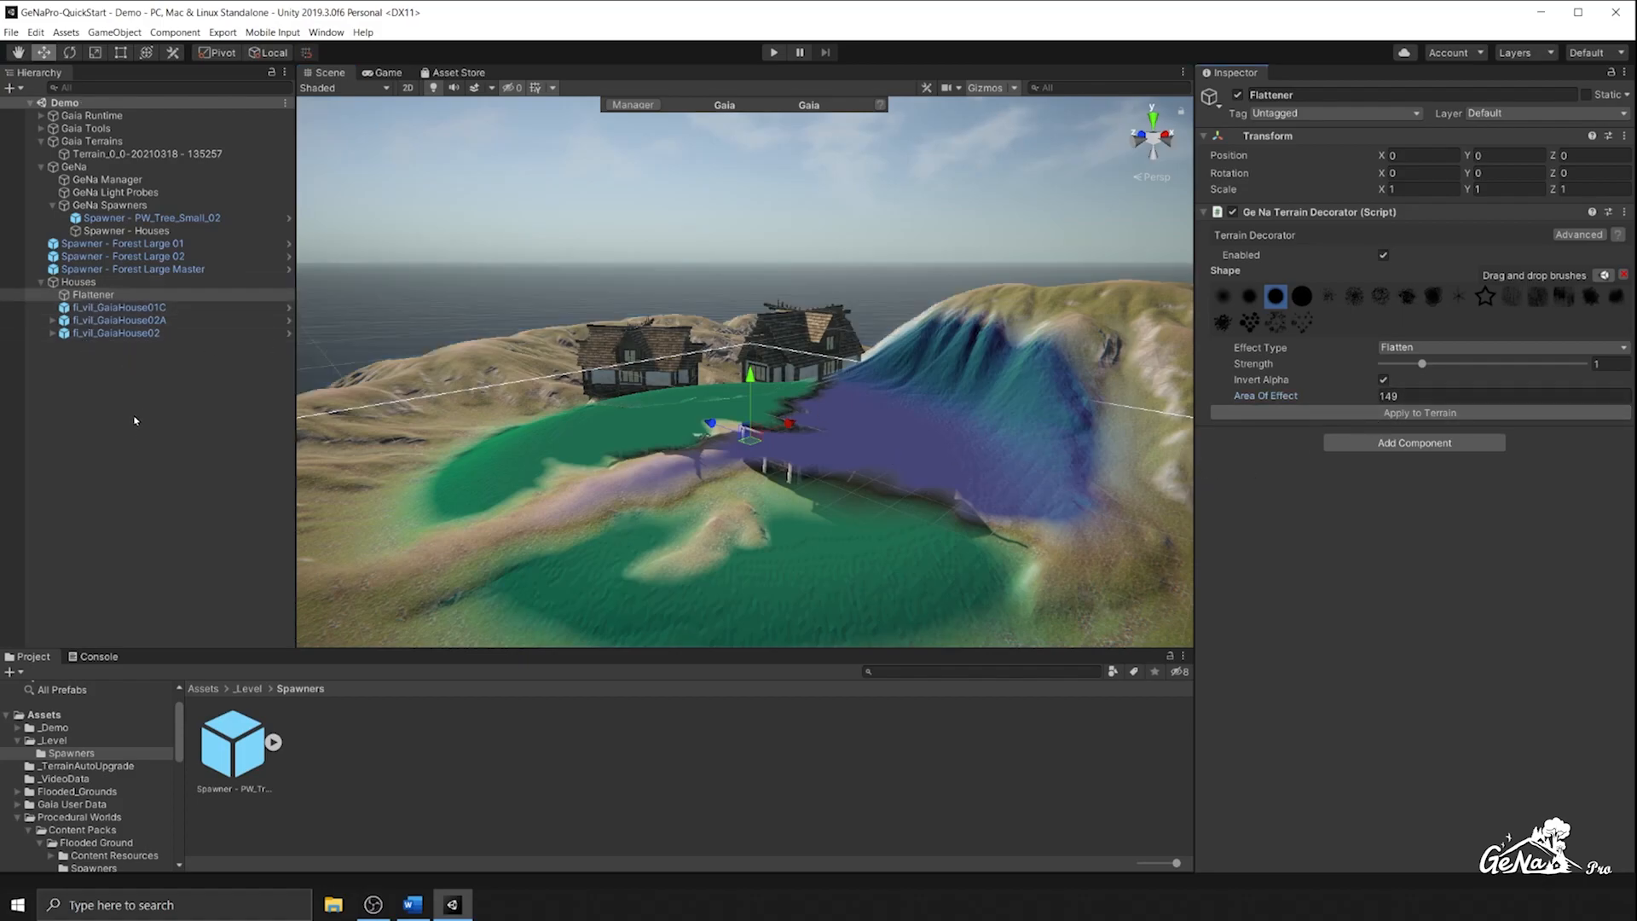
Select Spawner - Houses and expand the tree spawner prototype's Details under Spawn Prototypes
left_click(125, 229)
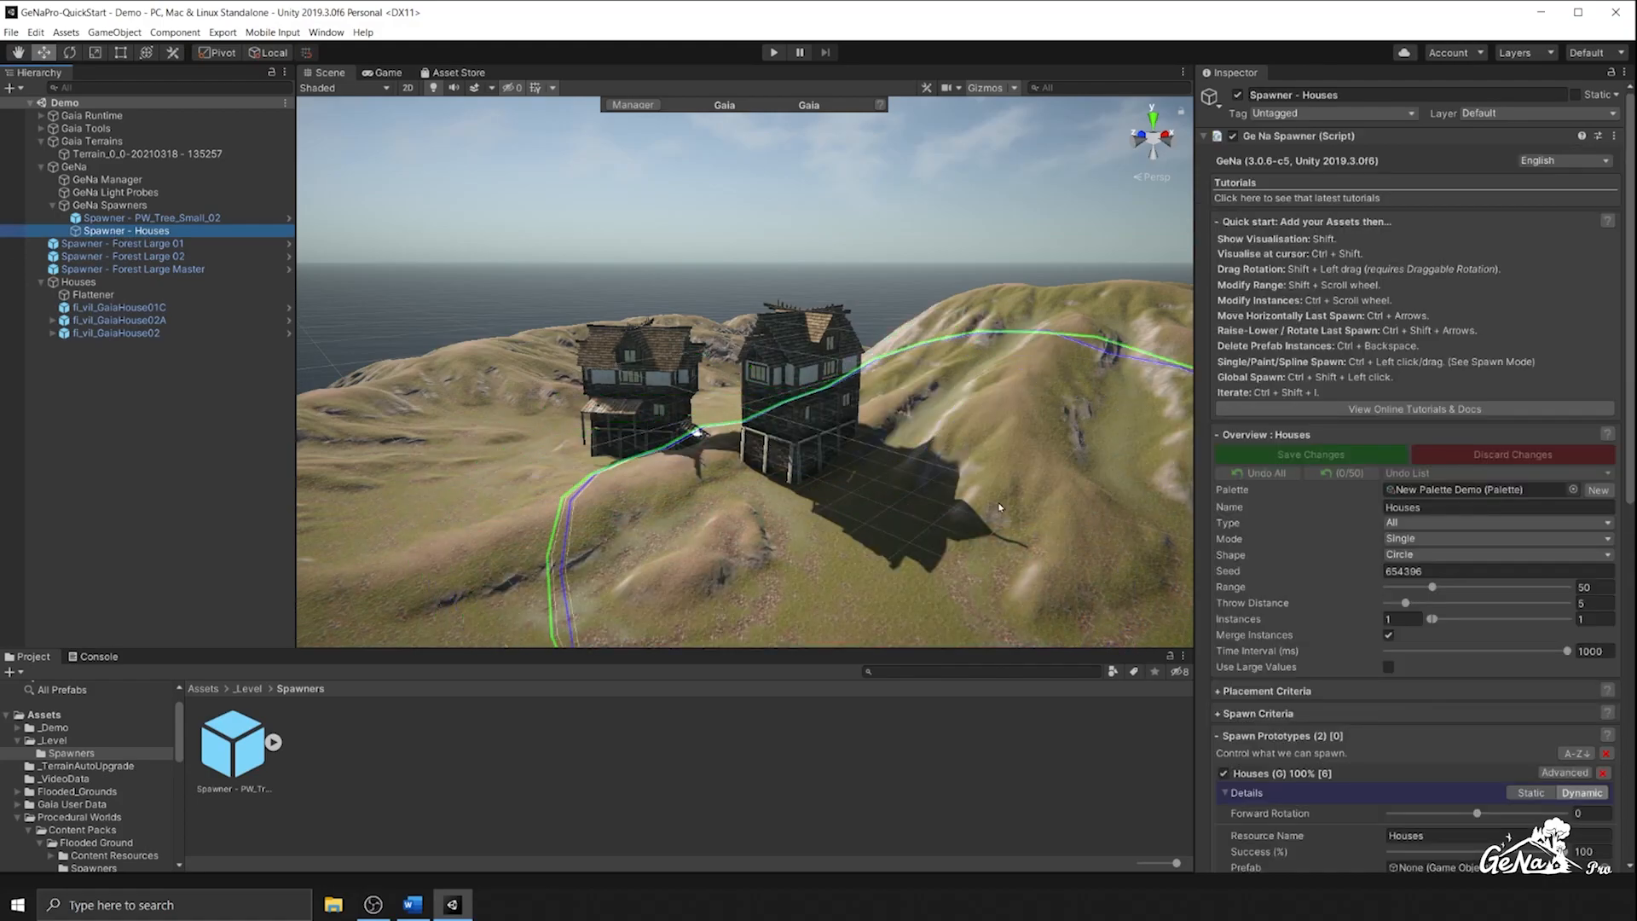
scroll("down", 3)
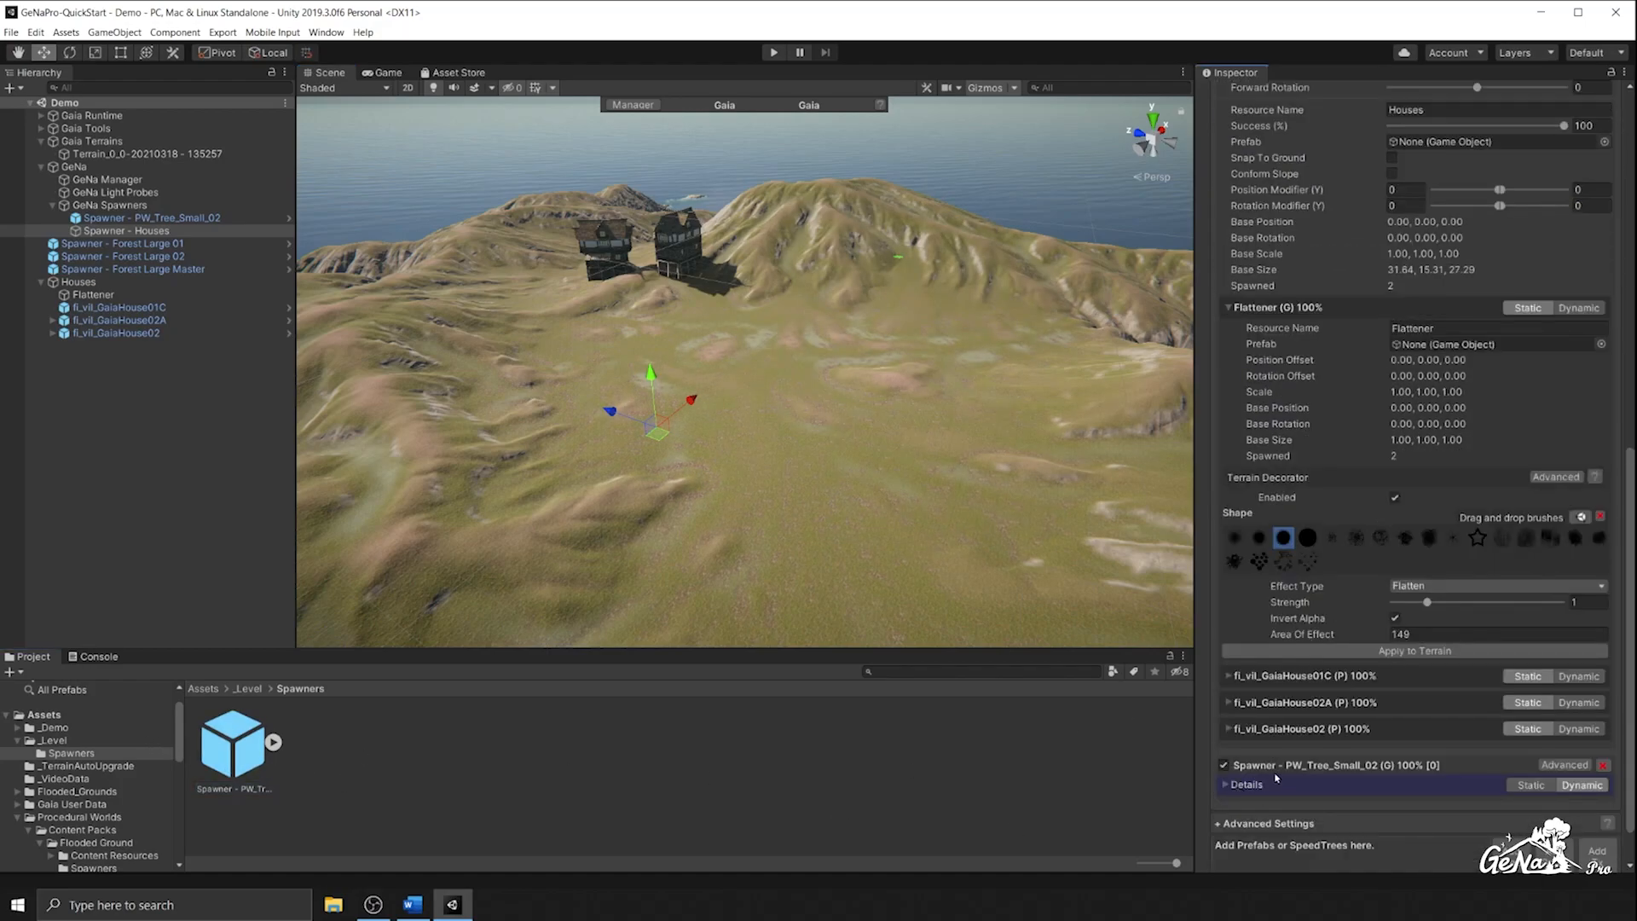
left_click(1248, 785)
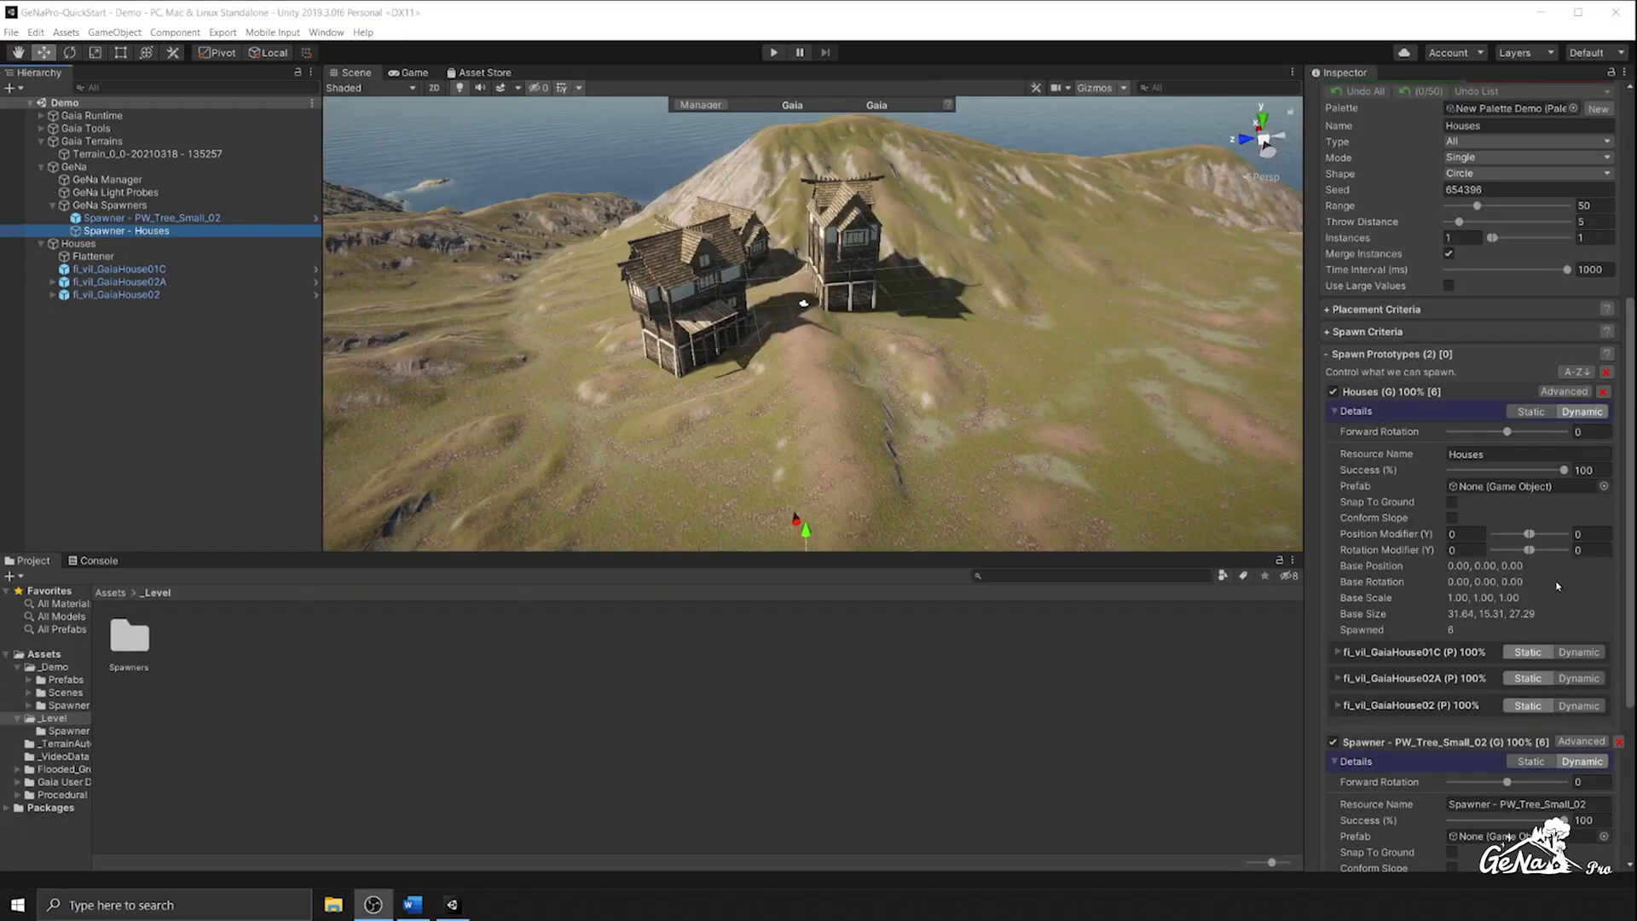
mouse_move(1362, 399)
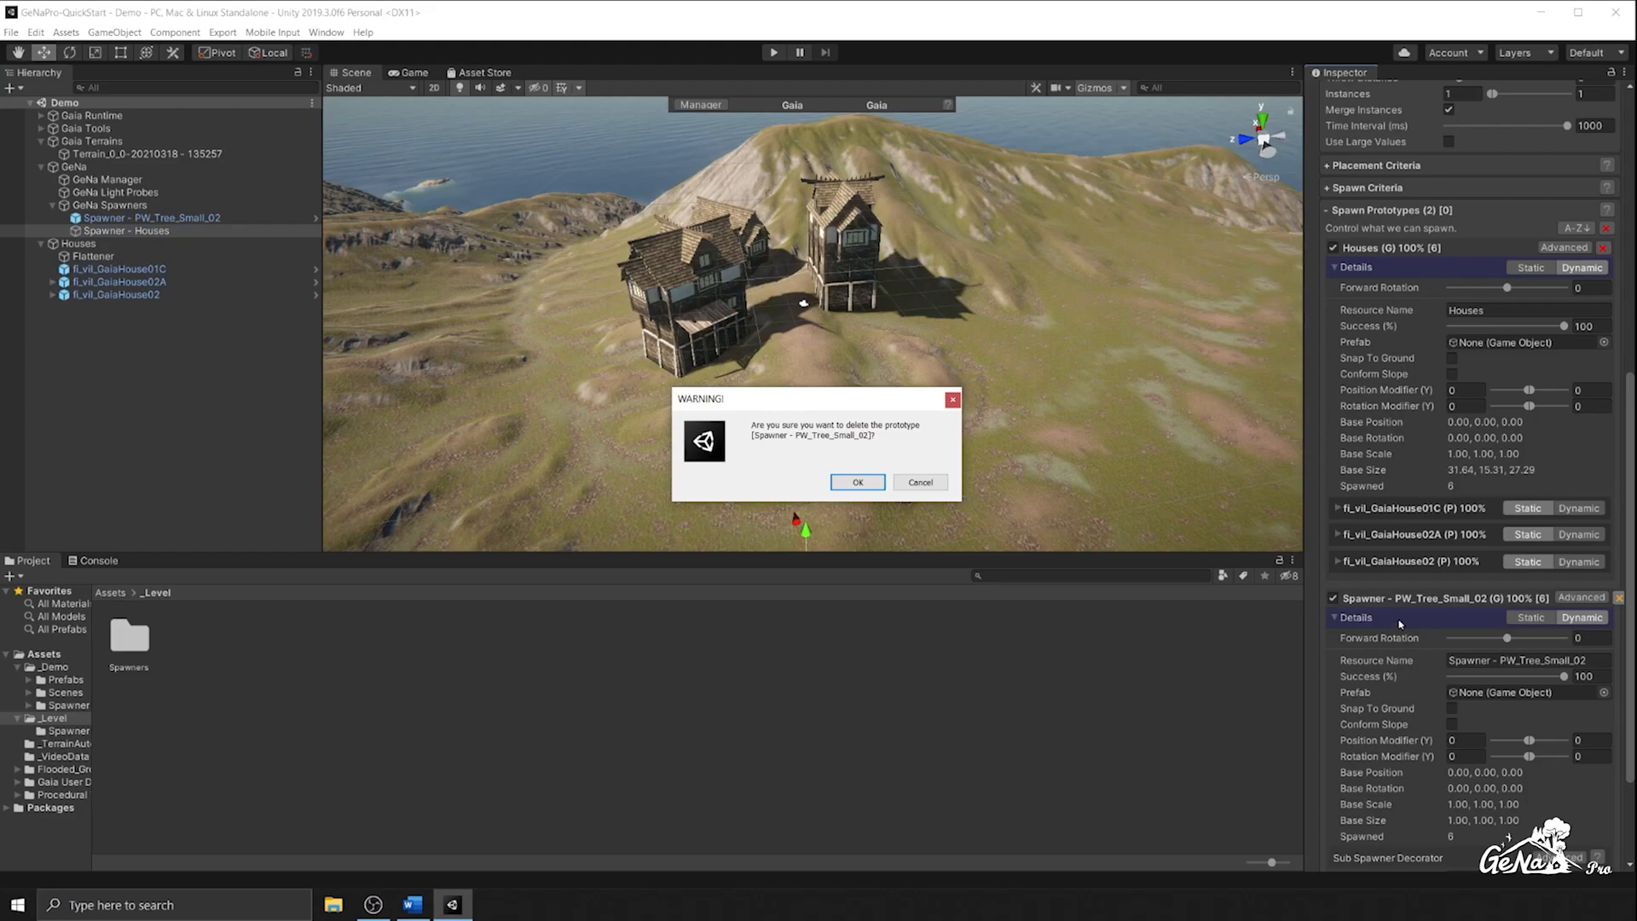
Delete the tree spawner prototype and add a 'Tree Sub' child under Houses with a decorator component
left_click(856, 481)
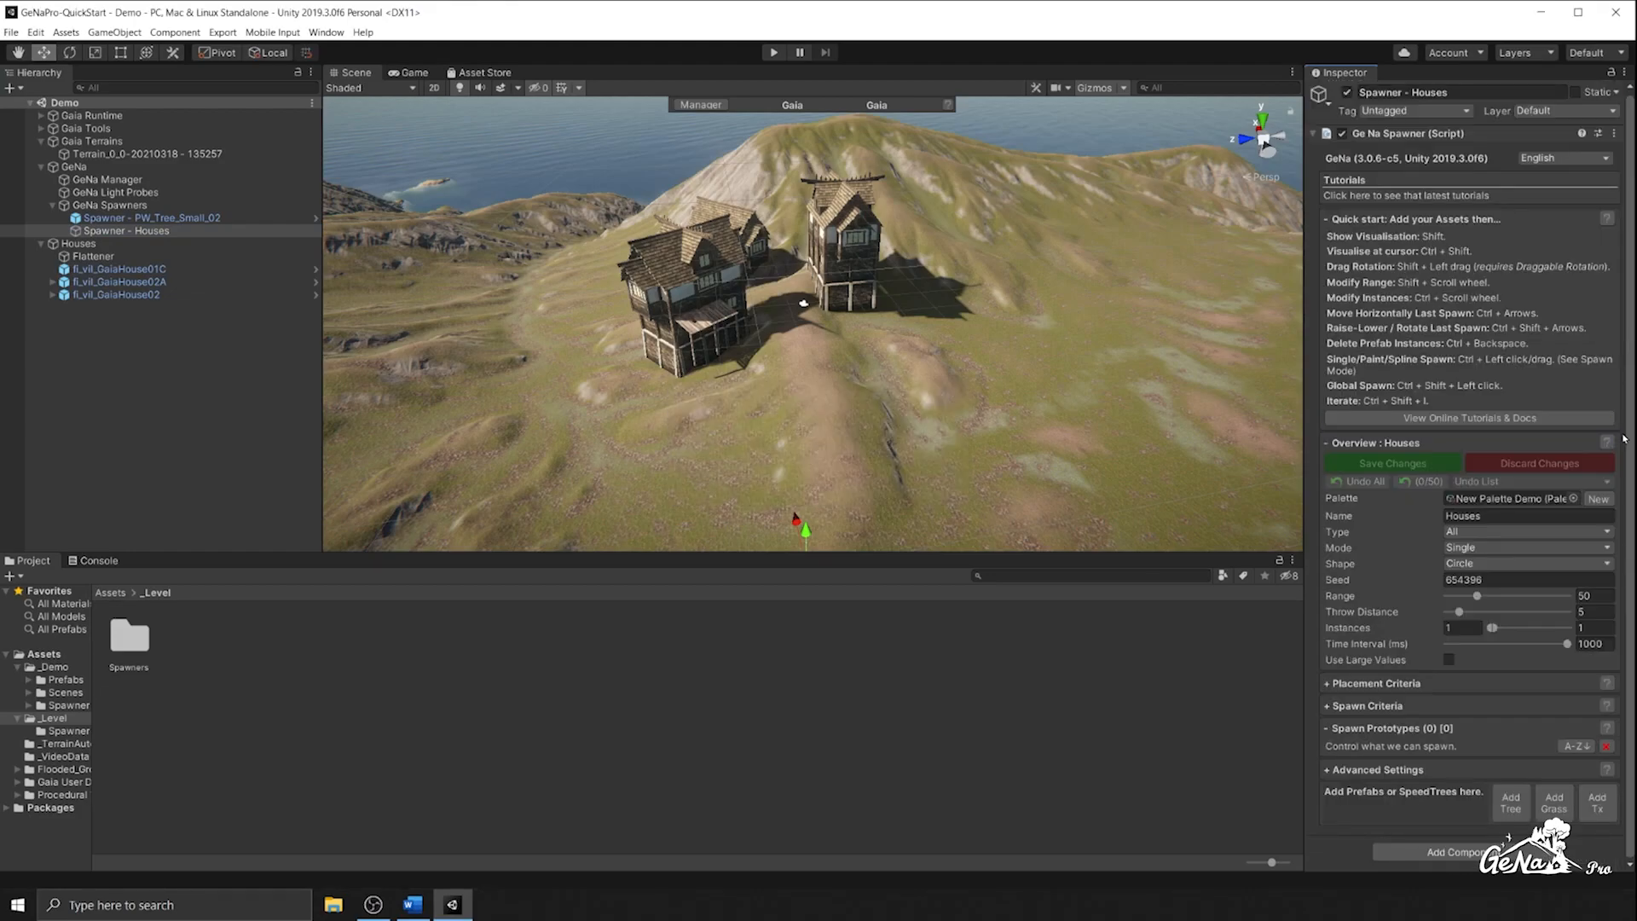
left_click(77, 243)
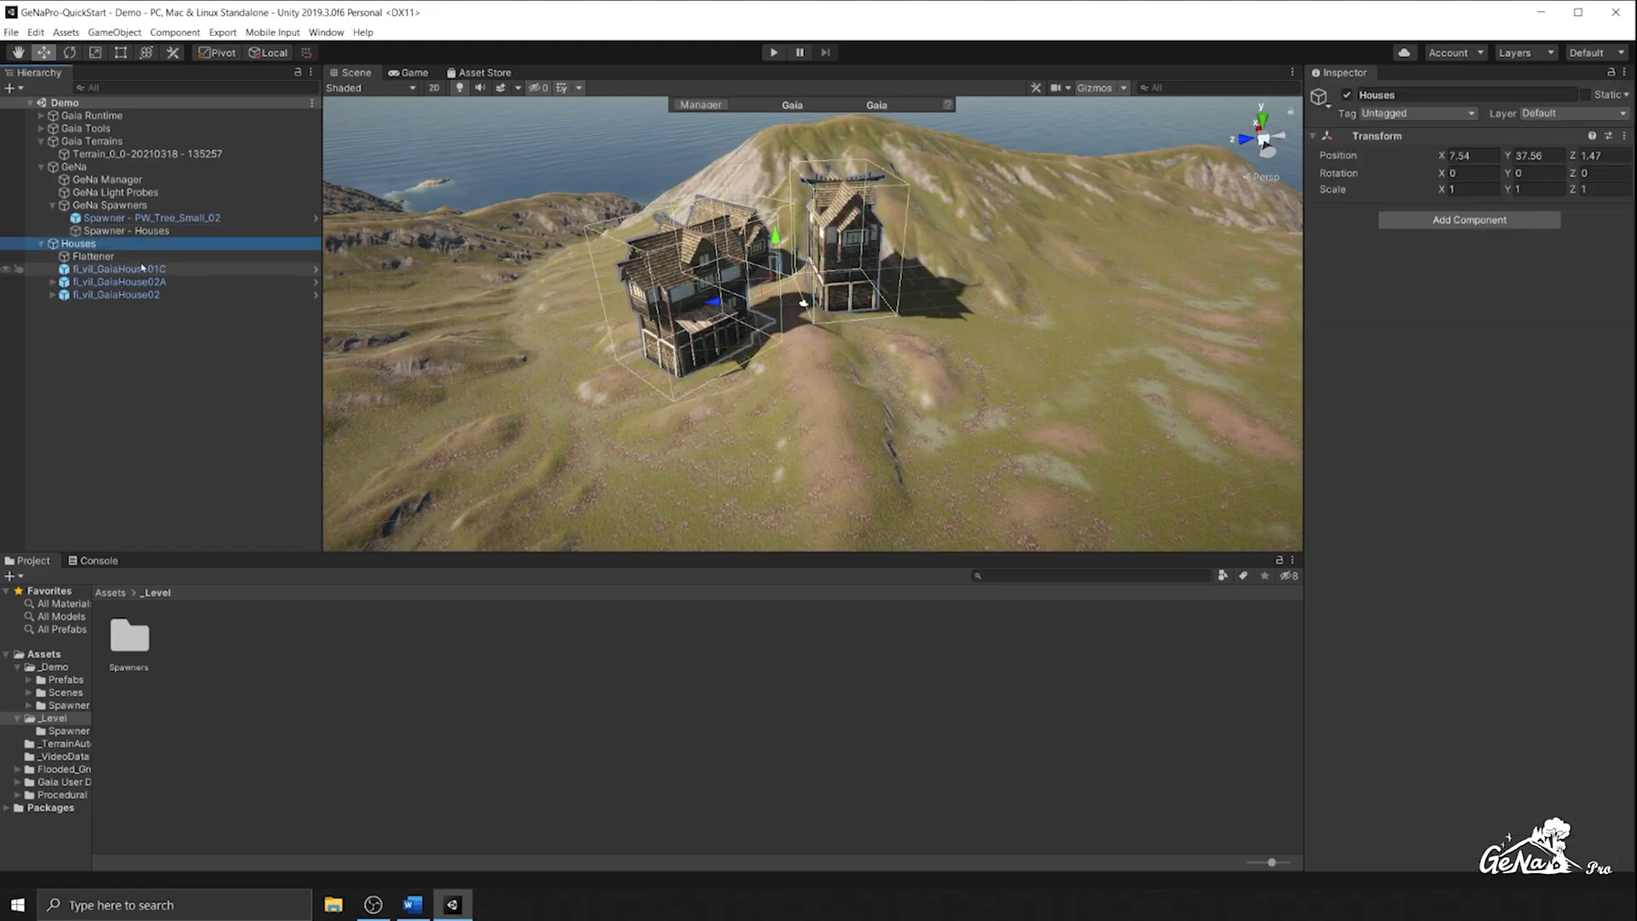
right_click(76, 243)
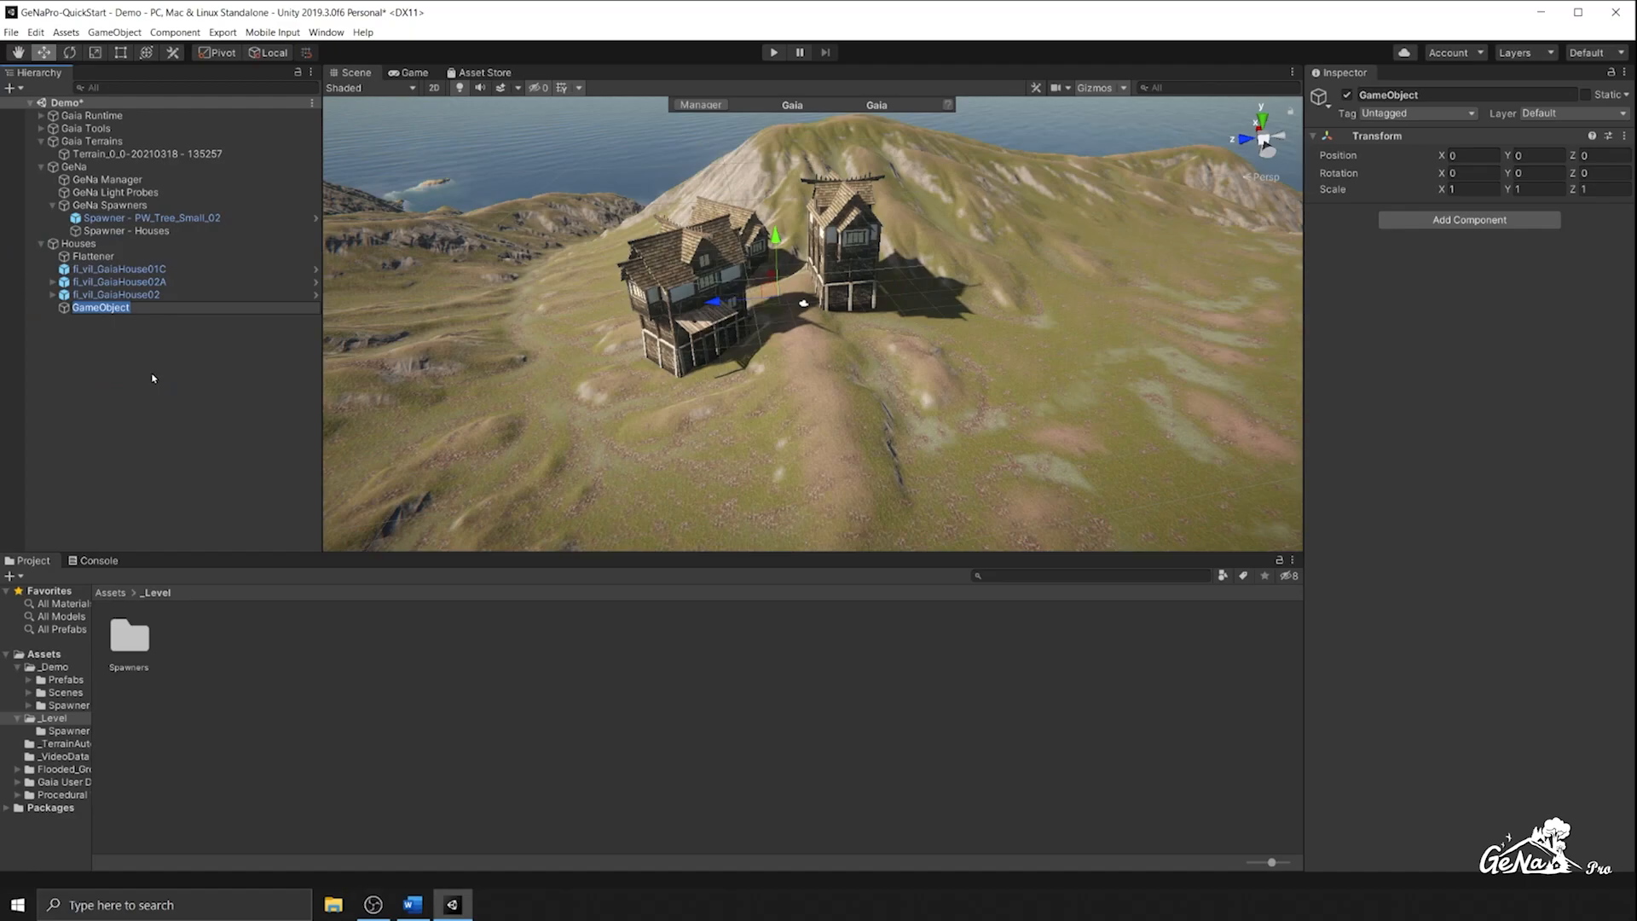
type("Tree Sub Spawner")
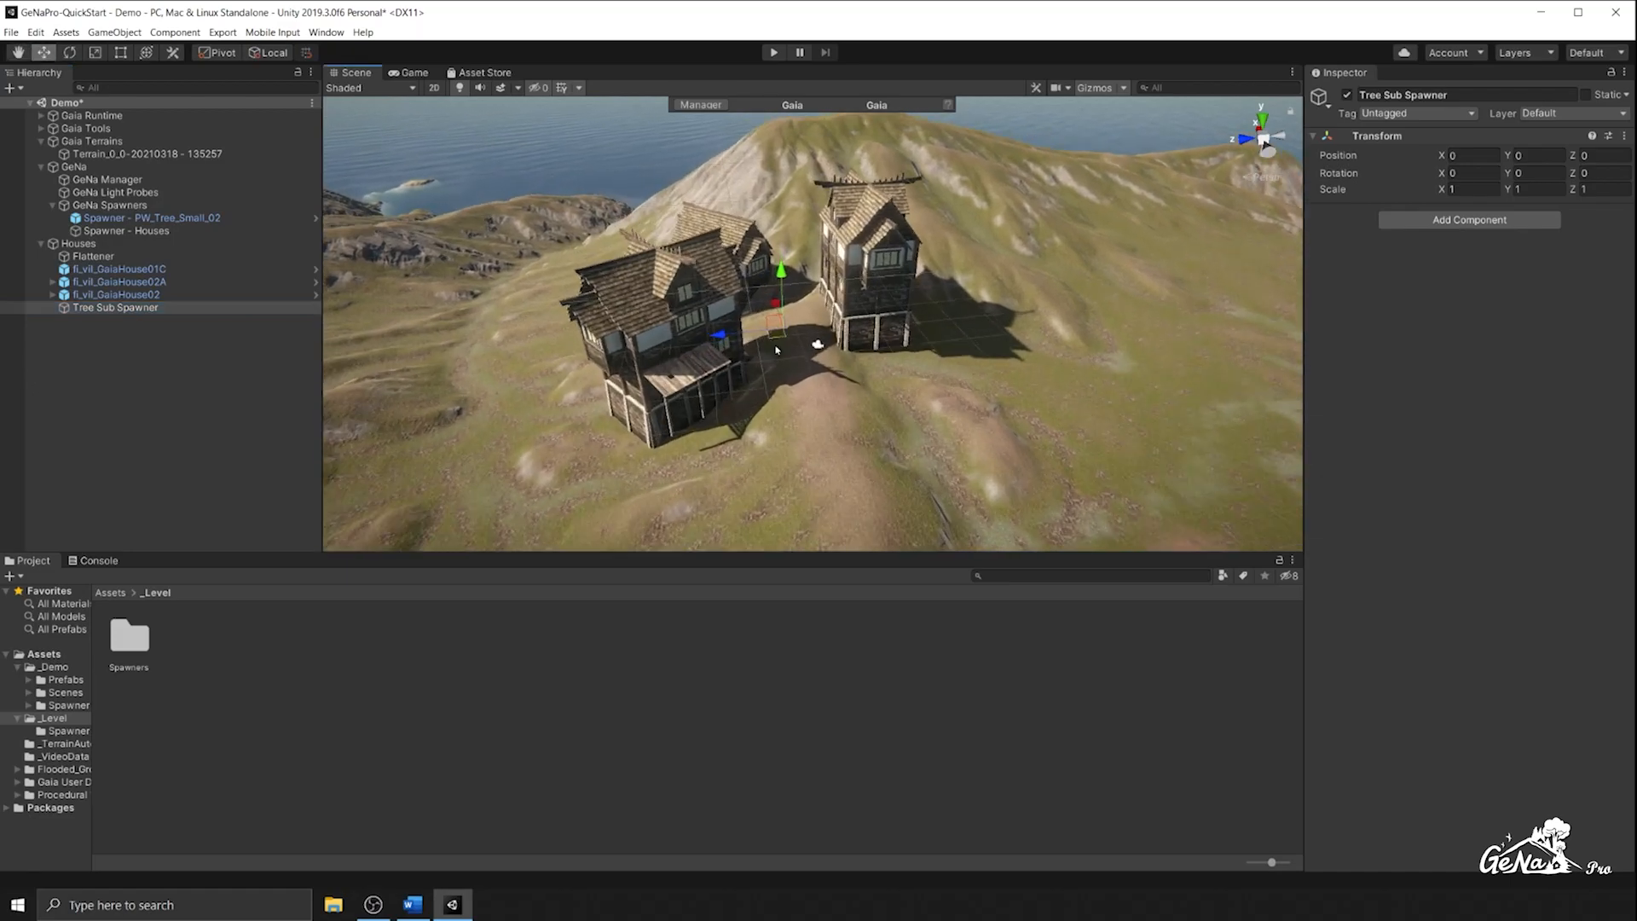
mouse_move(1408, 224)
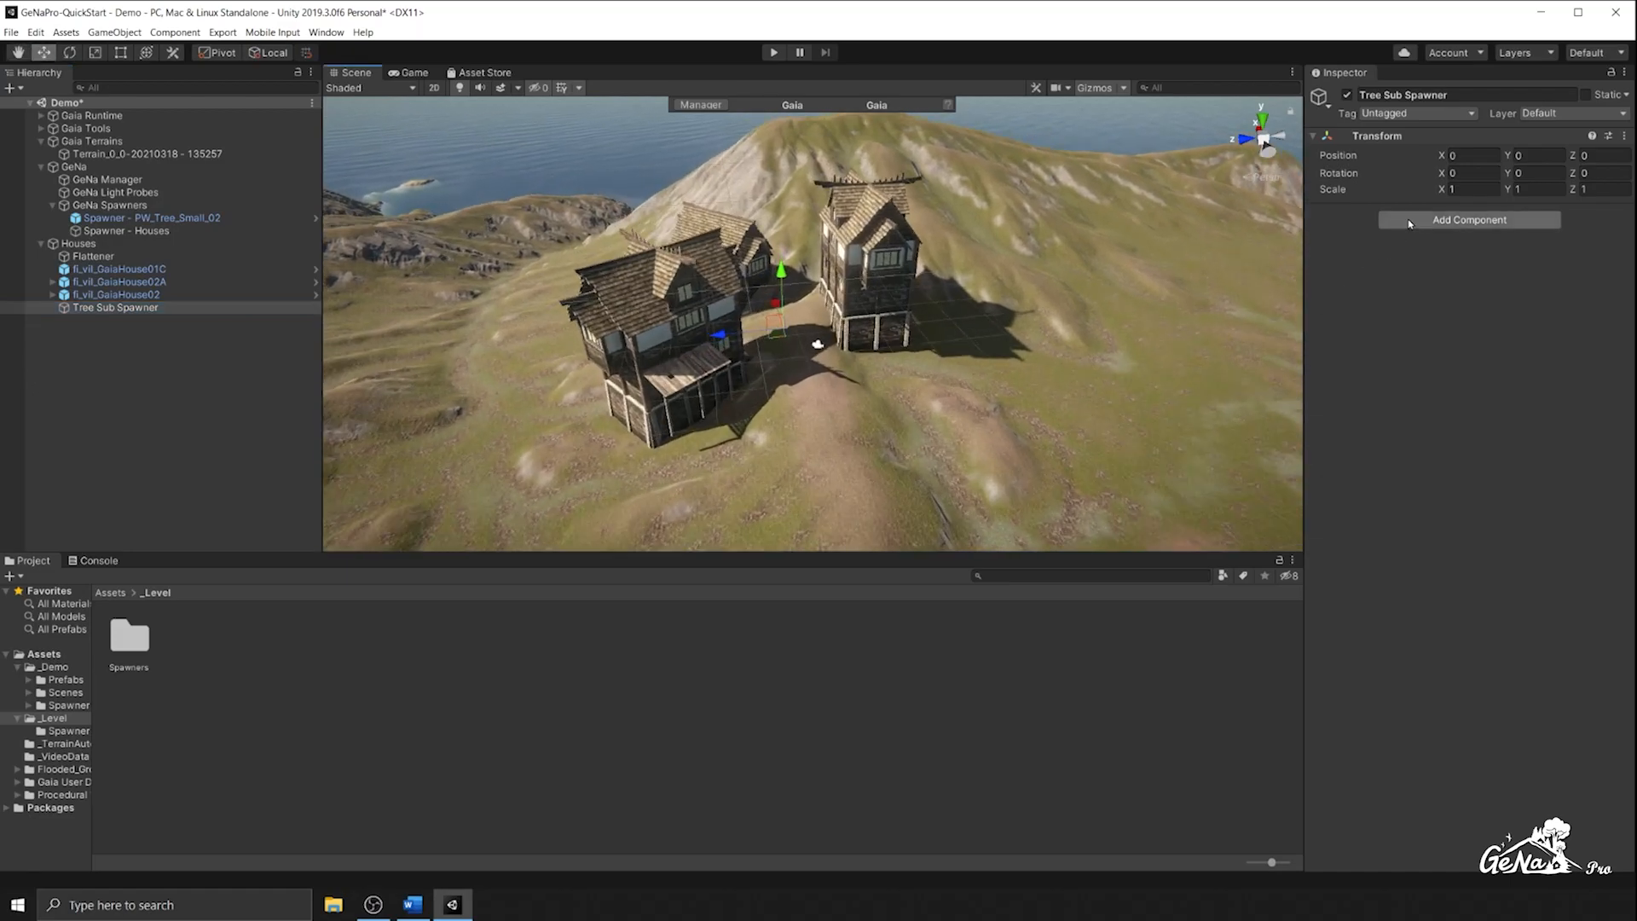
left_click(1468, 219)
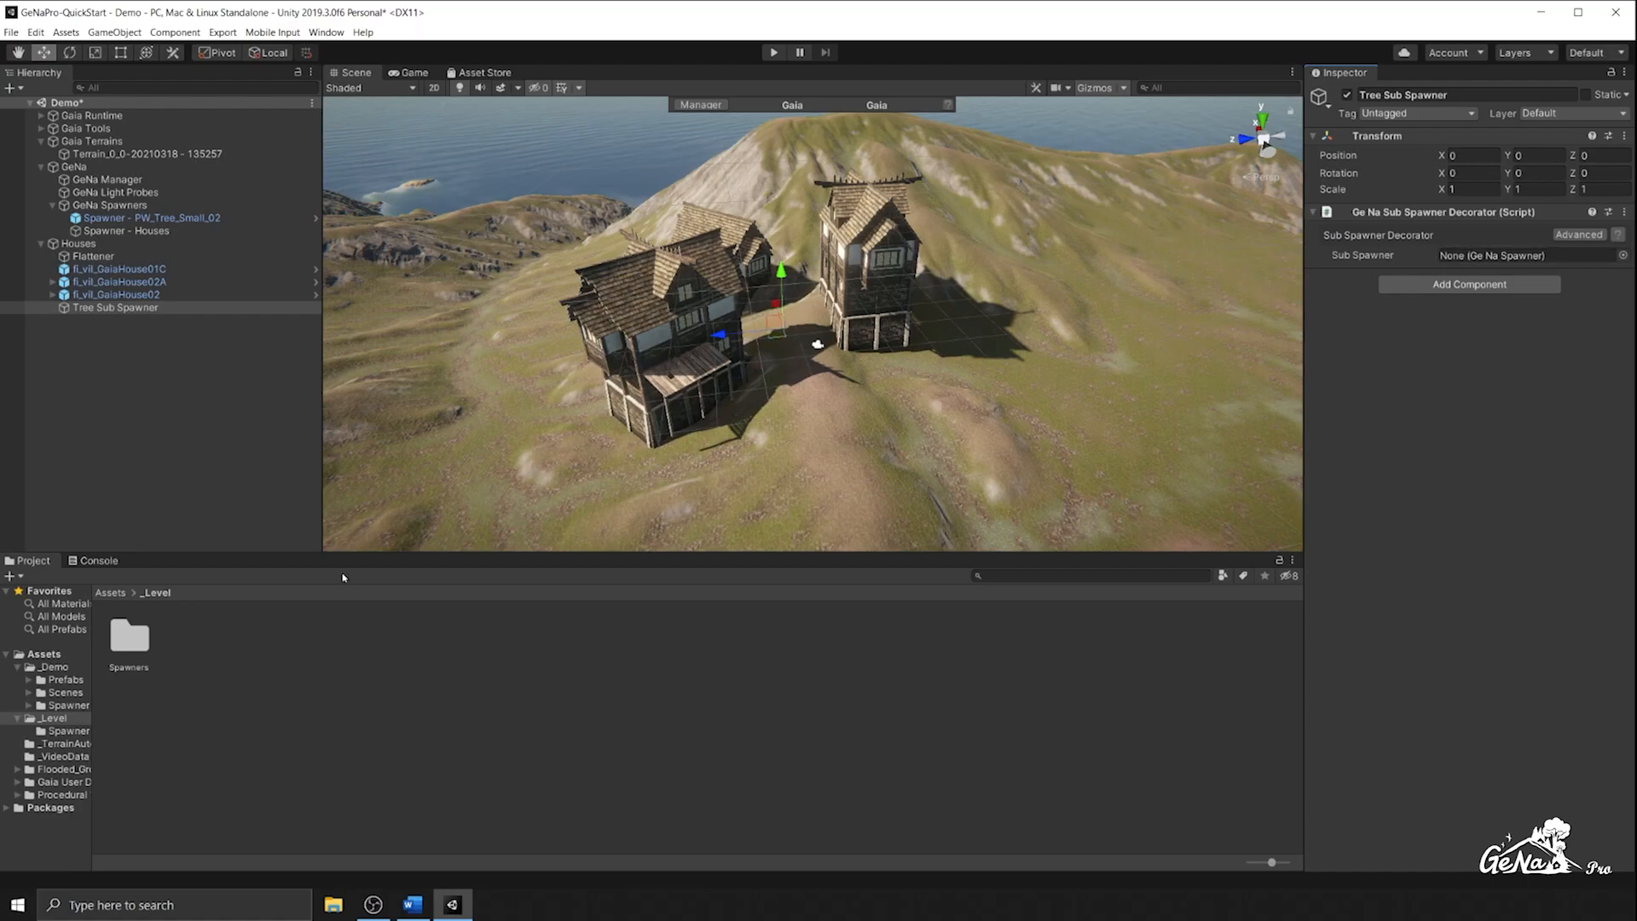
Assign Spawner - PW_Tree_Small_02 from the Spawners folder and set position to 0,0,0
double_click(129, 634)
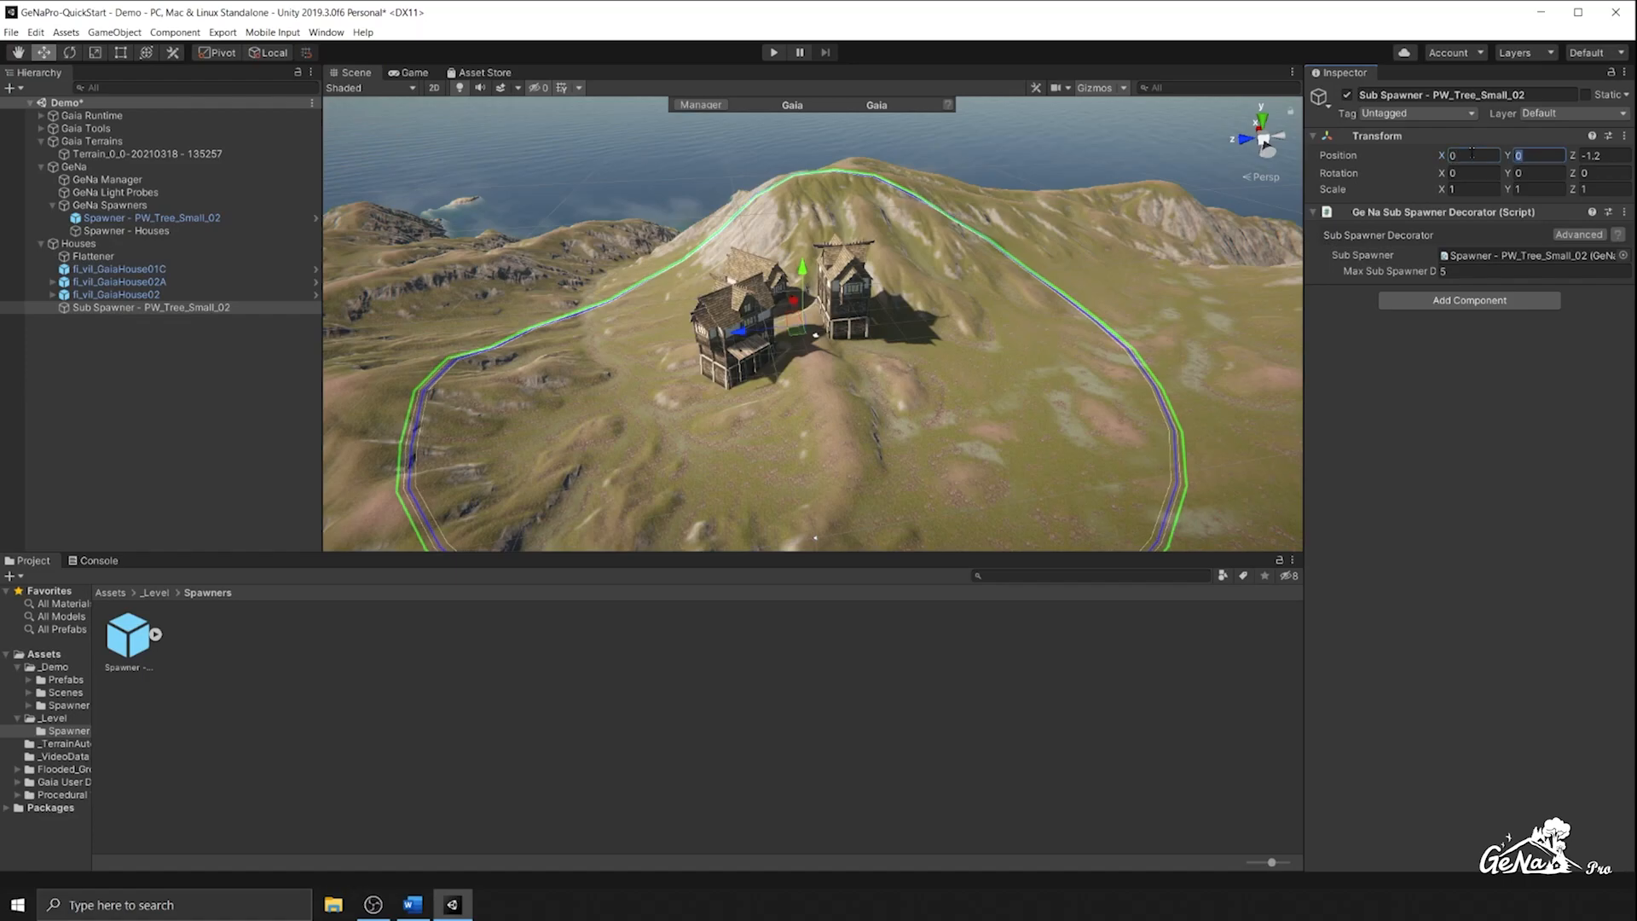
left_click(1585, 155)
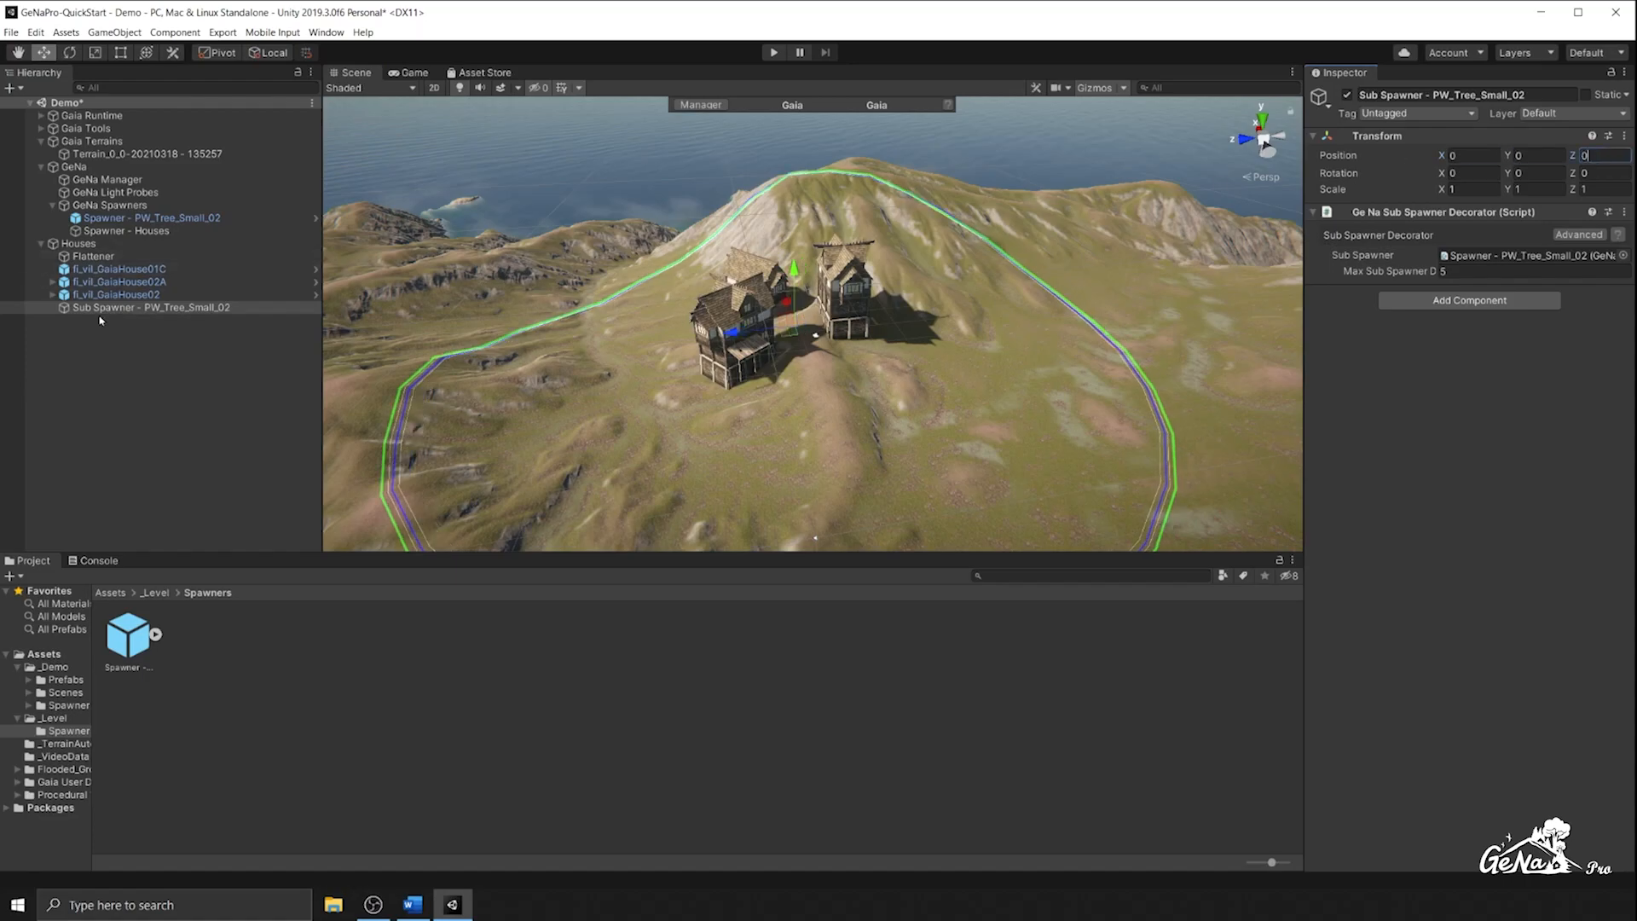
left_click(152, 306)
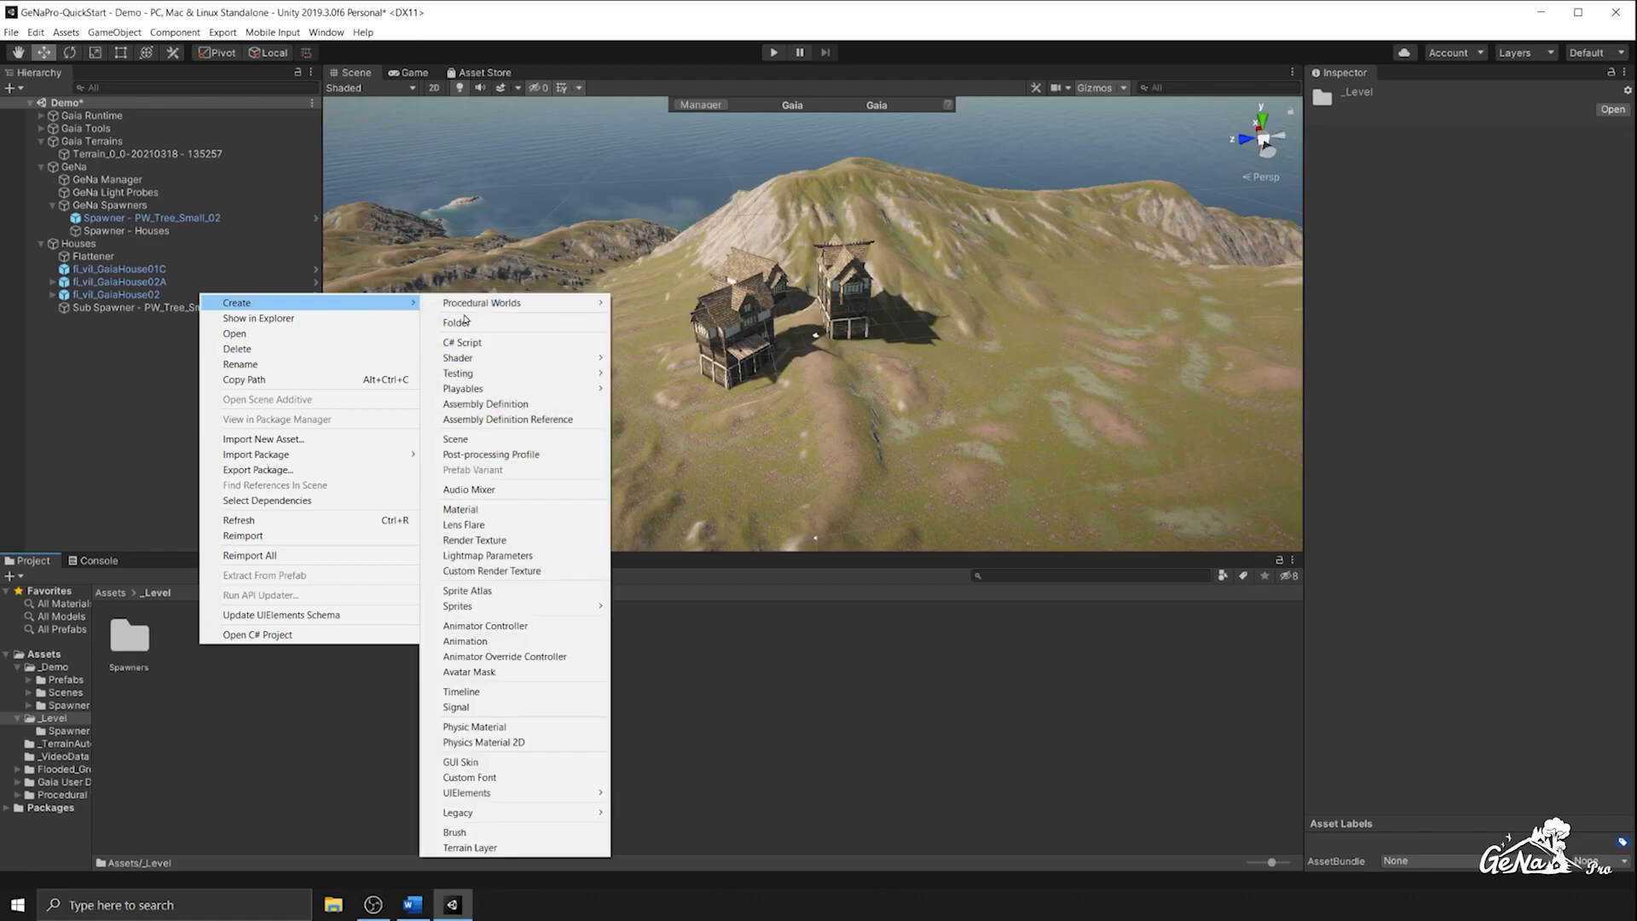
Create a Sub Spawners folder in _Level and save Sub Spawner - PW_Tree_Small_02 there as a prefab
left_click(456, 321)
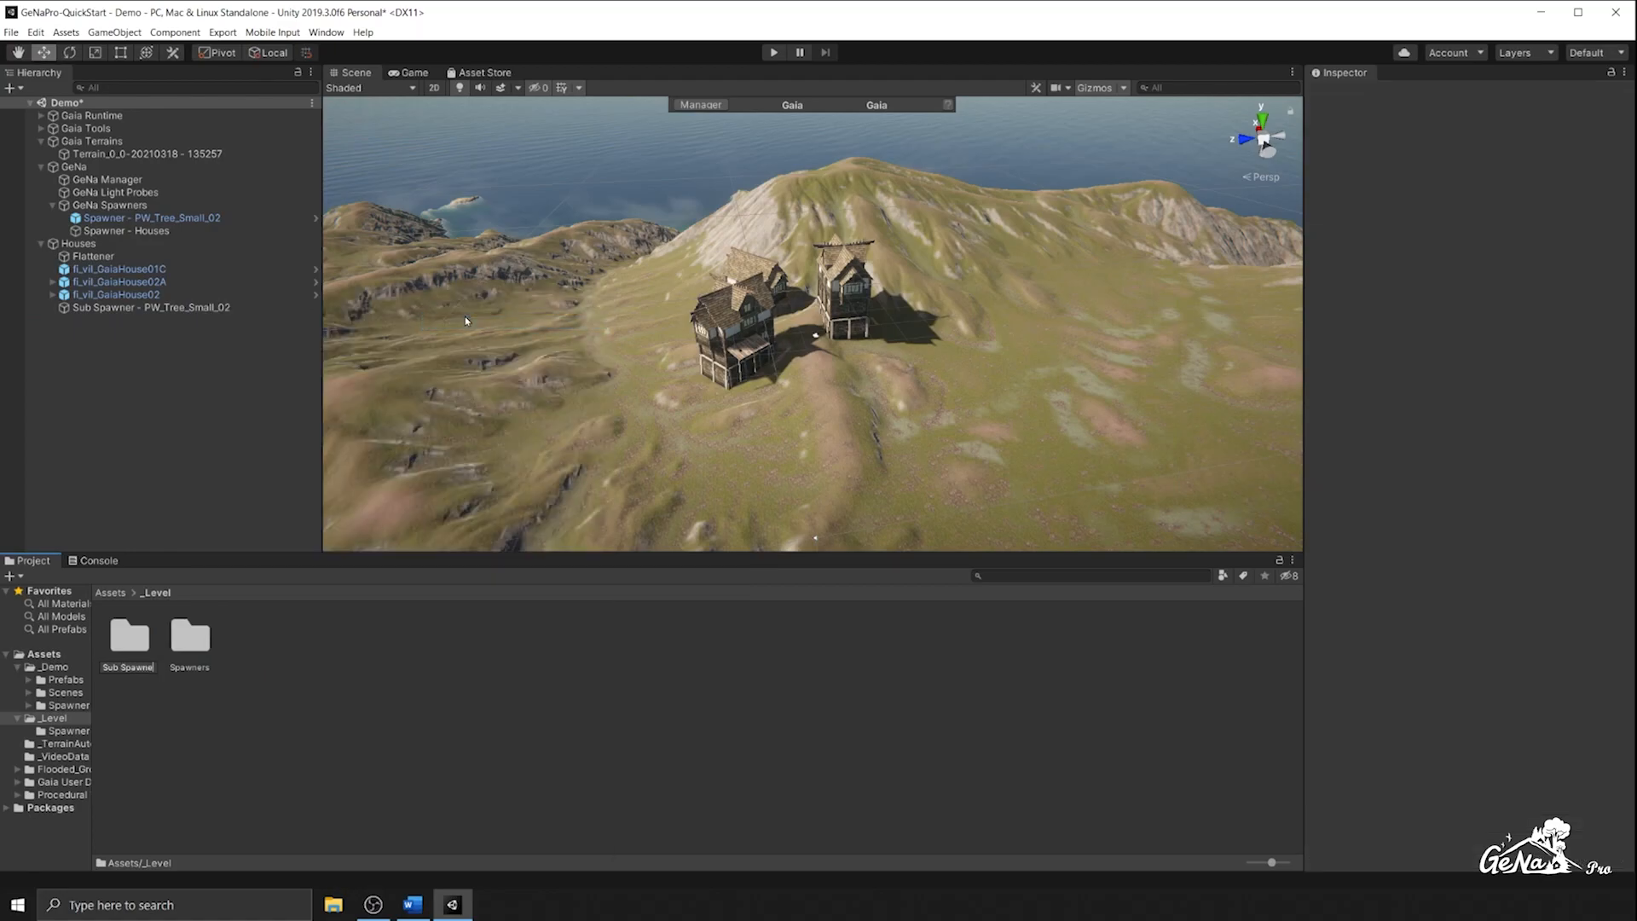
left_click(190, 637)
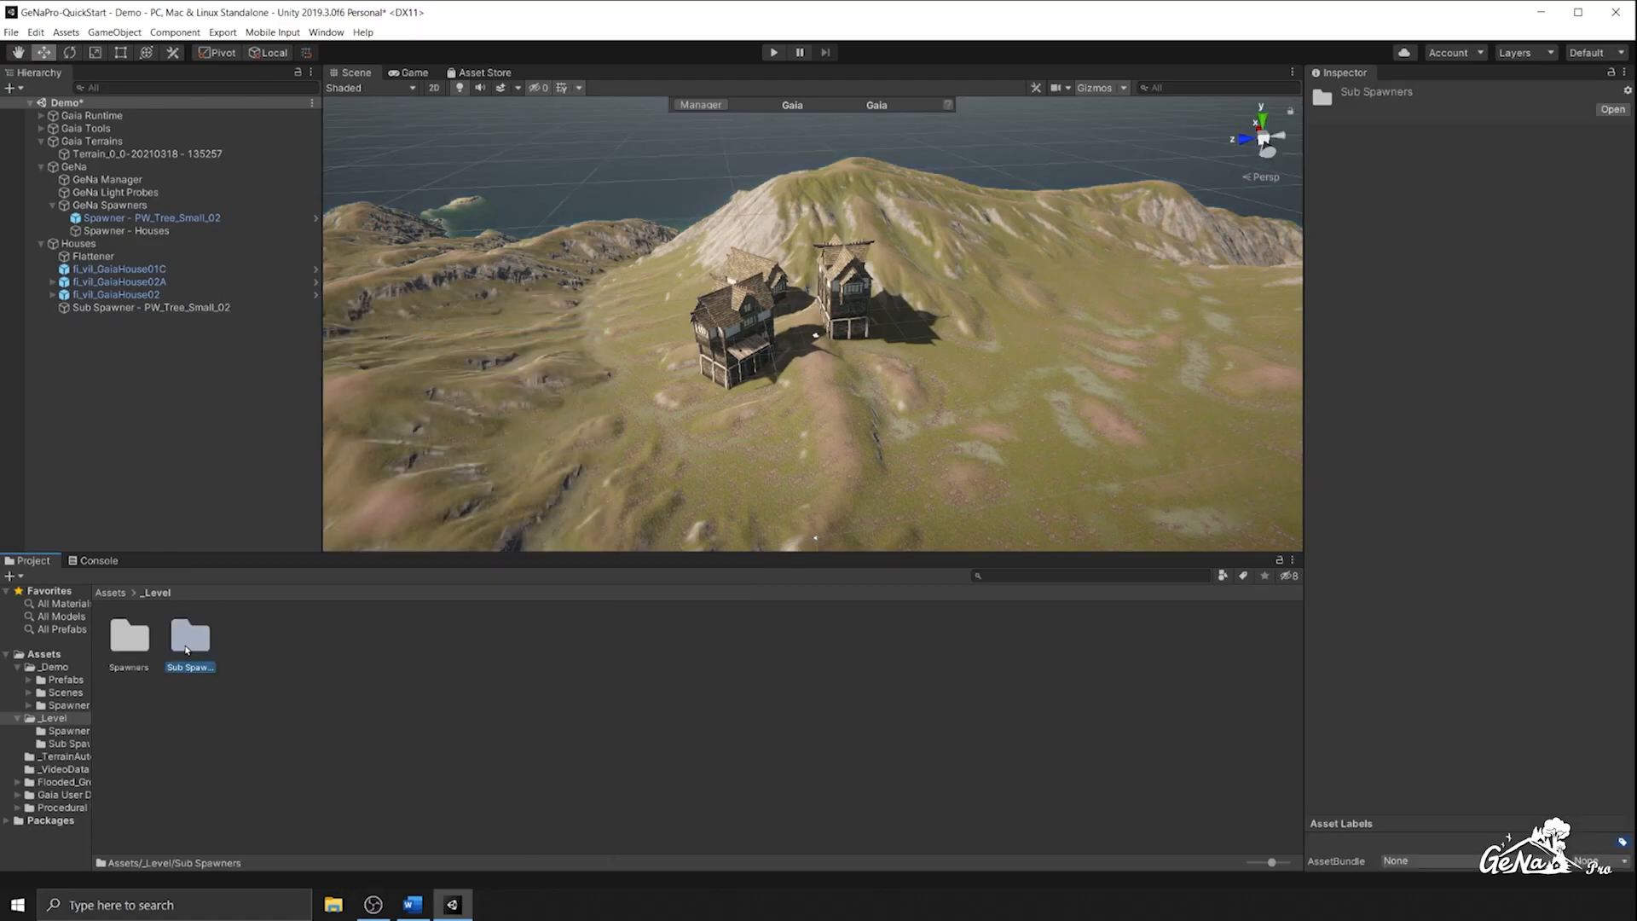
double_click(187, 637)
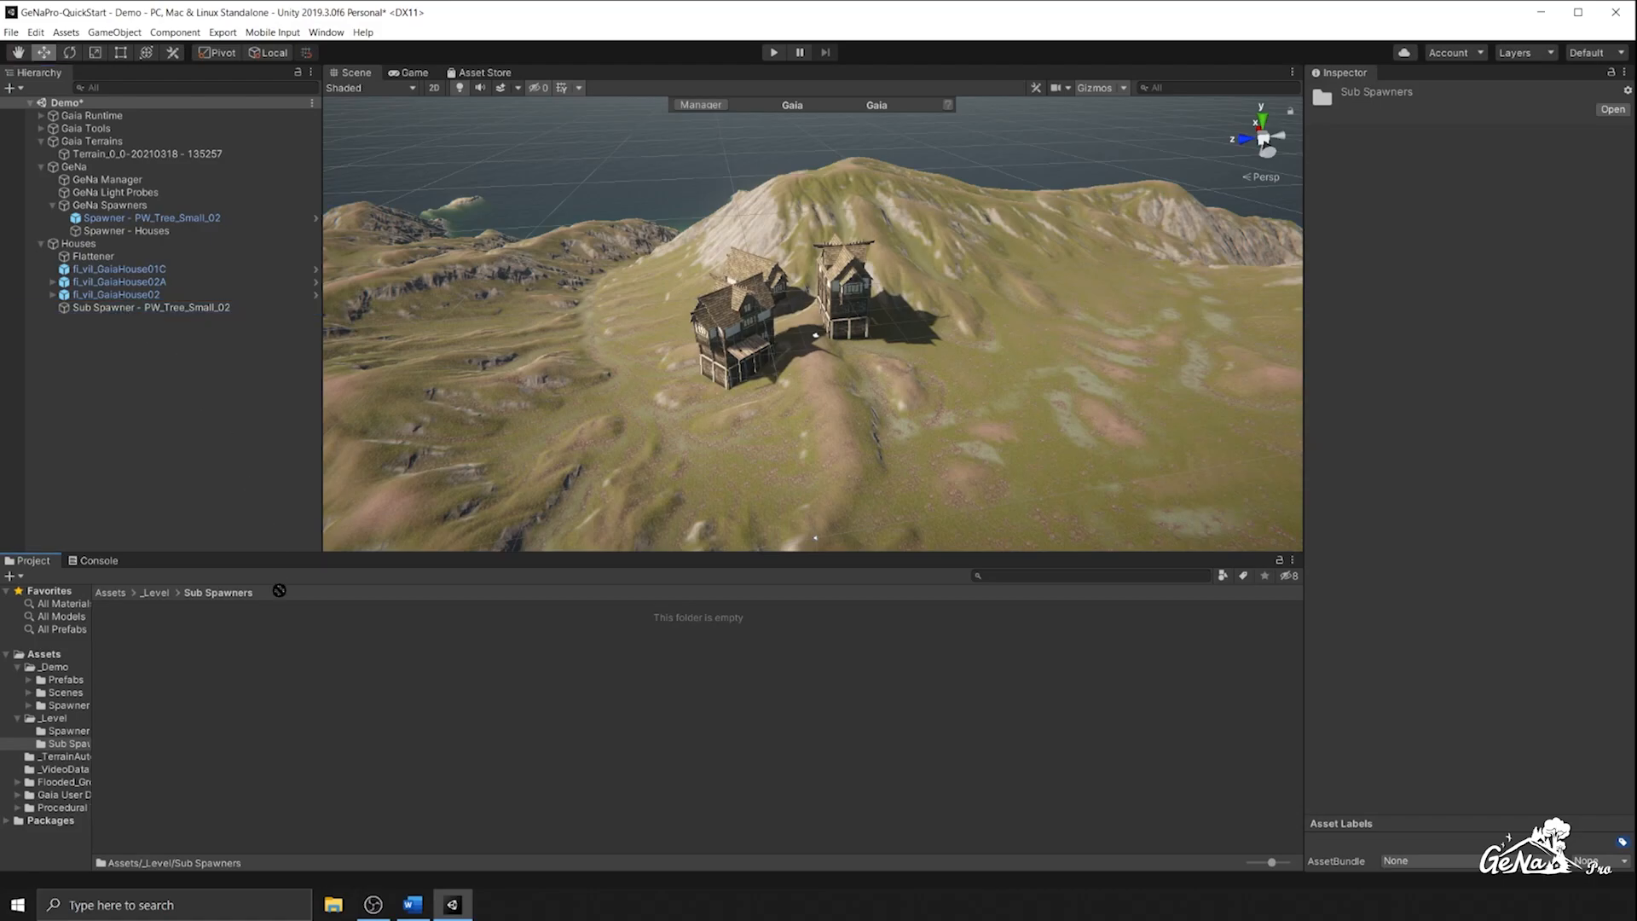
left_click(129, 638)
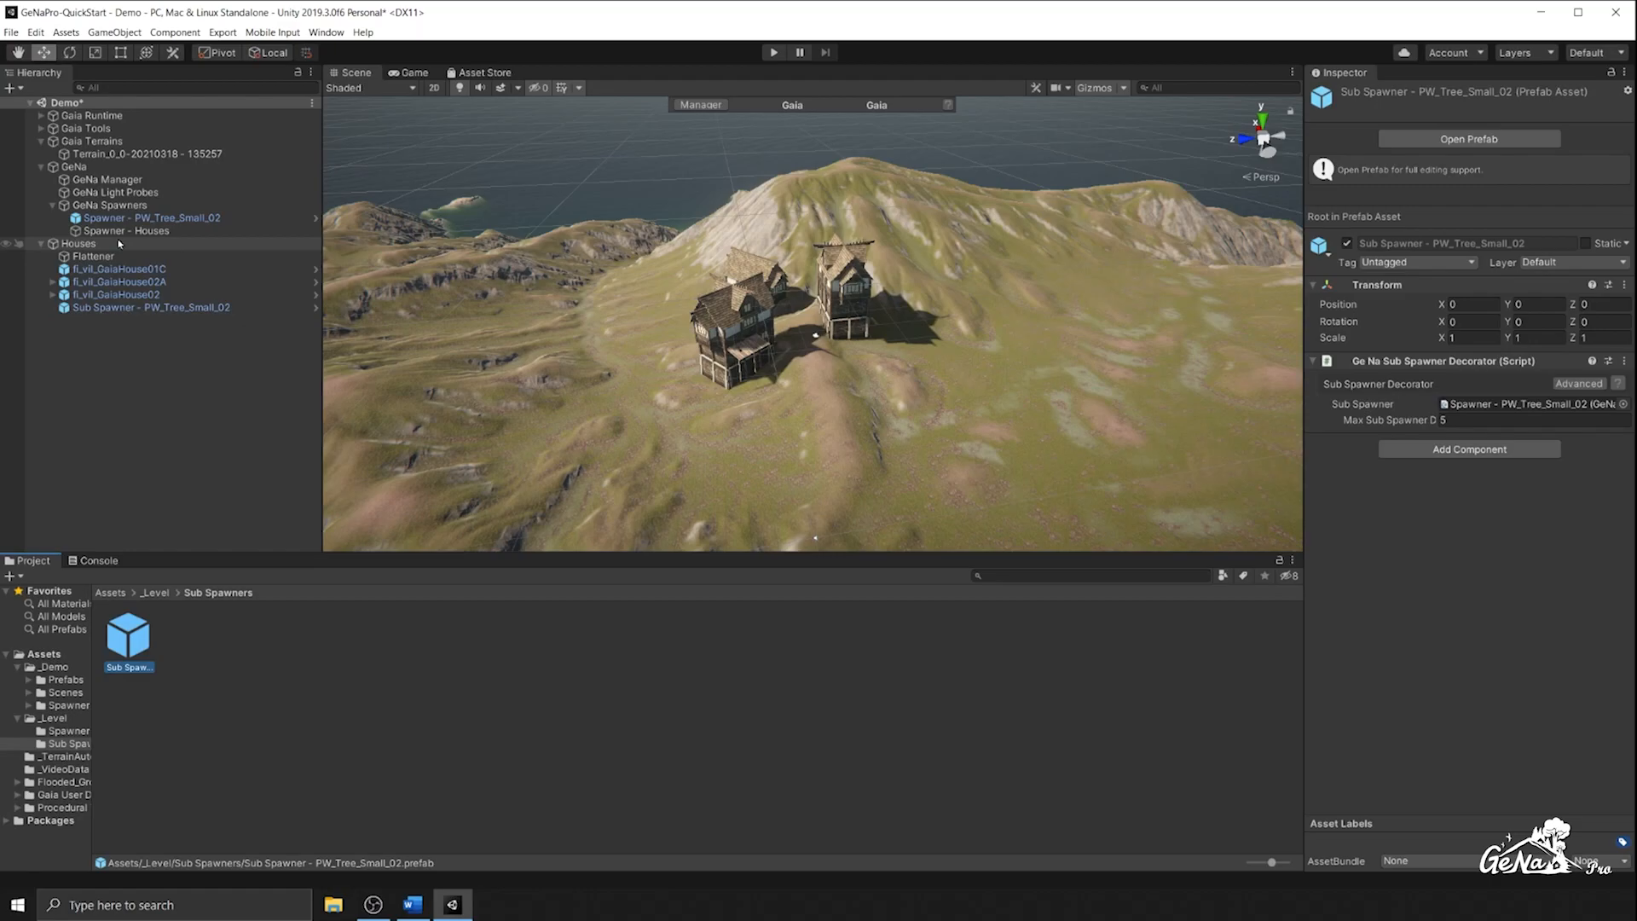
Review the Flattener, fl_vil_GaiaHouse02A and tree sub spawner, then select Spawner - Houses
left_click(77, 243)
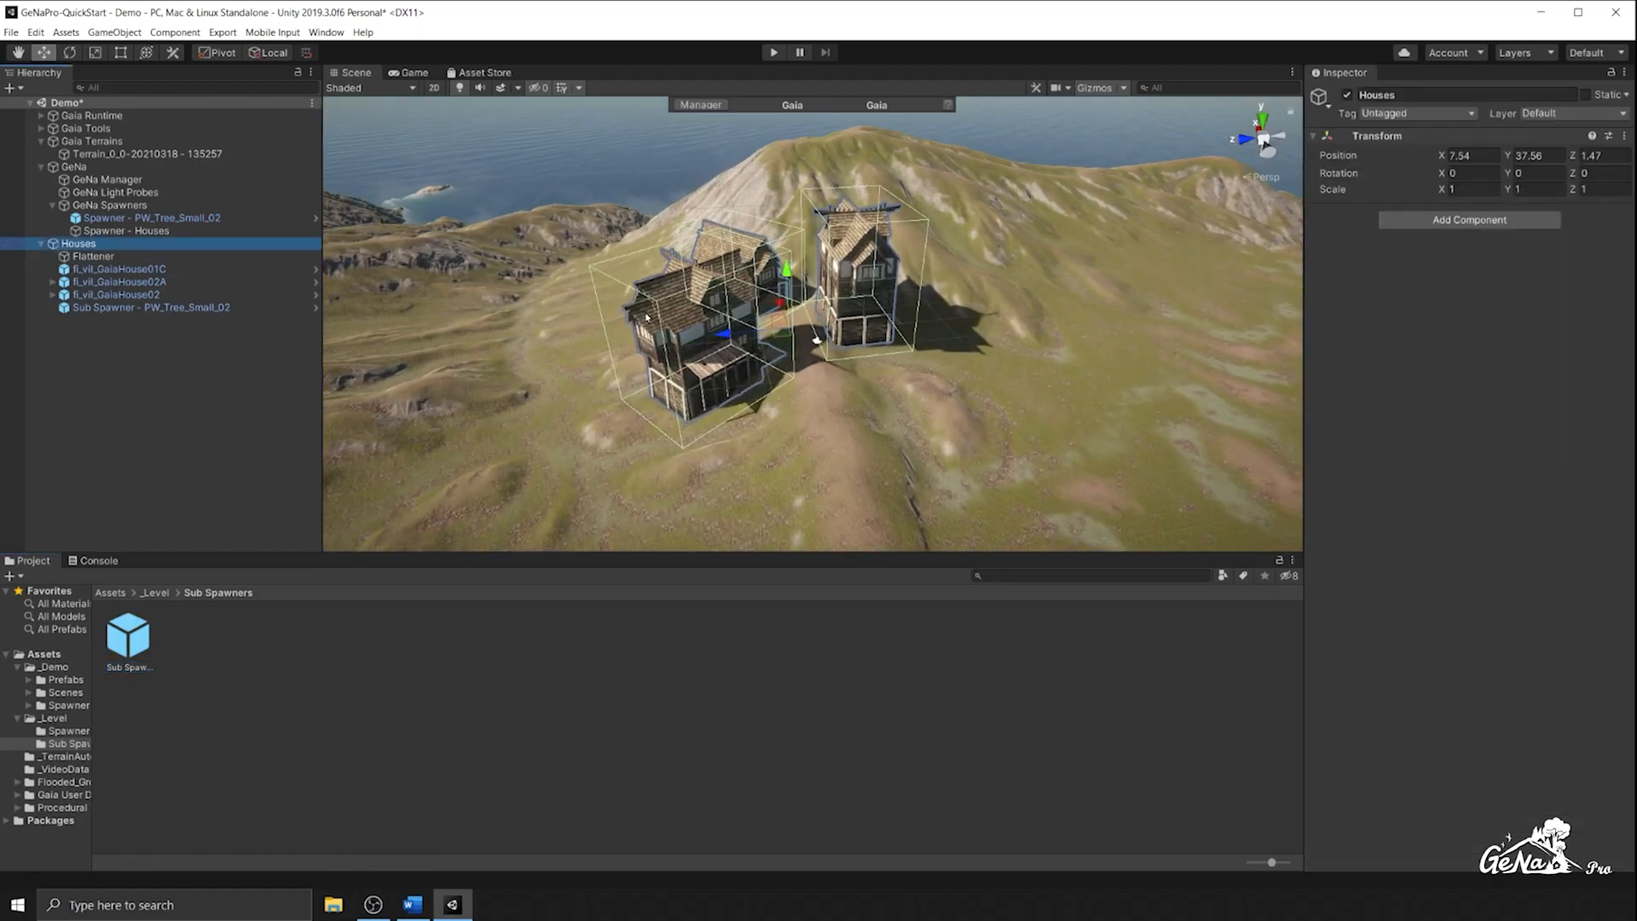
left_click(93, 255)
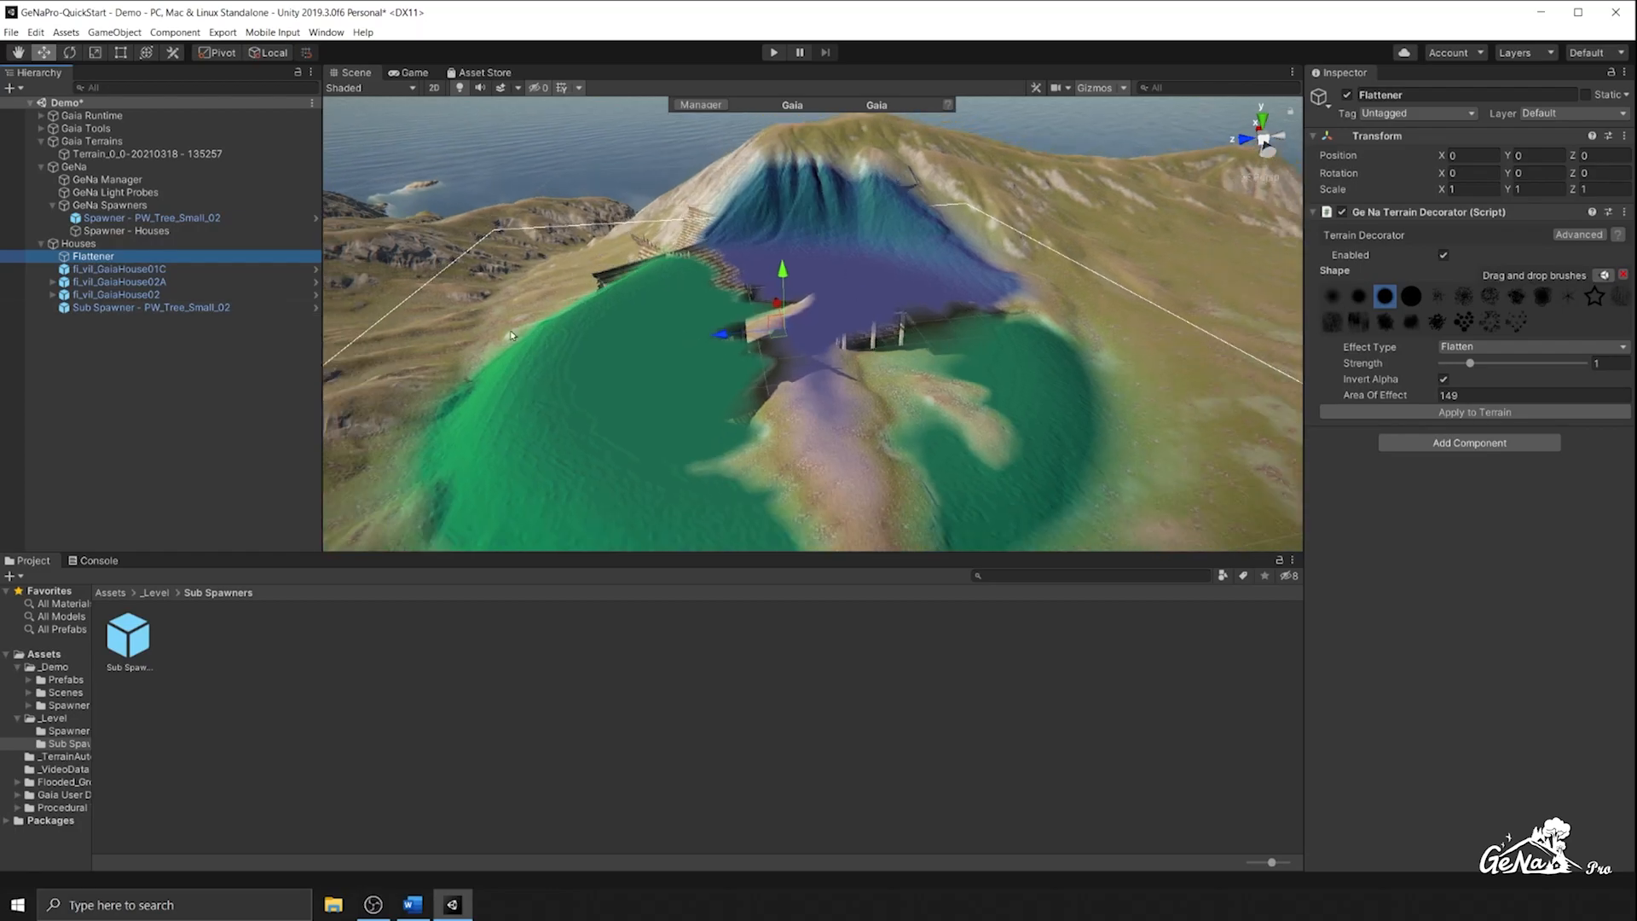
left_click(119, 280)
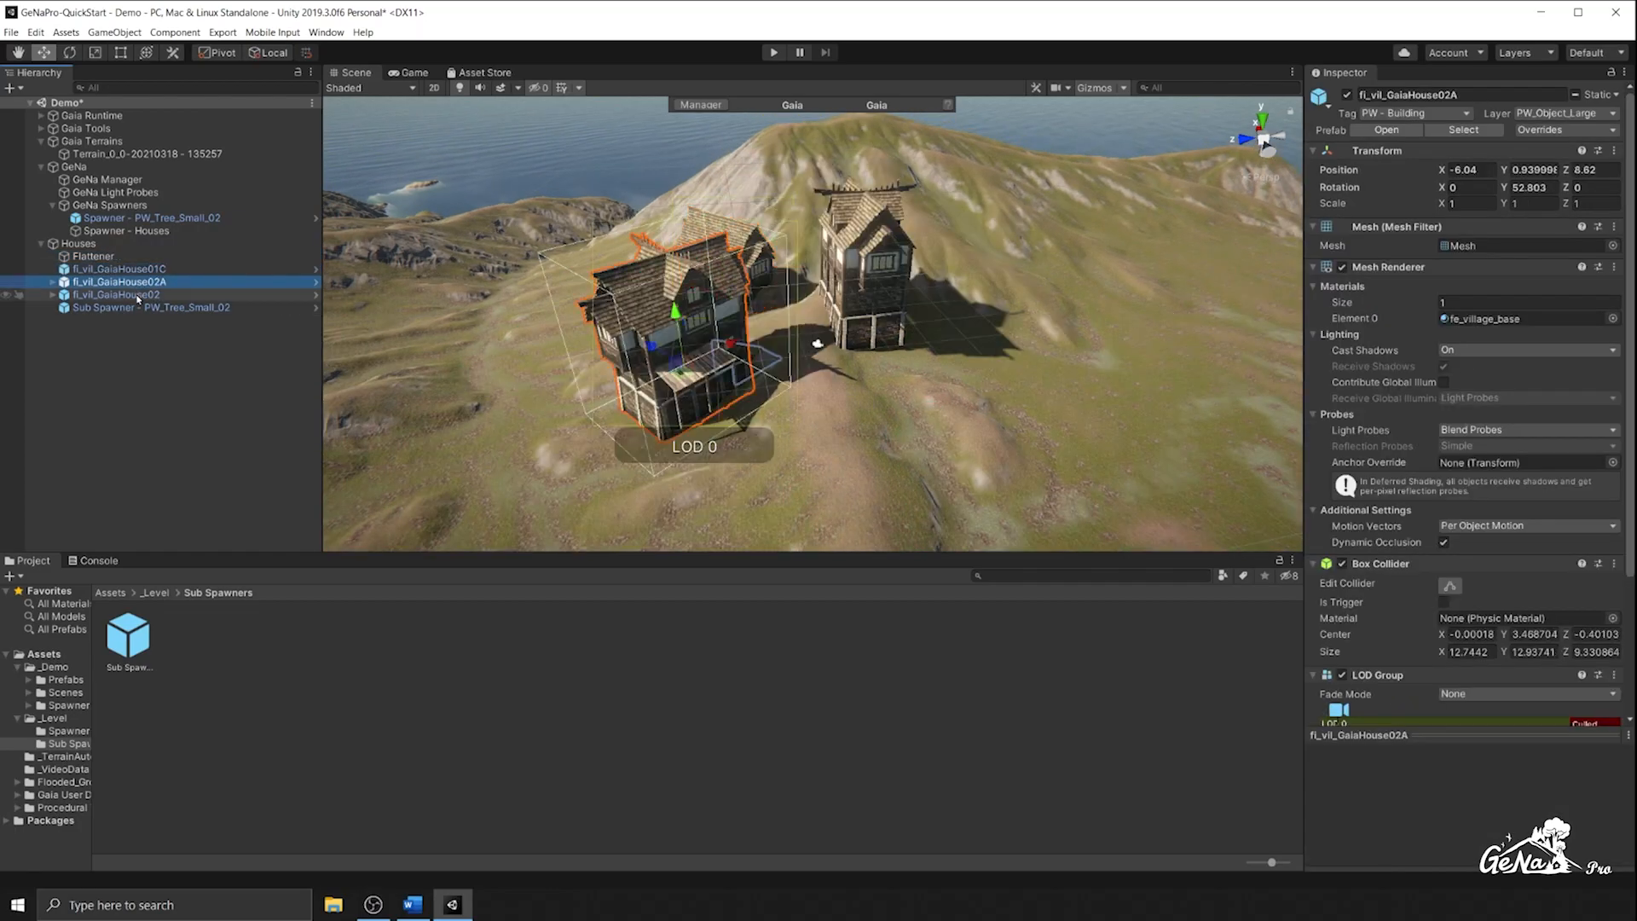
left_click(152, 307)
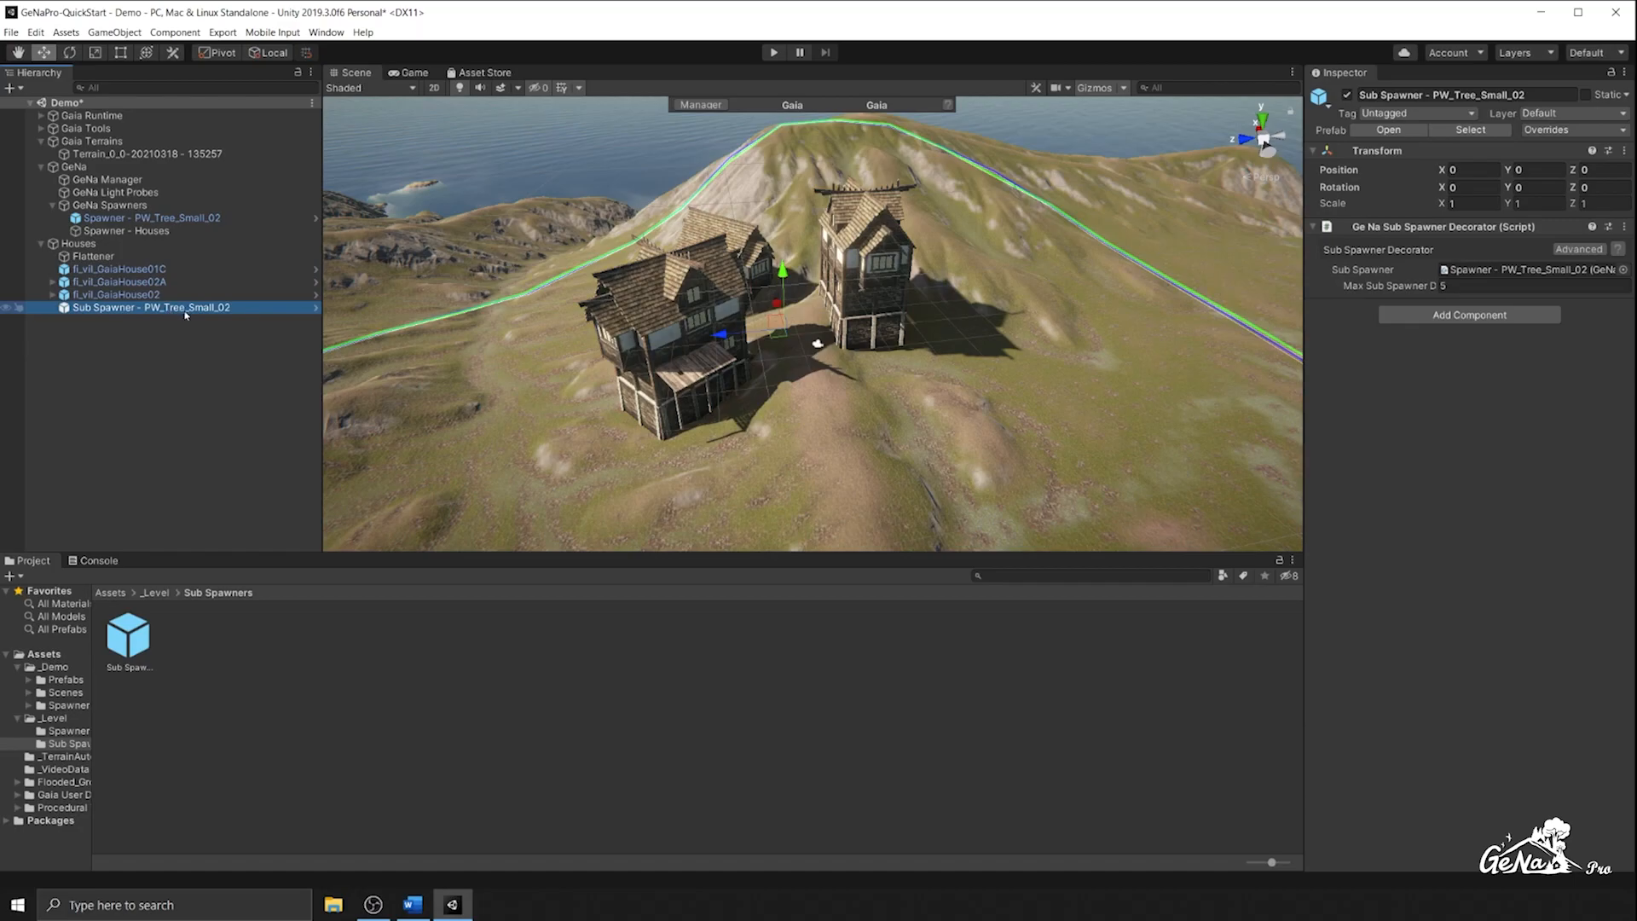
left_click(118, 268)
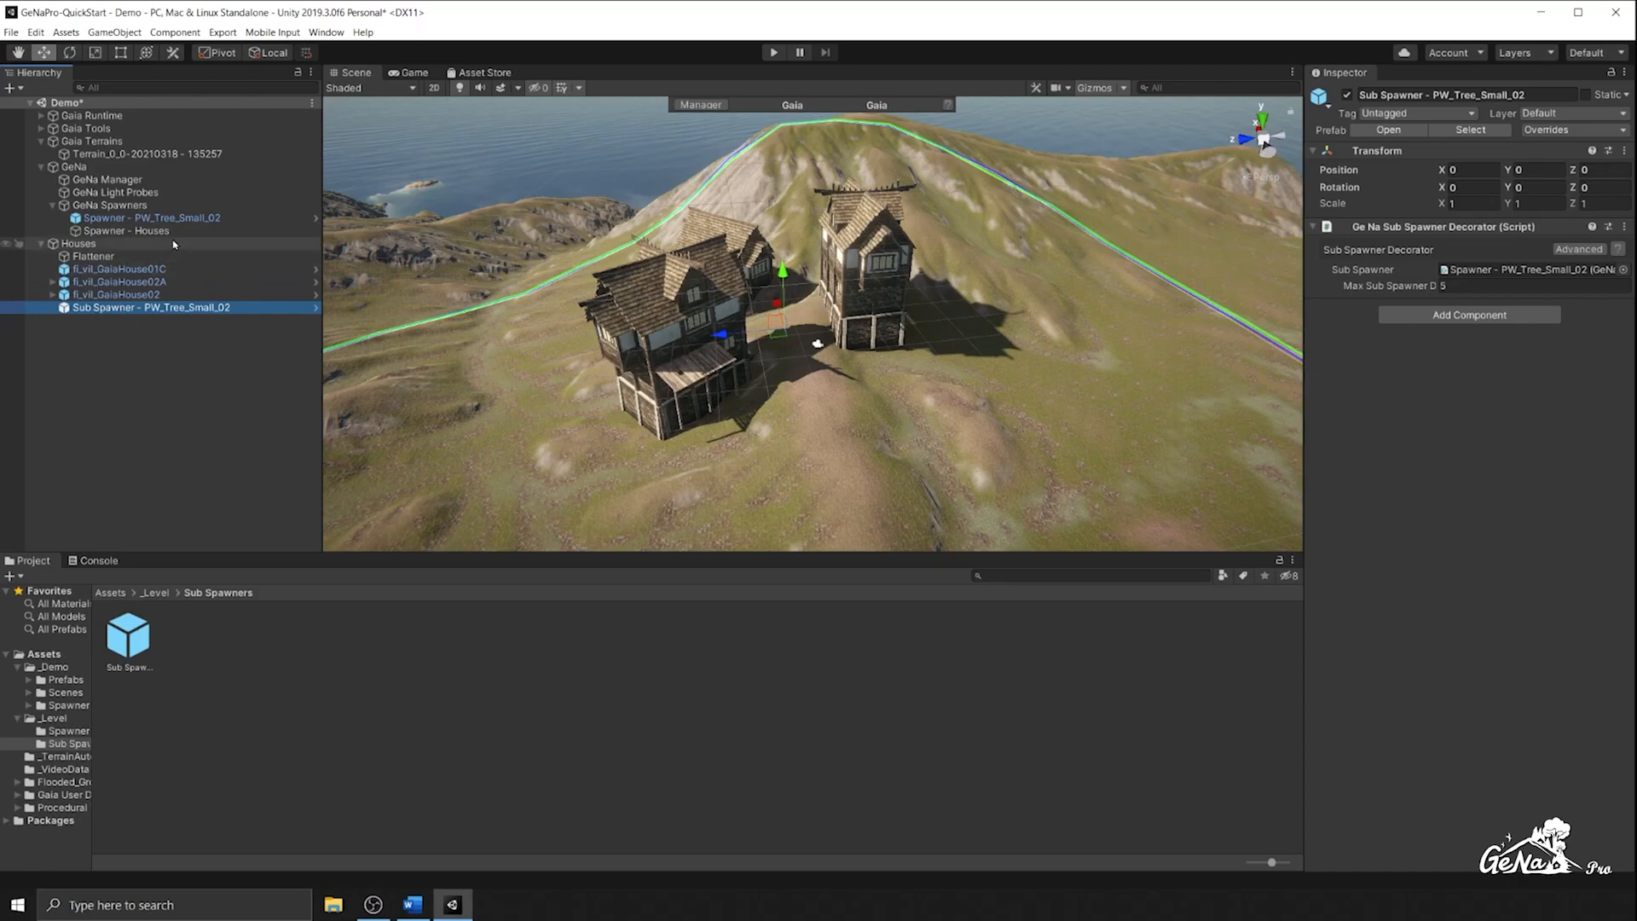
left_click(123, 230)
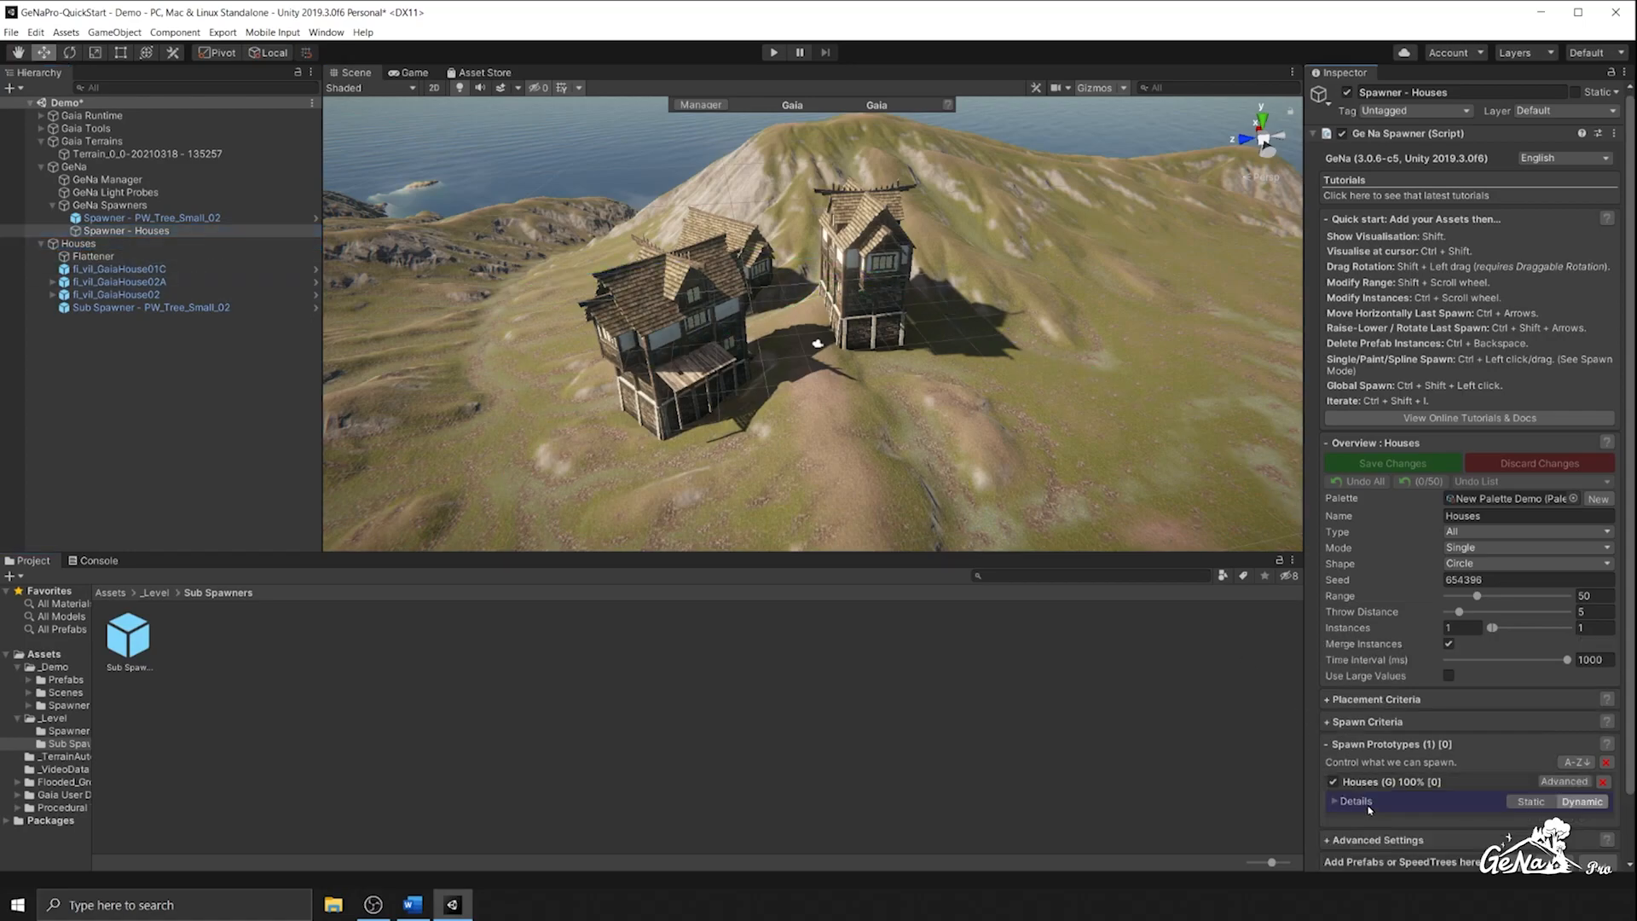
Expand the Houses prototype Details and set the spawner's Overview Type to Random
left_click(1354, 801)
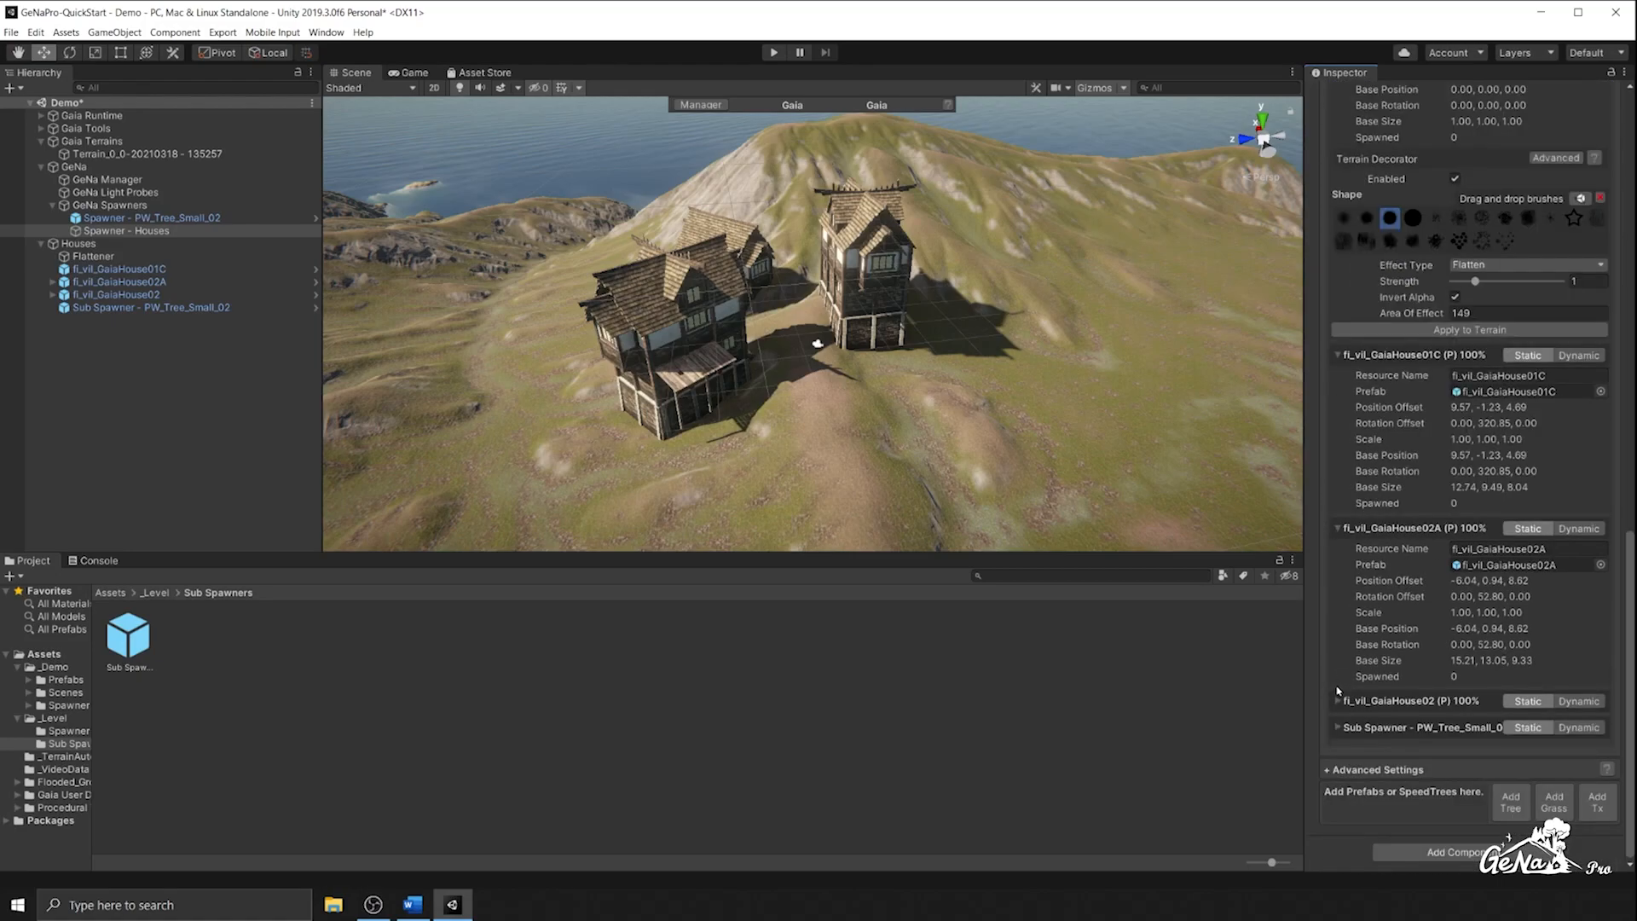
scroll("down", 3)
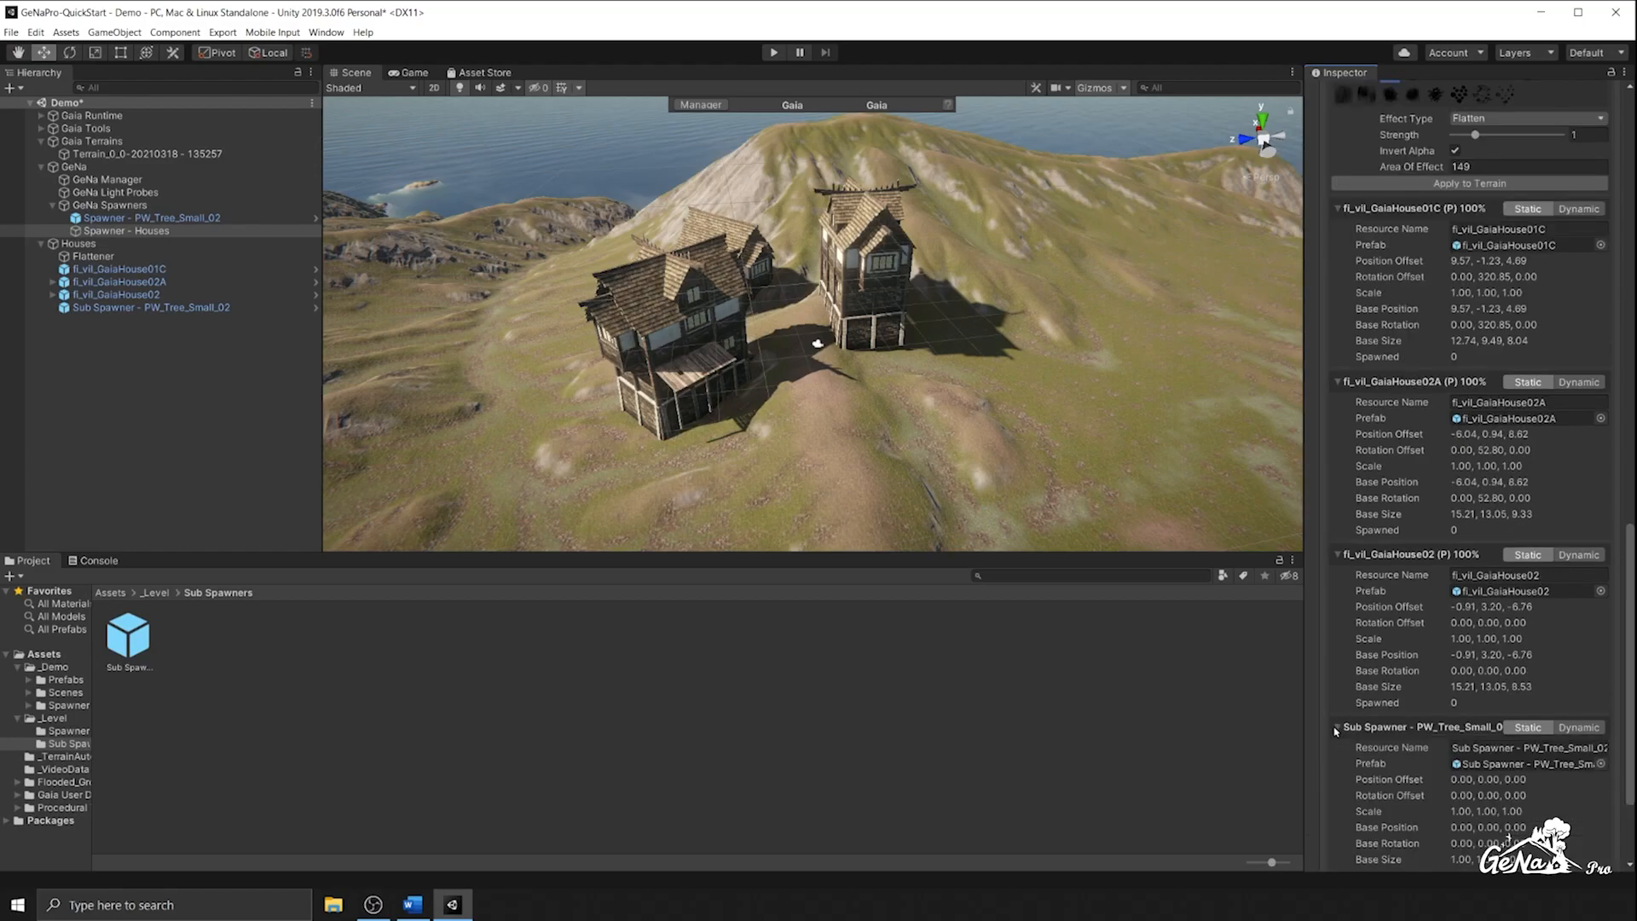
scroll("down", 3)
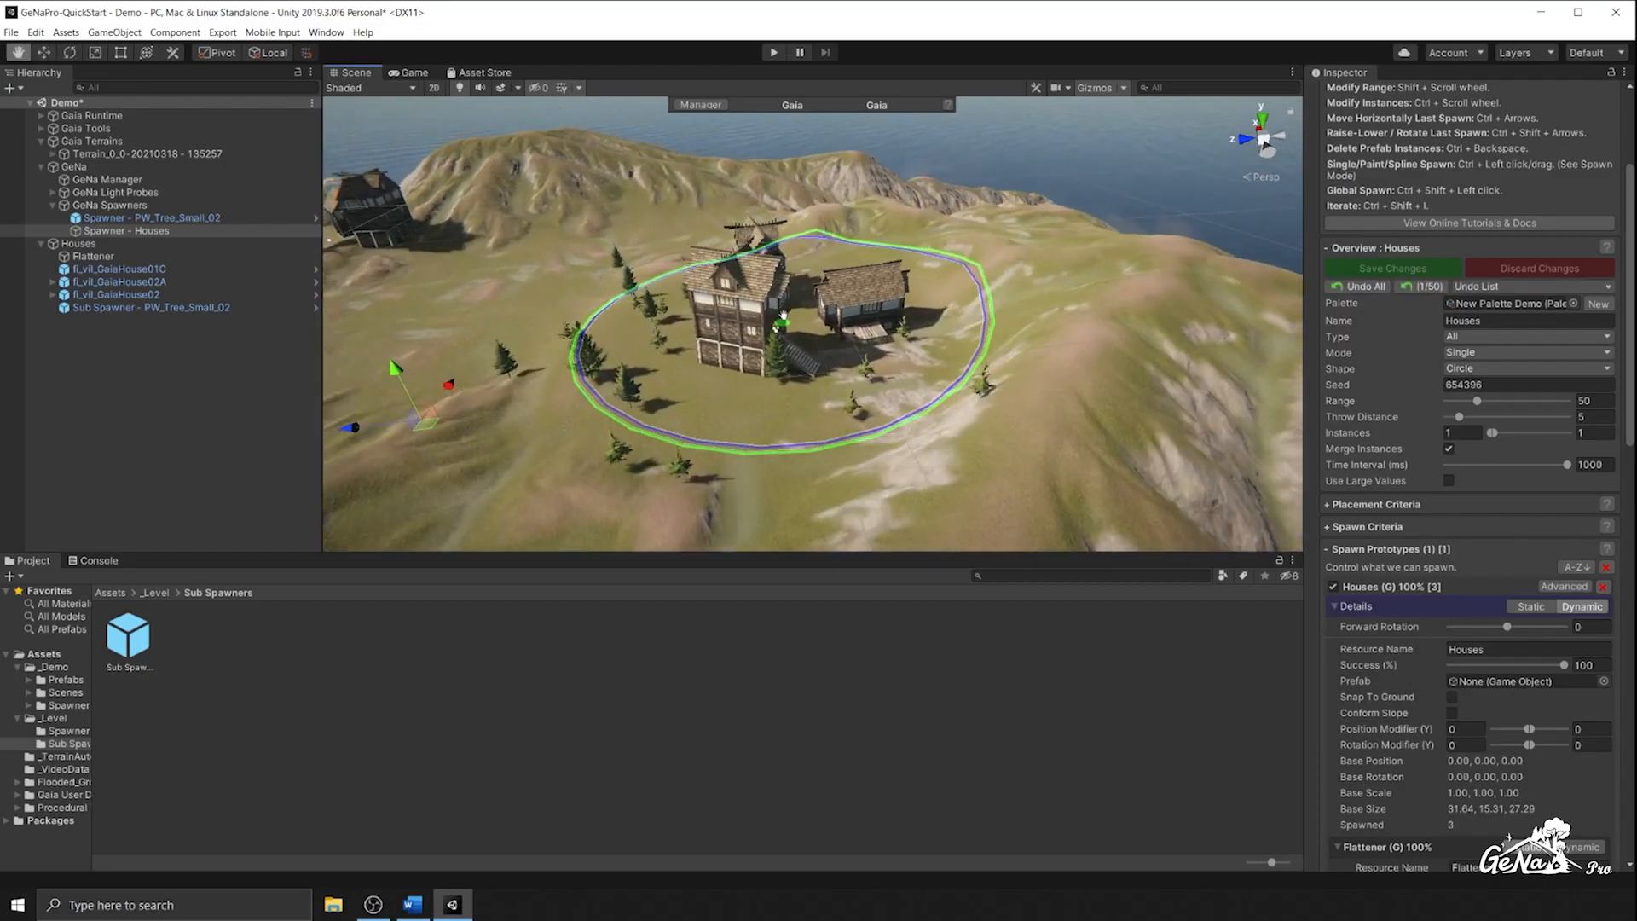
left_click(1526, 352)
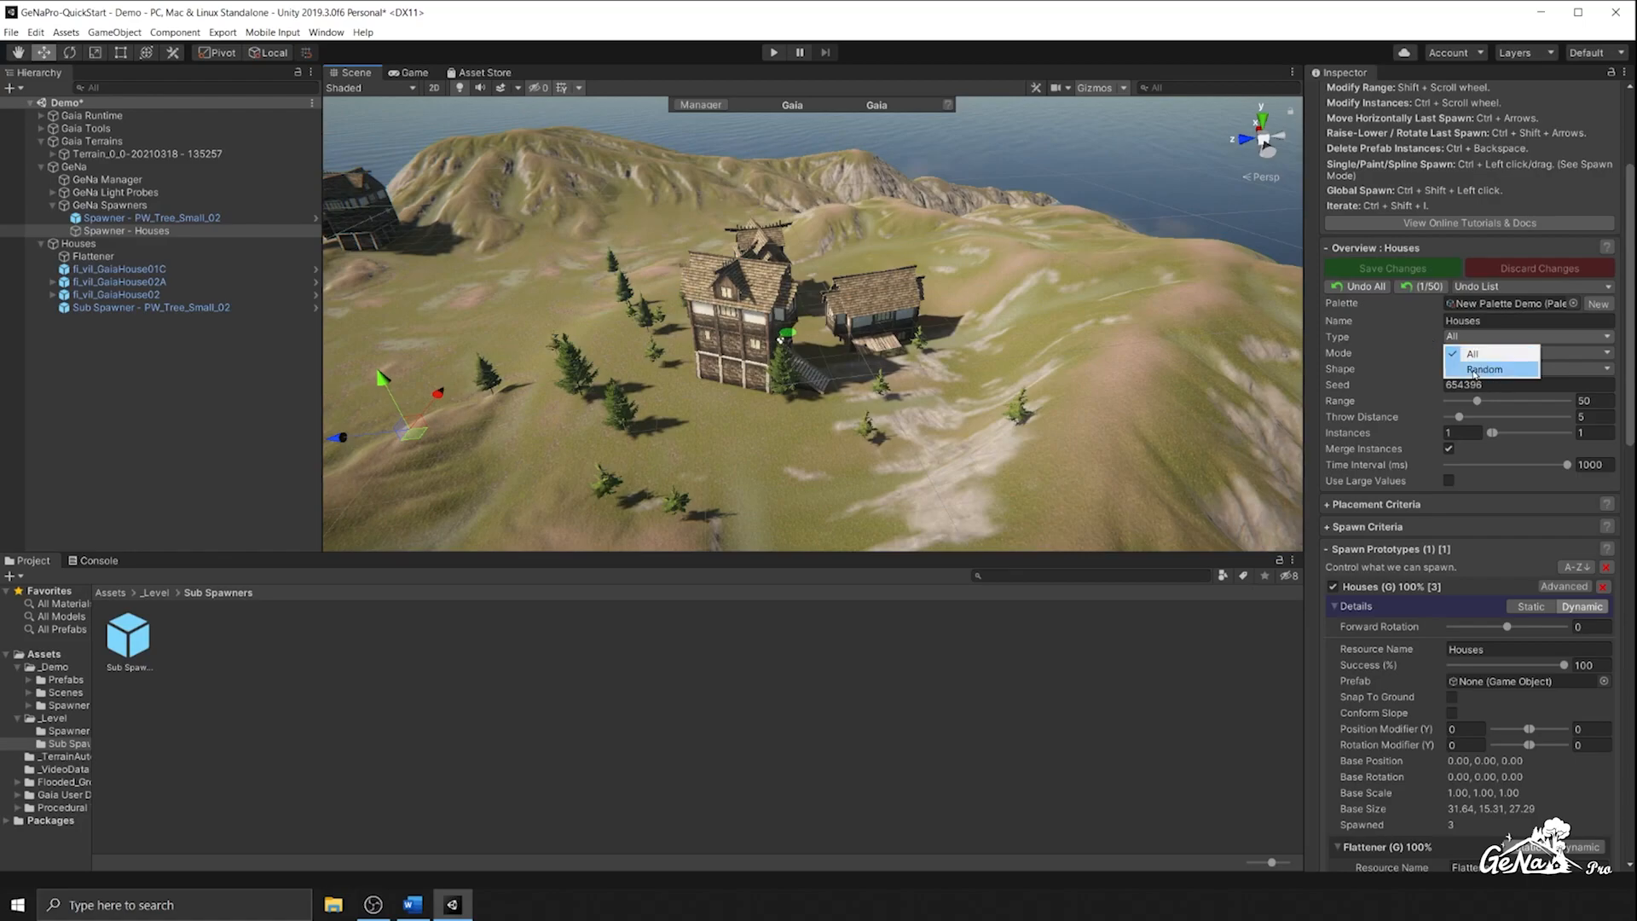
left_click(1484, 368)
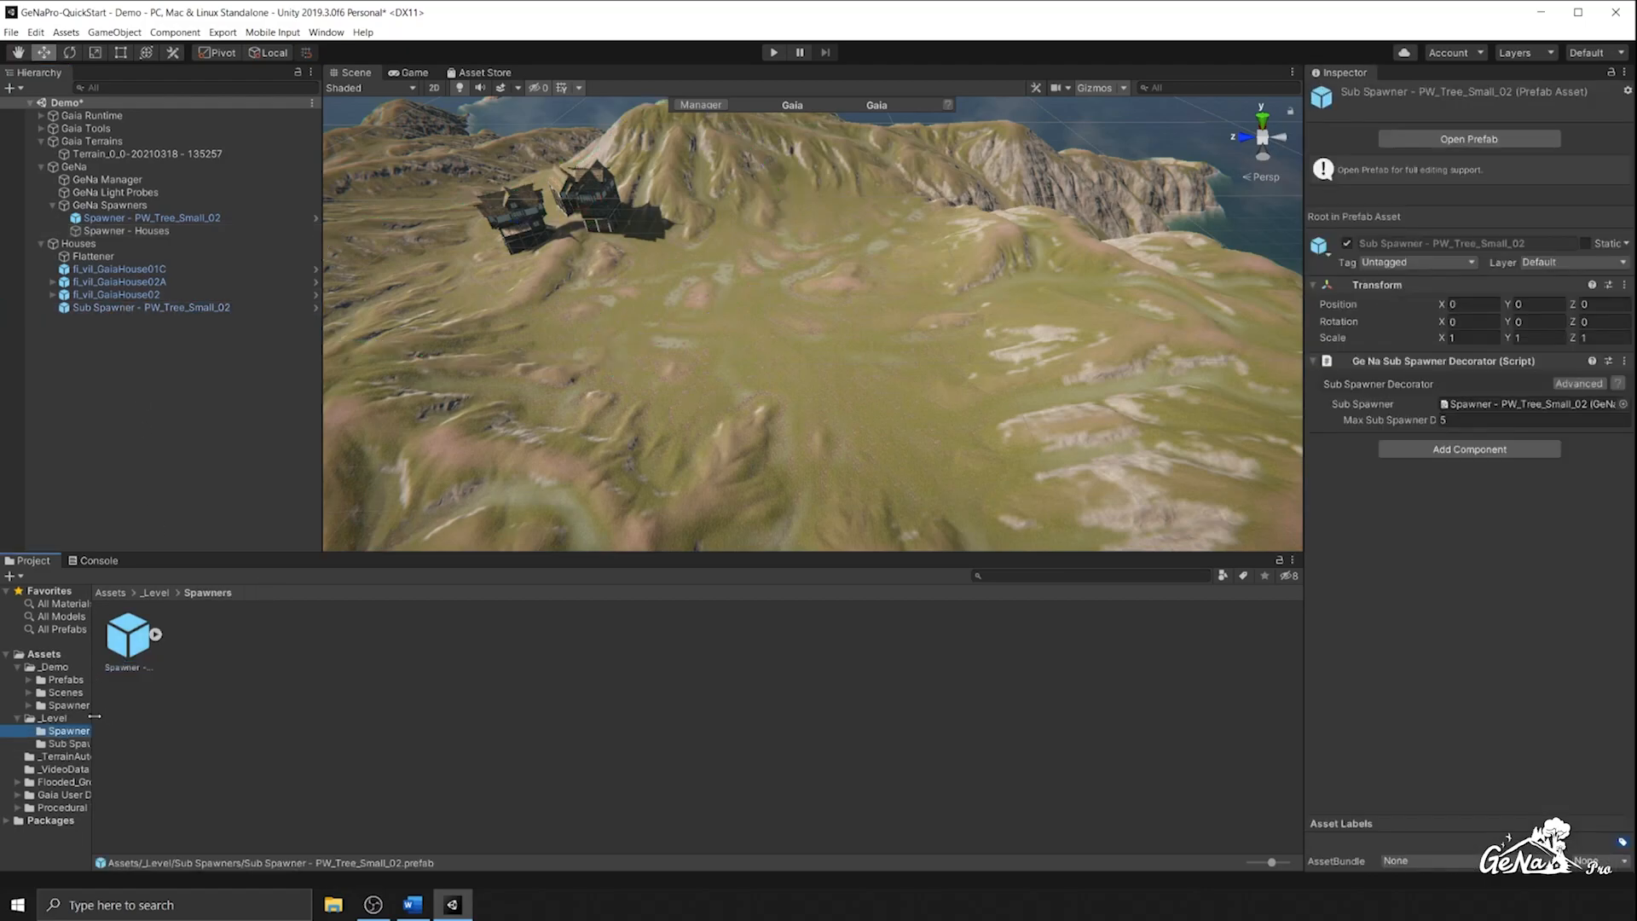
Save the PW_Tree_Small_02 spawner's changes and reselect Spawner - Houses for more spawning
left_click(129, 319)
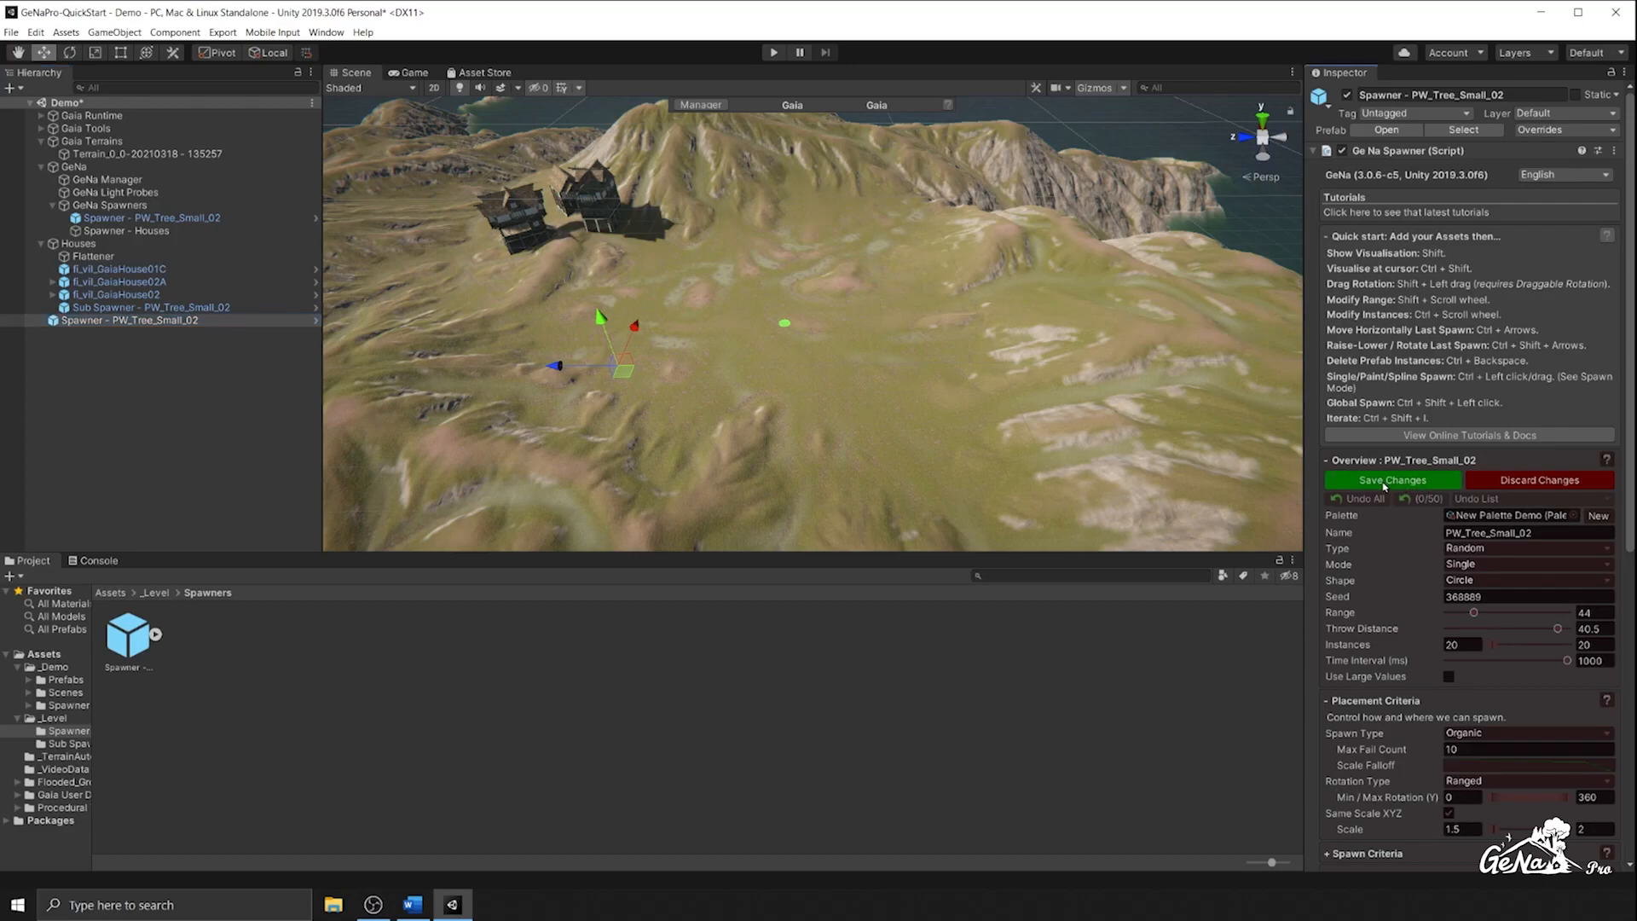
left_click(1390, 479)
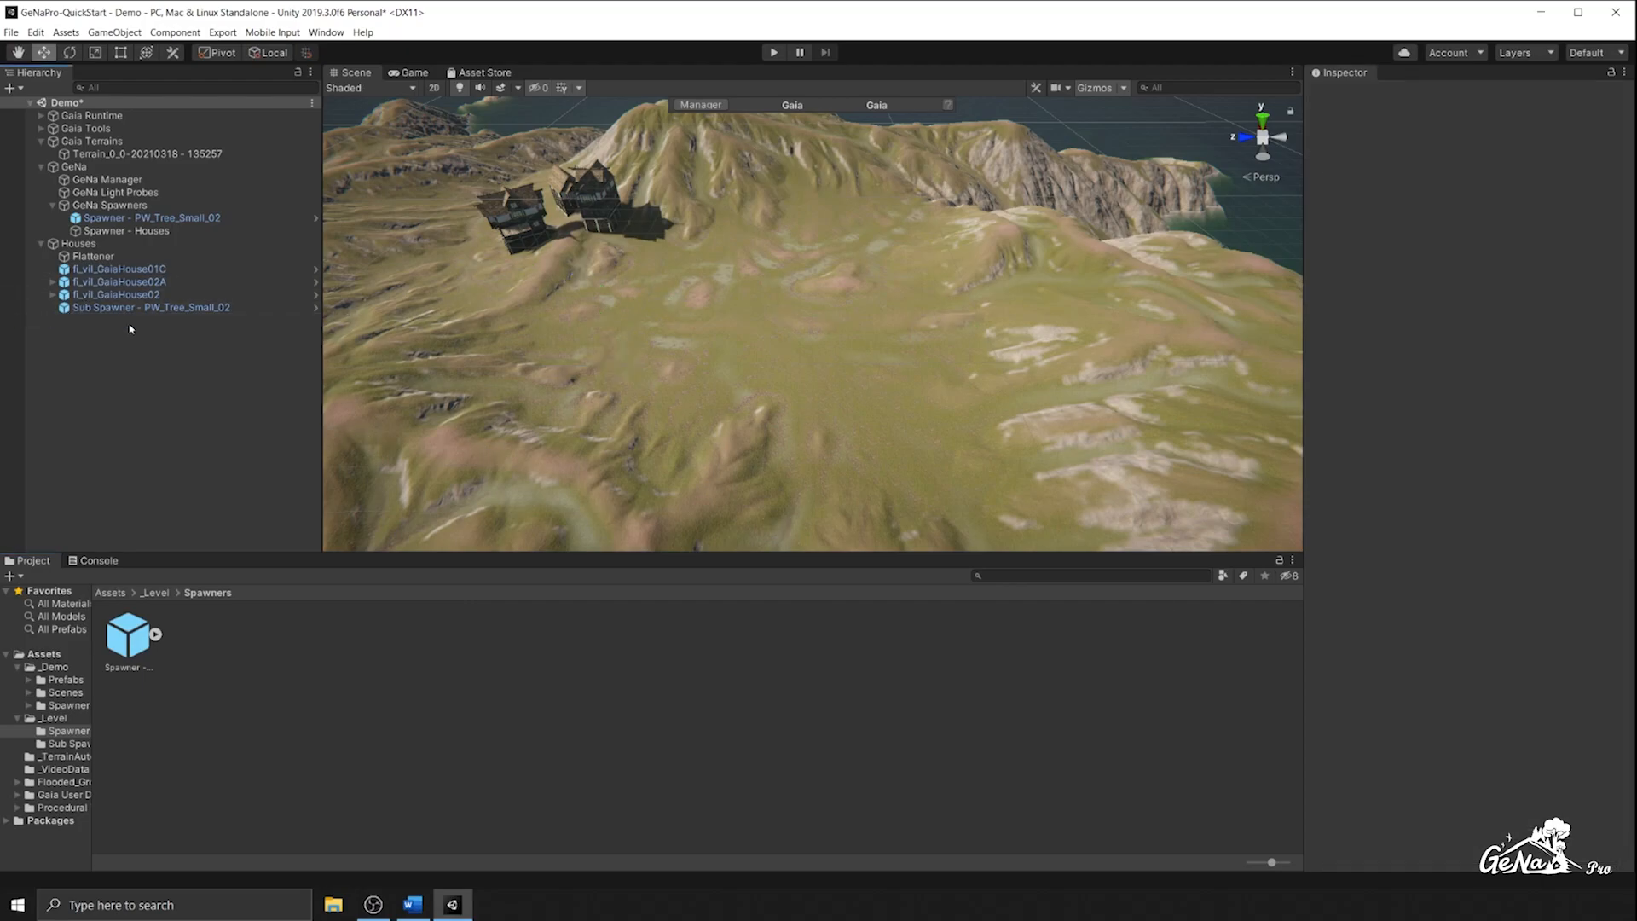
left_click(123, 229)
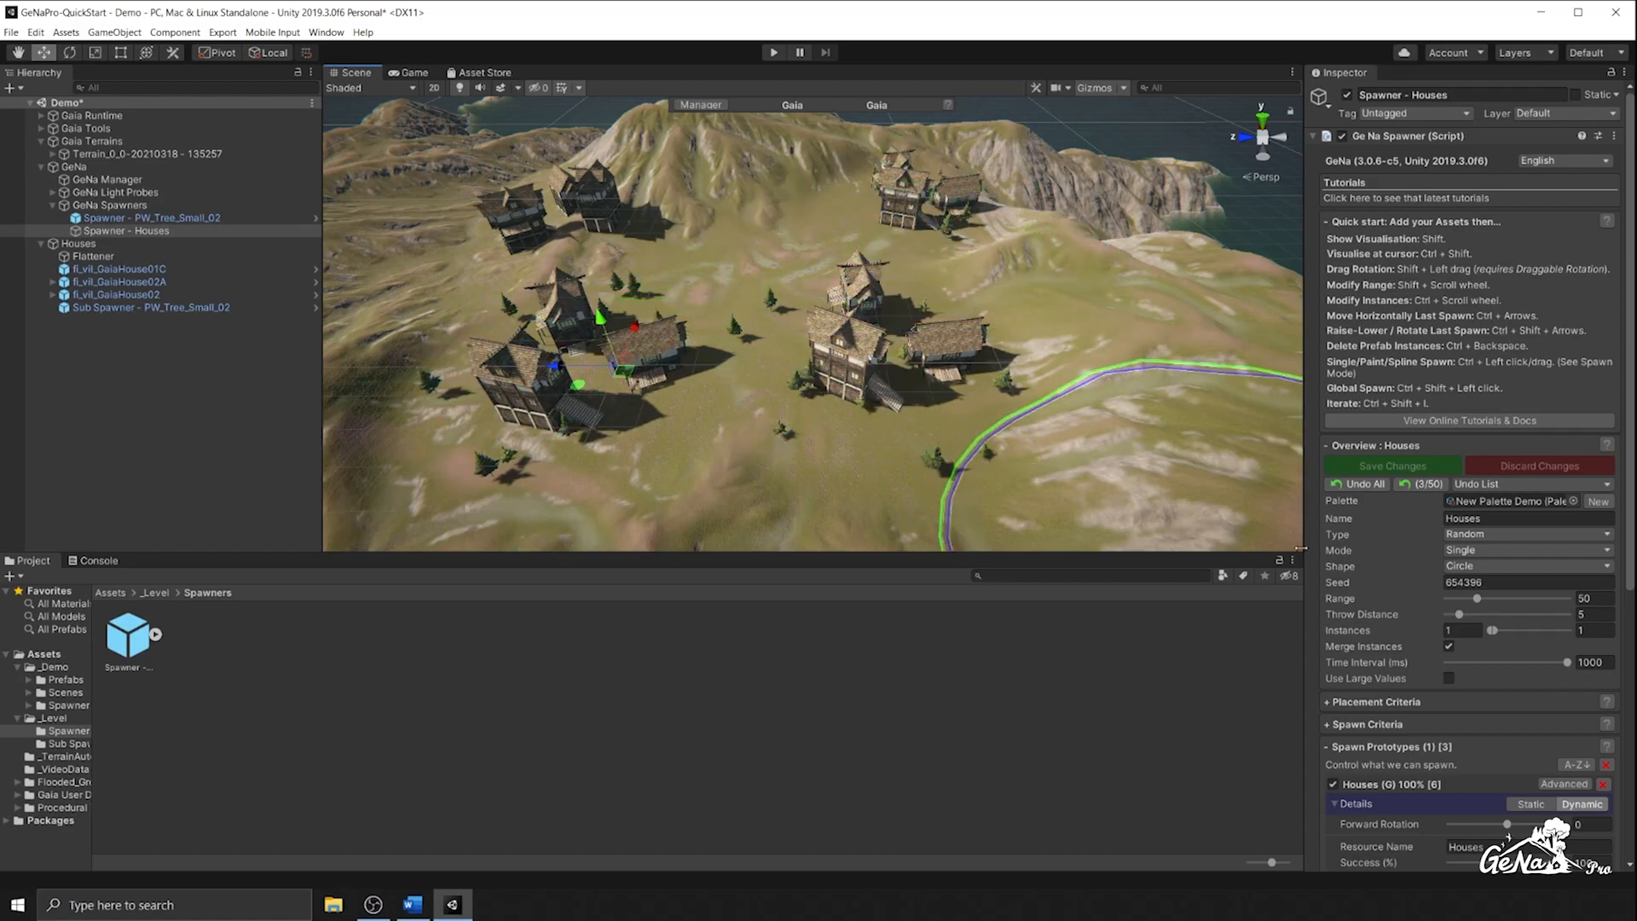
Select the Houses group object in the Hierarchy to add GeNa components
scroll("down", 3)
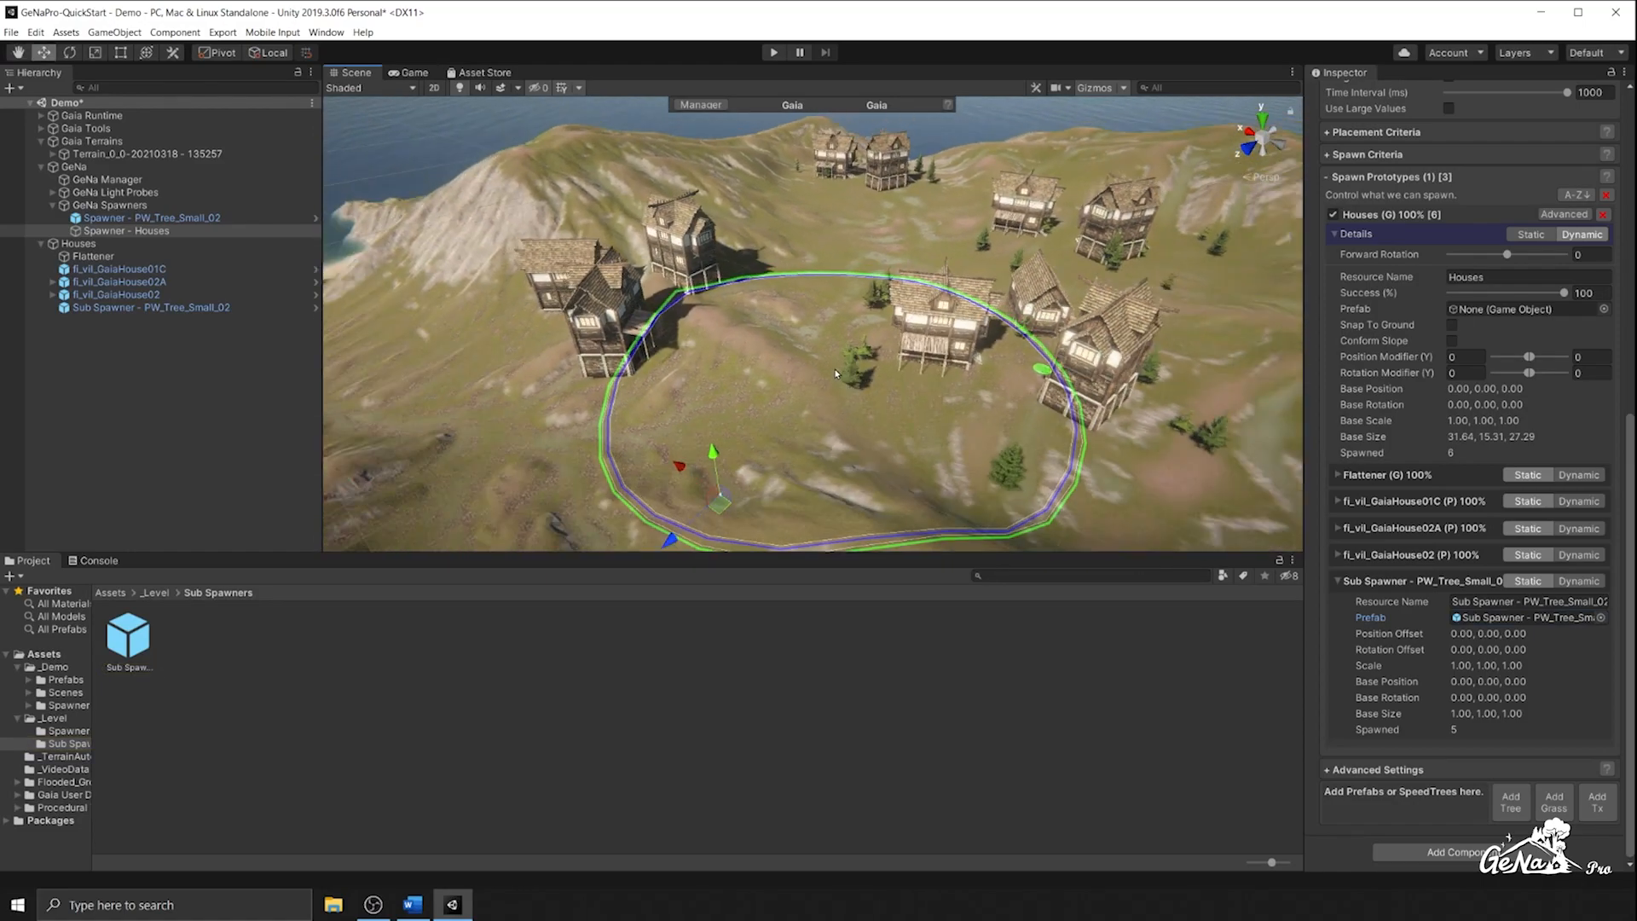
left_click(78, 243)
type("Ge")
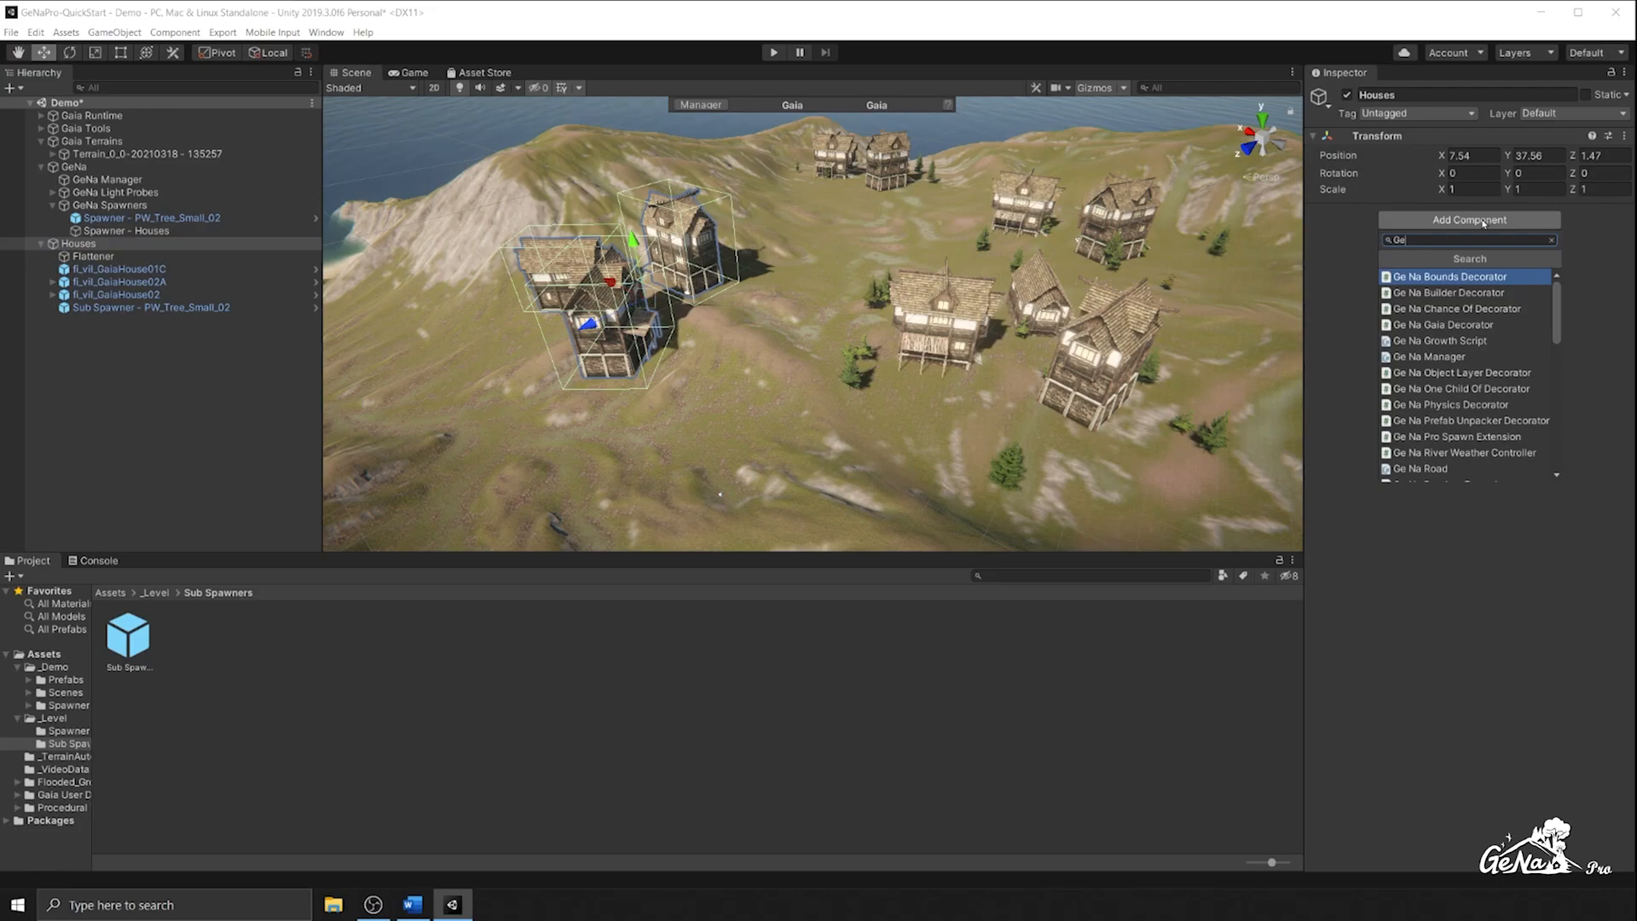
Add a GeNa Builder Decorator to Houses and select the sub spawner to link PW_Tree_Small_02
left_click(1450, 292)
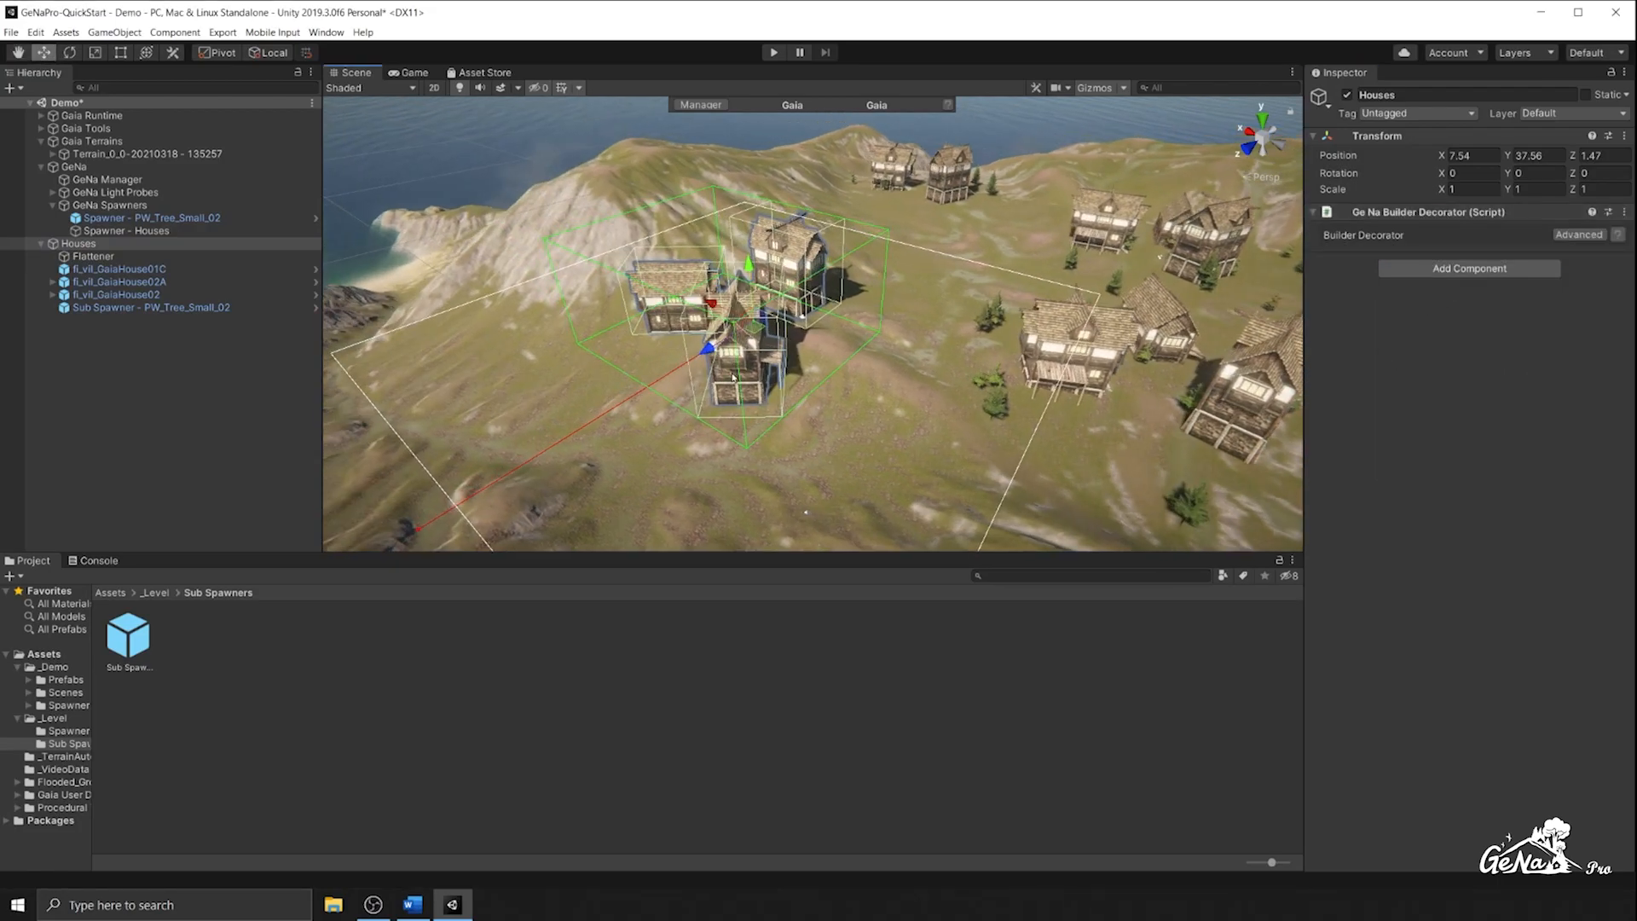
left_click(152, 307)
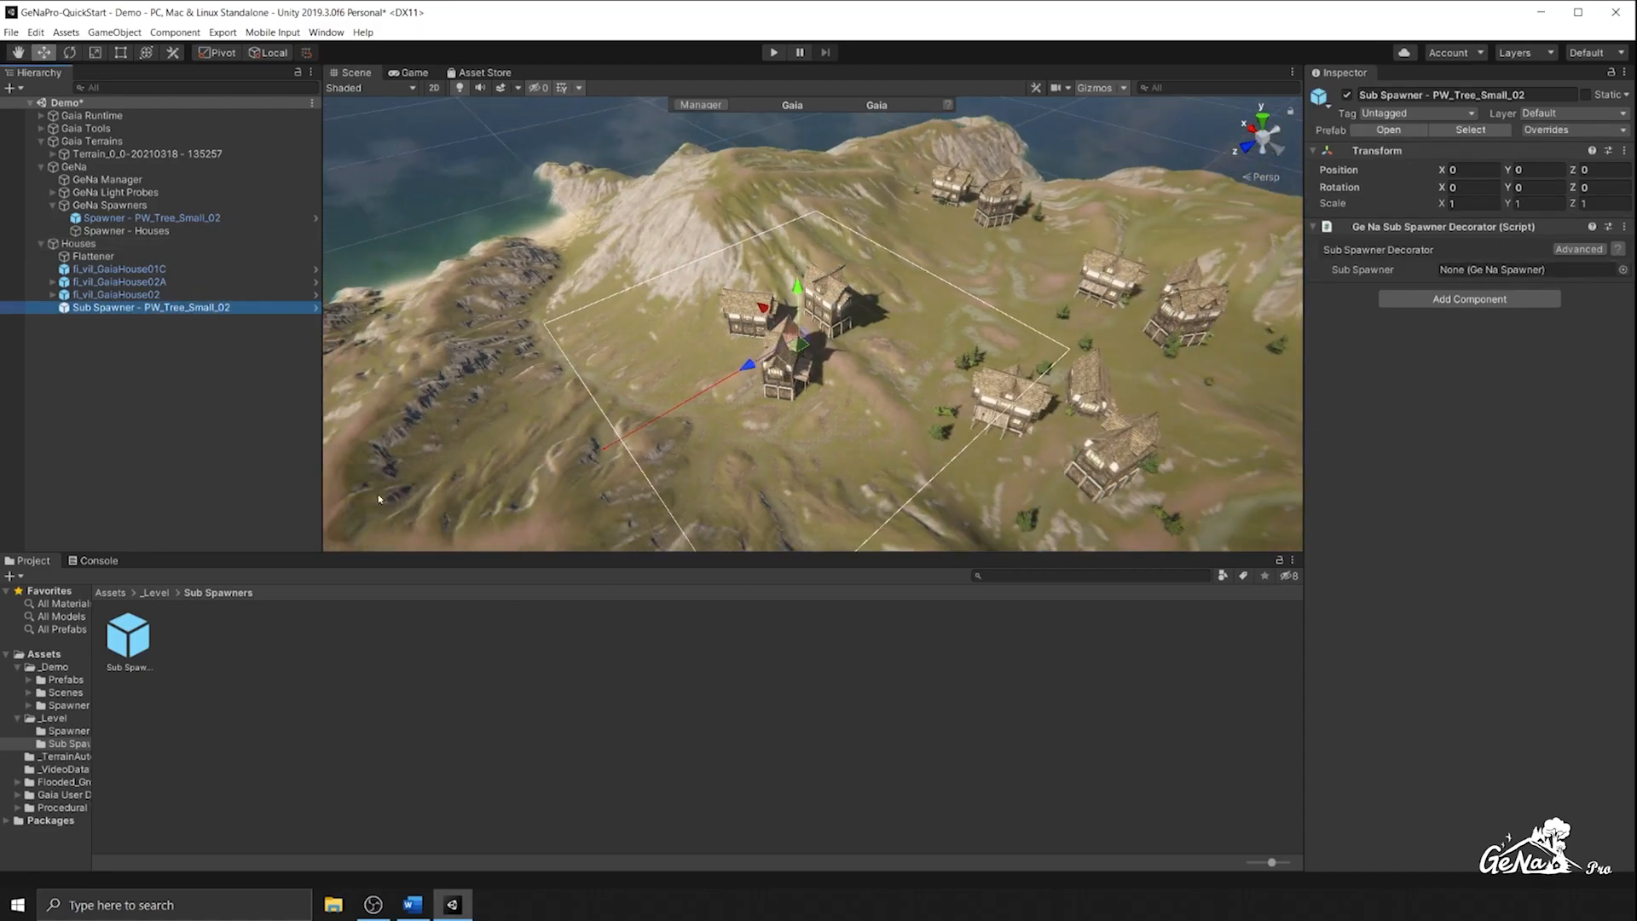
left_click(69, 731)
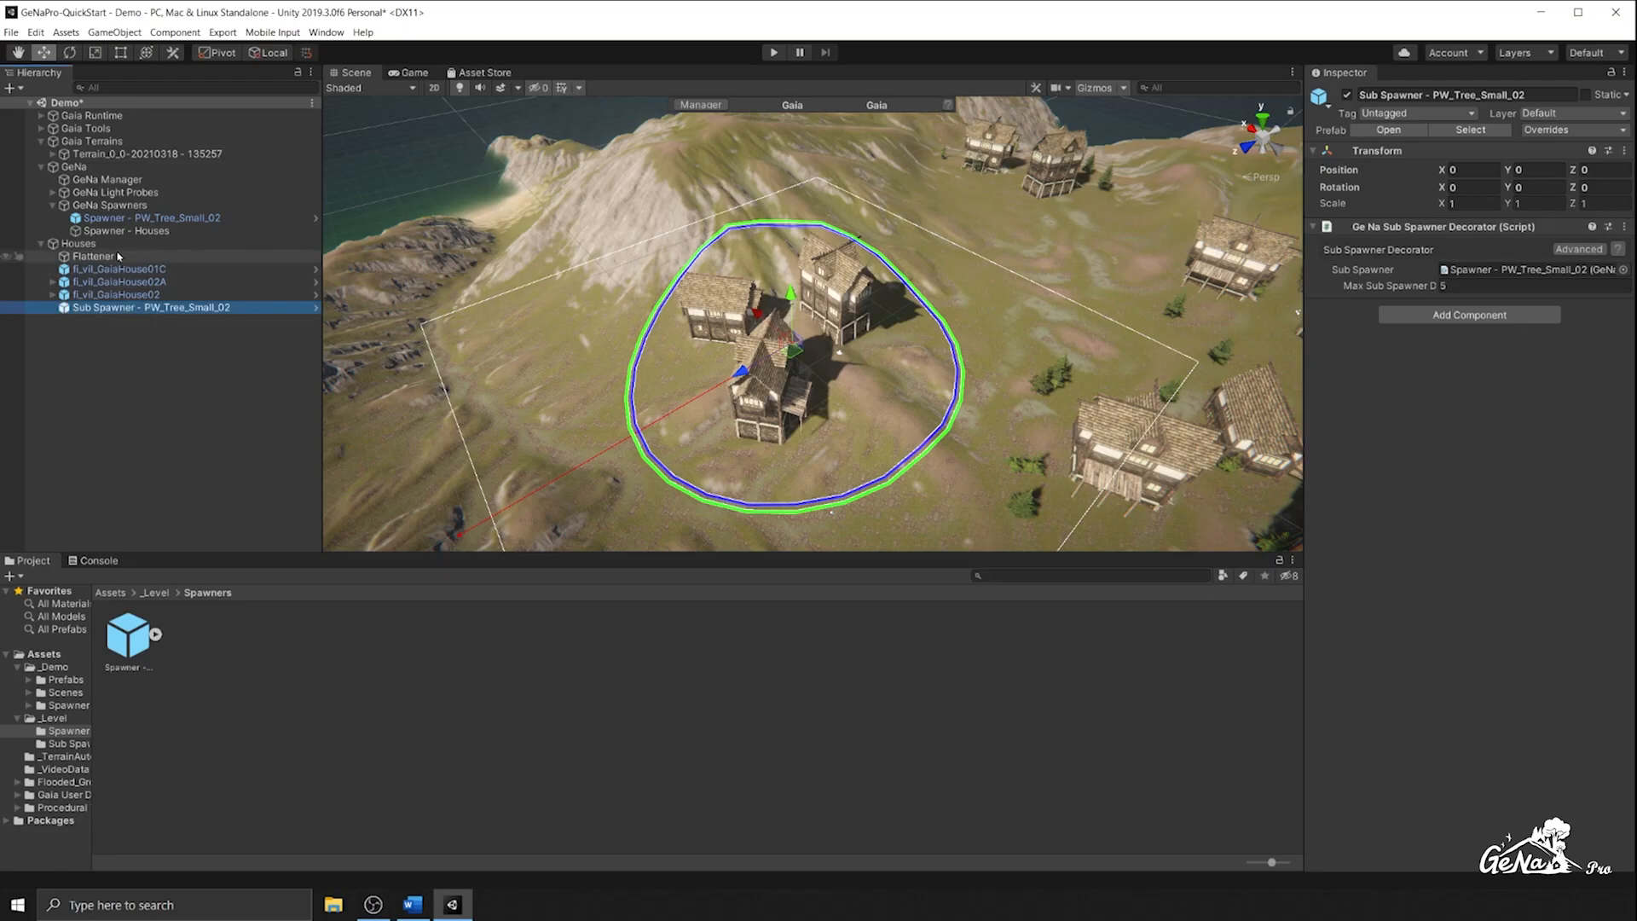
Duplicate the tree sub spawner twice around the houses and review all sub spawners under Houses
left_click(76, 243)
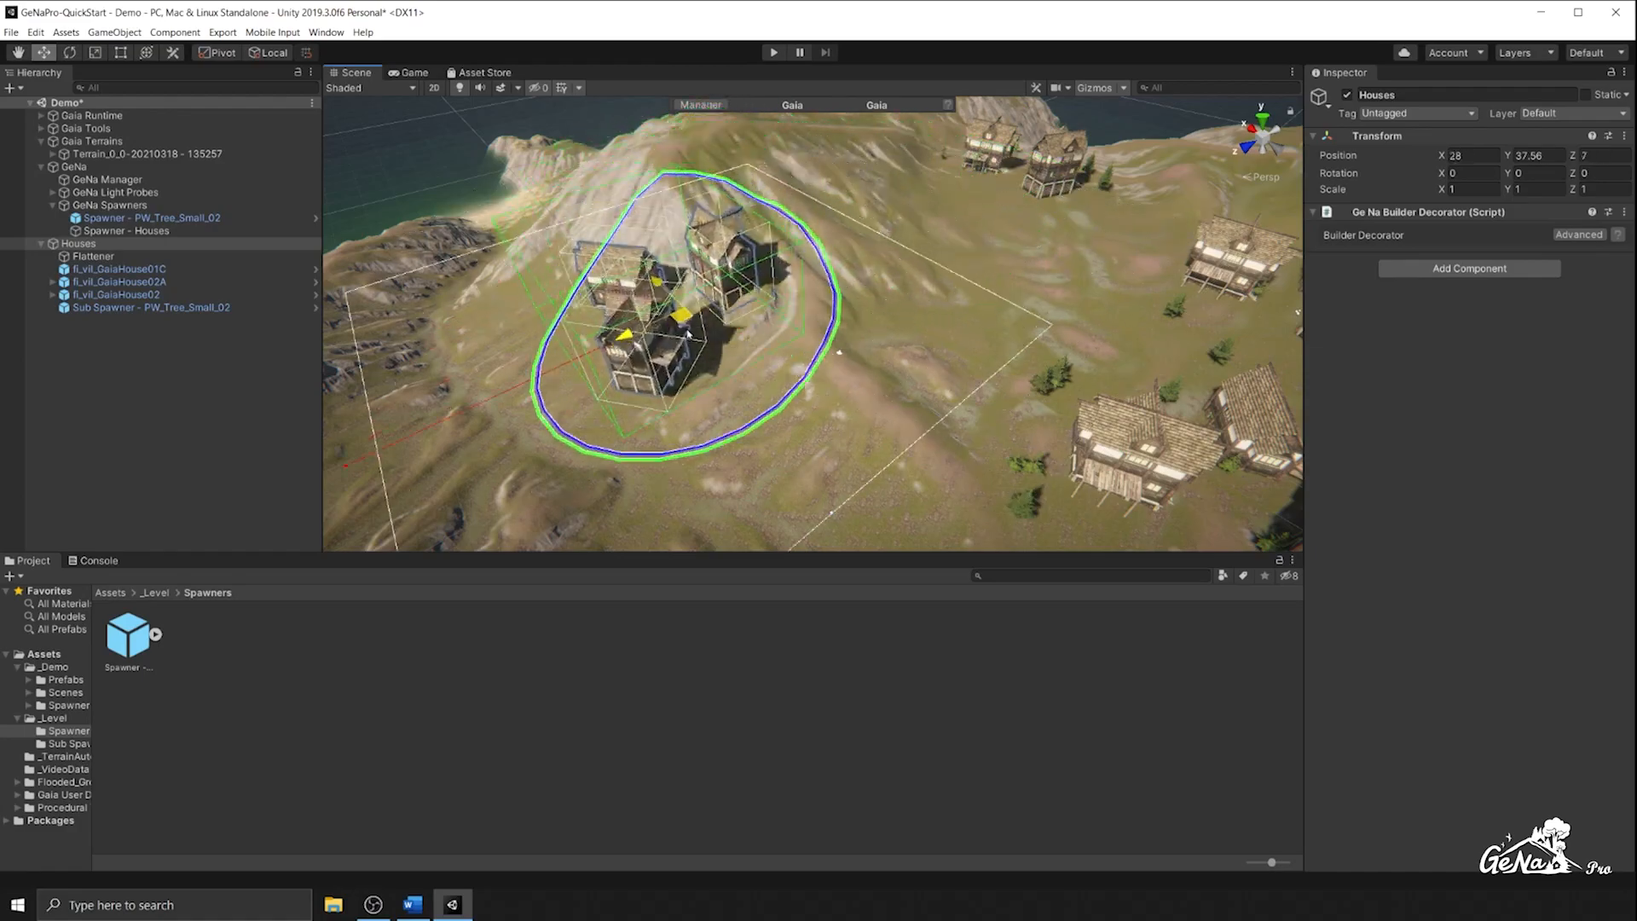
left_click(150, 307)
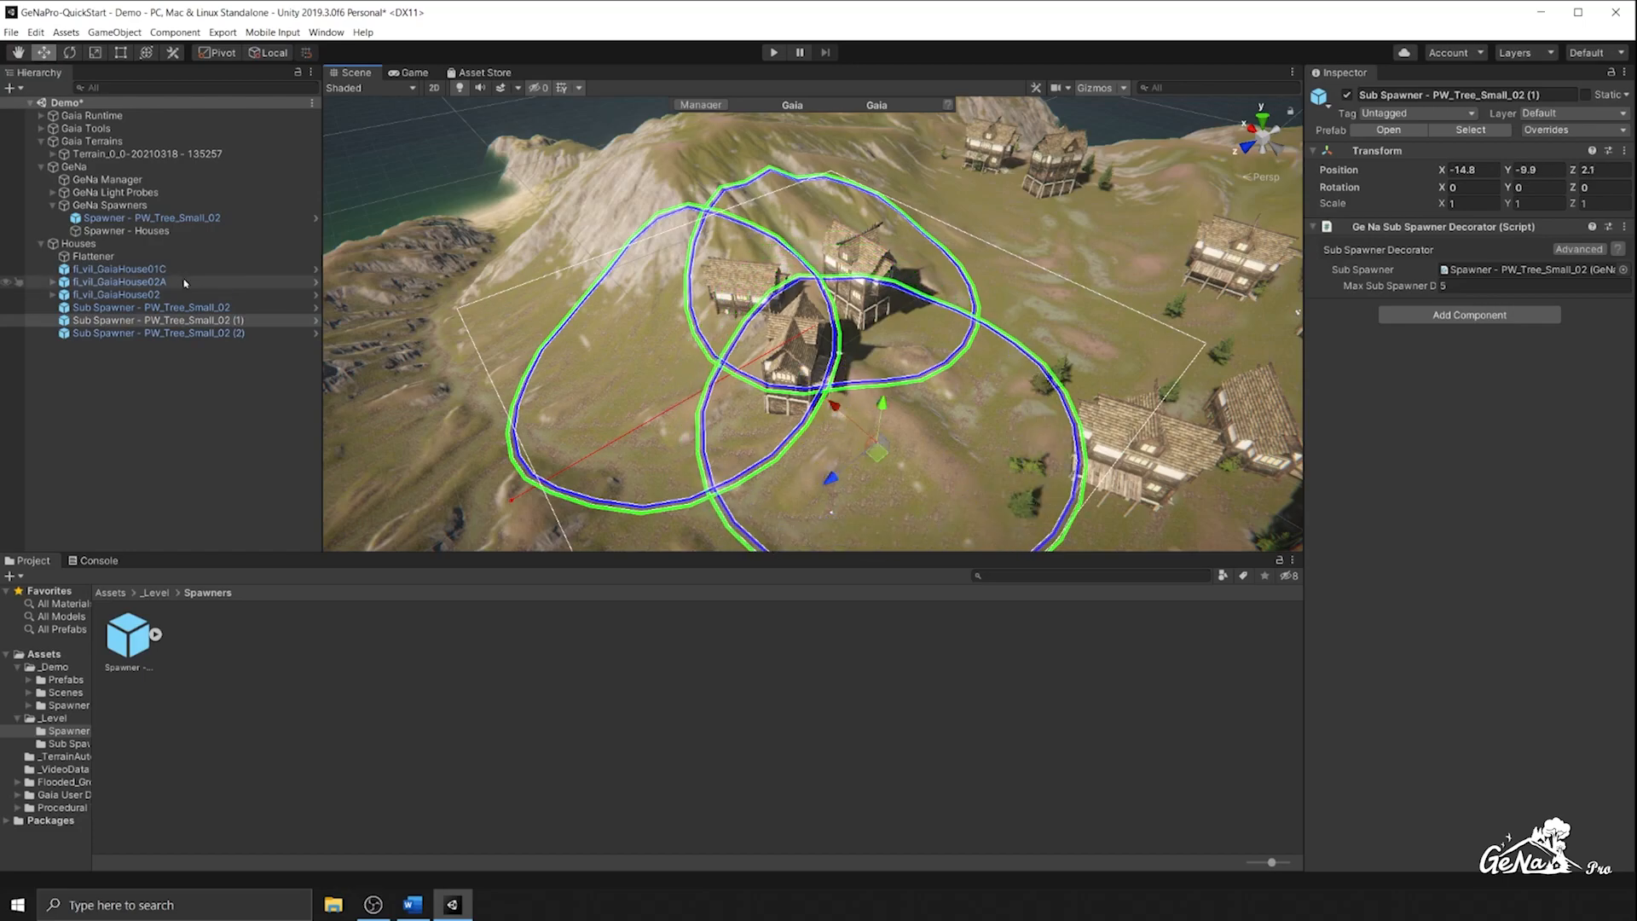
left_click(78, 243)
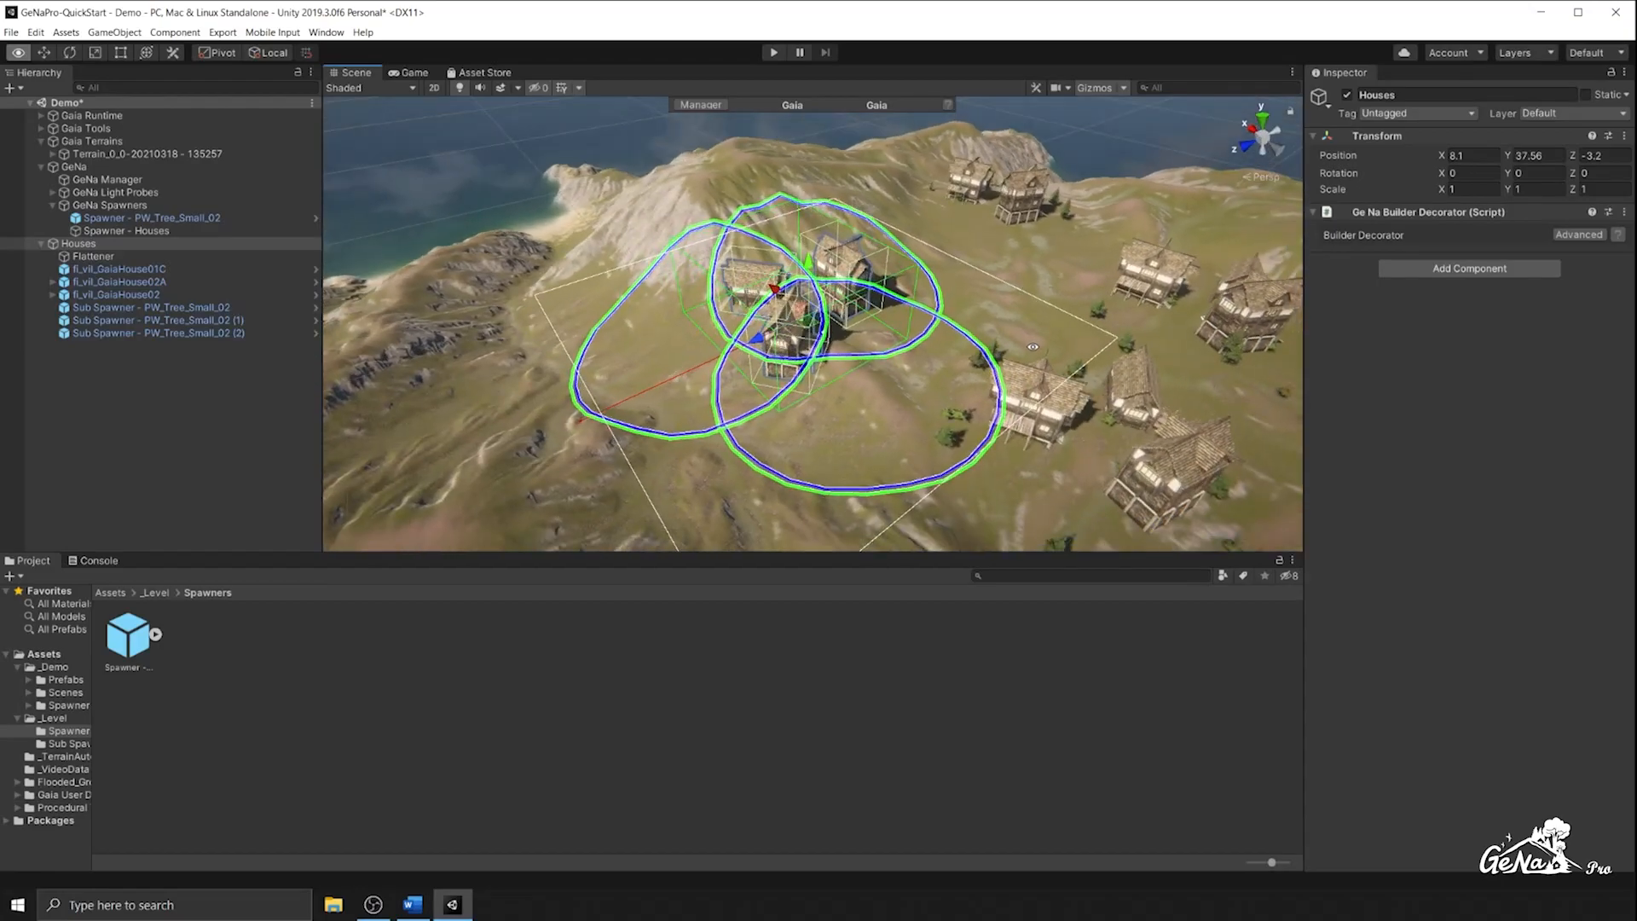
left_click(125, 231)
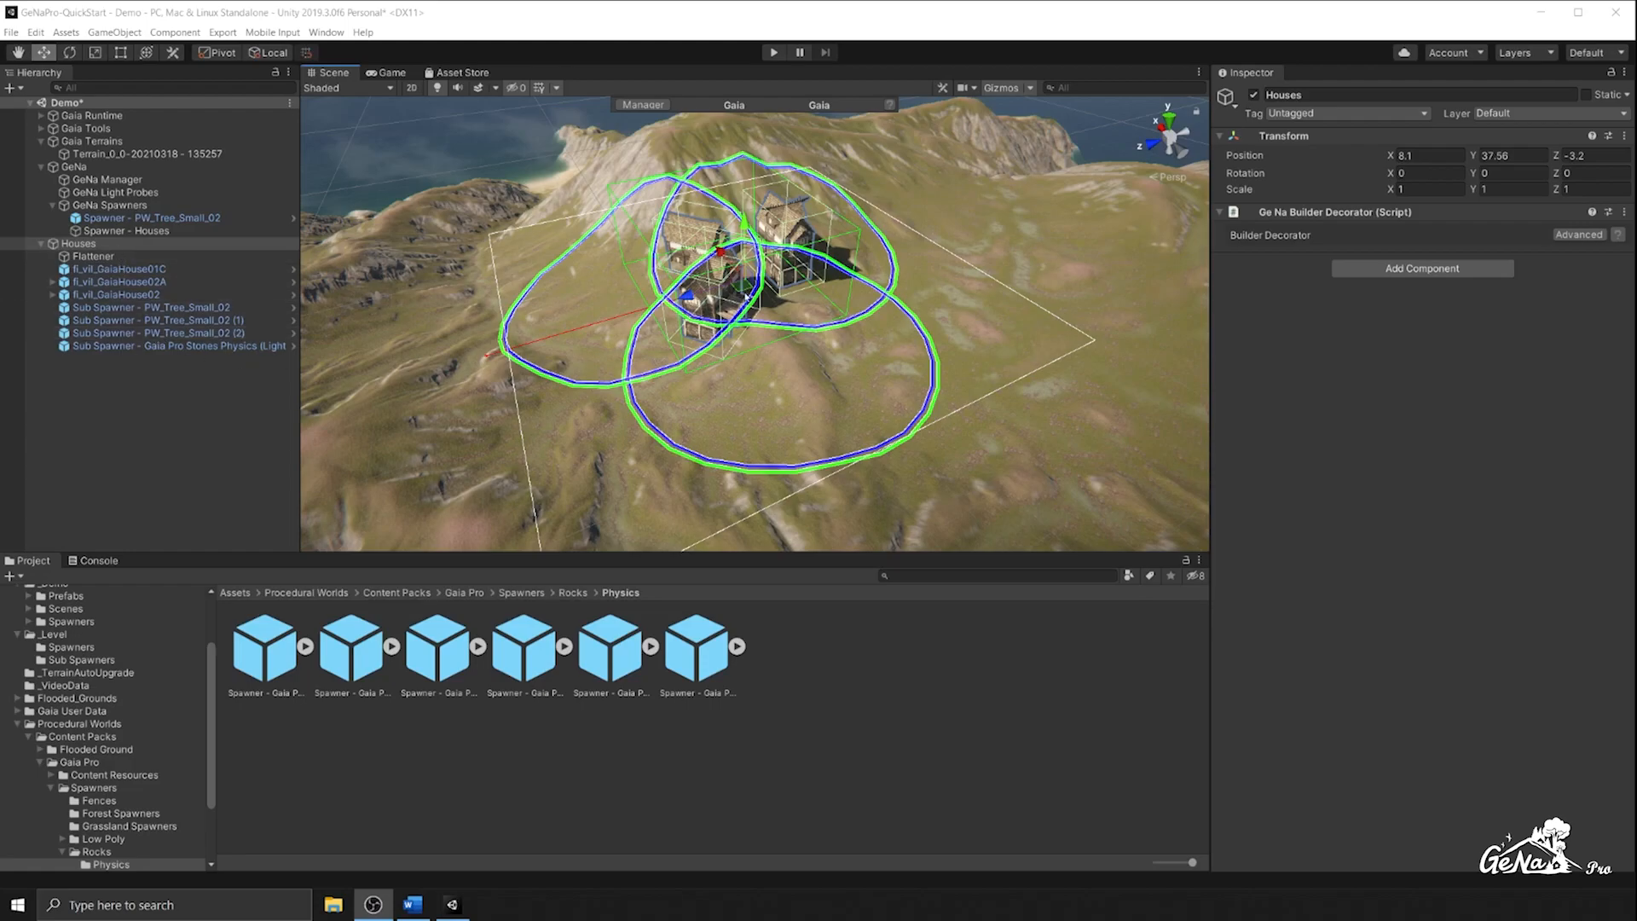
mouse_move(697, 450)
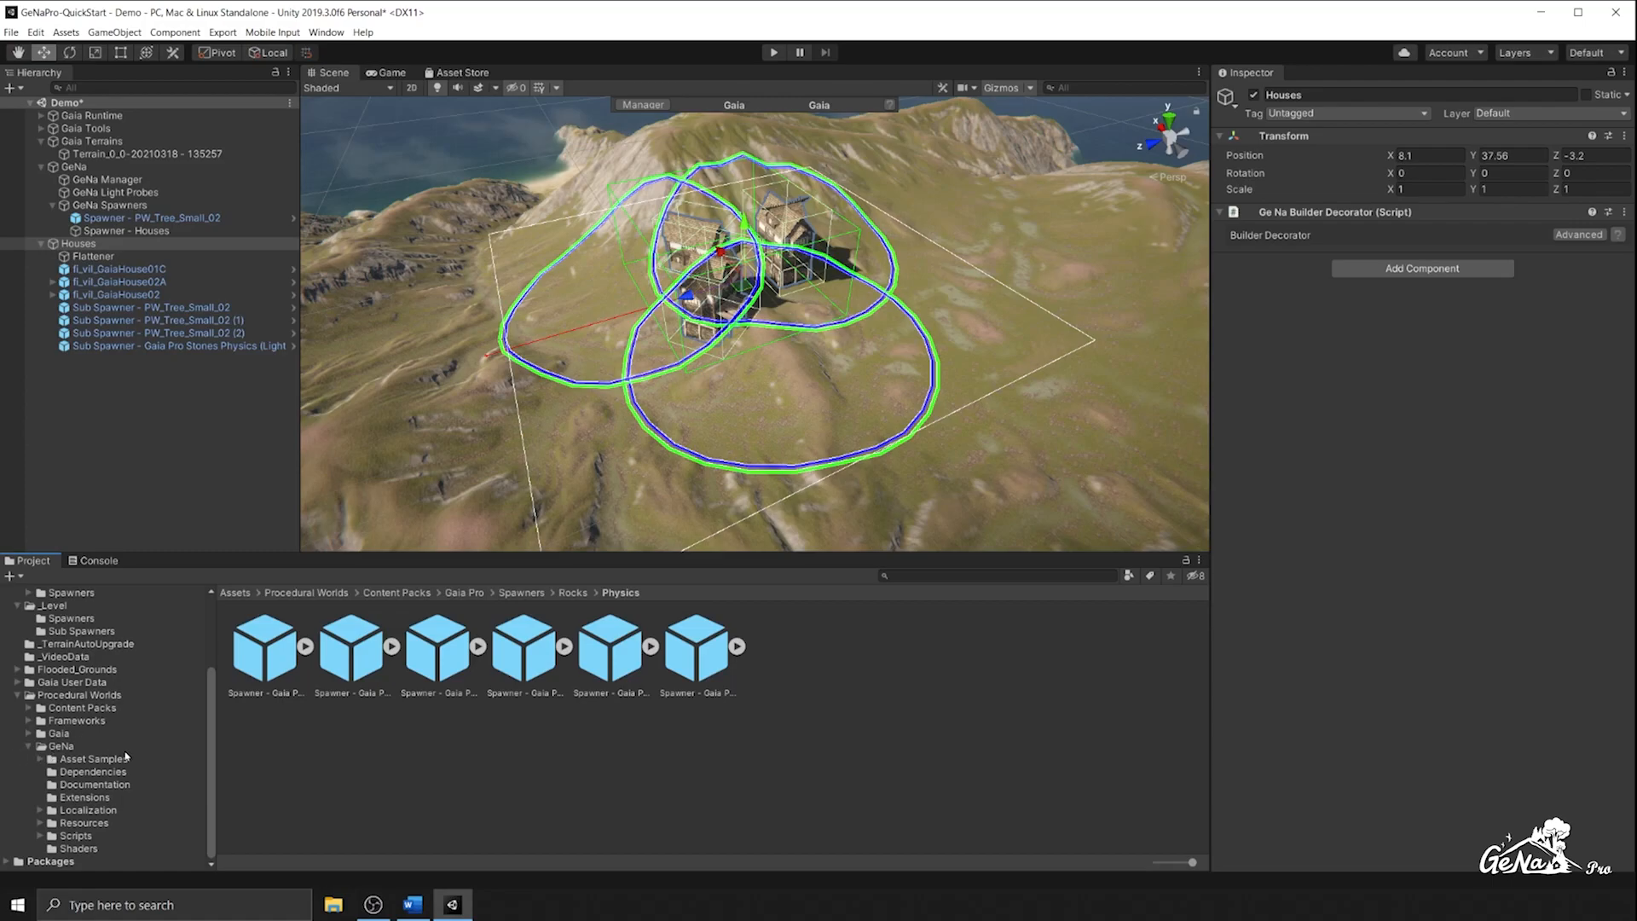
Select the GeNa Pro Documentation PDF inside Procedural Worlds > GeNa > Documentation
left_click(94, 784)
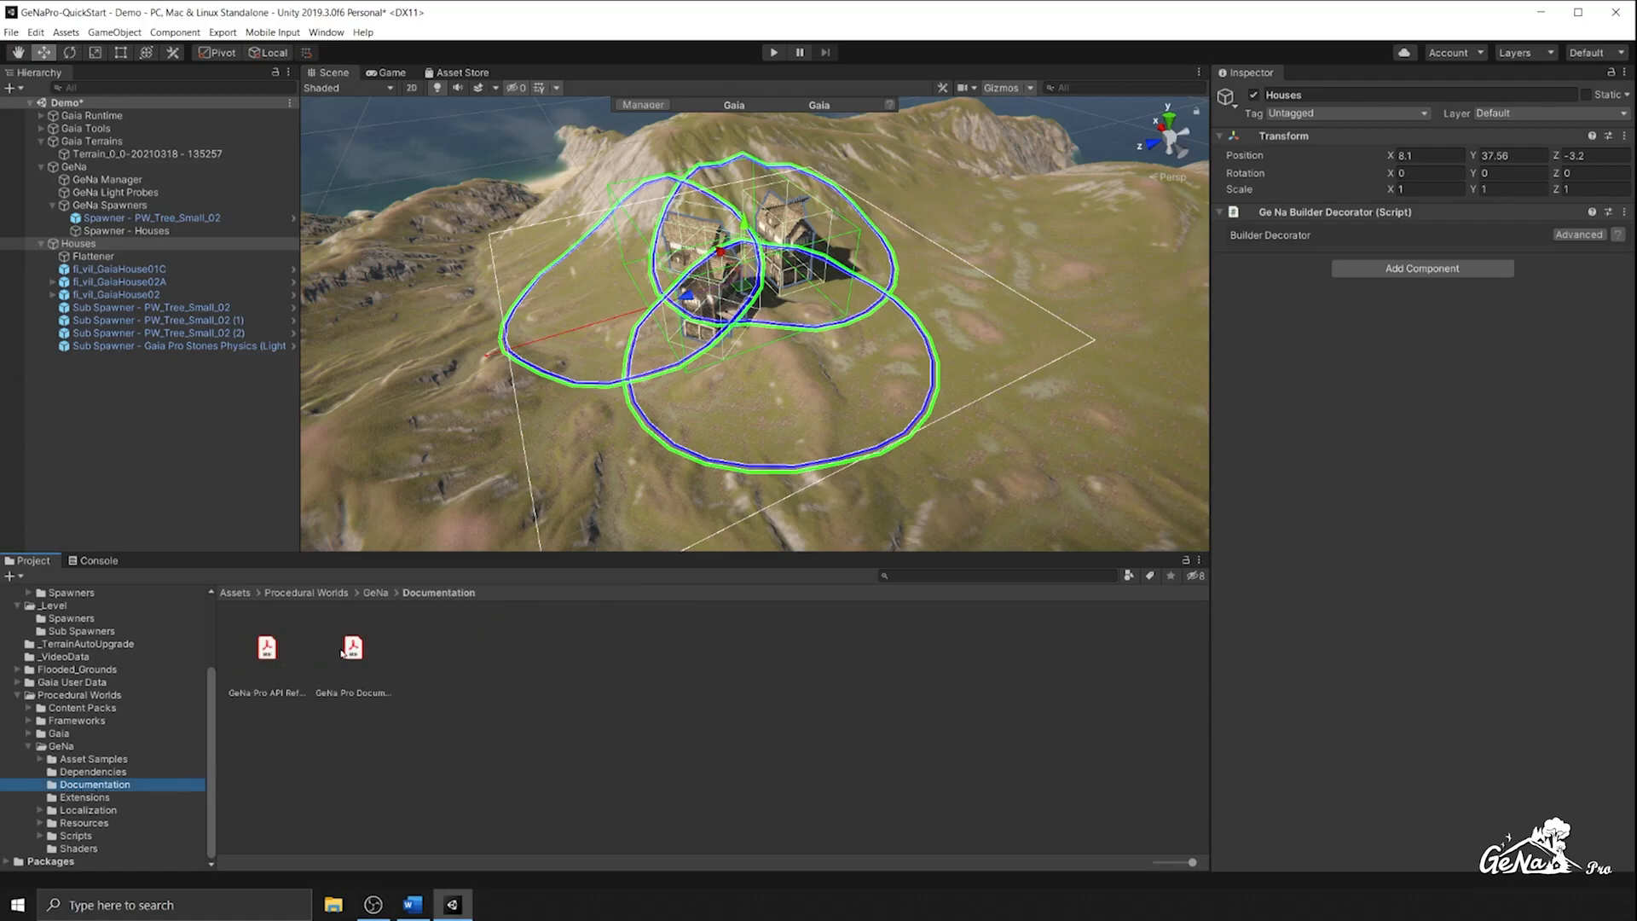
left_click(352, 647)
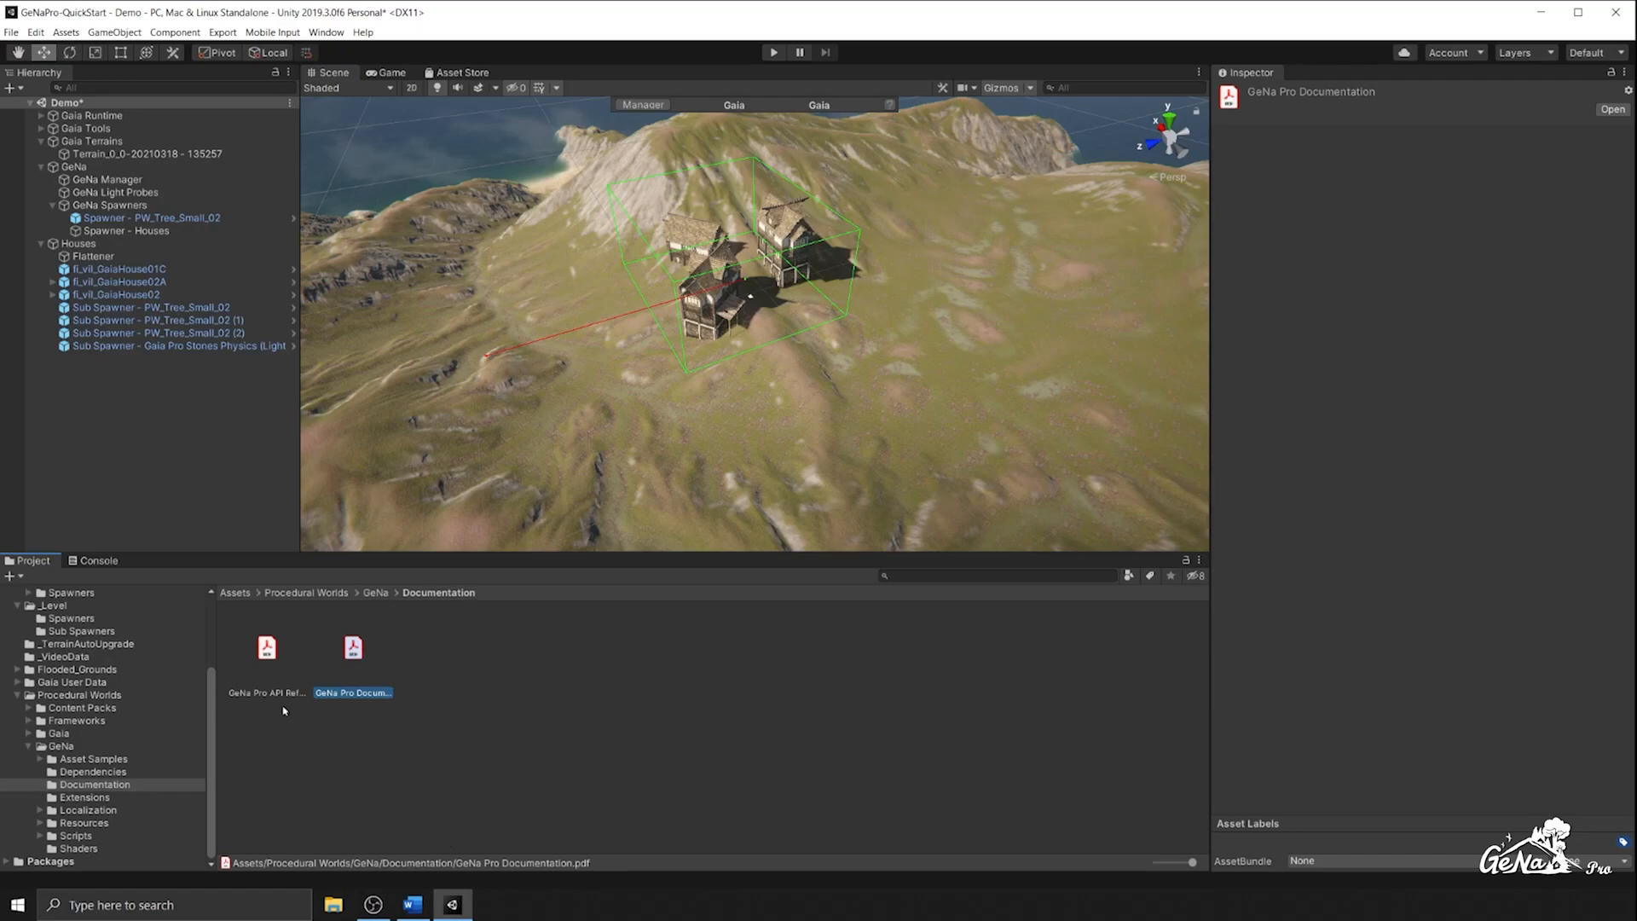
mouse_move(516, 657)
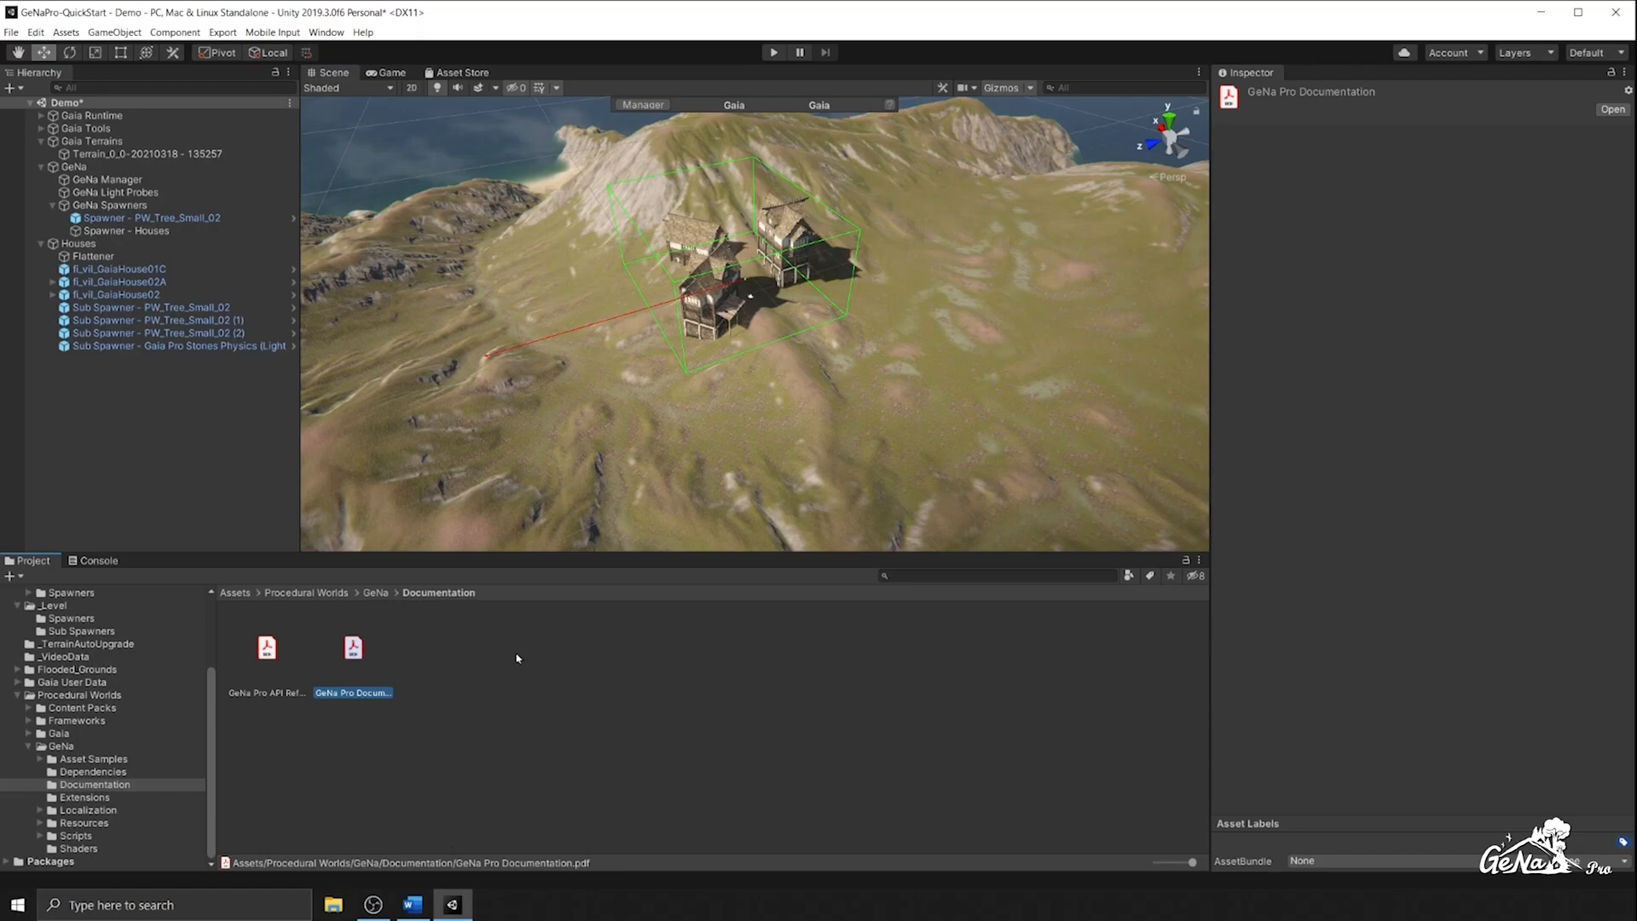